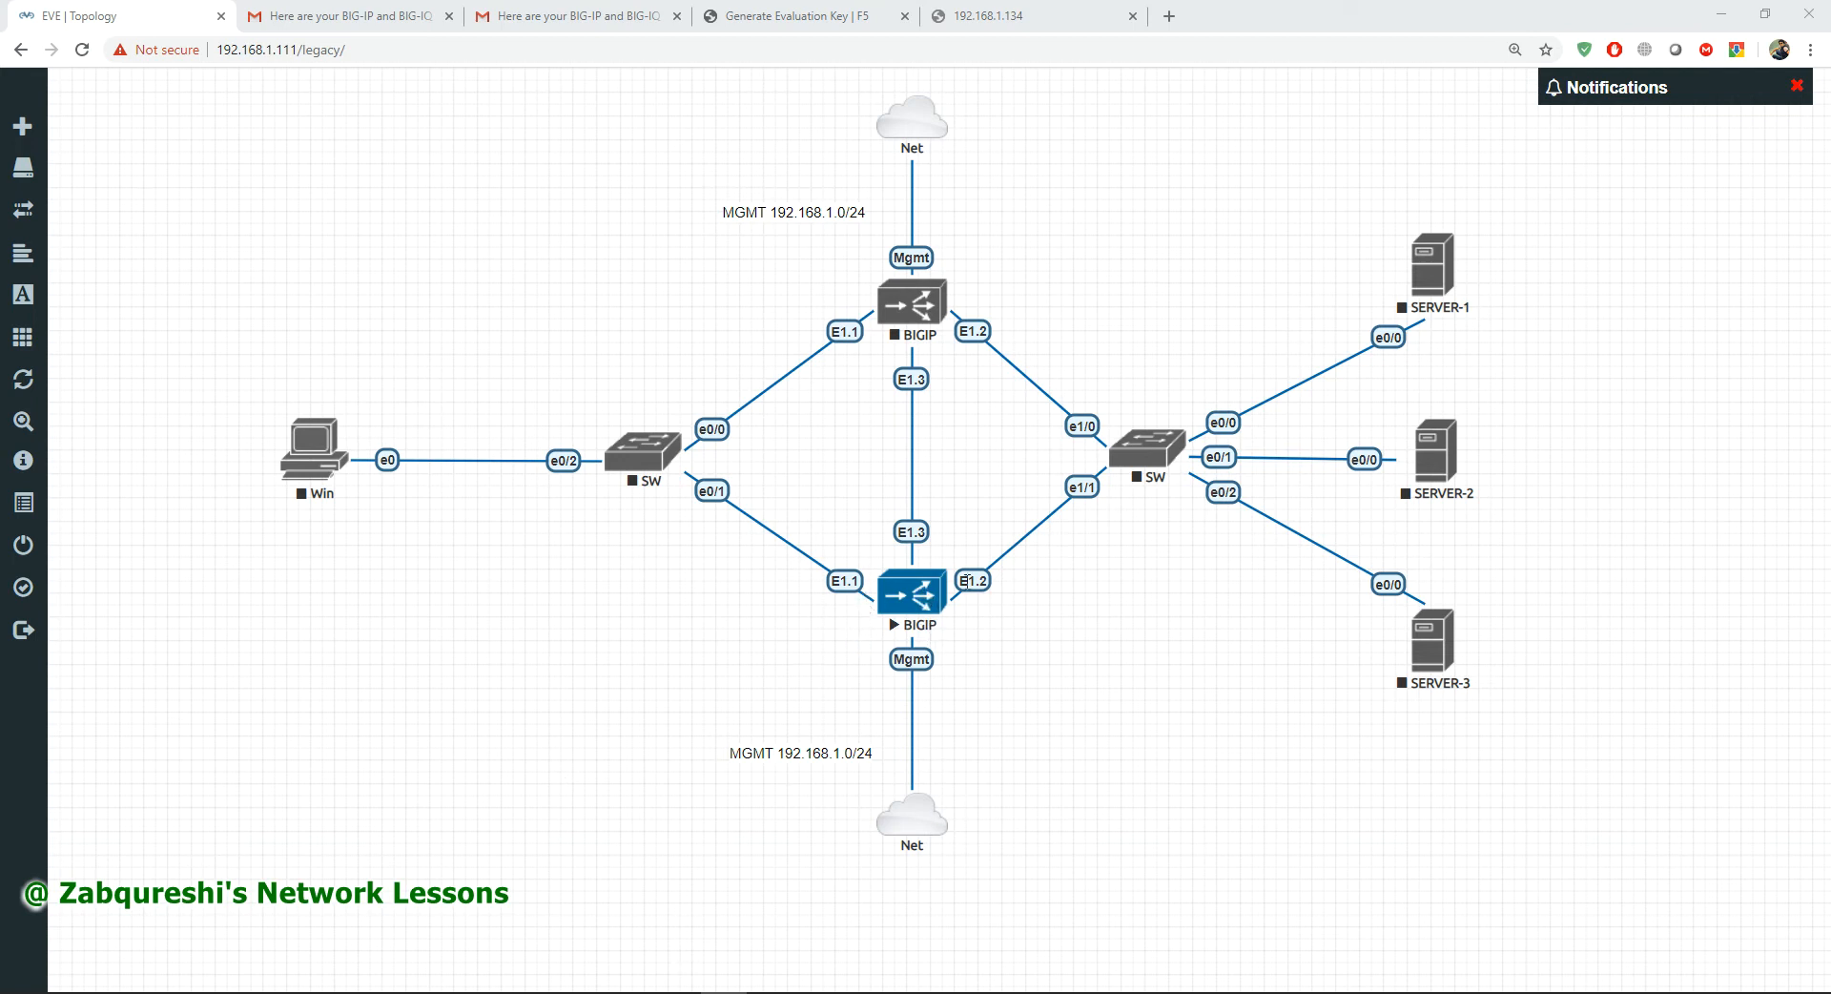
{"action": "mouse_move", "coordinate": [1608, 476]}
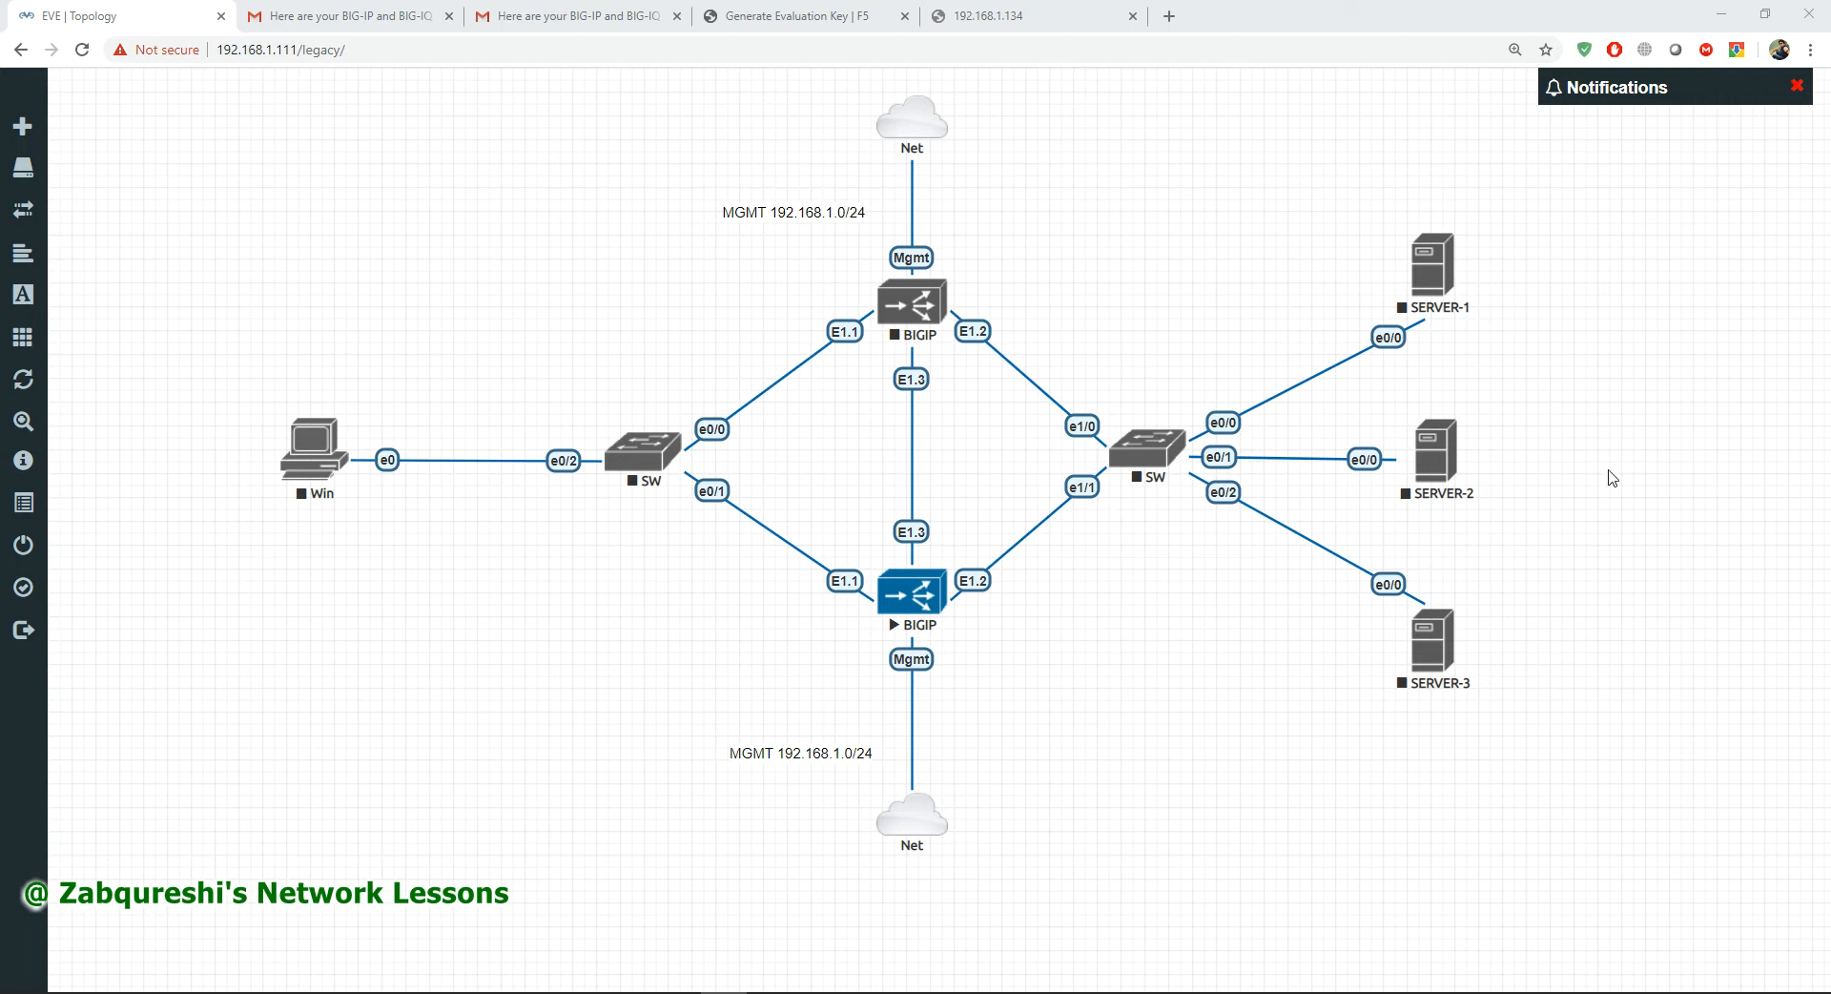
{"action": "mouse_move", "coordinate": [373, 278]}
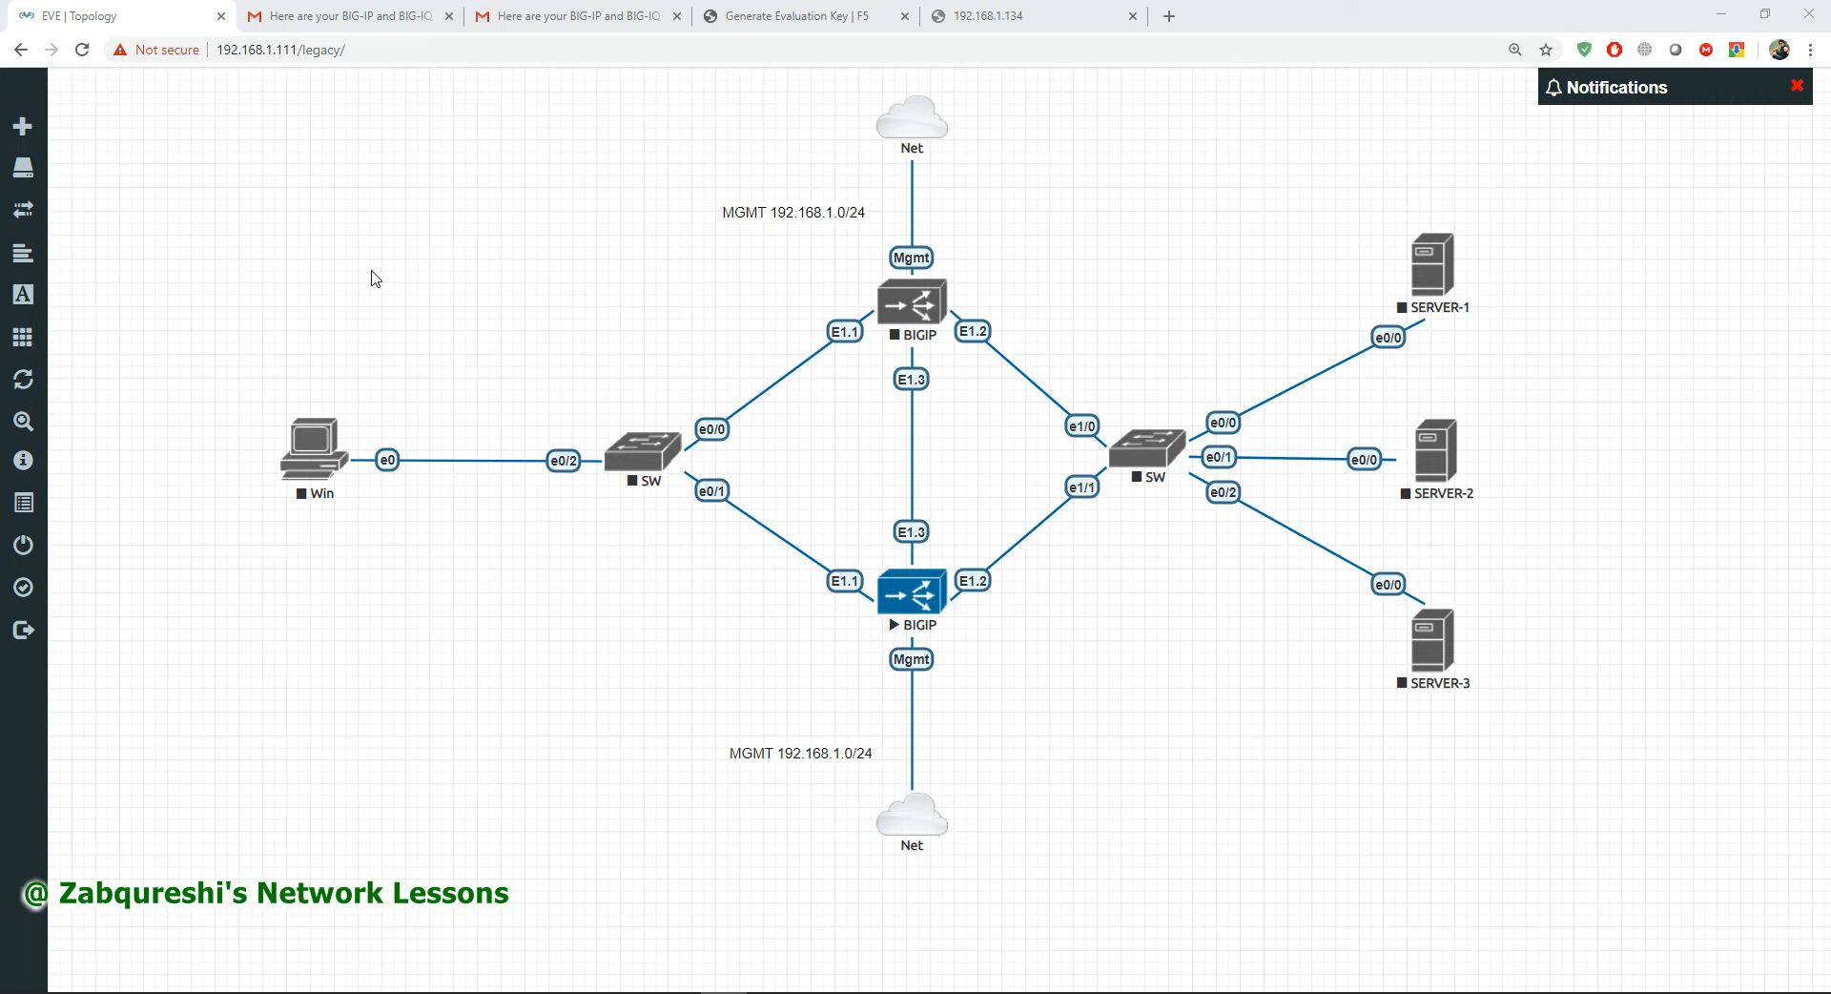
{"action": "mouse_move", "coordinate": [891, 619]}
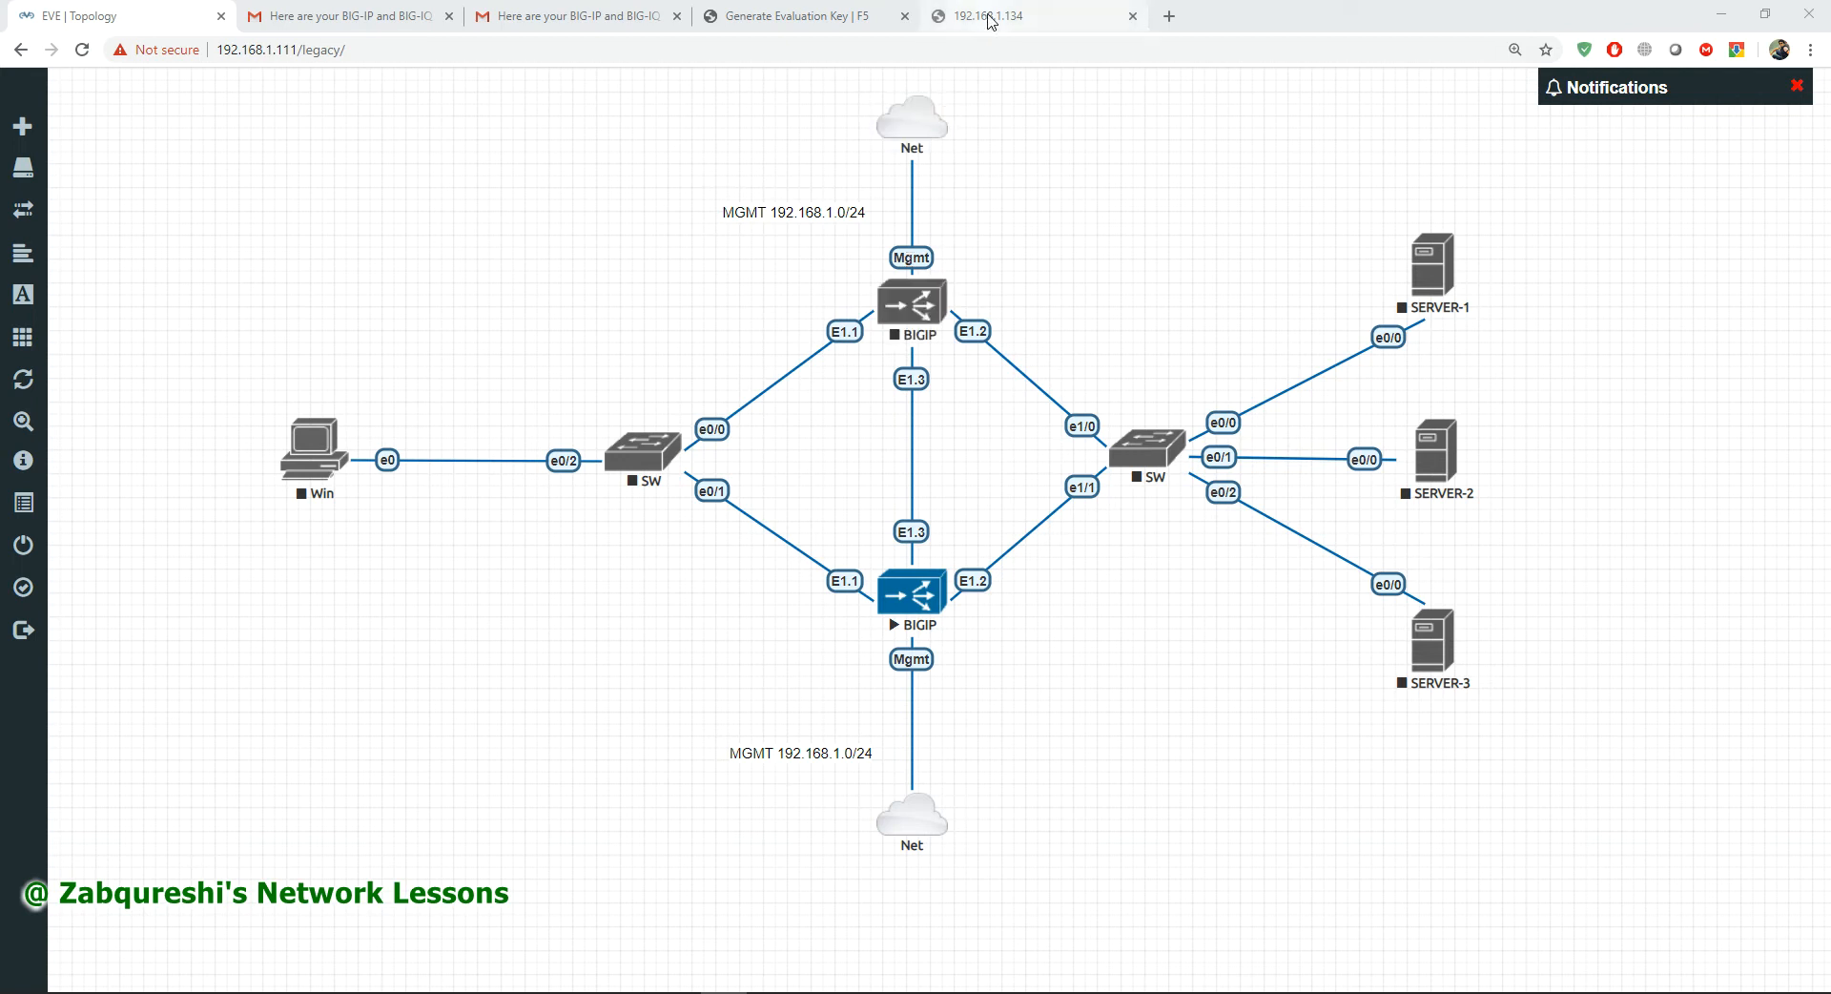
{"action": "mouse_move", "coordinate": [1012, 488]}
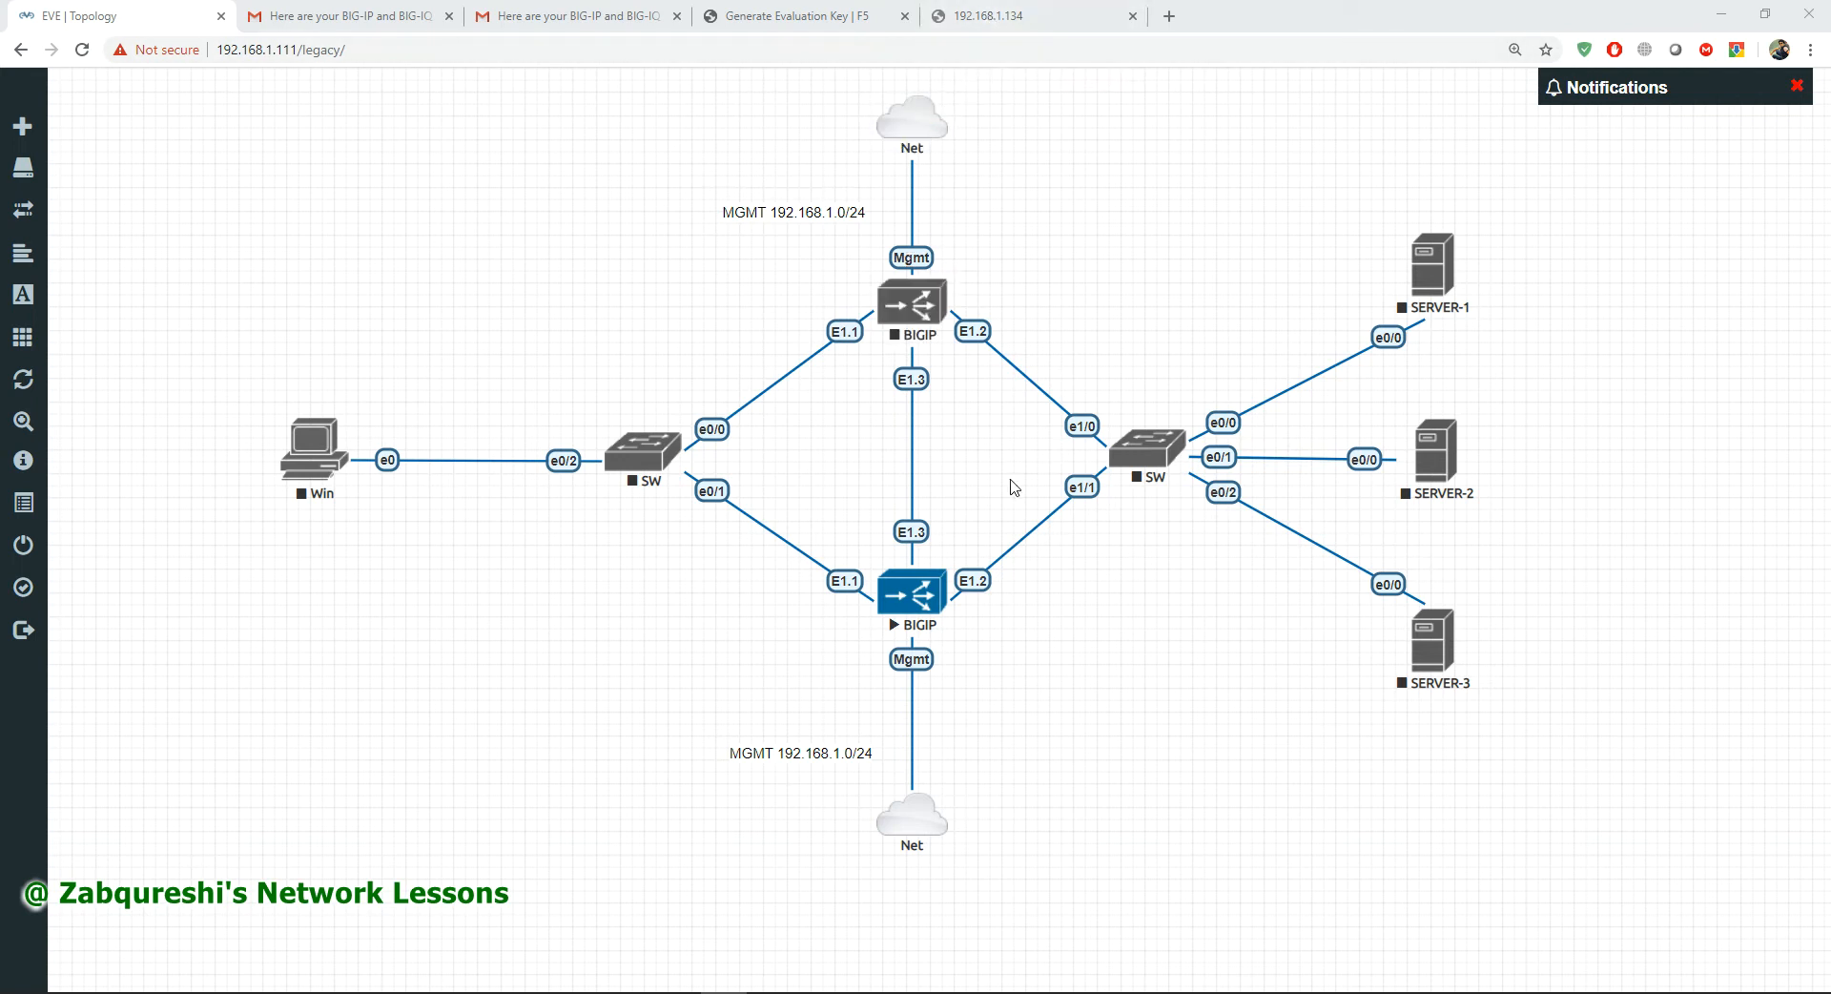
On the F5 trial page, choose ADC/LB evaluation as purpose and Enterprise architect/engineer role.
{"action": "left_click", "coordinate": [803, 16]}
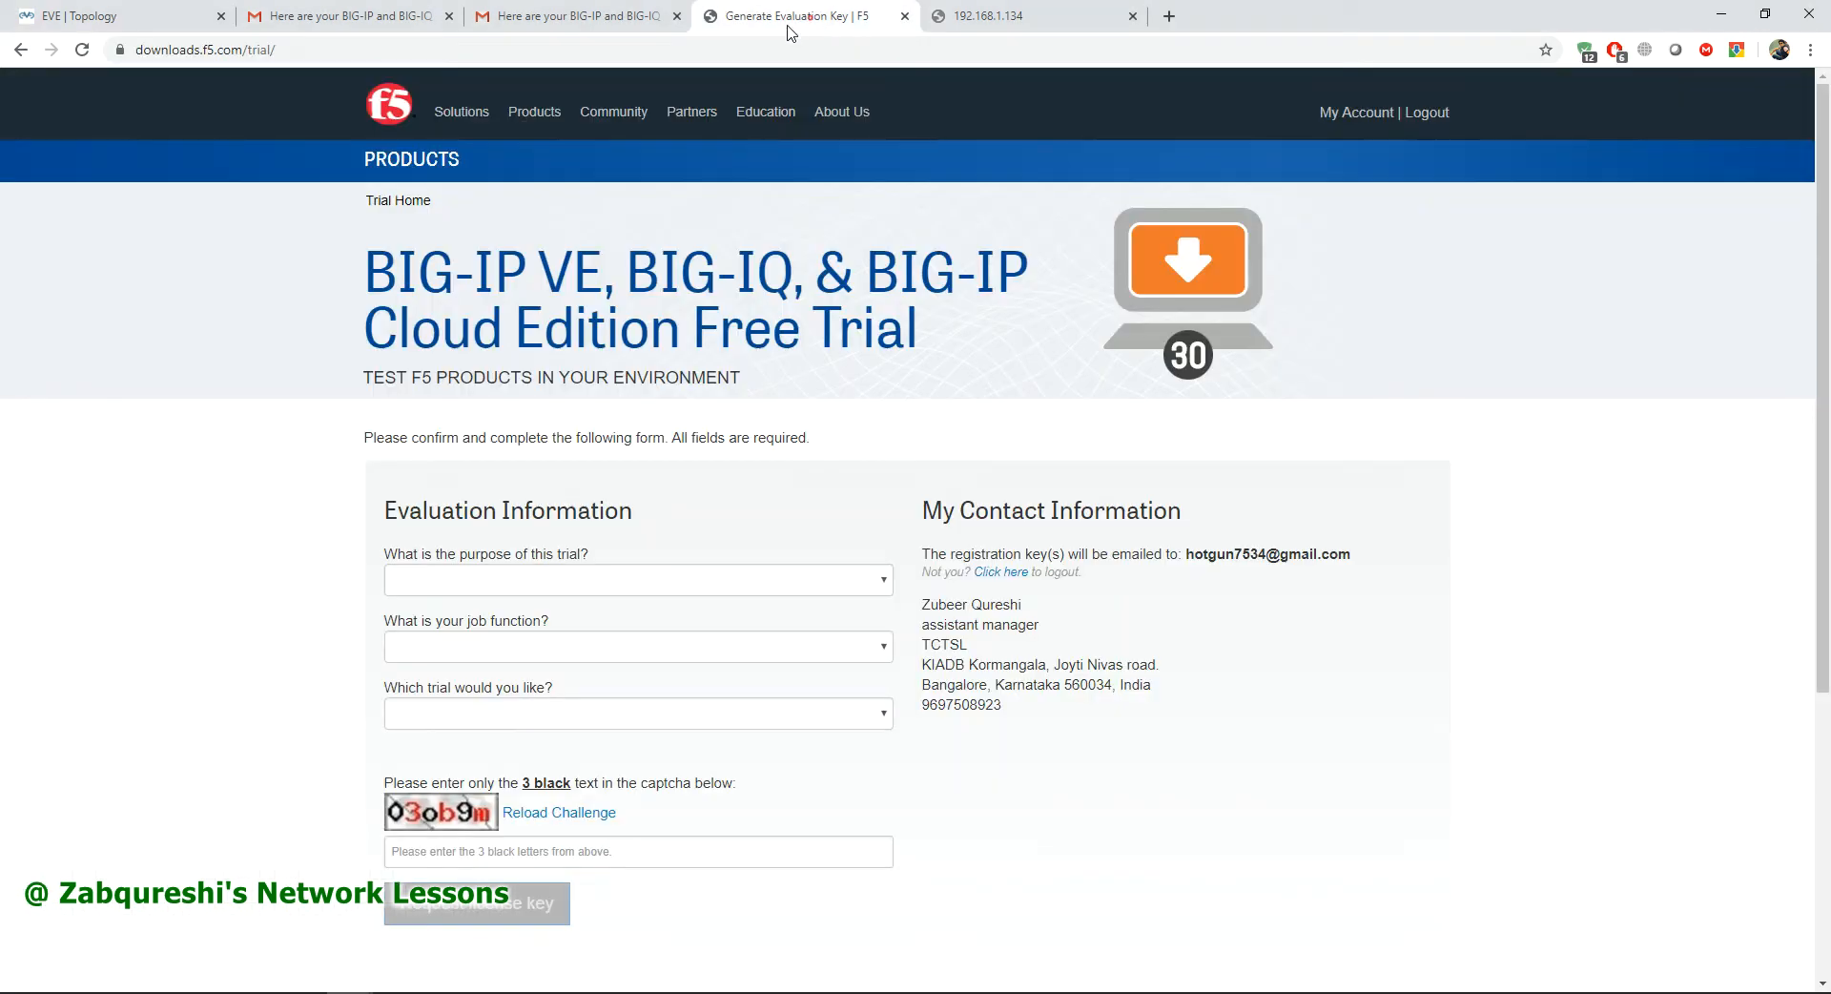
{"action": "left_click", "coordinate": [201, 49]}
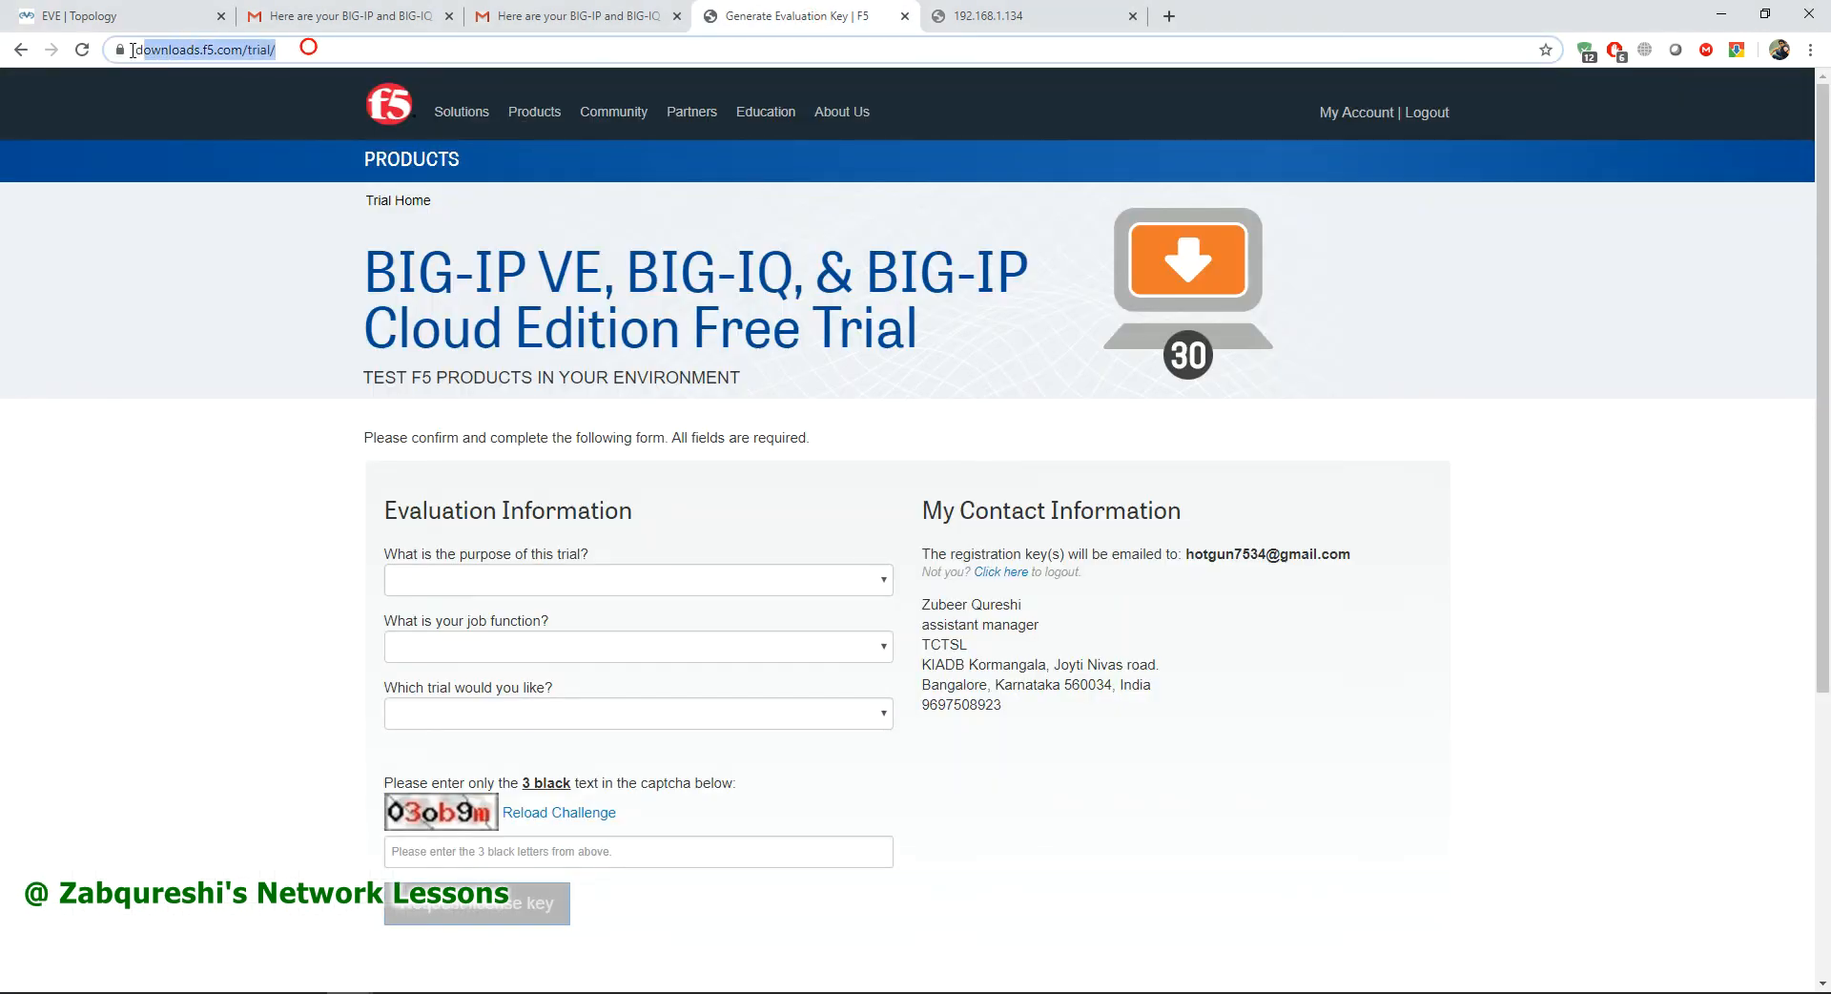
{"action": "left_click", "coordinate": [181, 50]}
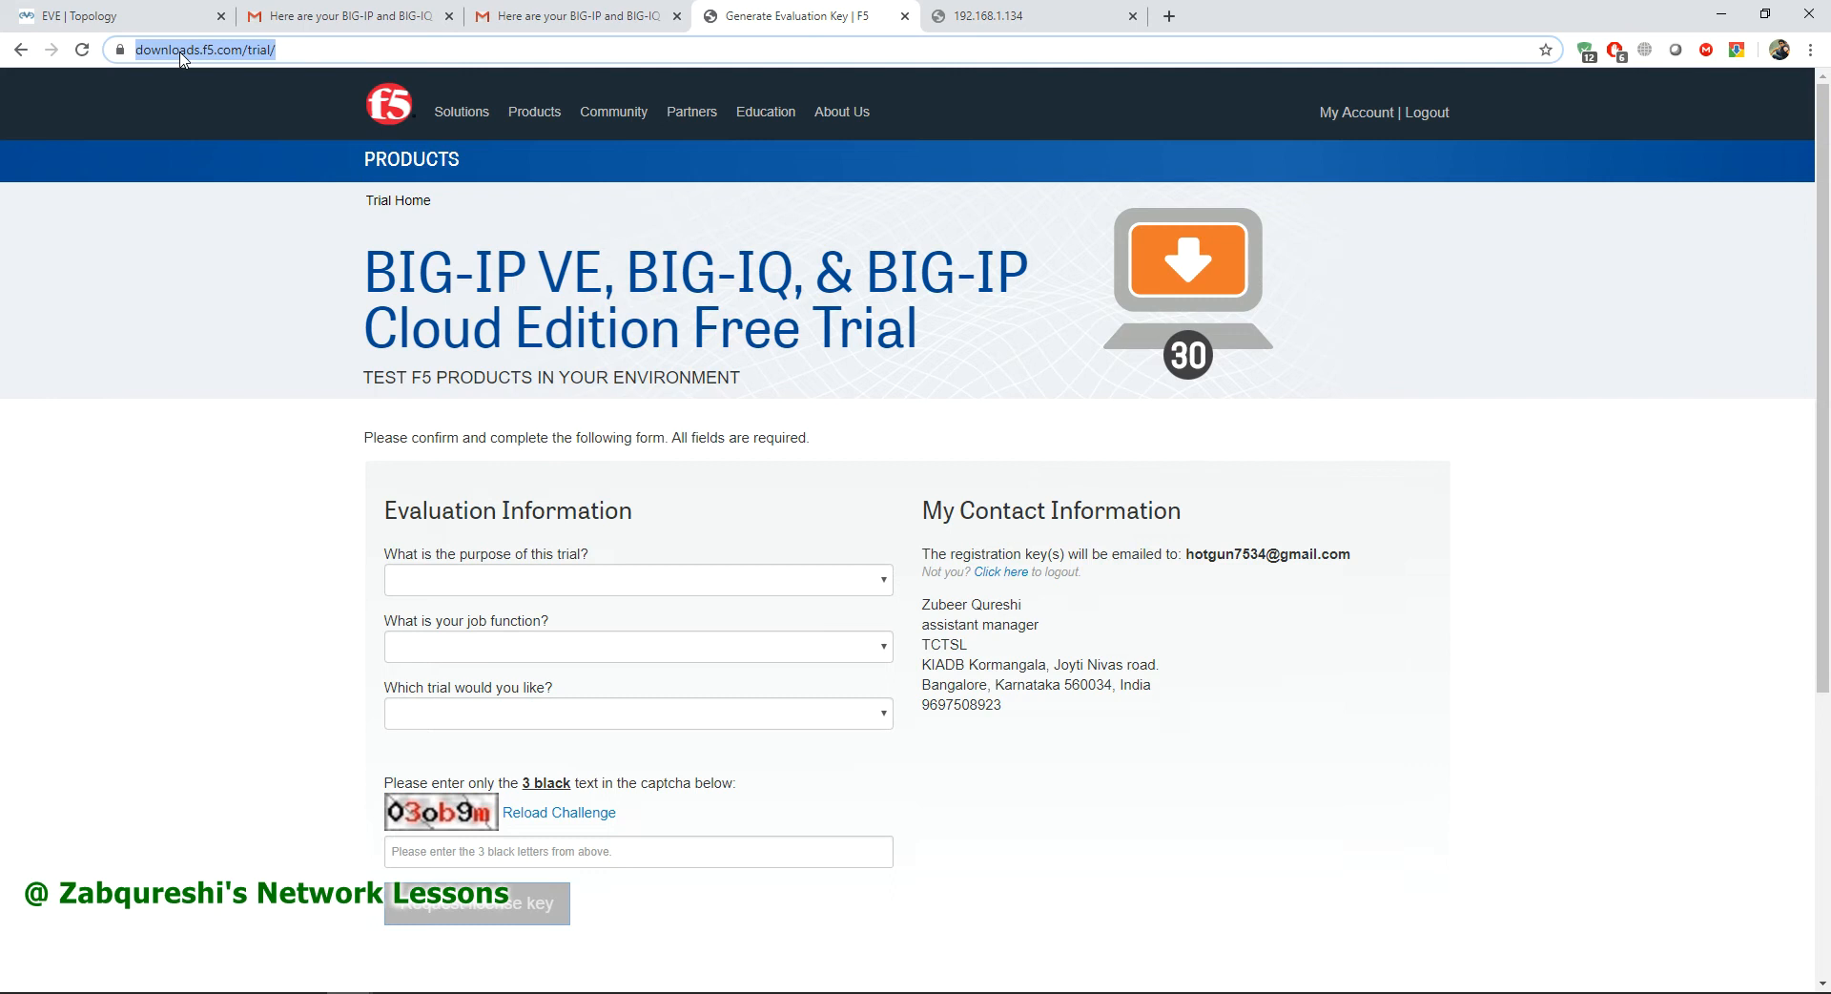
{"action": "mouse_move", "coordinate": [265, 85]}
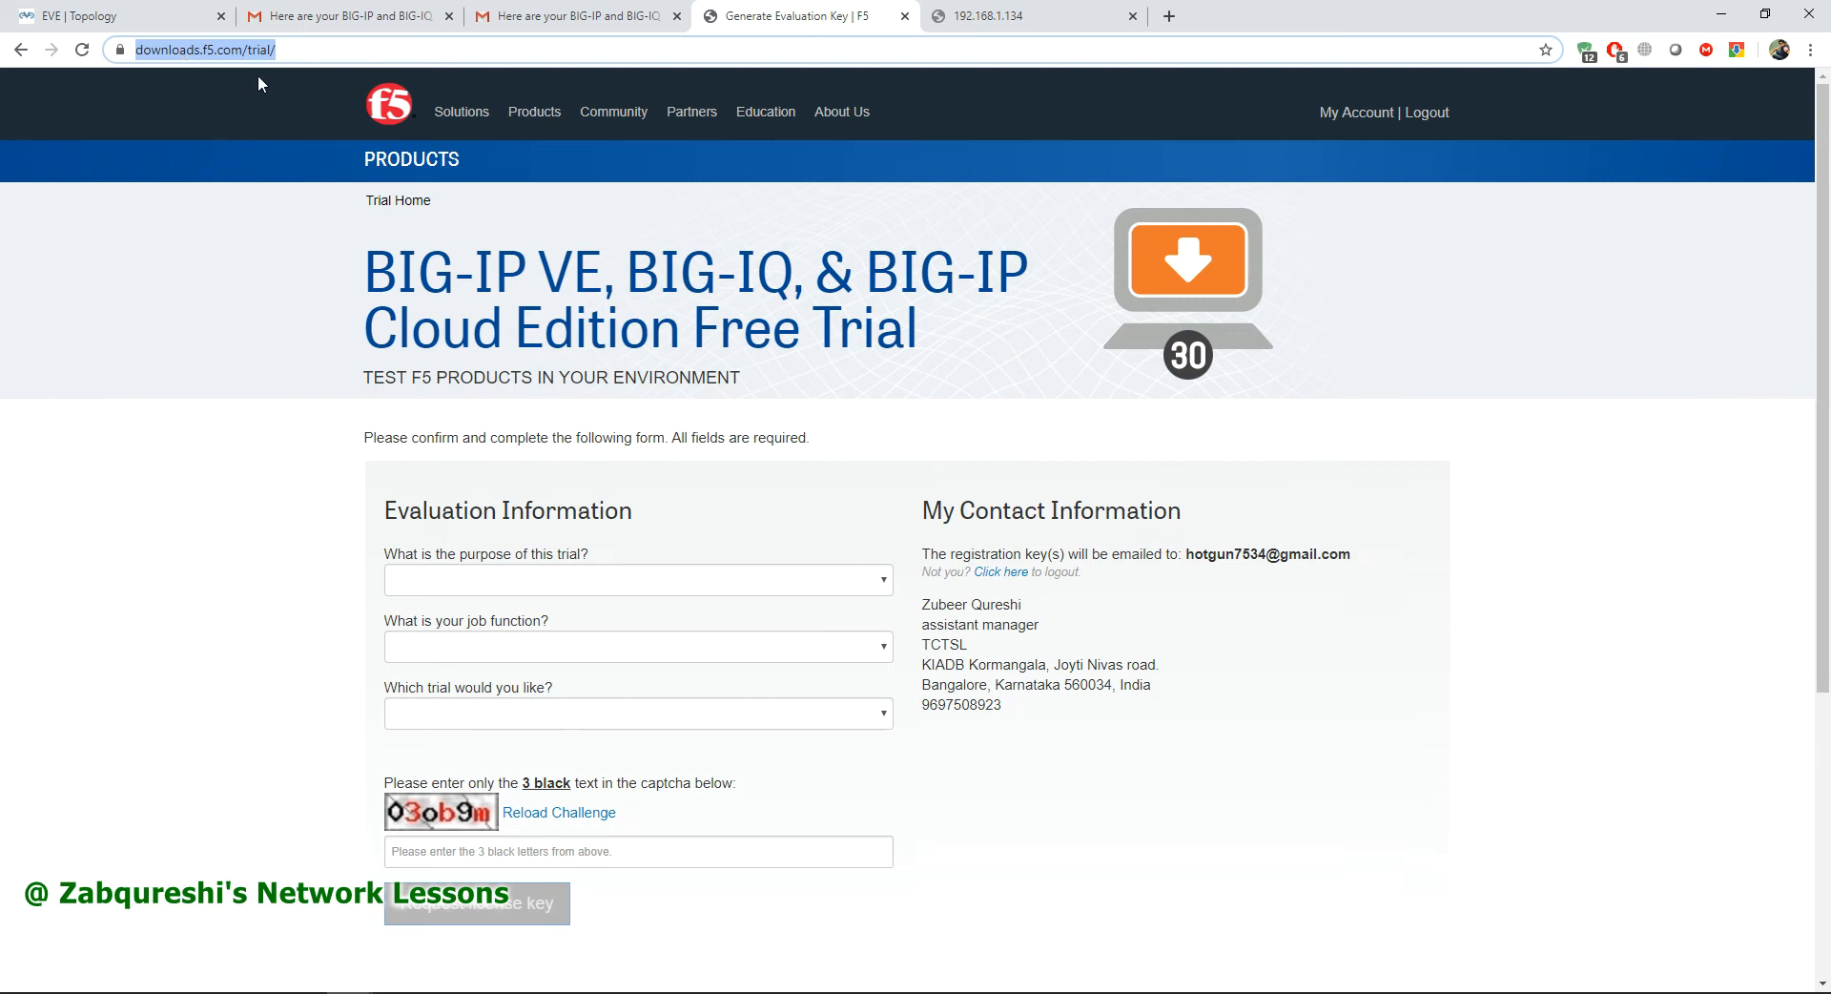
{"action": "mouse_move", "coordinate": [999, 510]}
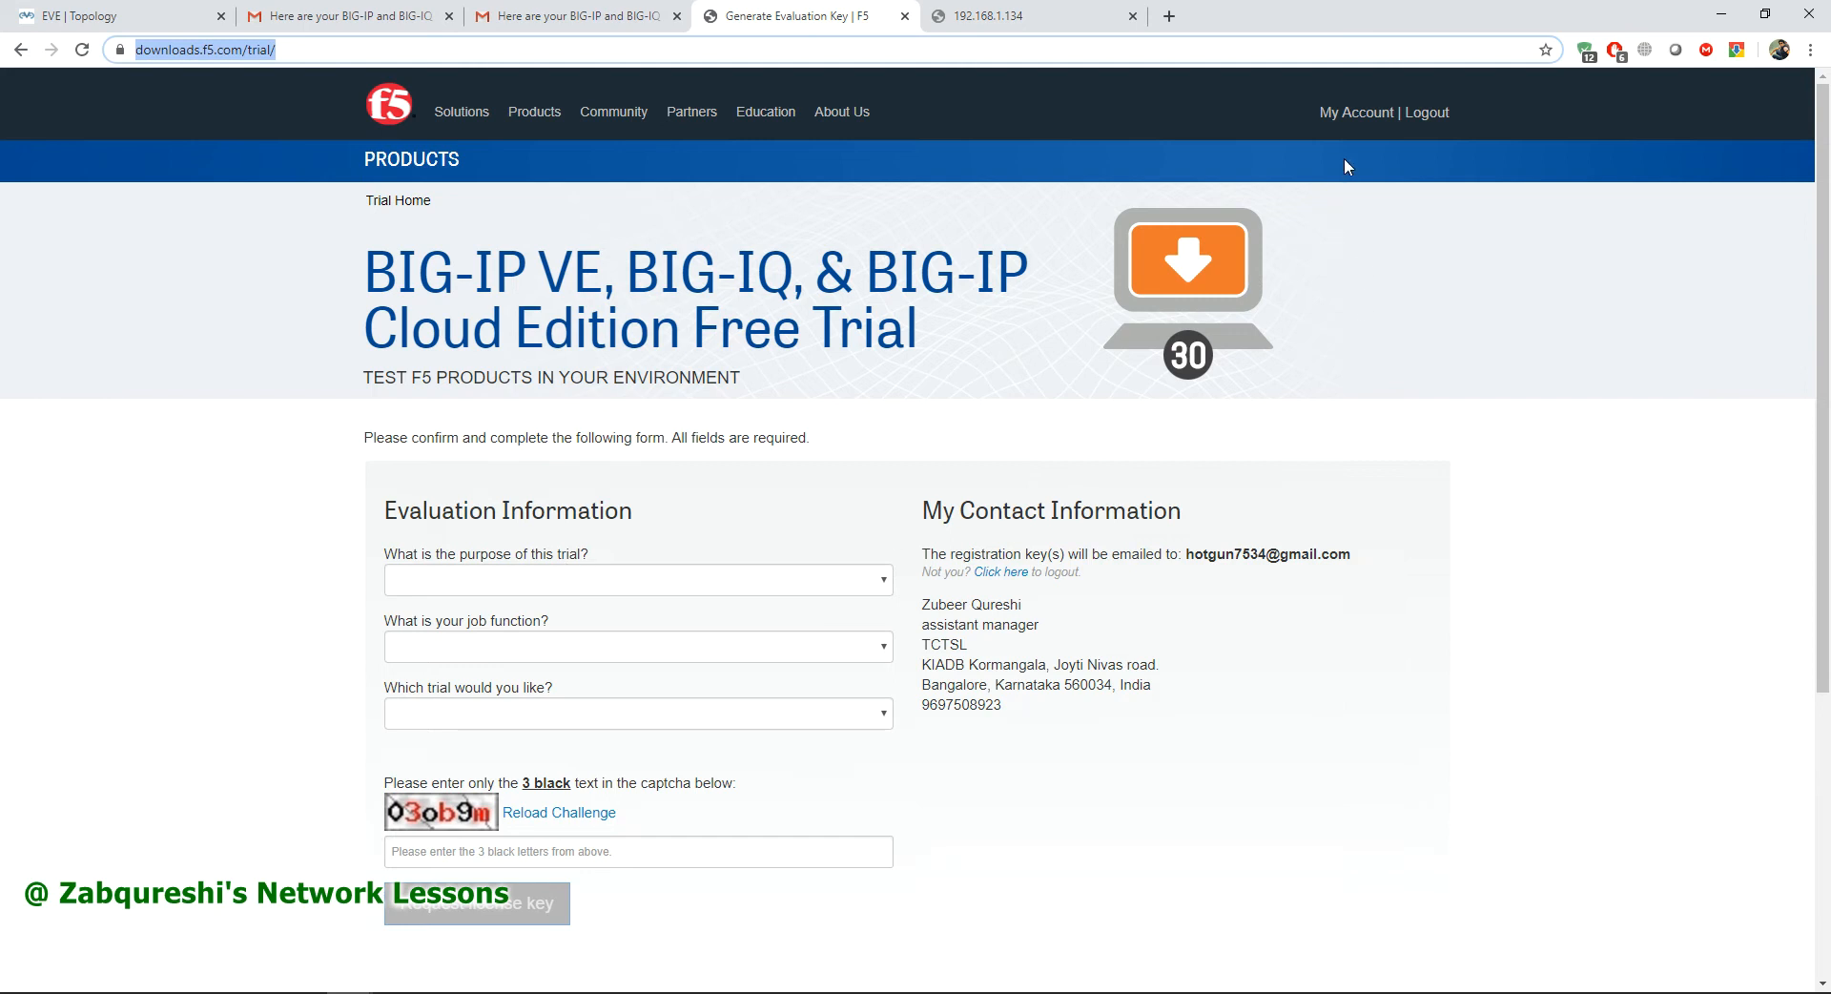
{"action": "mouse_move", "coordinate": [1095, 238]}
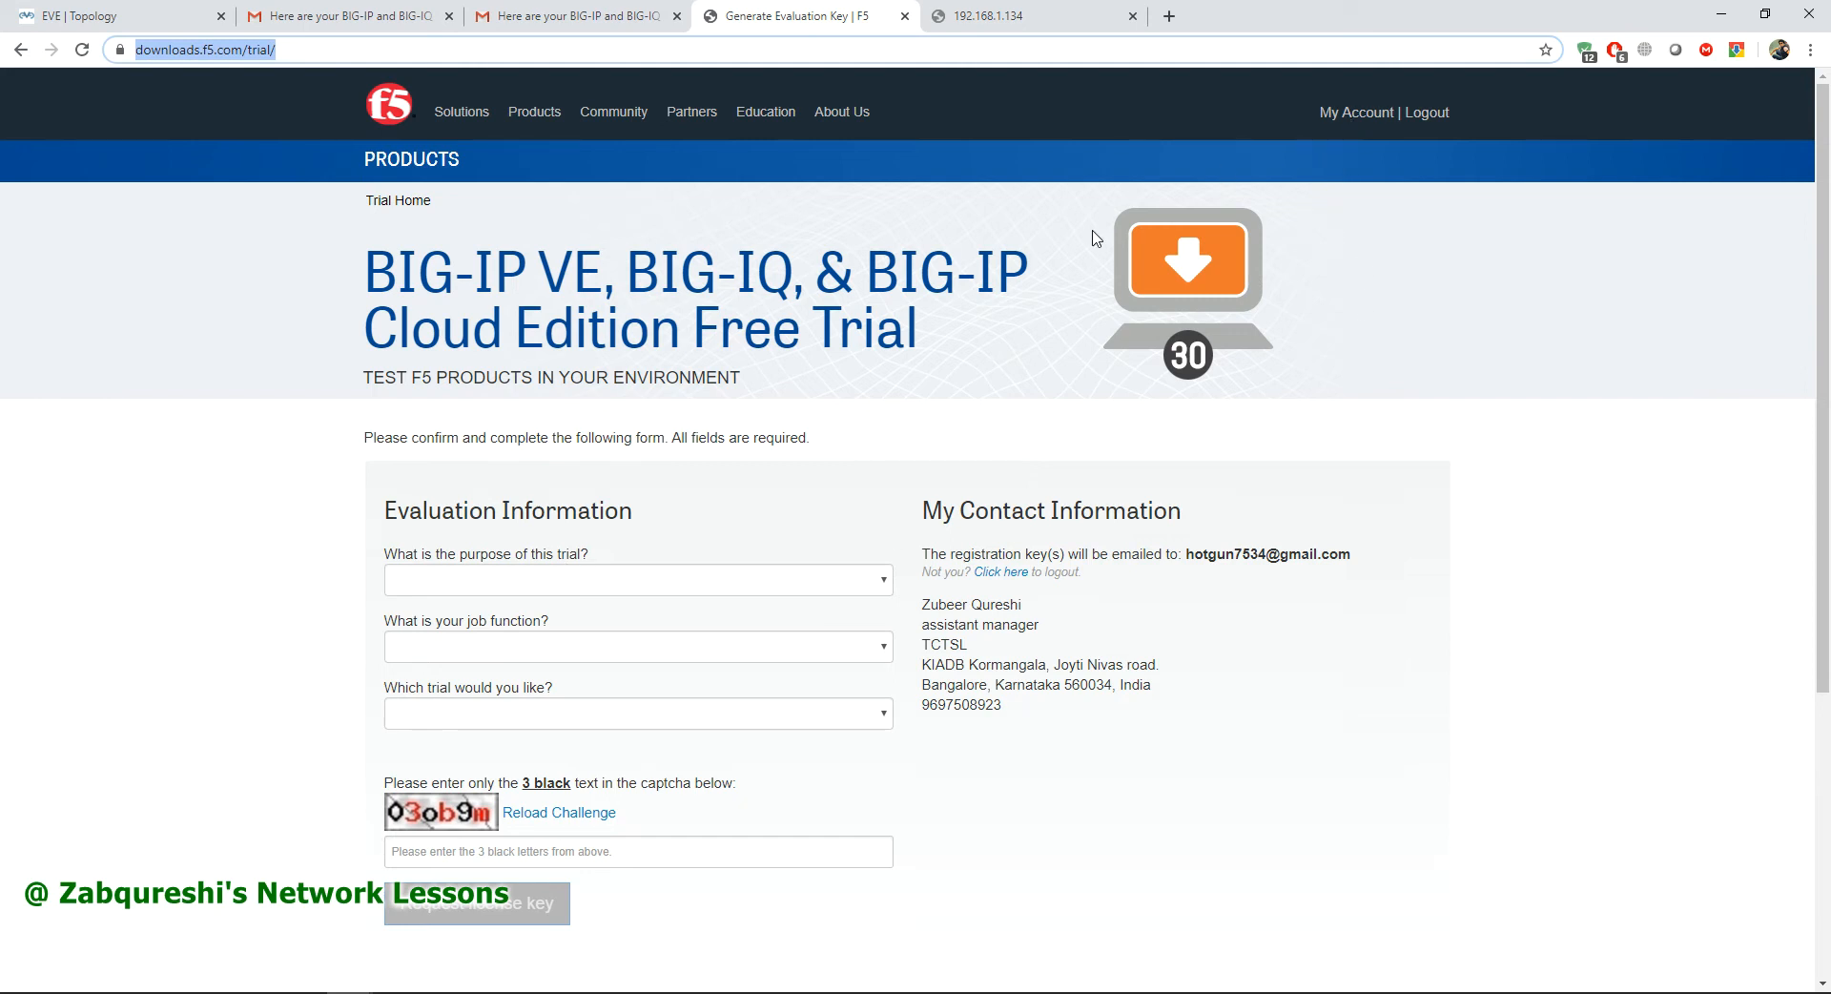
{"action": "mouse_move", "coordinate": [1021, 244]}
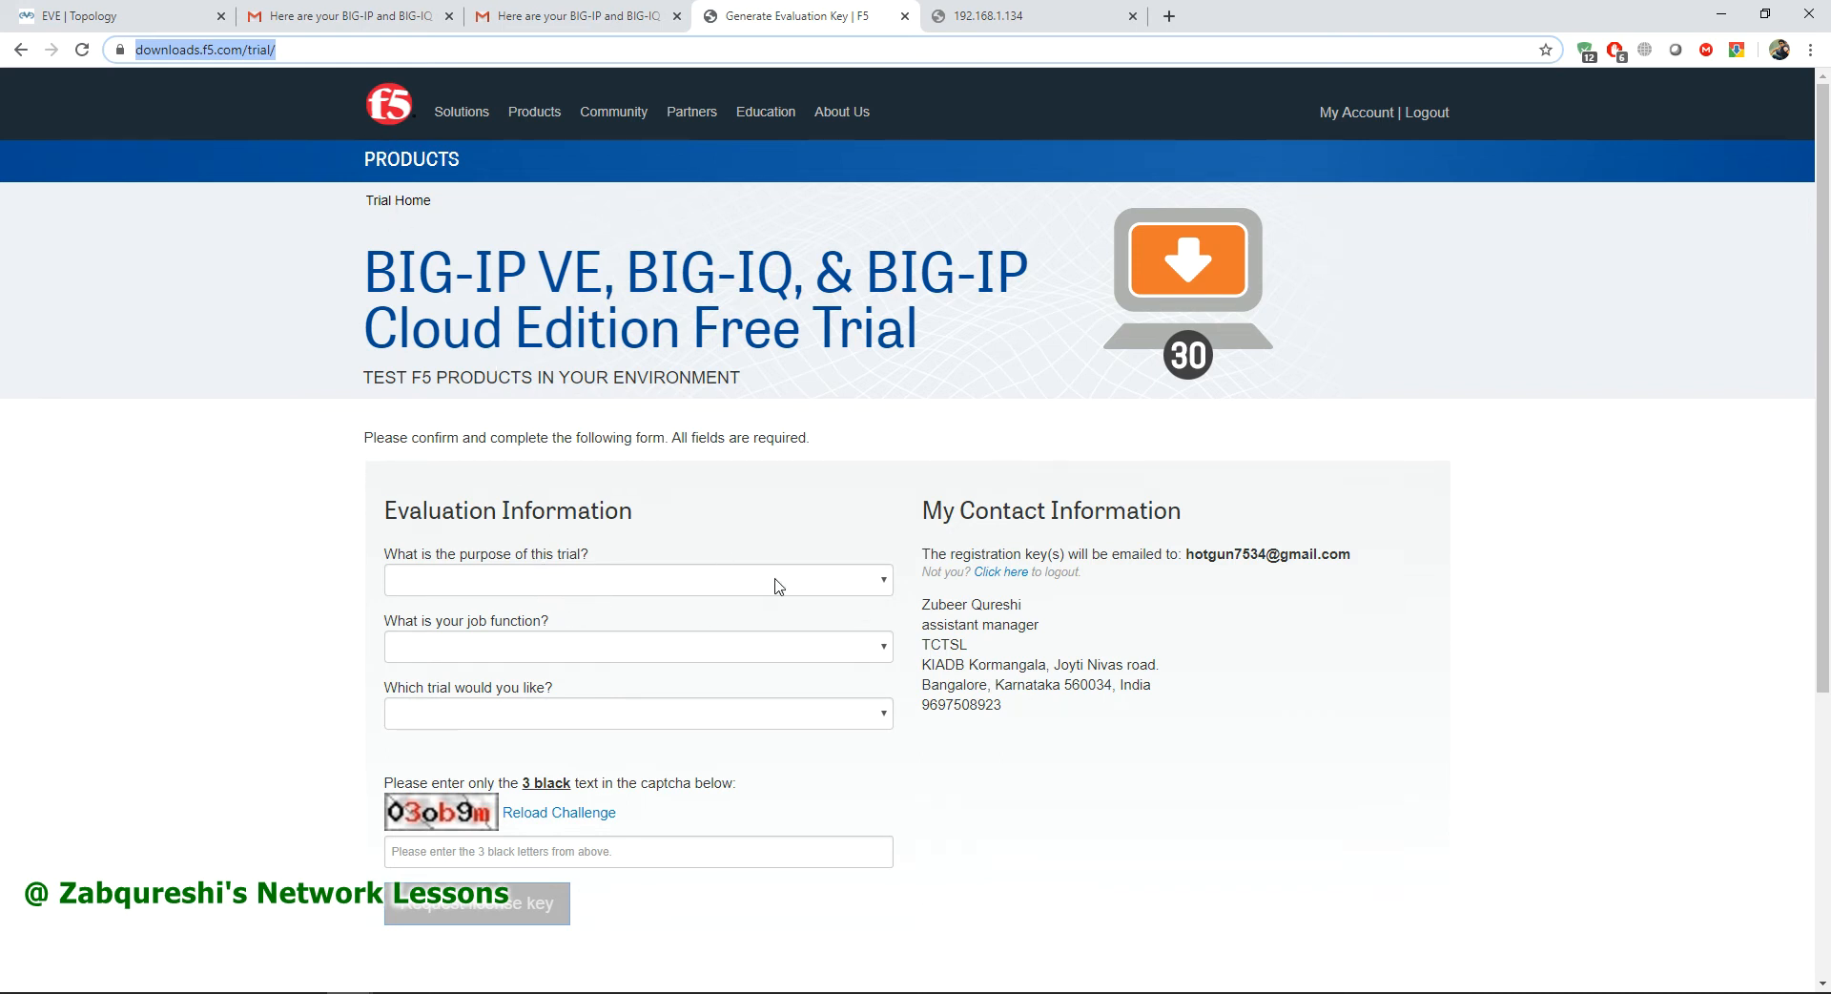
{"action": "left_click", "coordinate": [638, 580]}
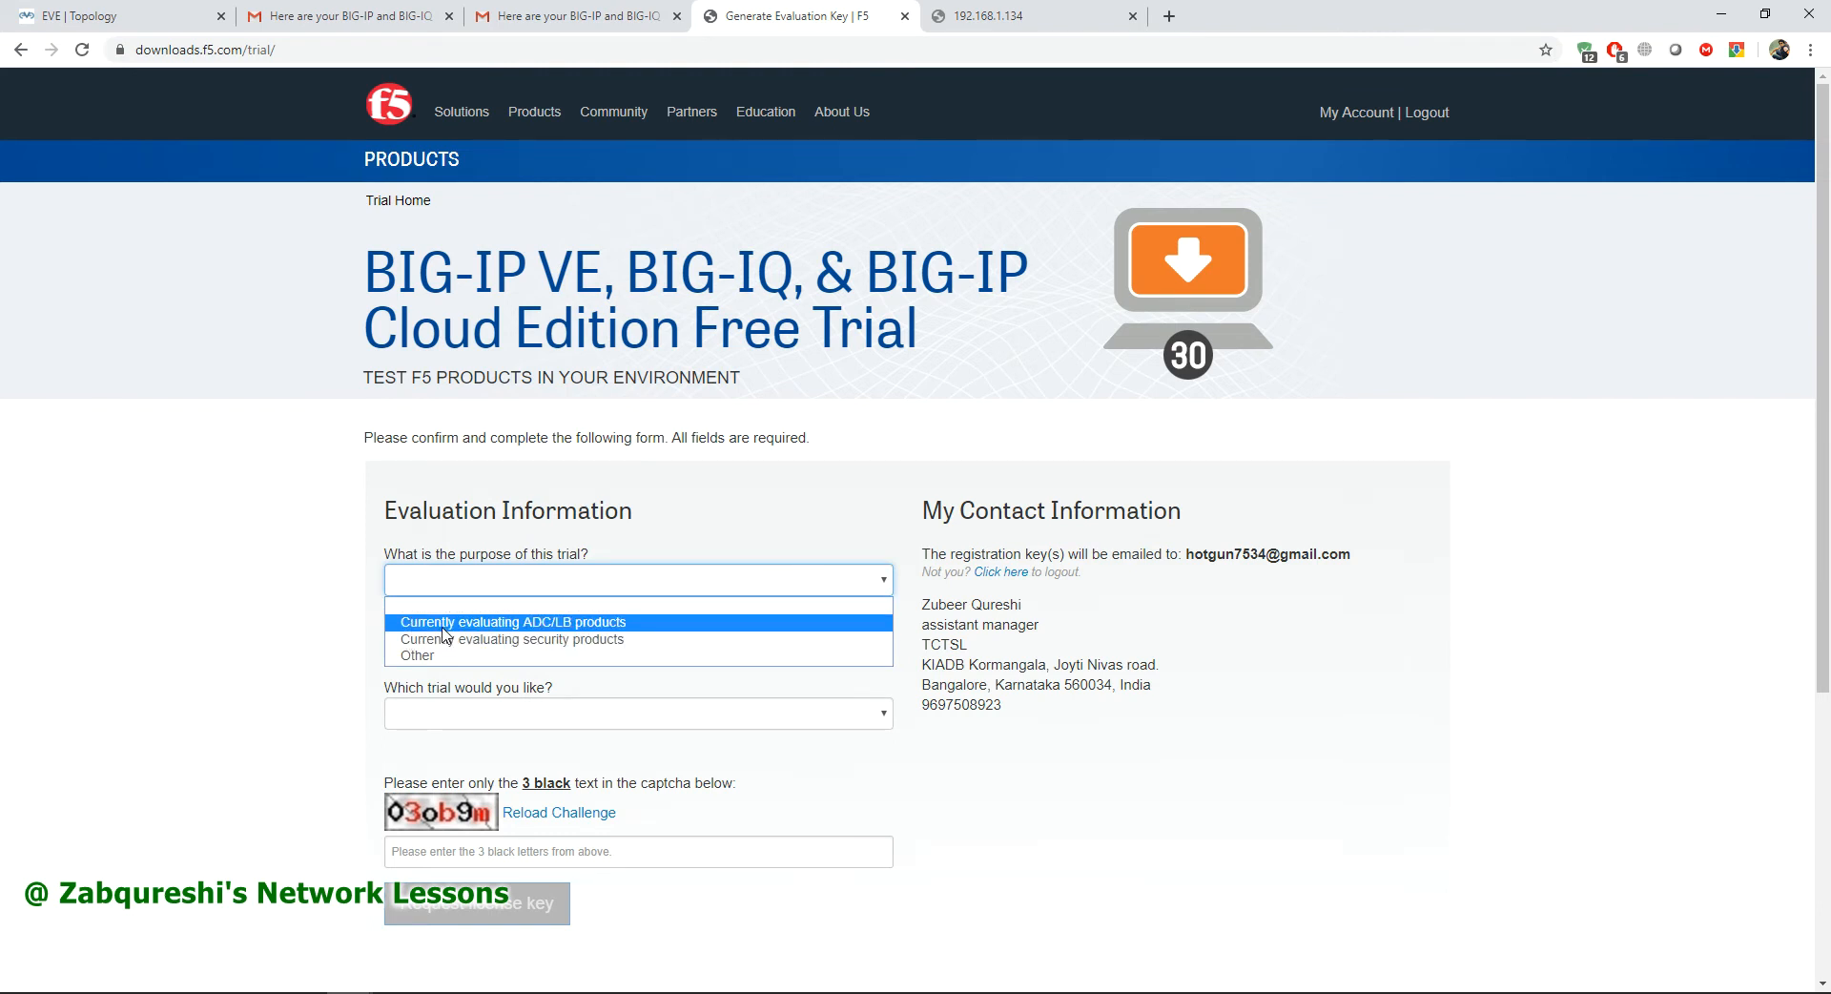
{"action": "mouse_move", "coordinate": [560, 629]}
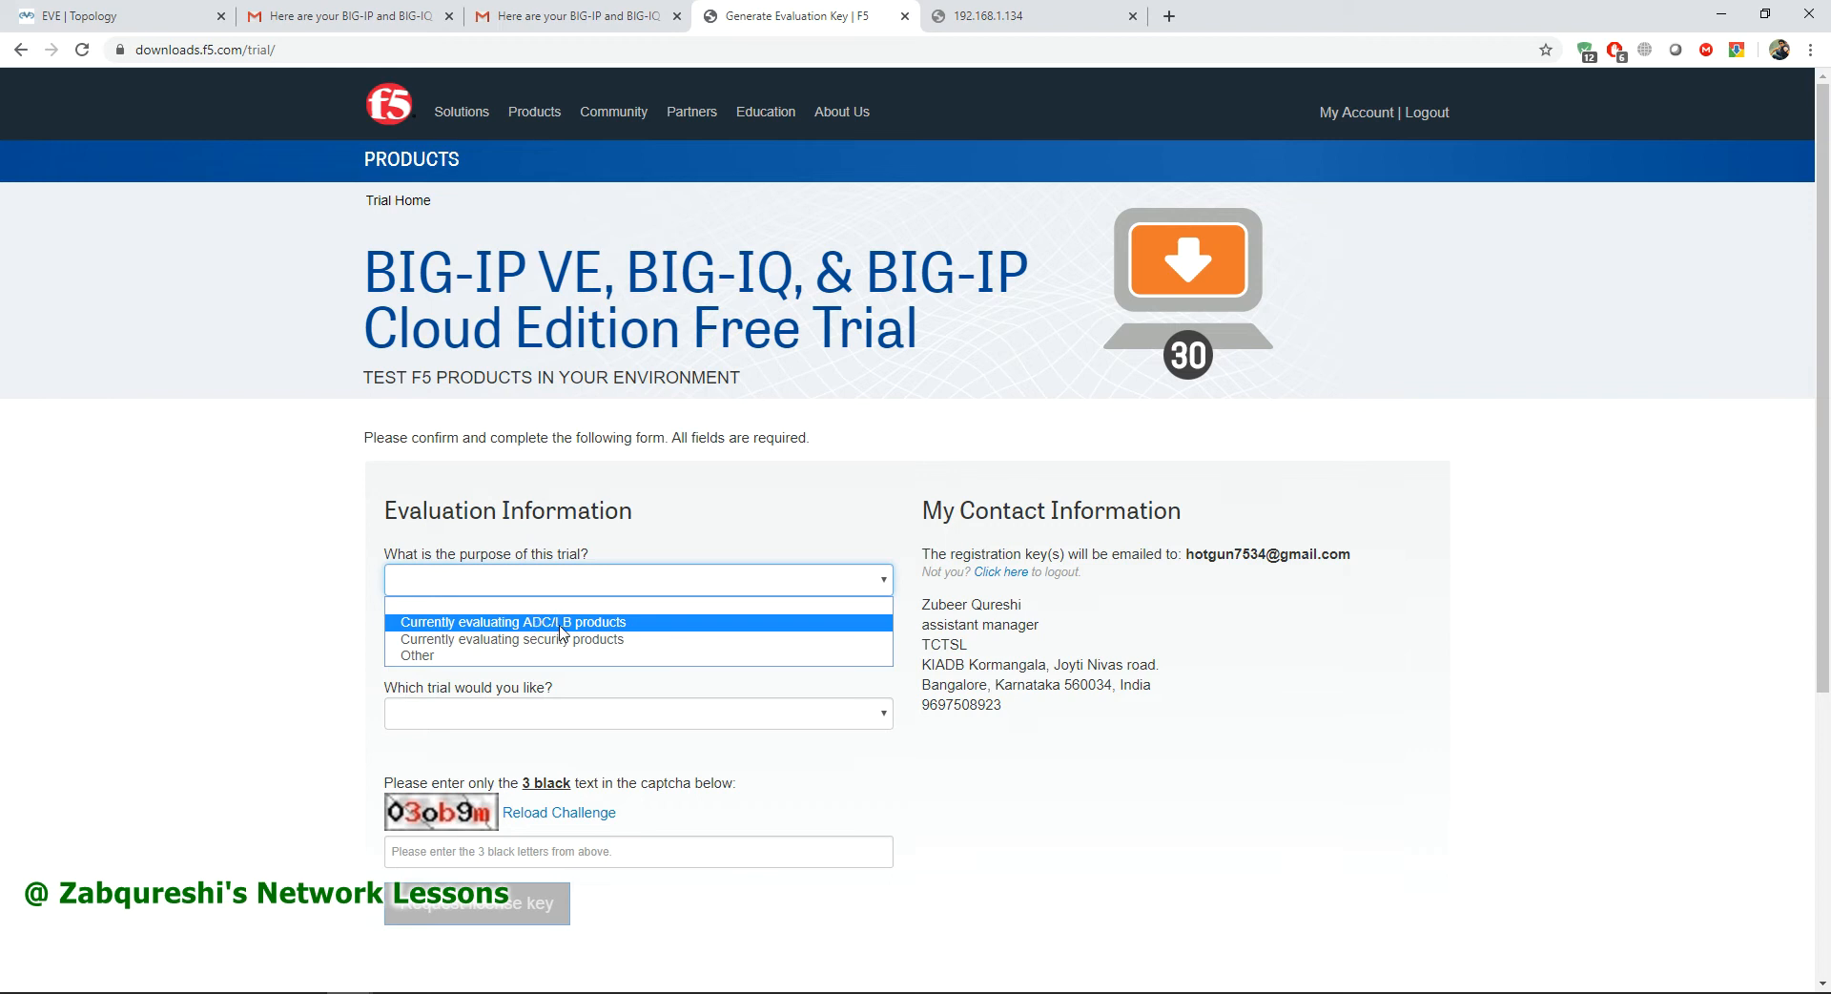
{"action": "left_click", "coordinate": [515, 622]}
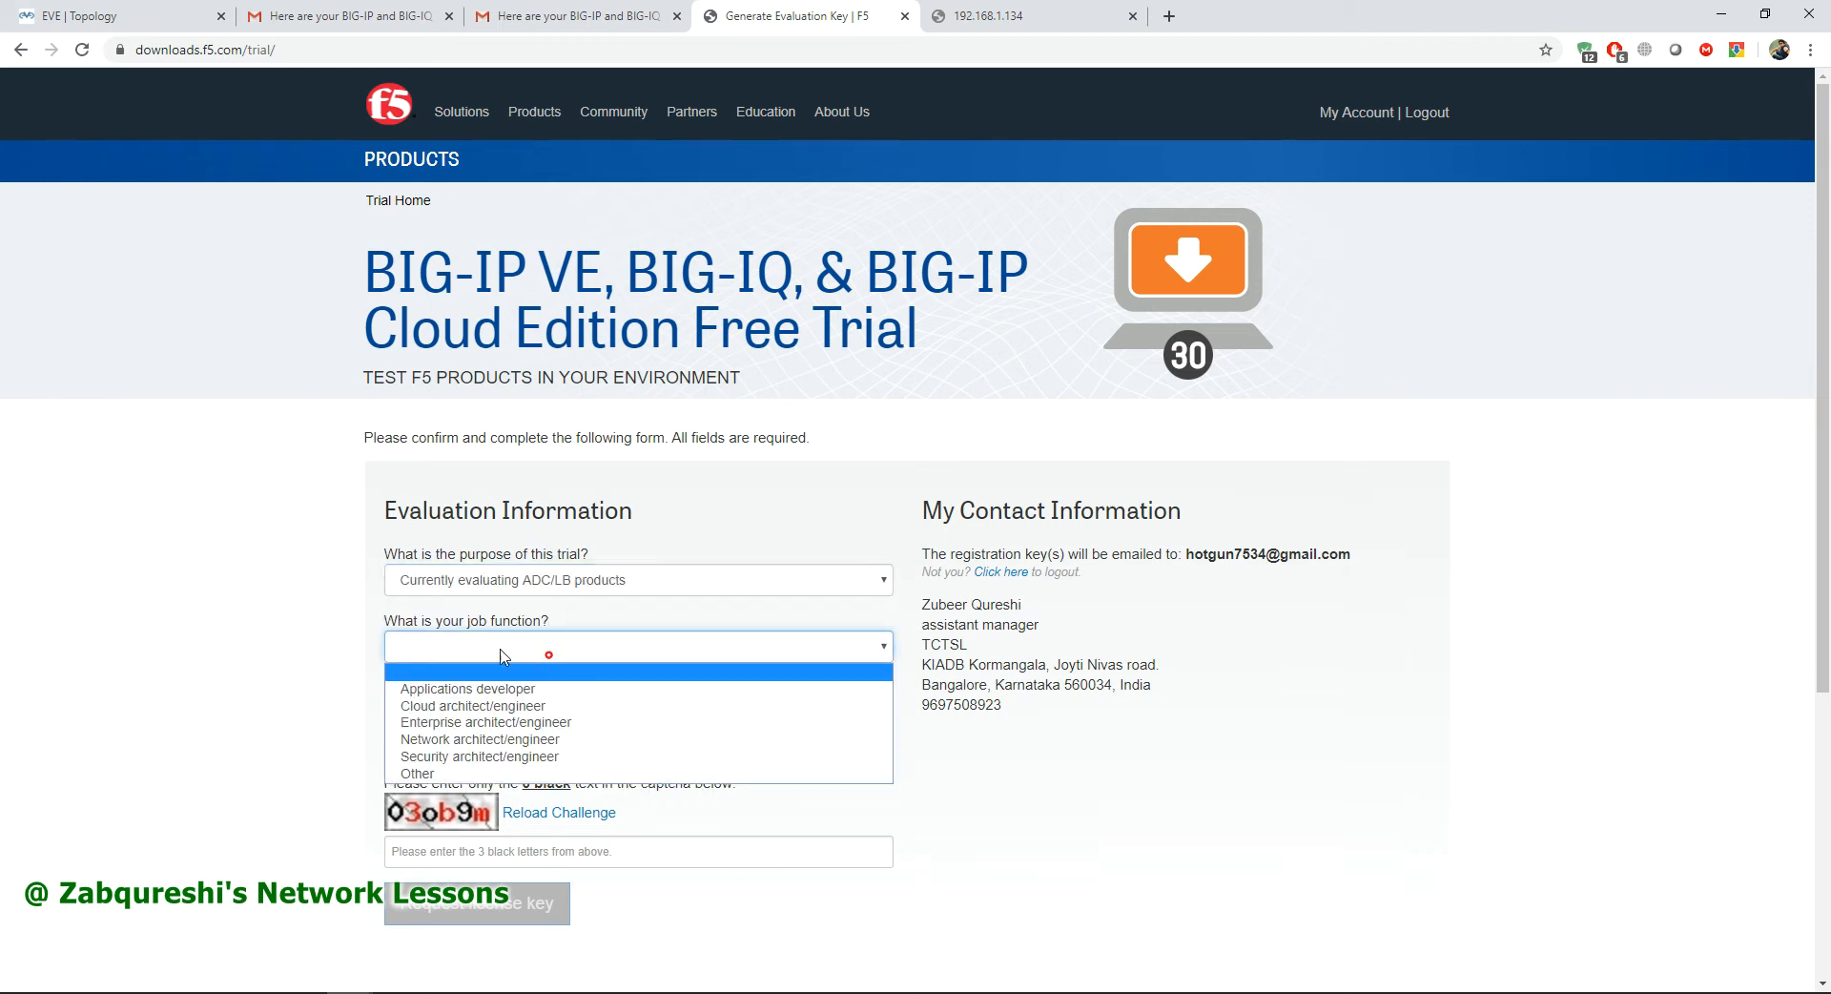
{"action": "left_click", "coordinate": [479, 722]}
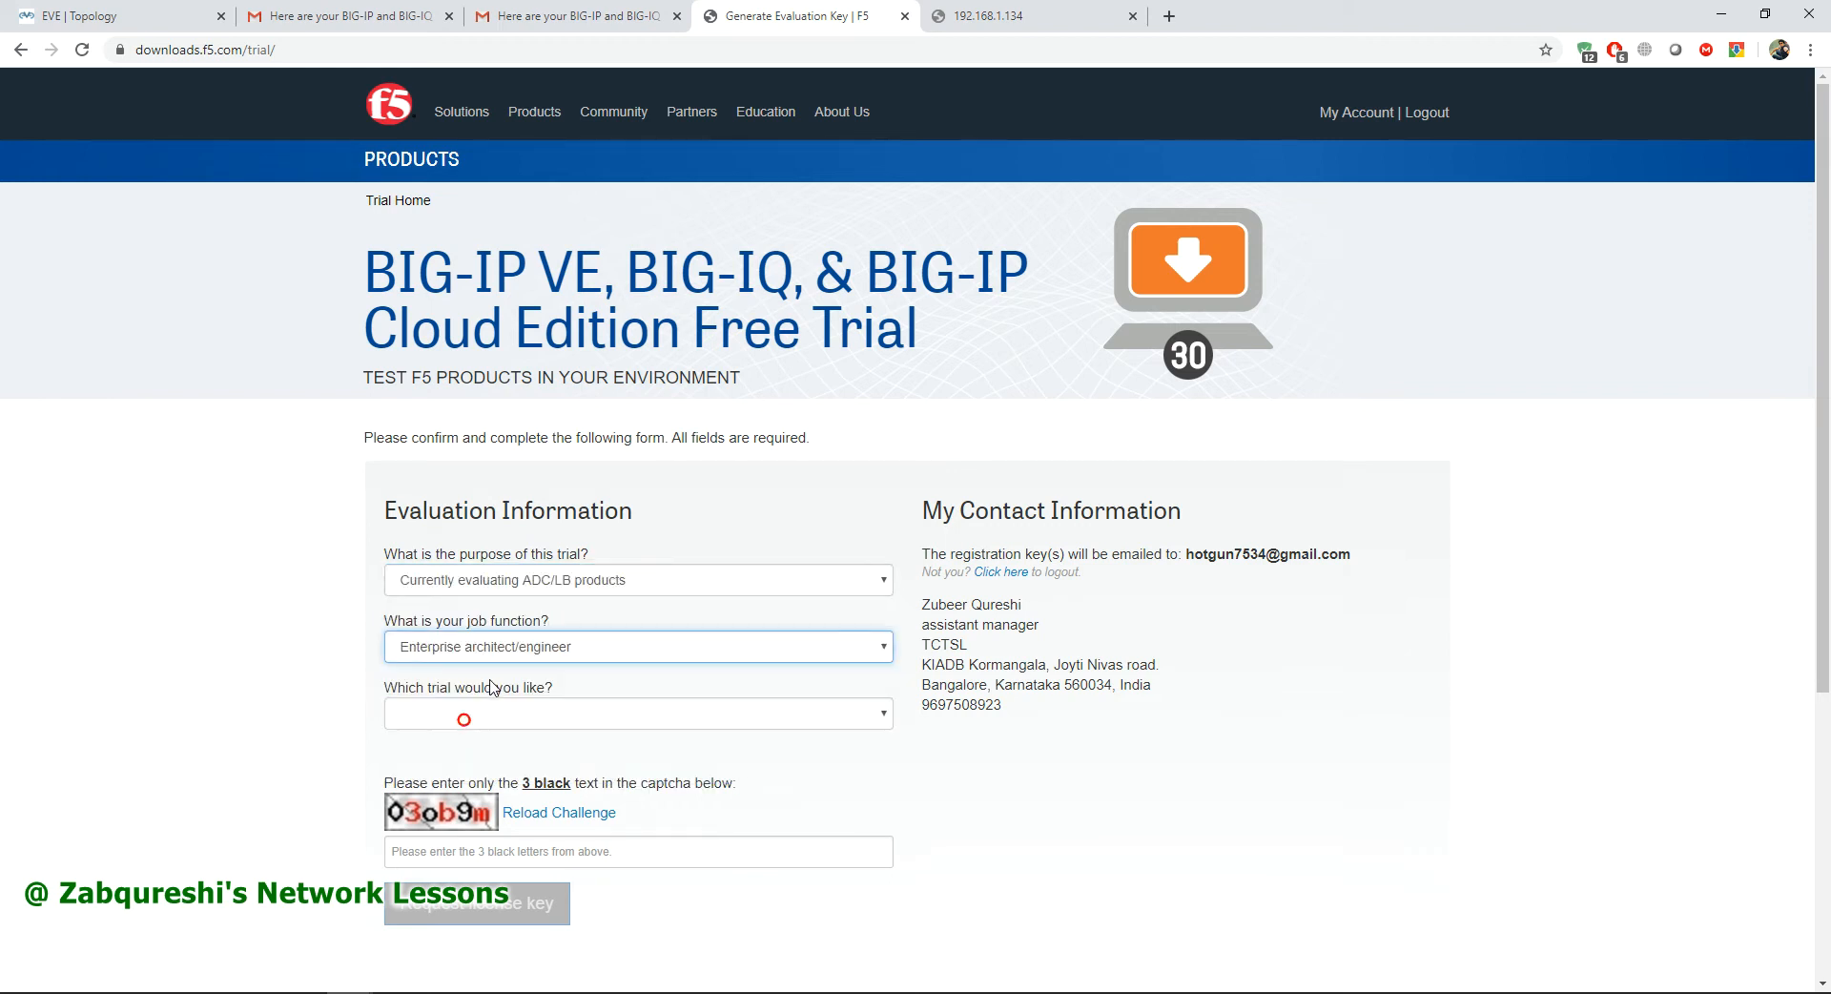
Select the BIG-IP VE and BIG-IQ trial, enter the captcha, and request license keys.
{"action": "left_click", "coordinate": [637, 714]}
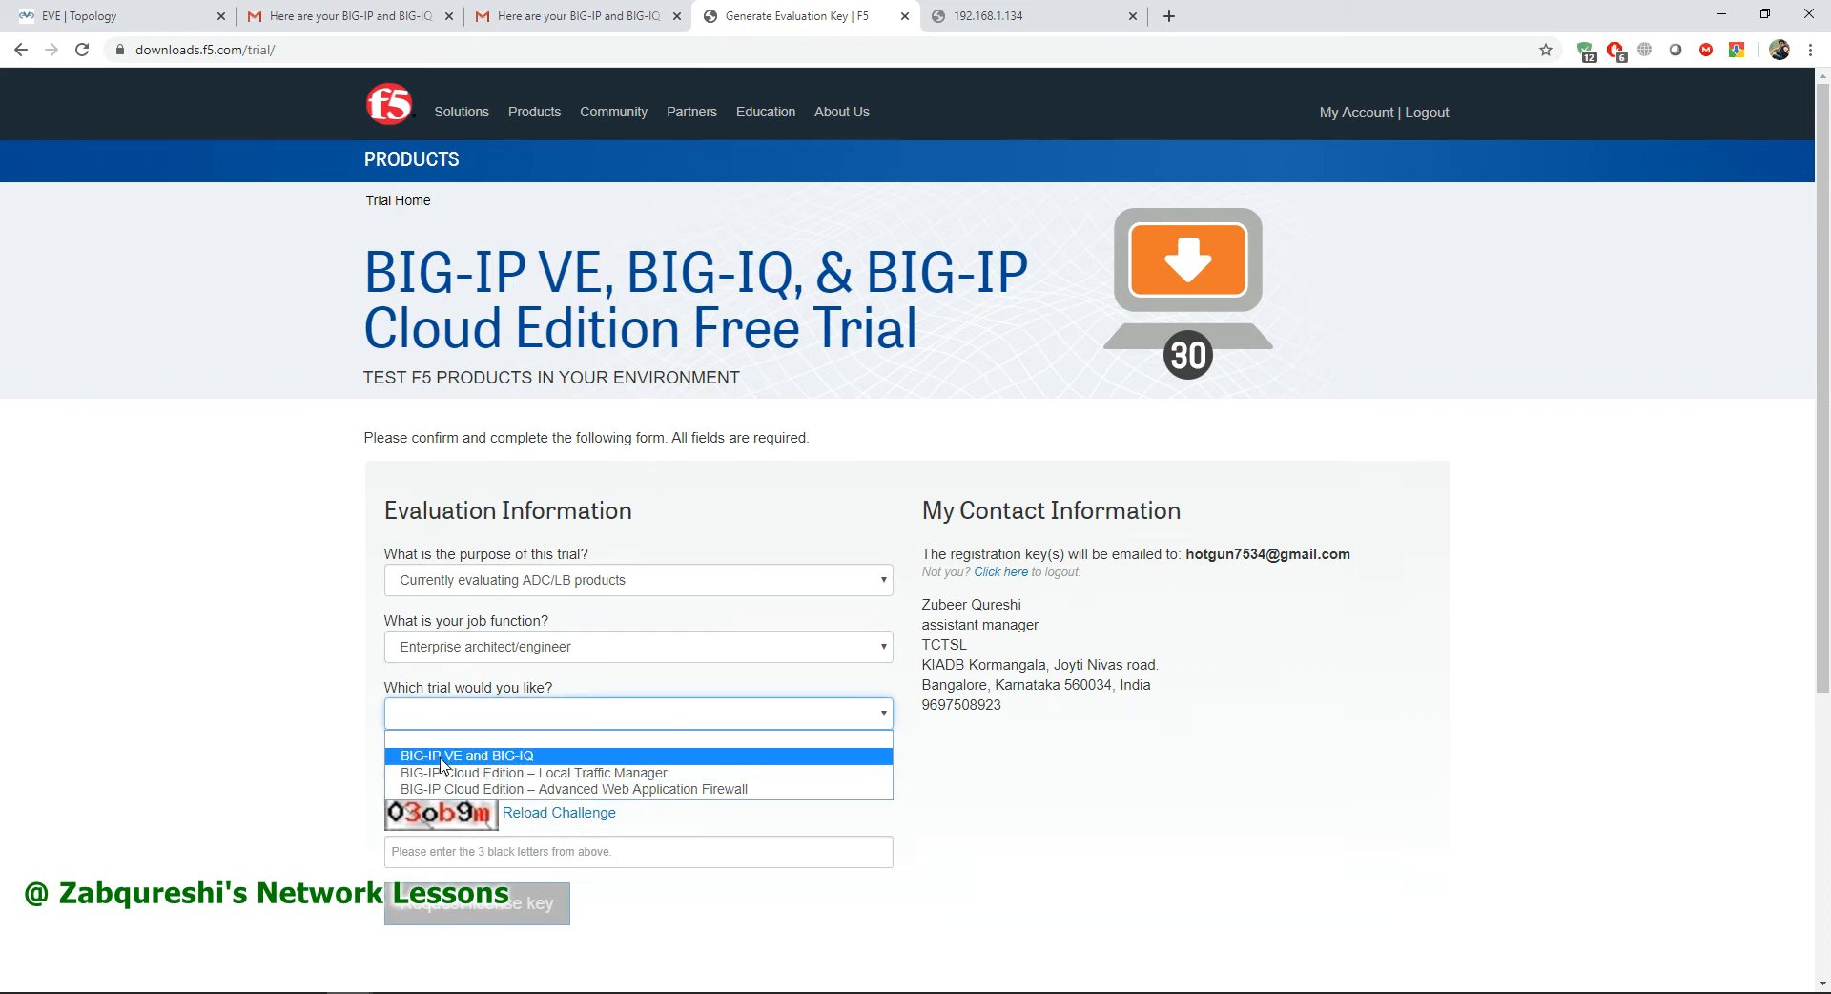
{"action": "left_click", "coordinate": [450, 755]}
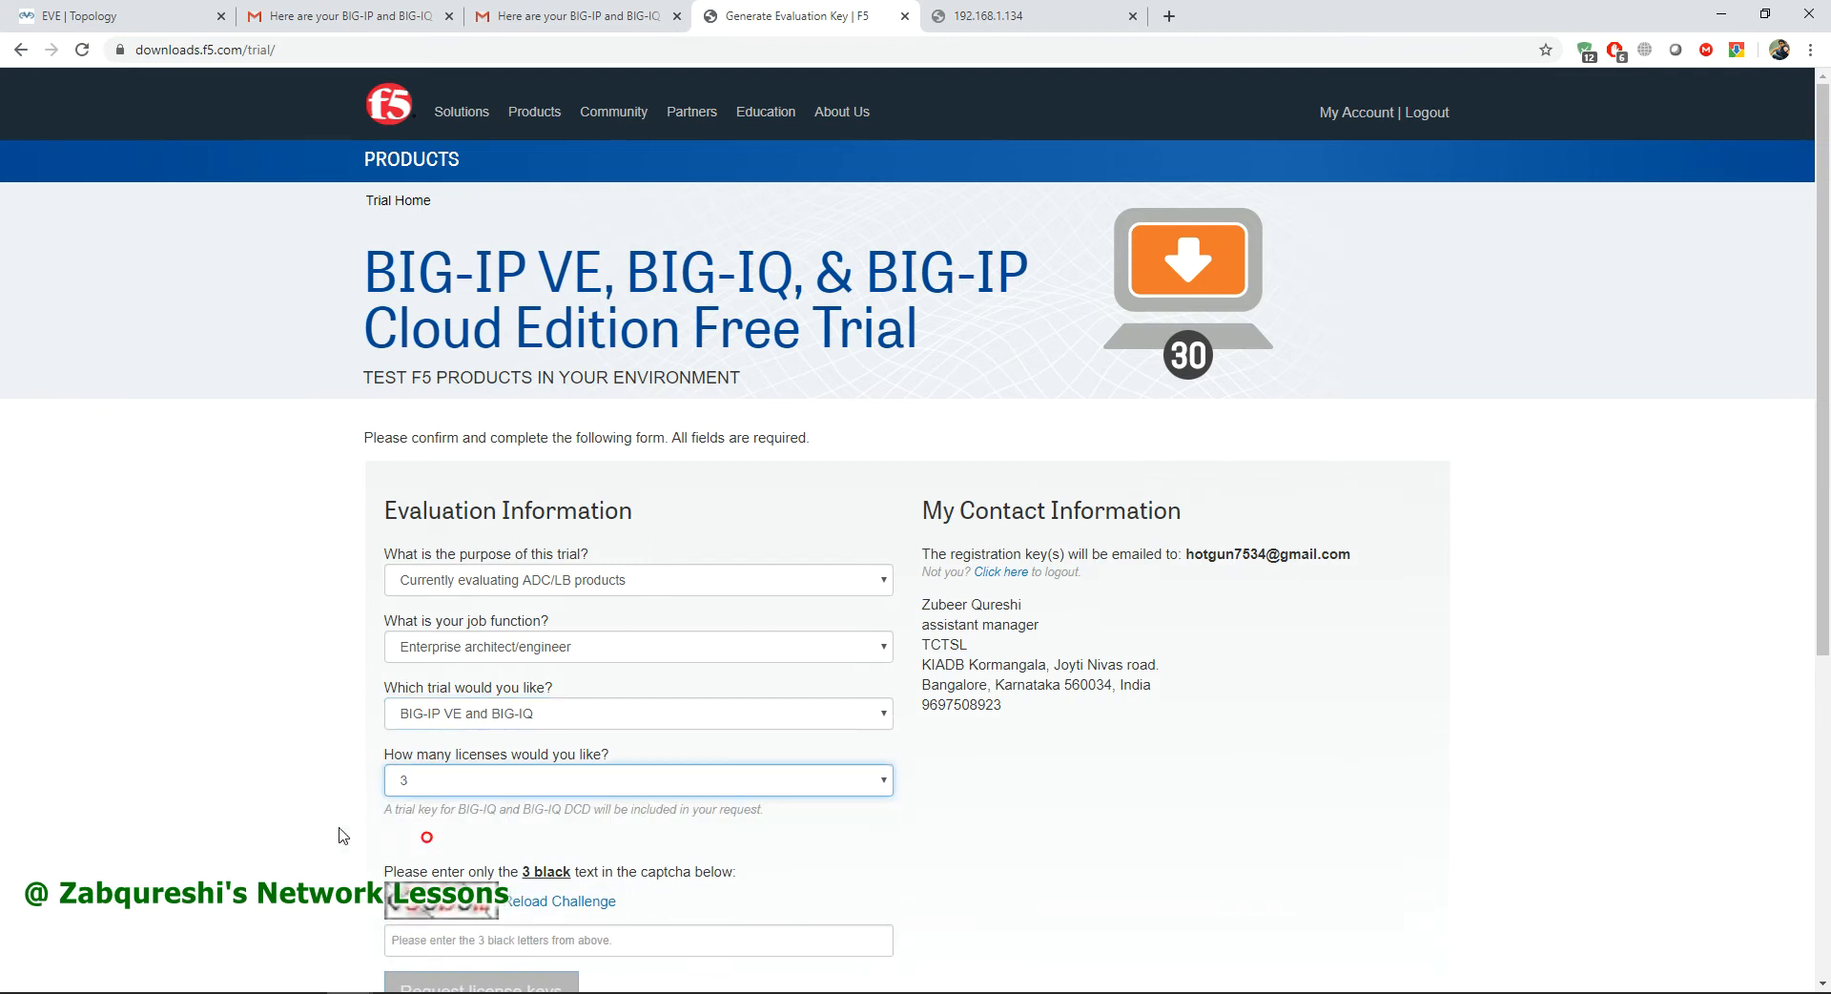
{"action": "scroll", "scroll_direction": "down", "scroll_amount": 3}
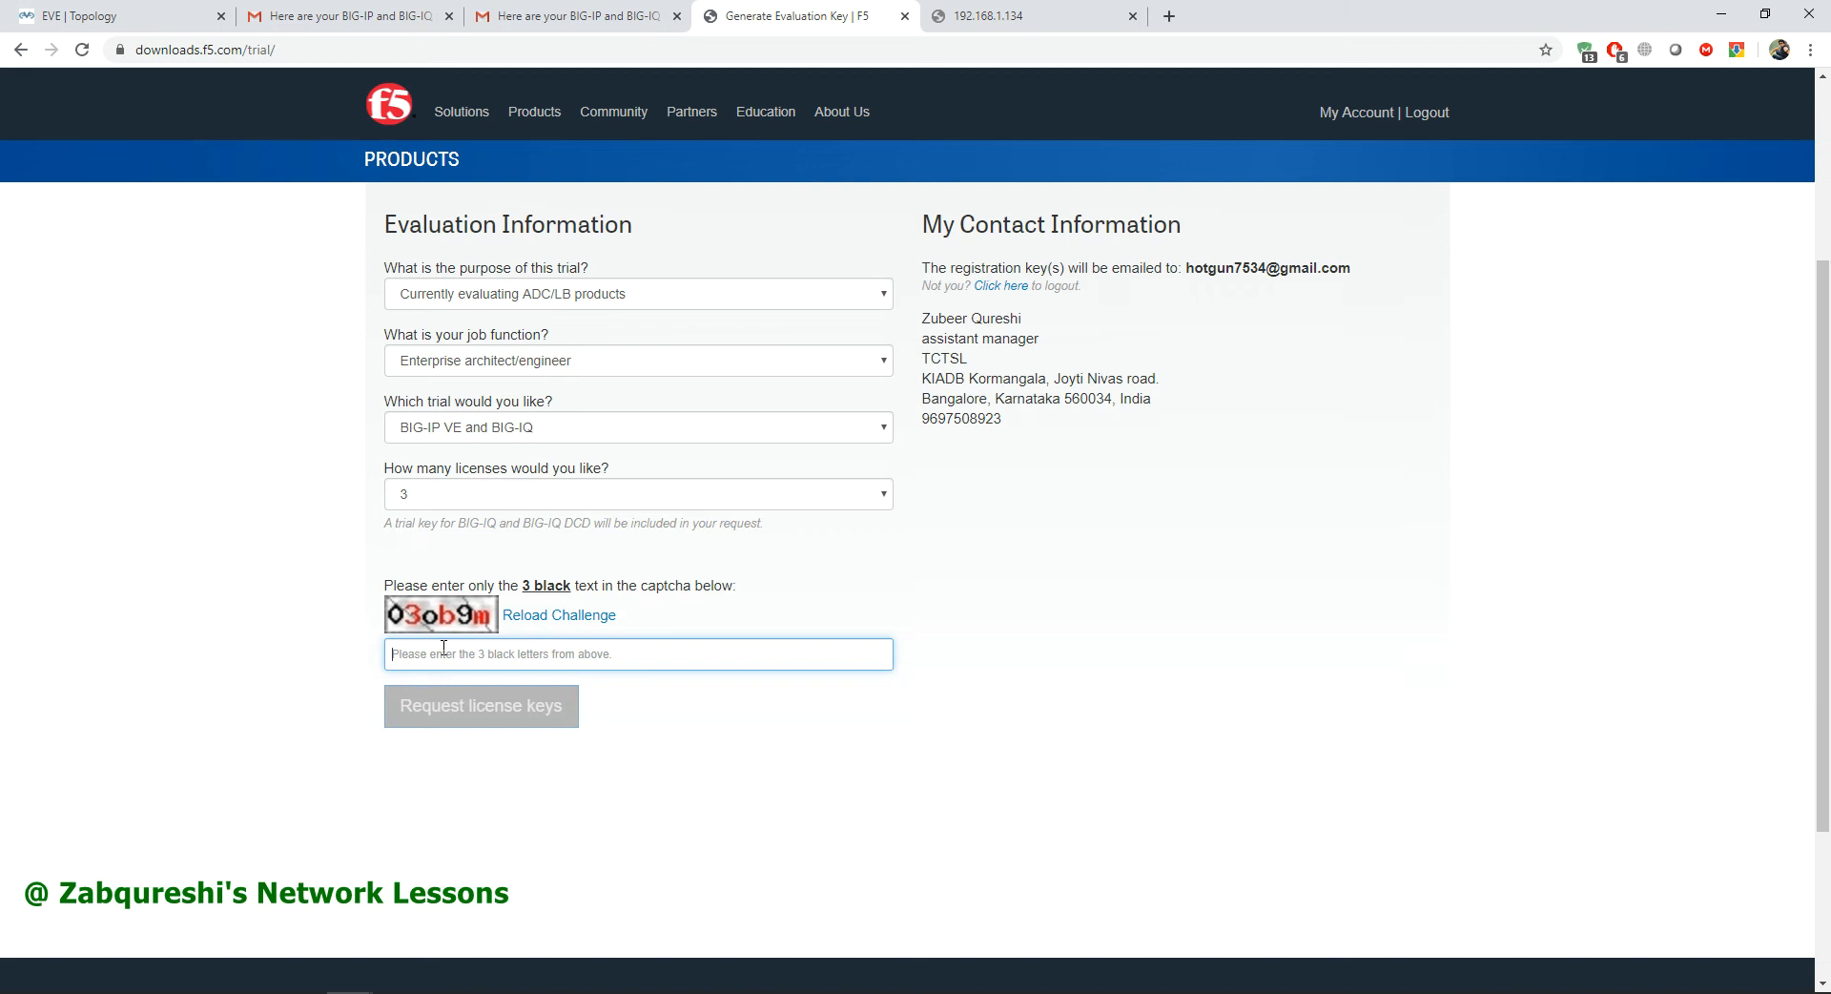
{"action": "type", "text": "0o9"}
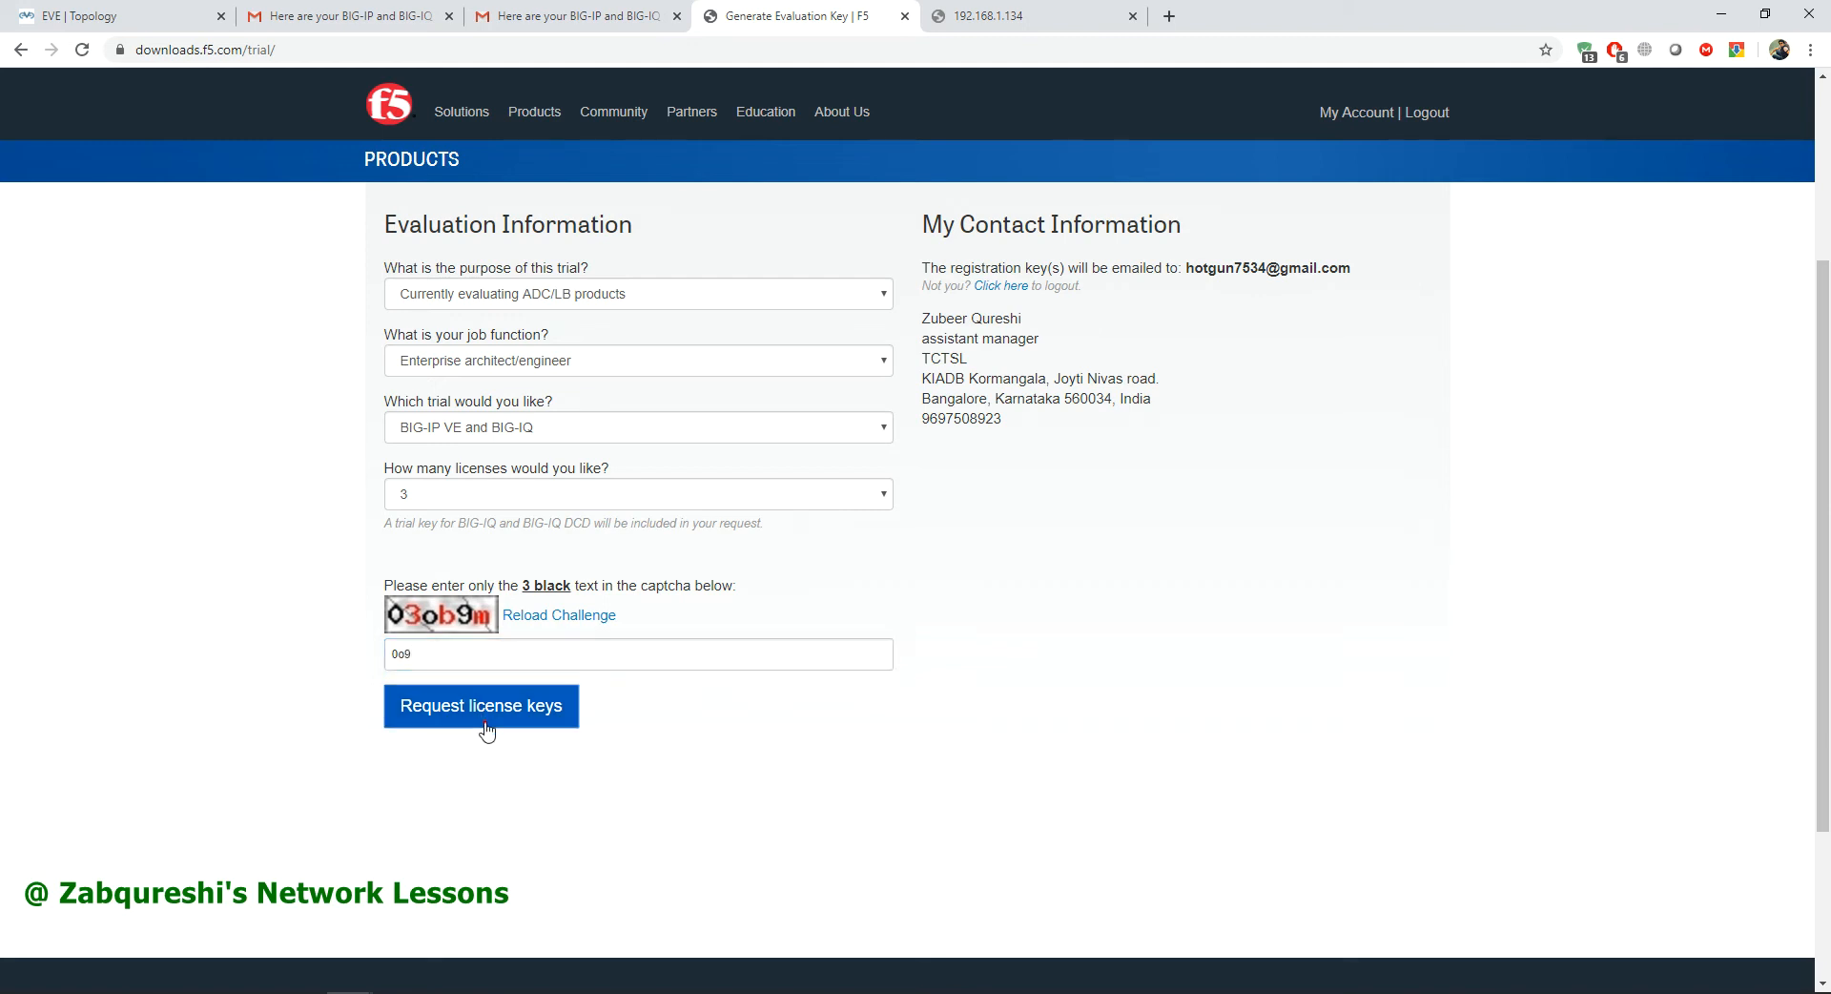
{"action": "left_click", "coordinate": [481, 705]}
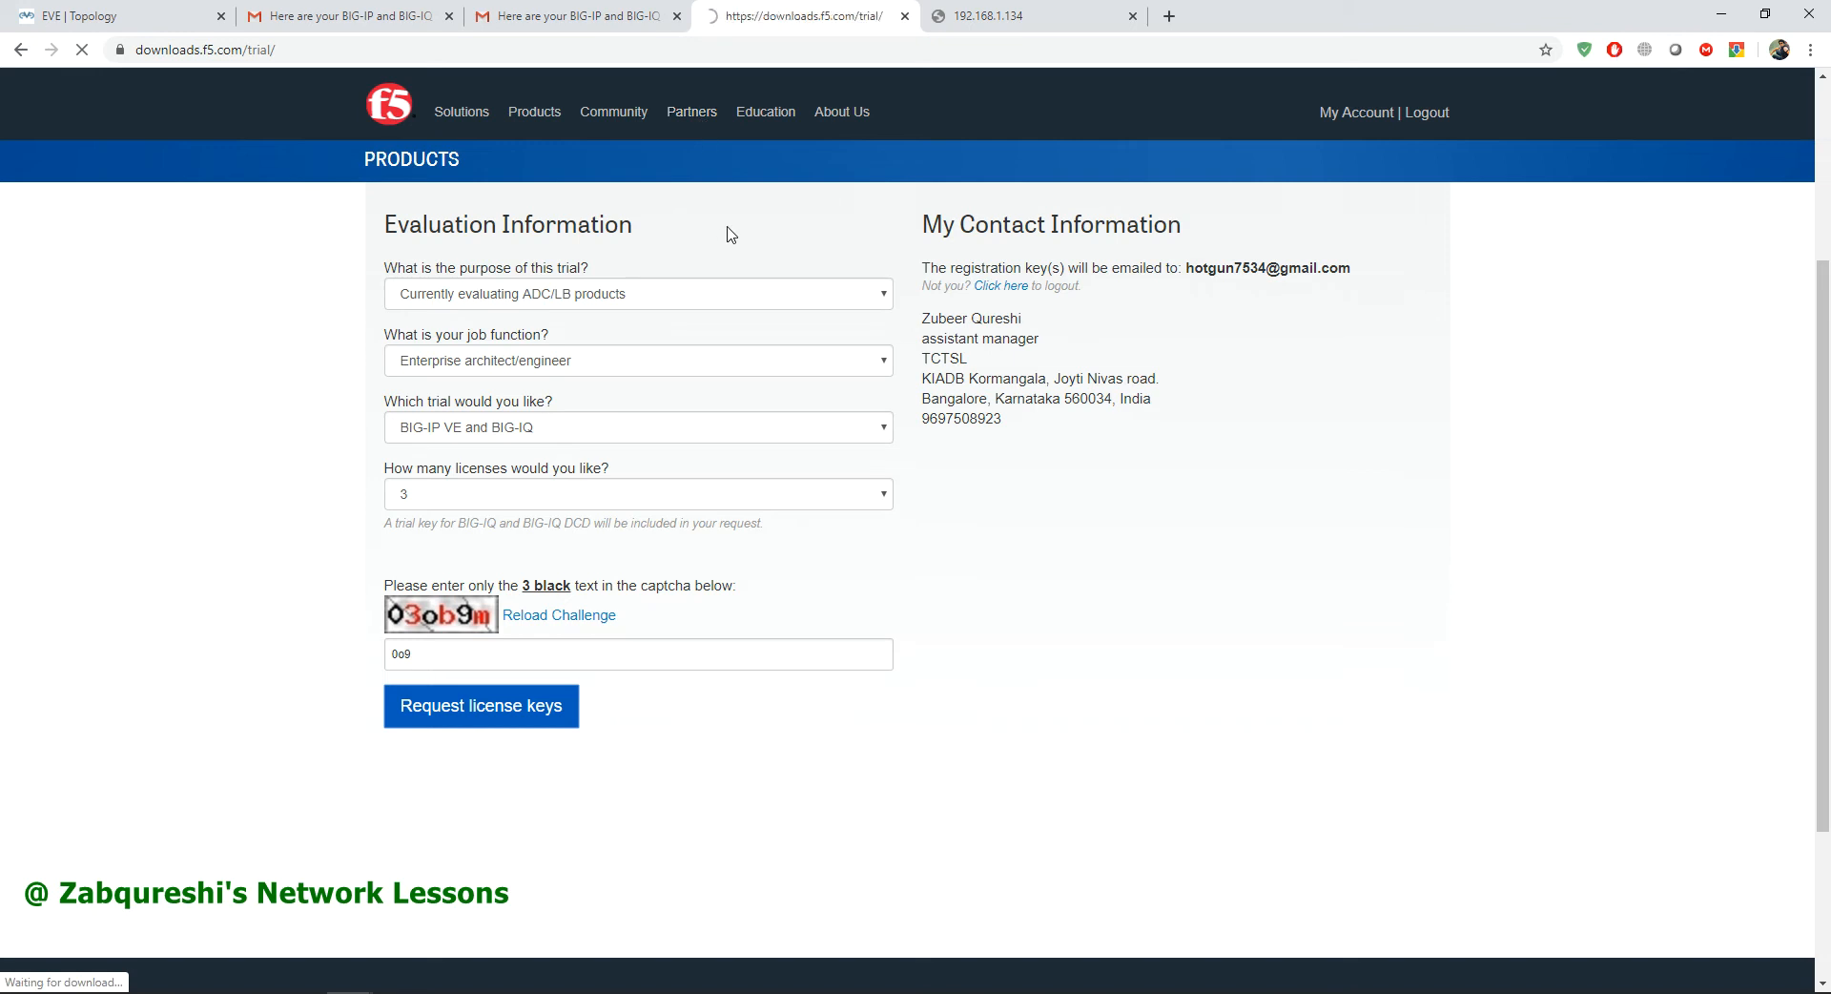
Open the F5 trial email with the BIG-IP VE registration keys, then go back to EVE-NG.
{"action": "left_click", "coordinate": [480, 705]}
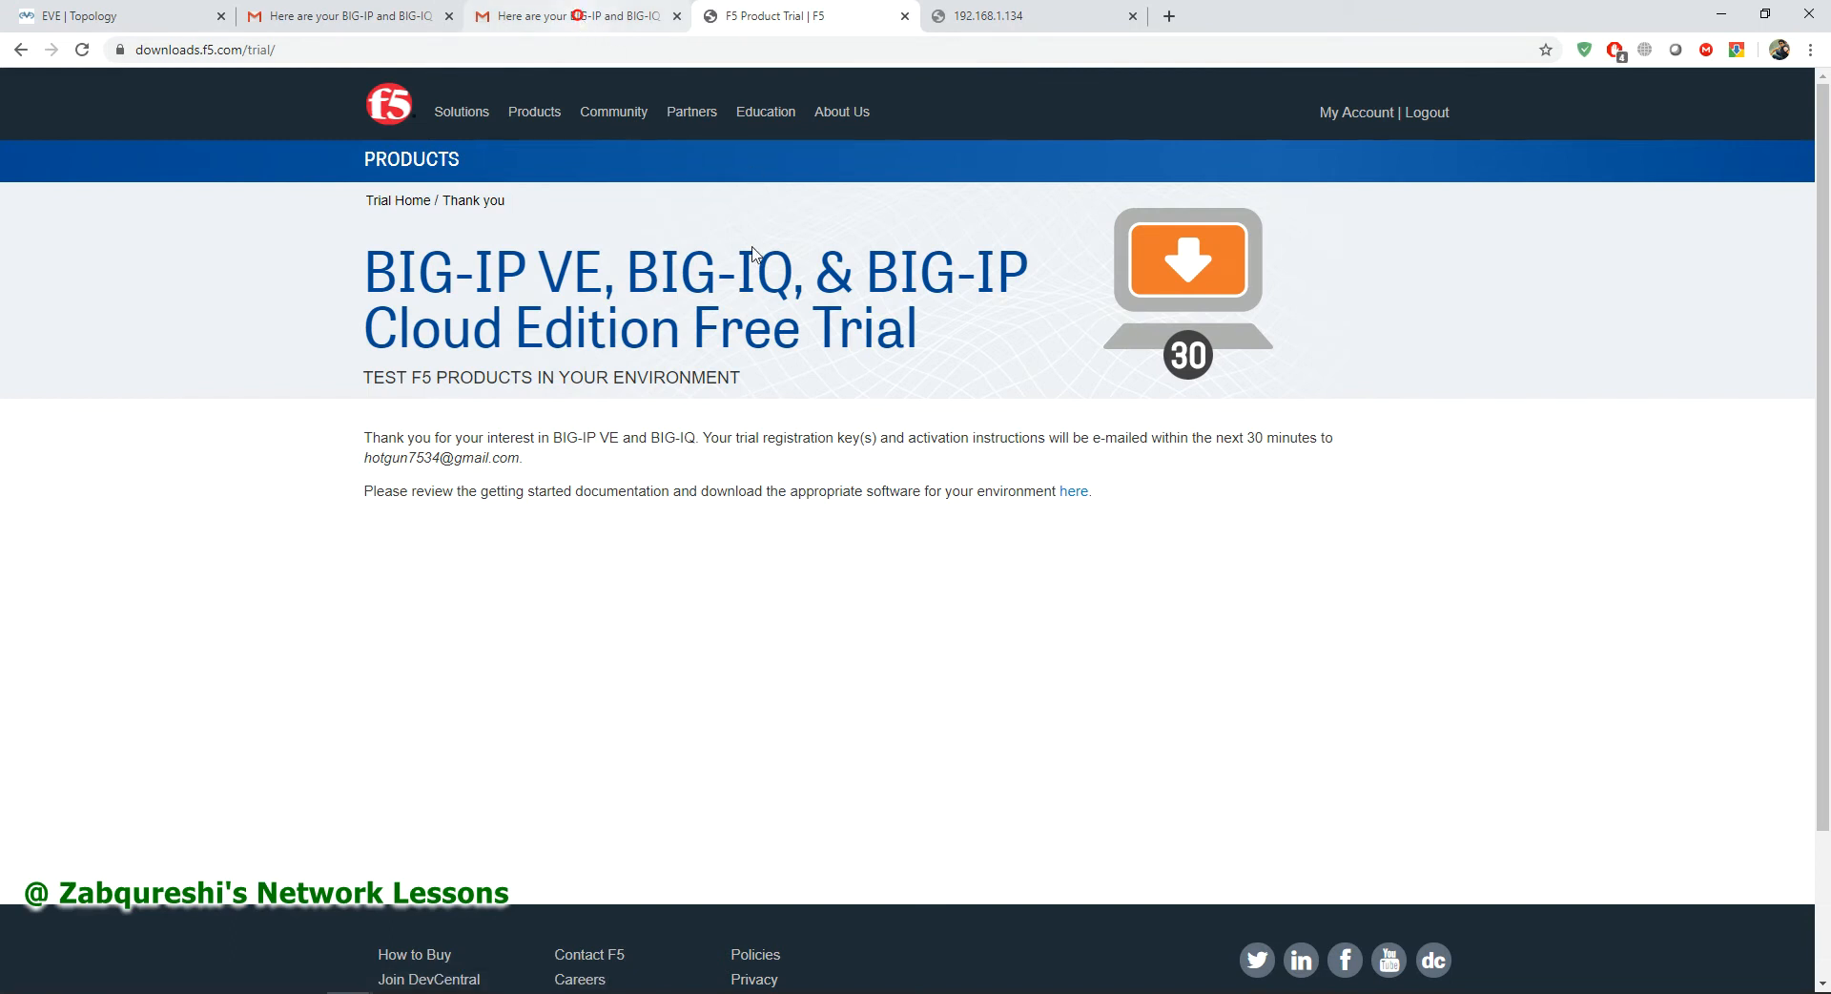
{"action": "left_click", "coordinate": [572, 17]}
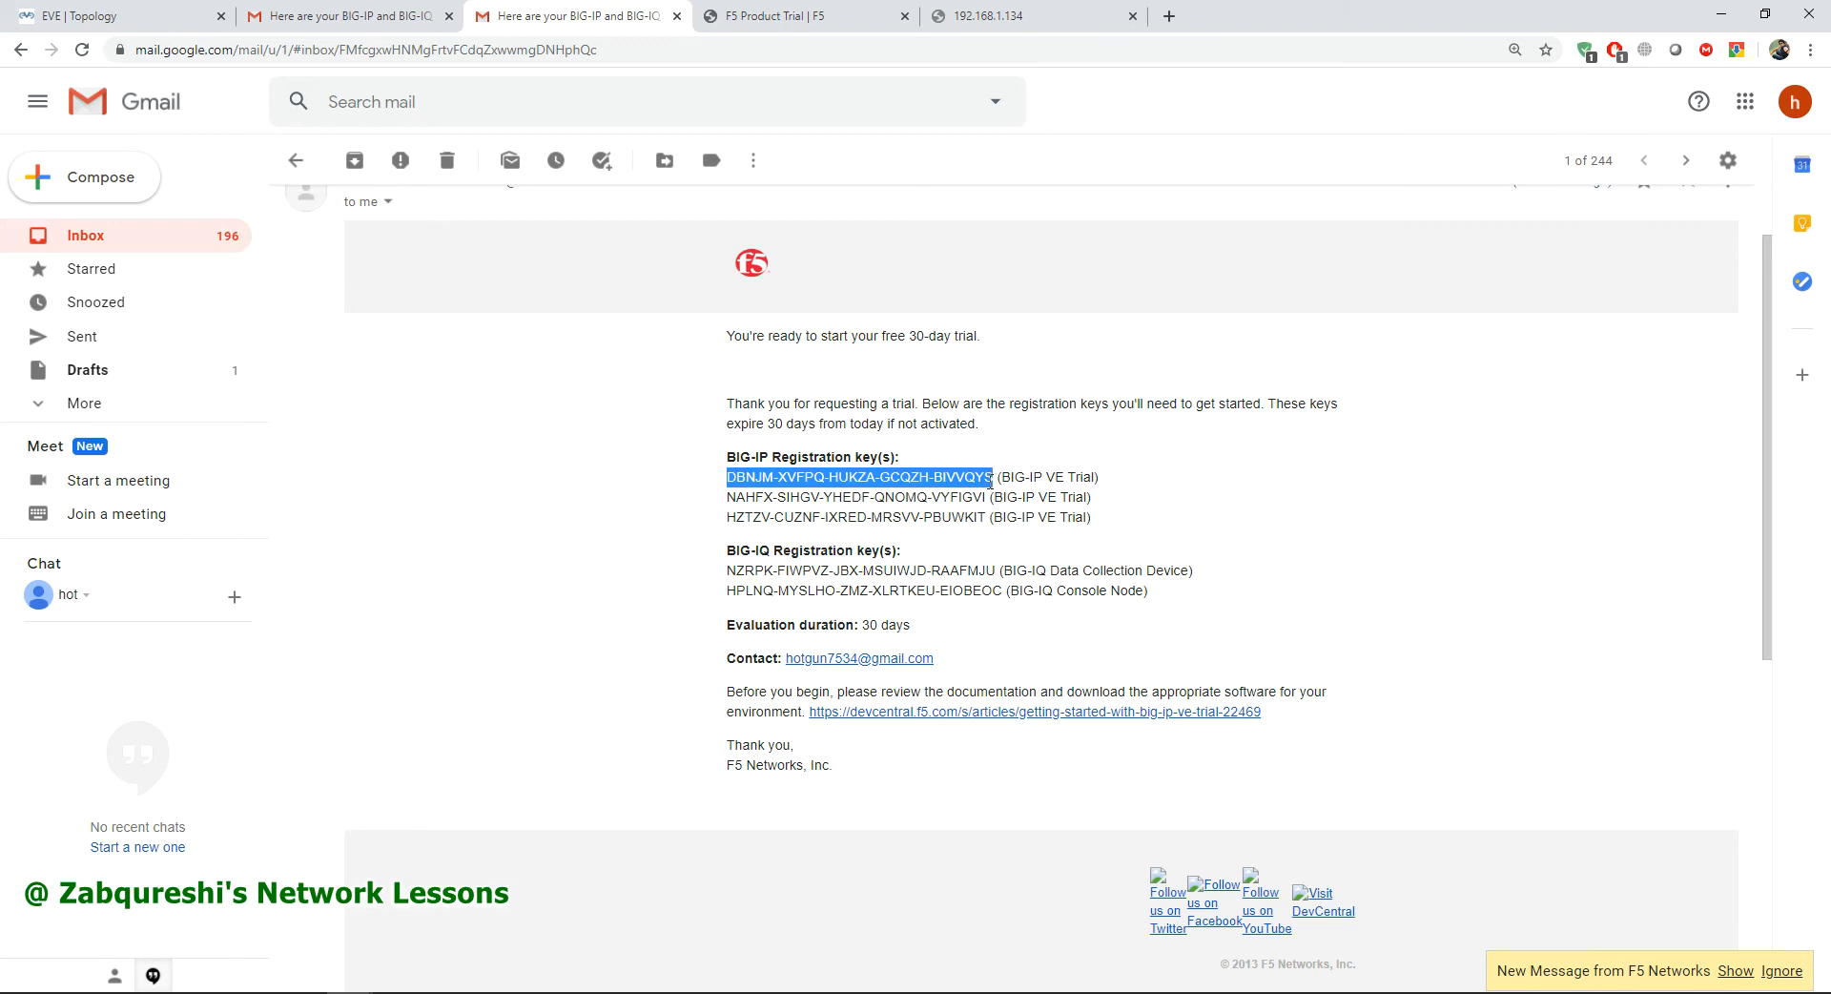
{"action": "left_click", "coordinate": [105, 17]}
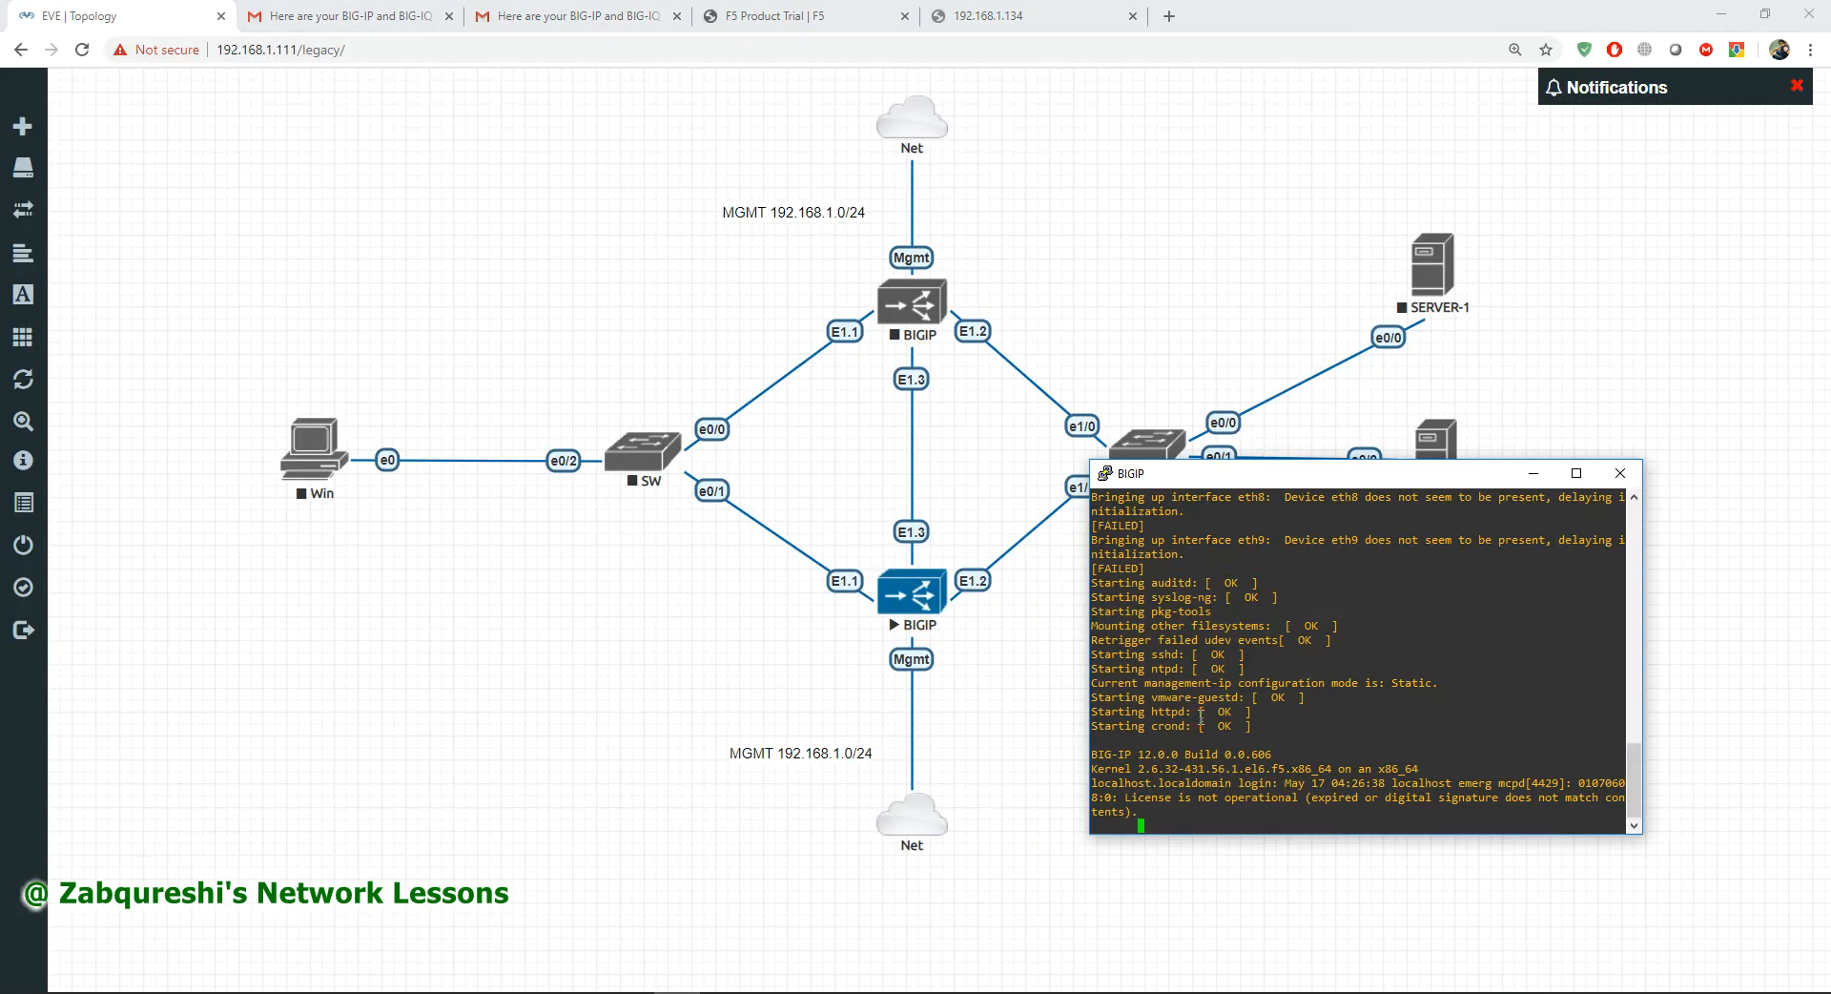
Log into the BIG-IP console as root and run ifconfig to check eth0.
{"action": "type", "text": "root"}
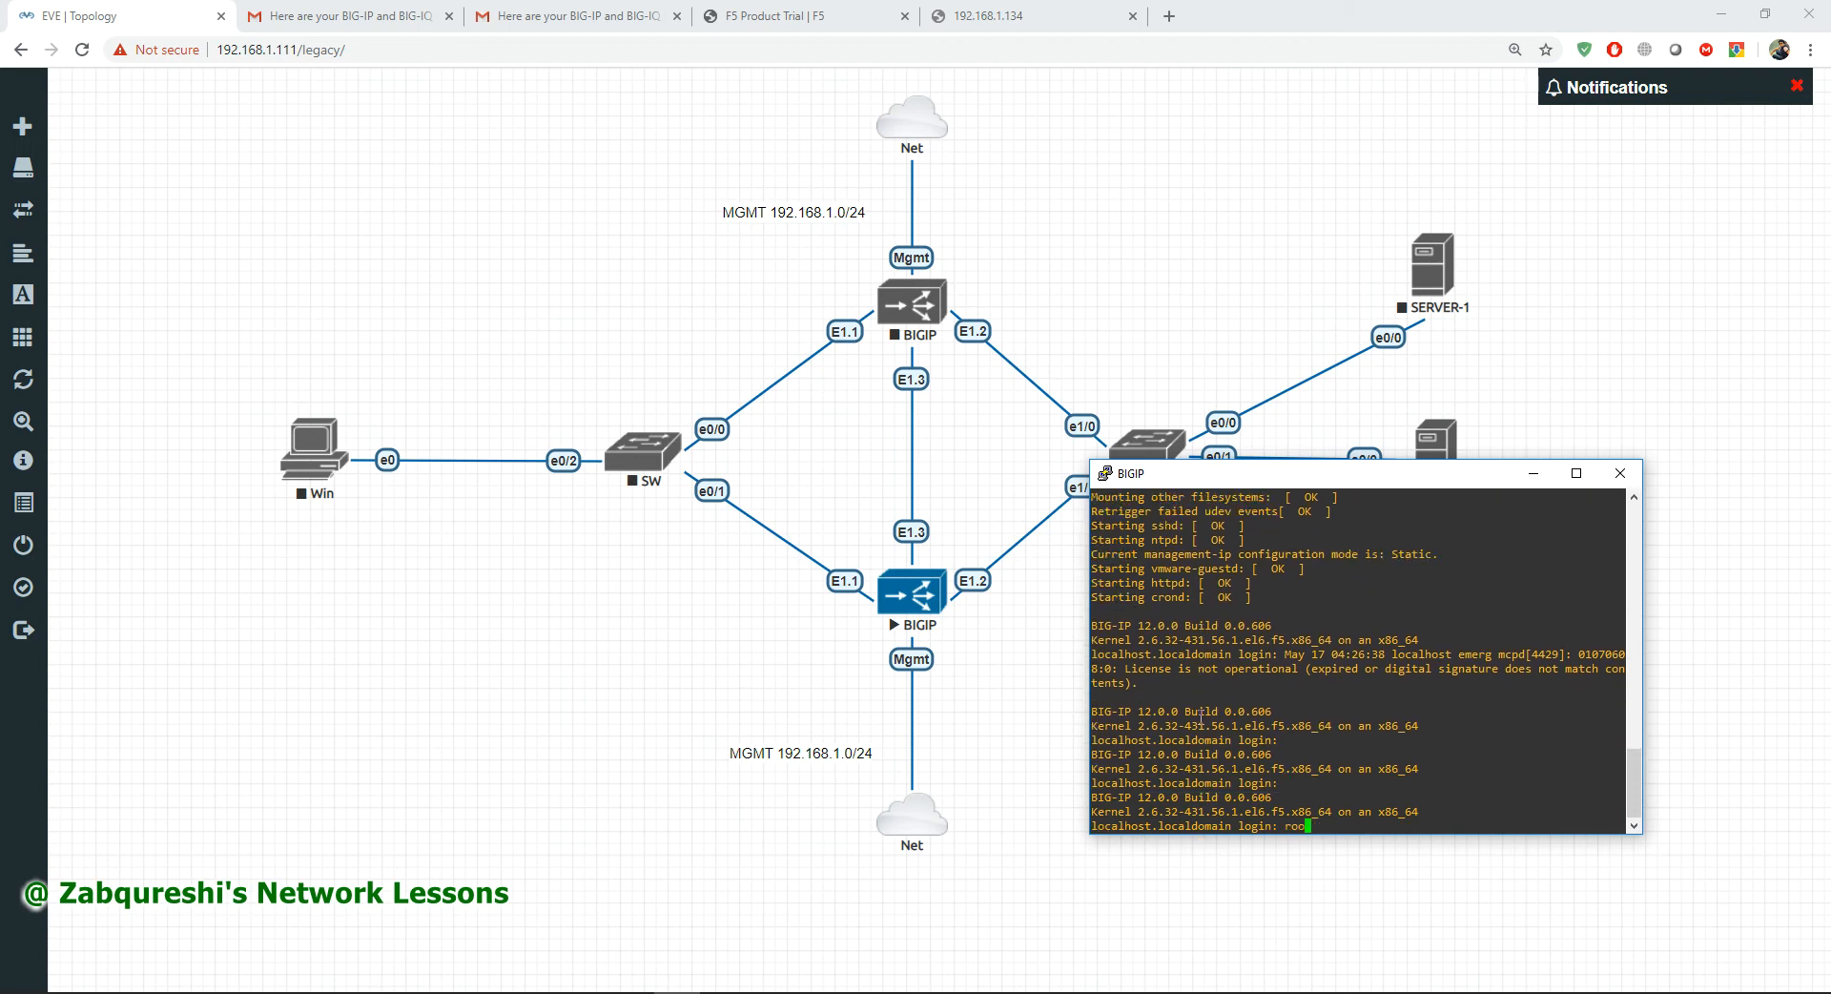
{"action": "key", "text": "Enter"}
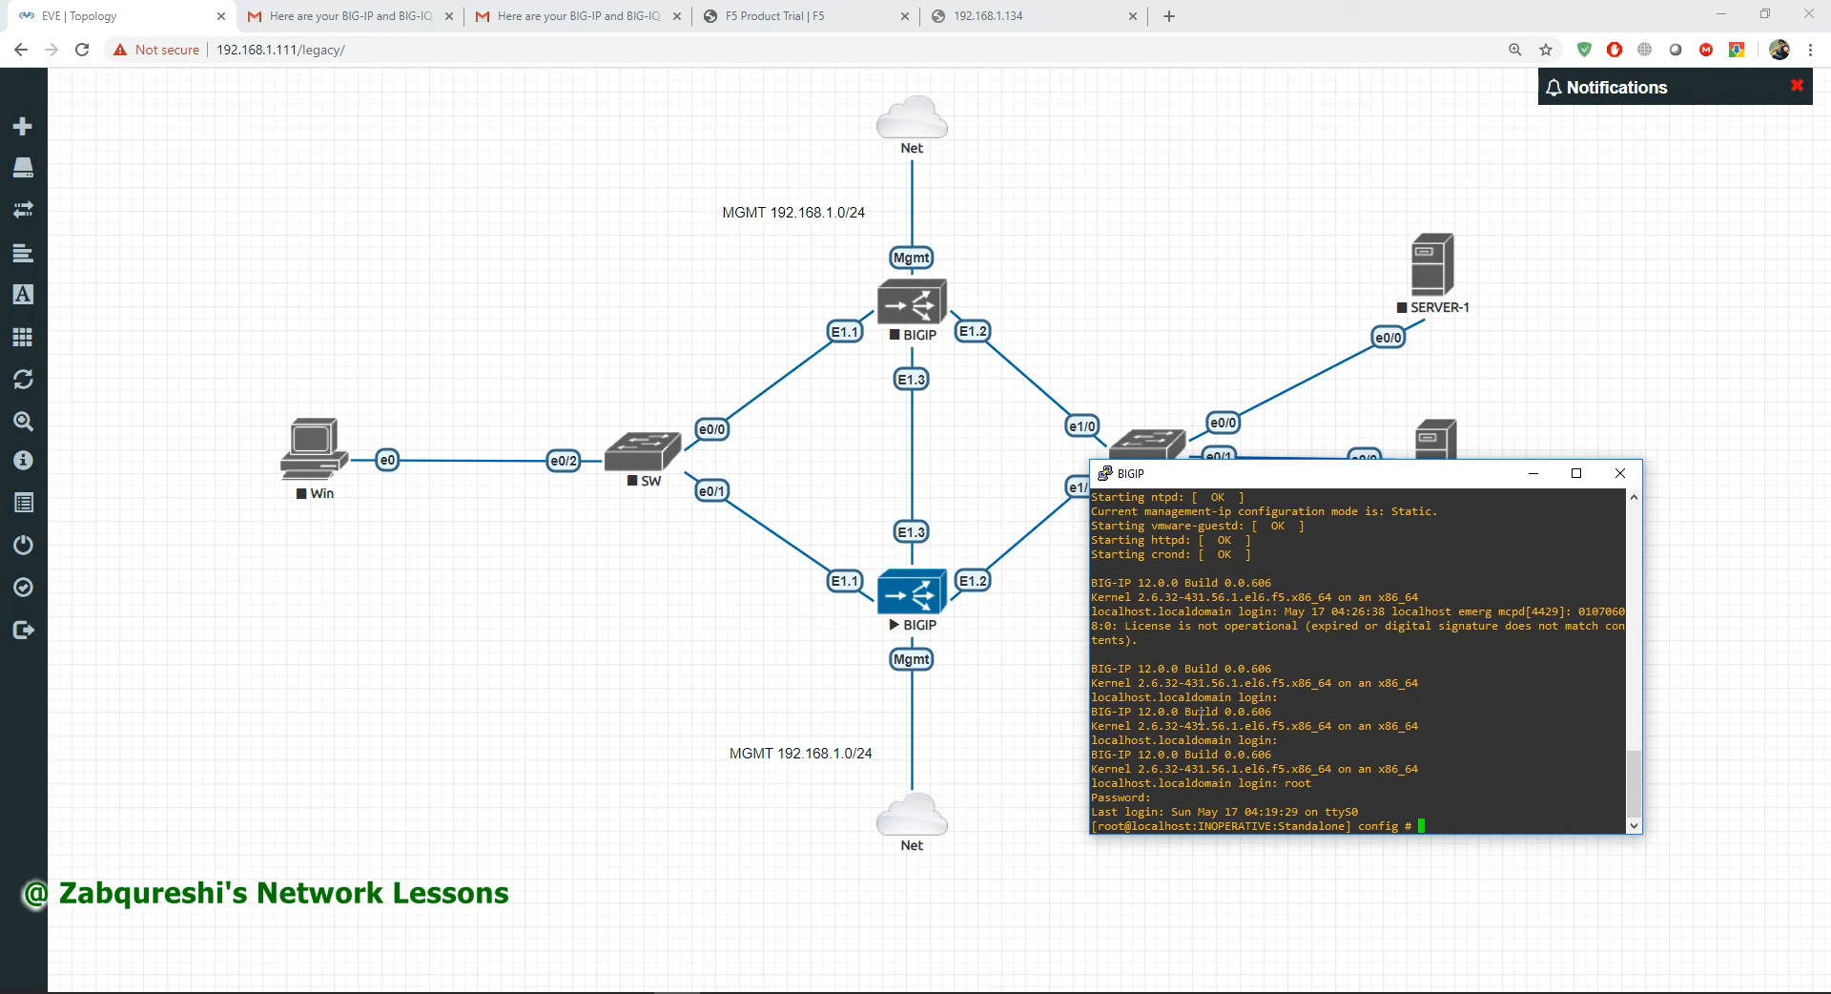
{"action": "type", "text": "ifconfig eth0"}
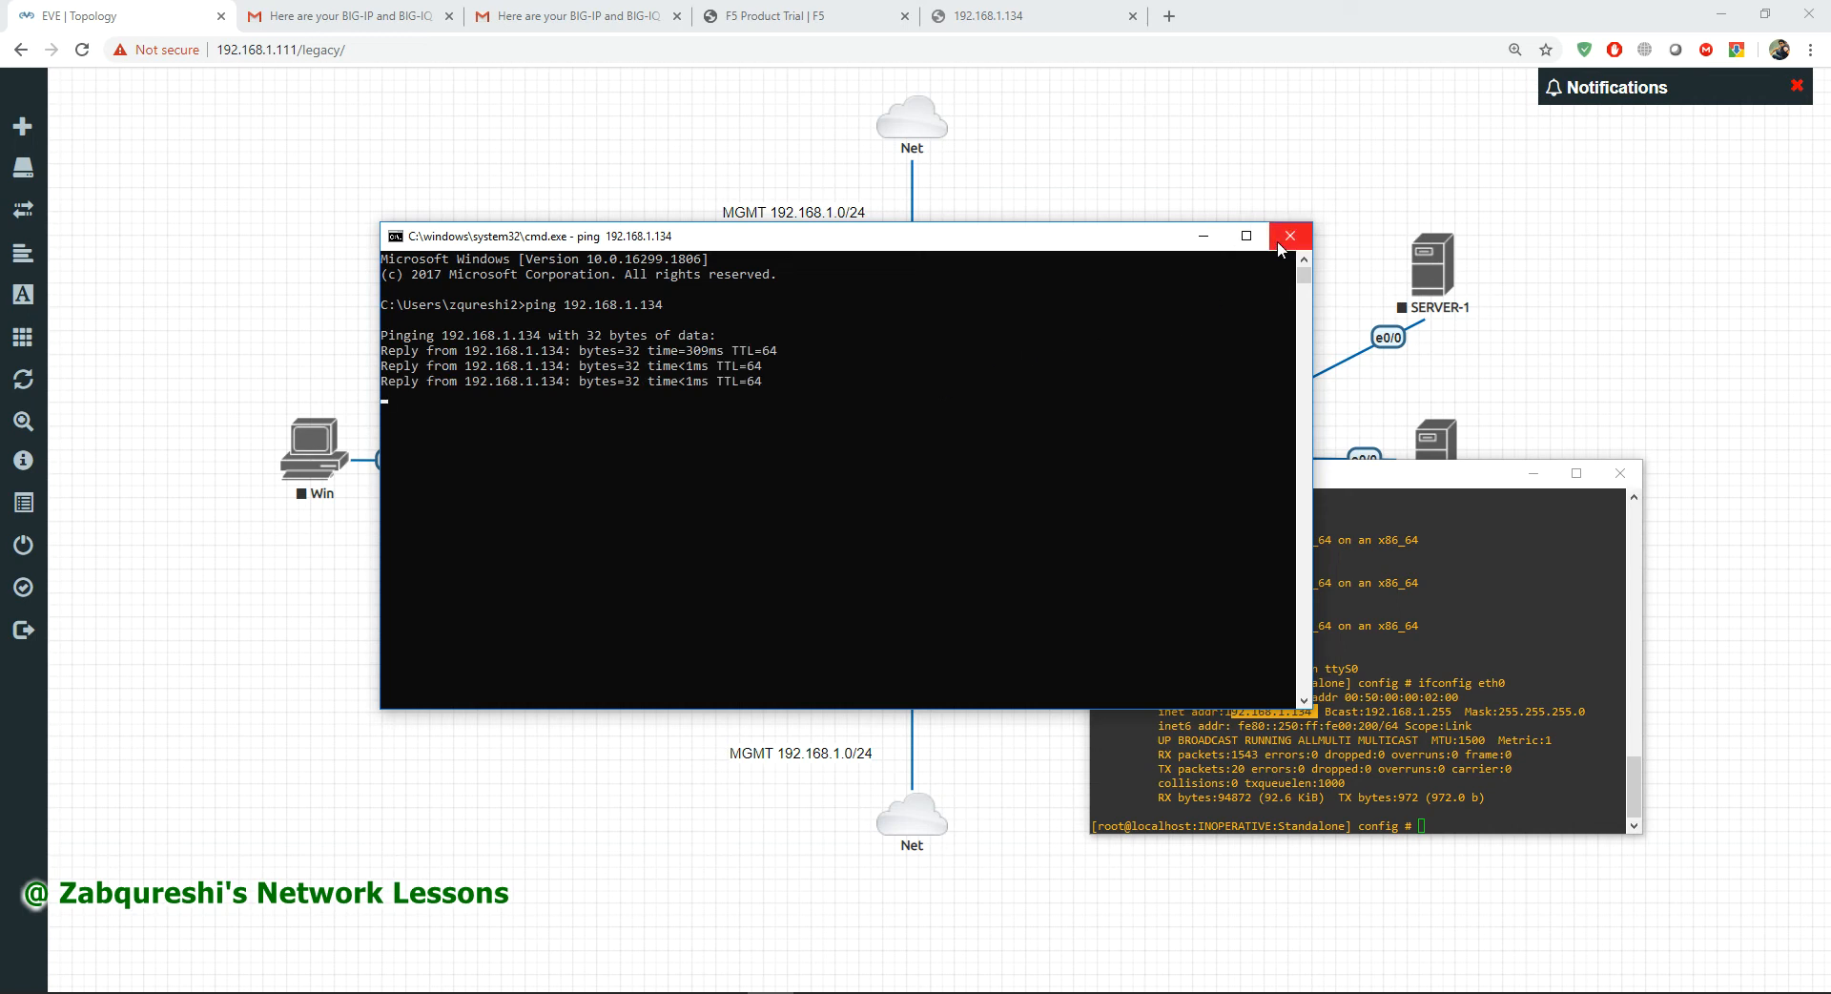
Load the utility at 192.168.1.134, sign in as admin, and view the Licensing summary.
{"action": "left_click", "coordinate": [1003, 16]}
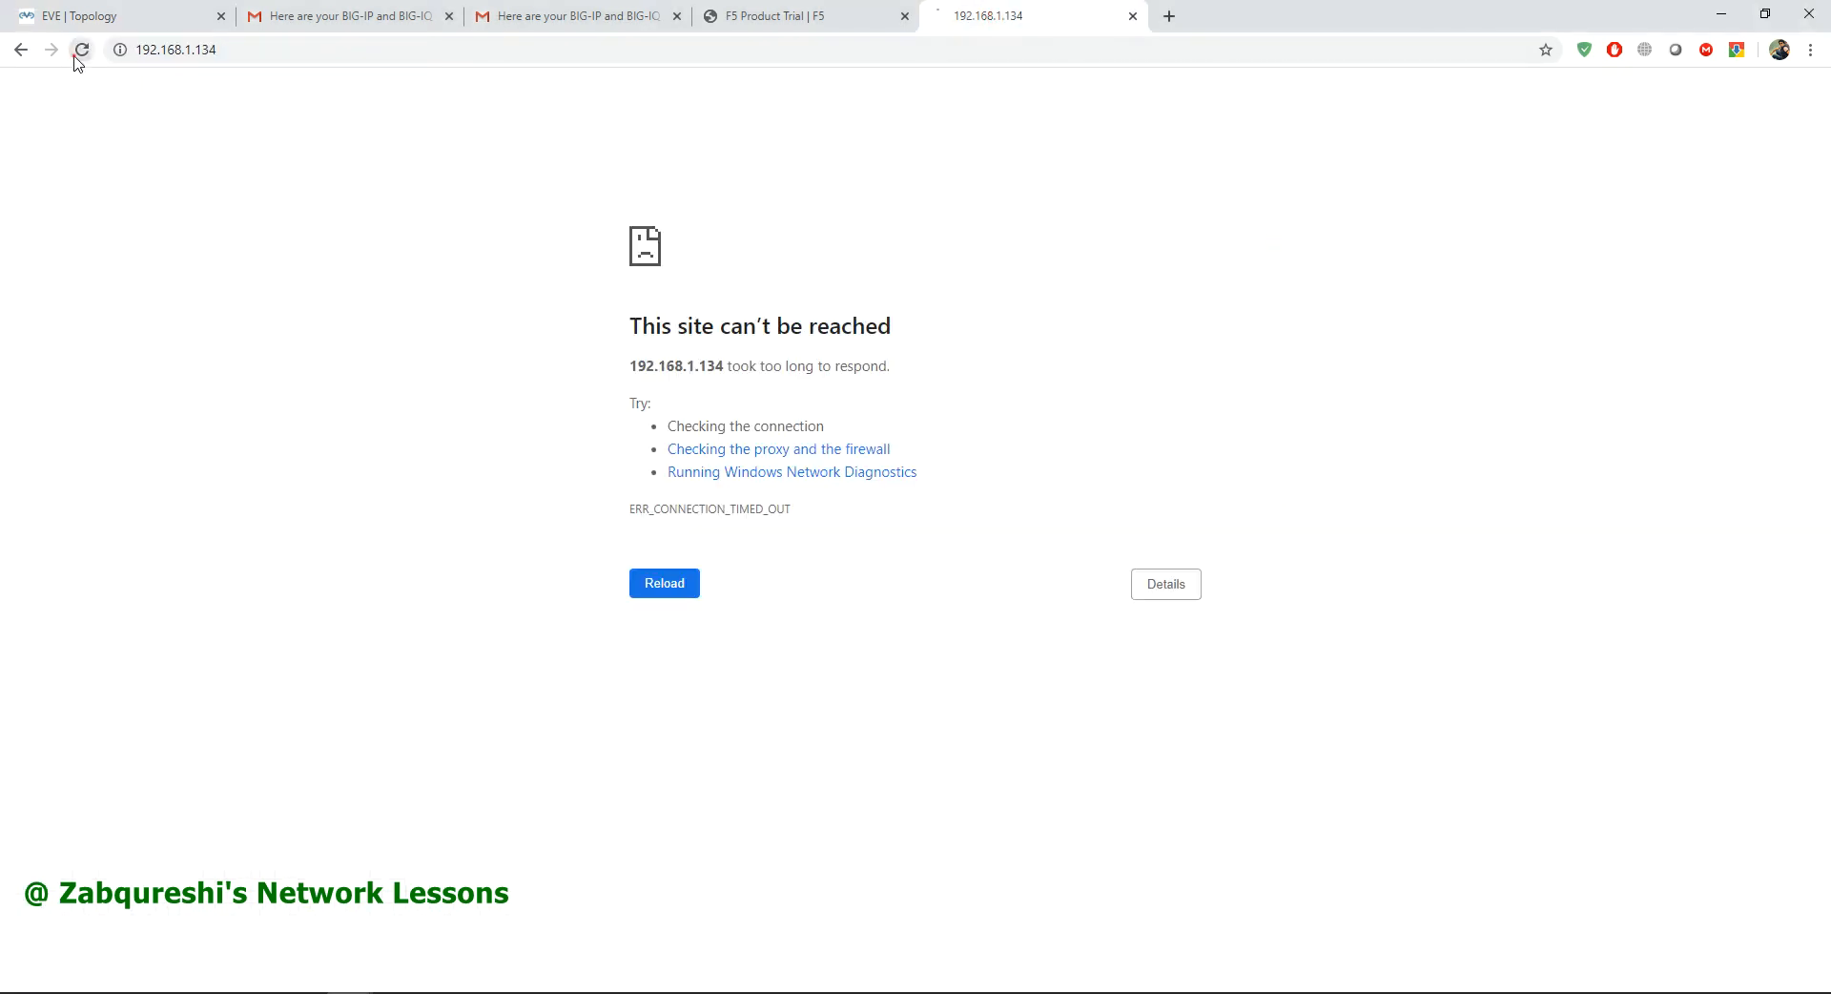
{"action": "left_click", "coordinate": [82, 50]}
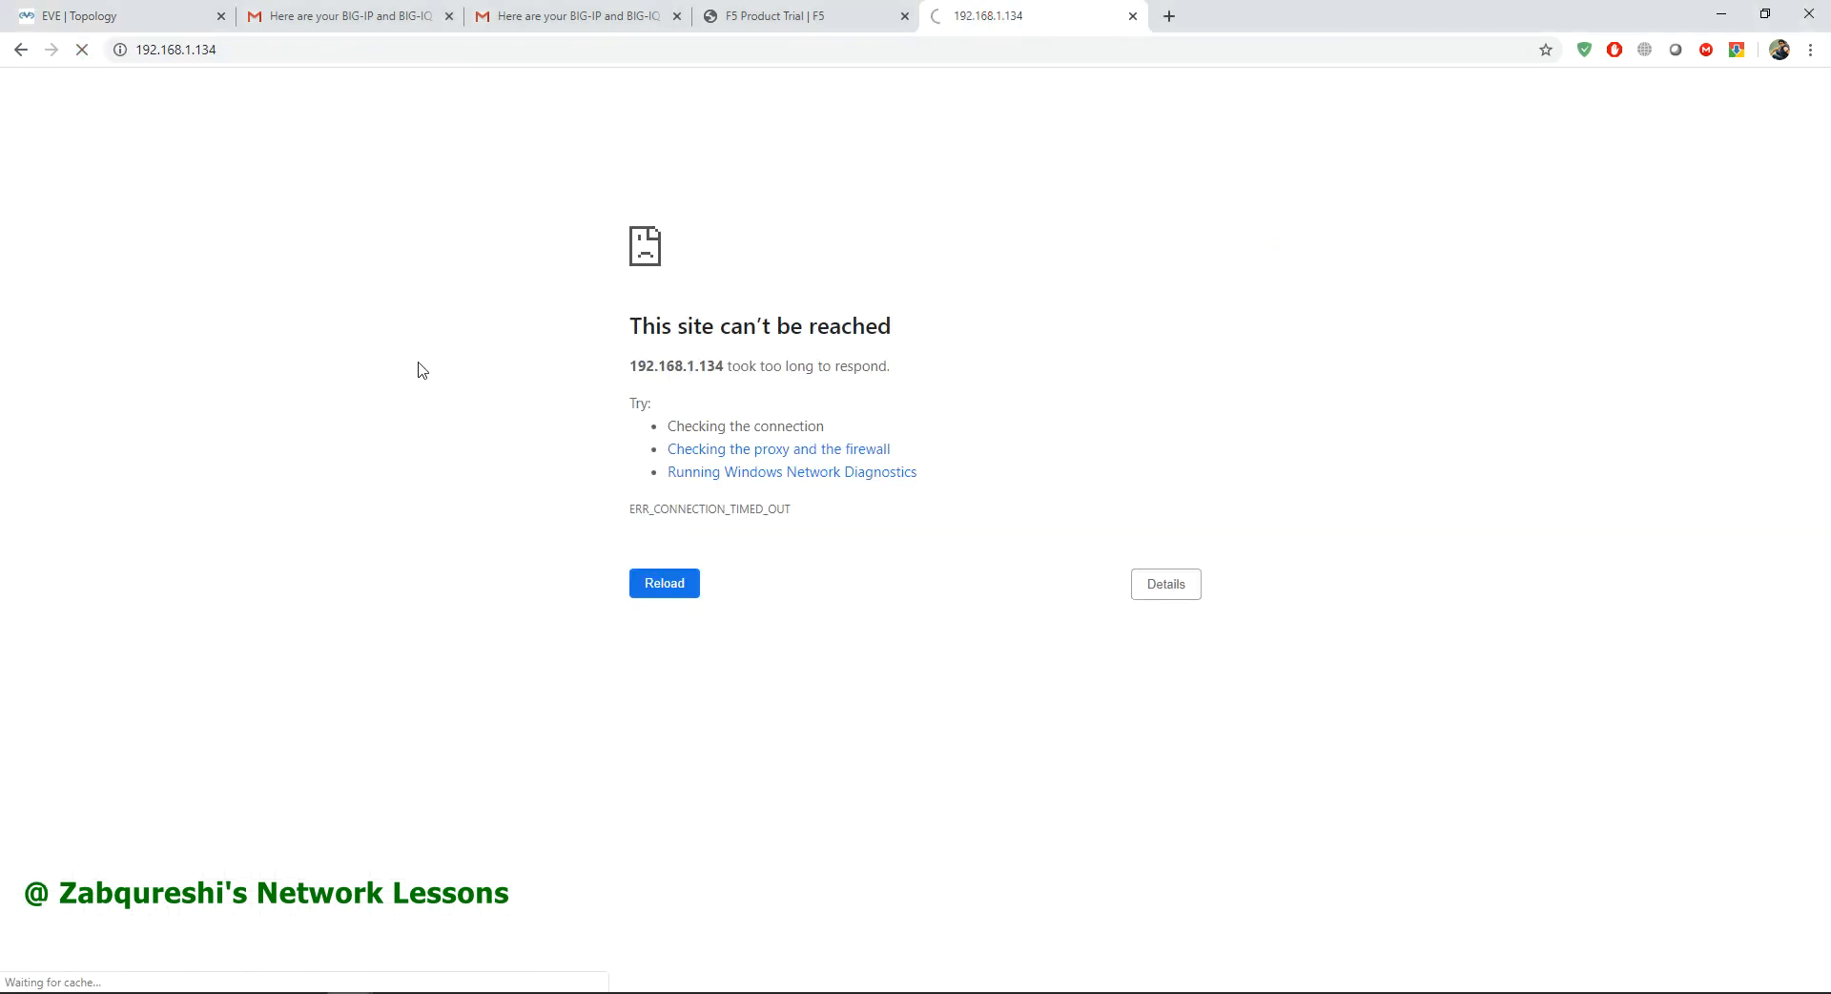
{"action": "left_click", "coordinate": [664, 583]}
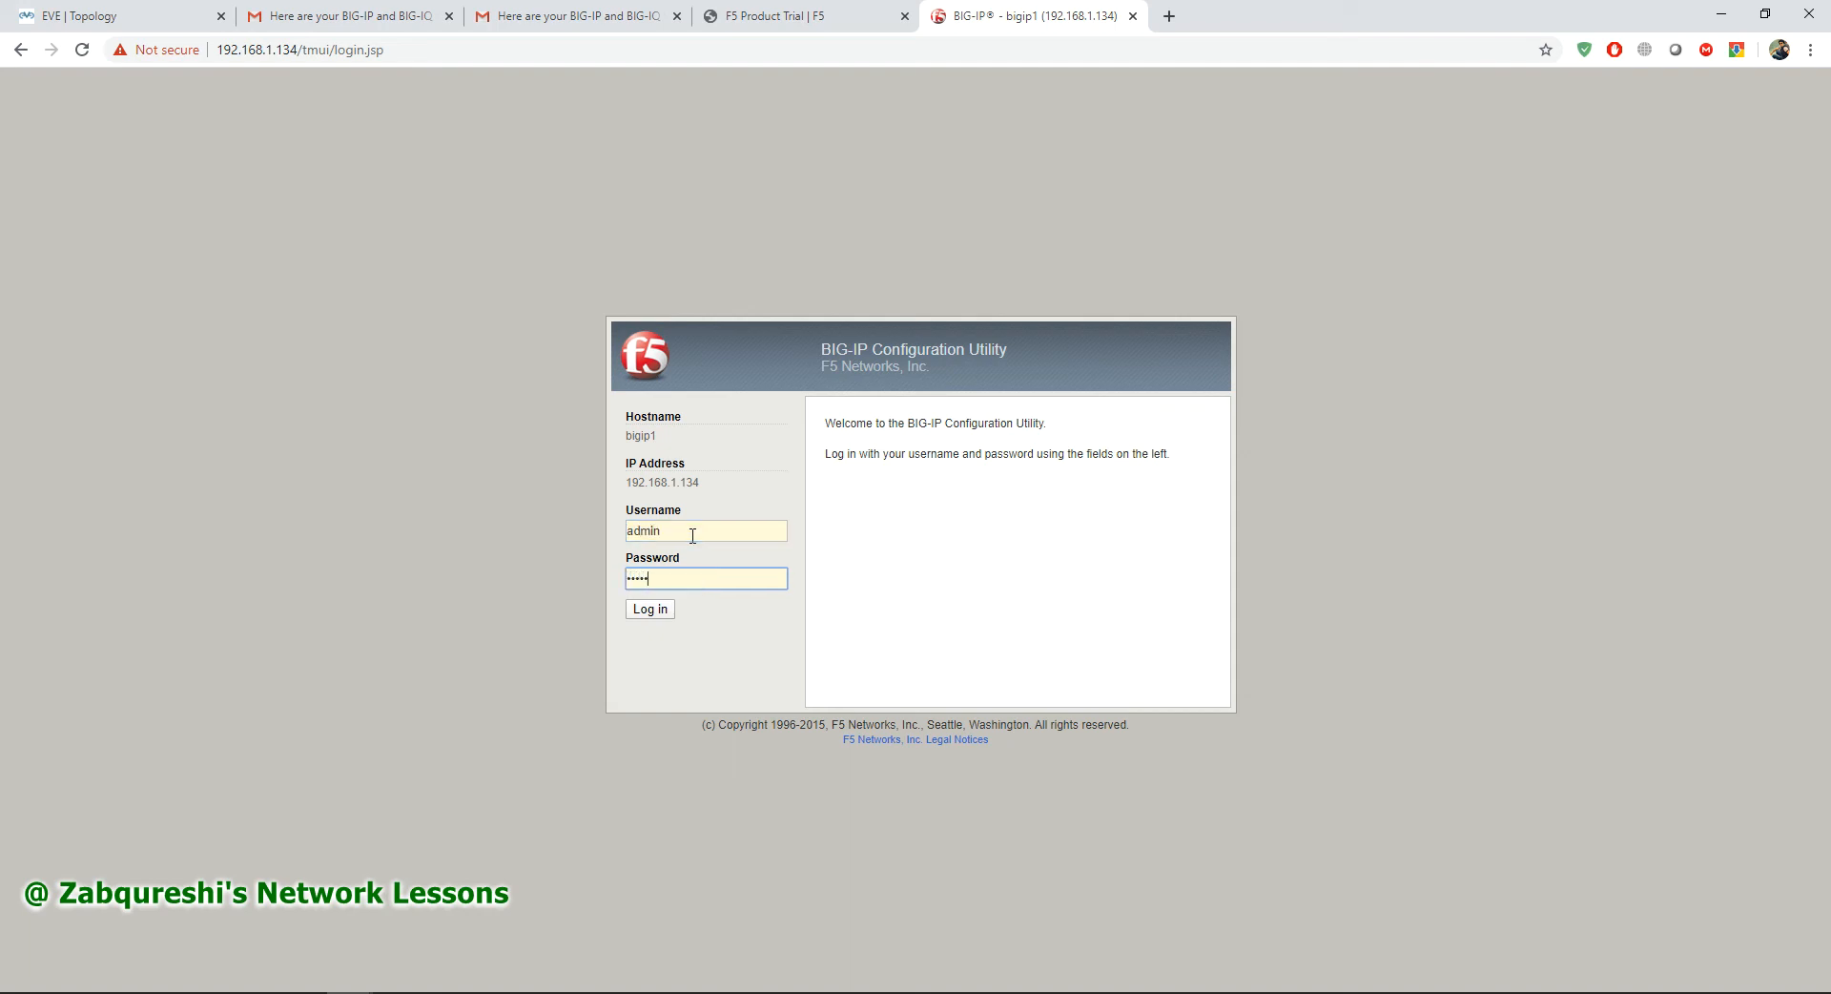
{"action": "left_click", "coordinate": [649, 609]}
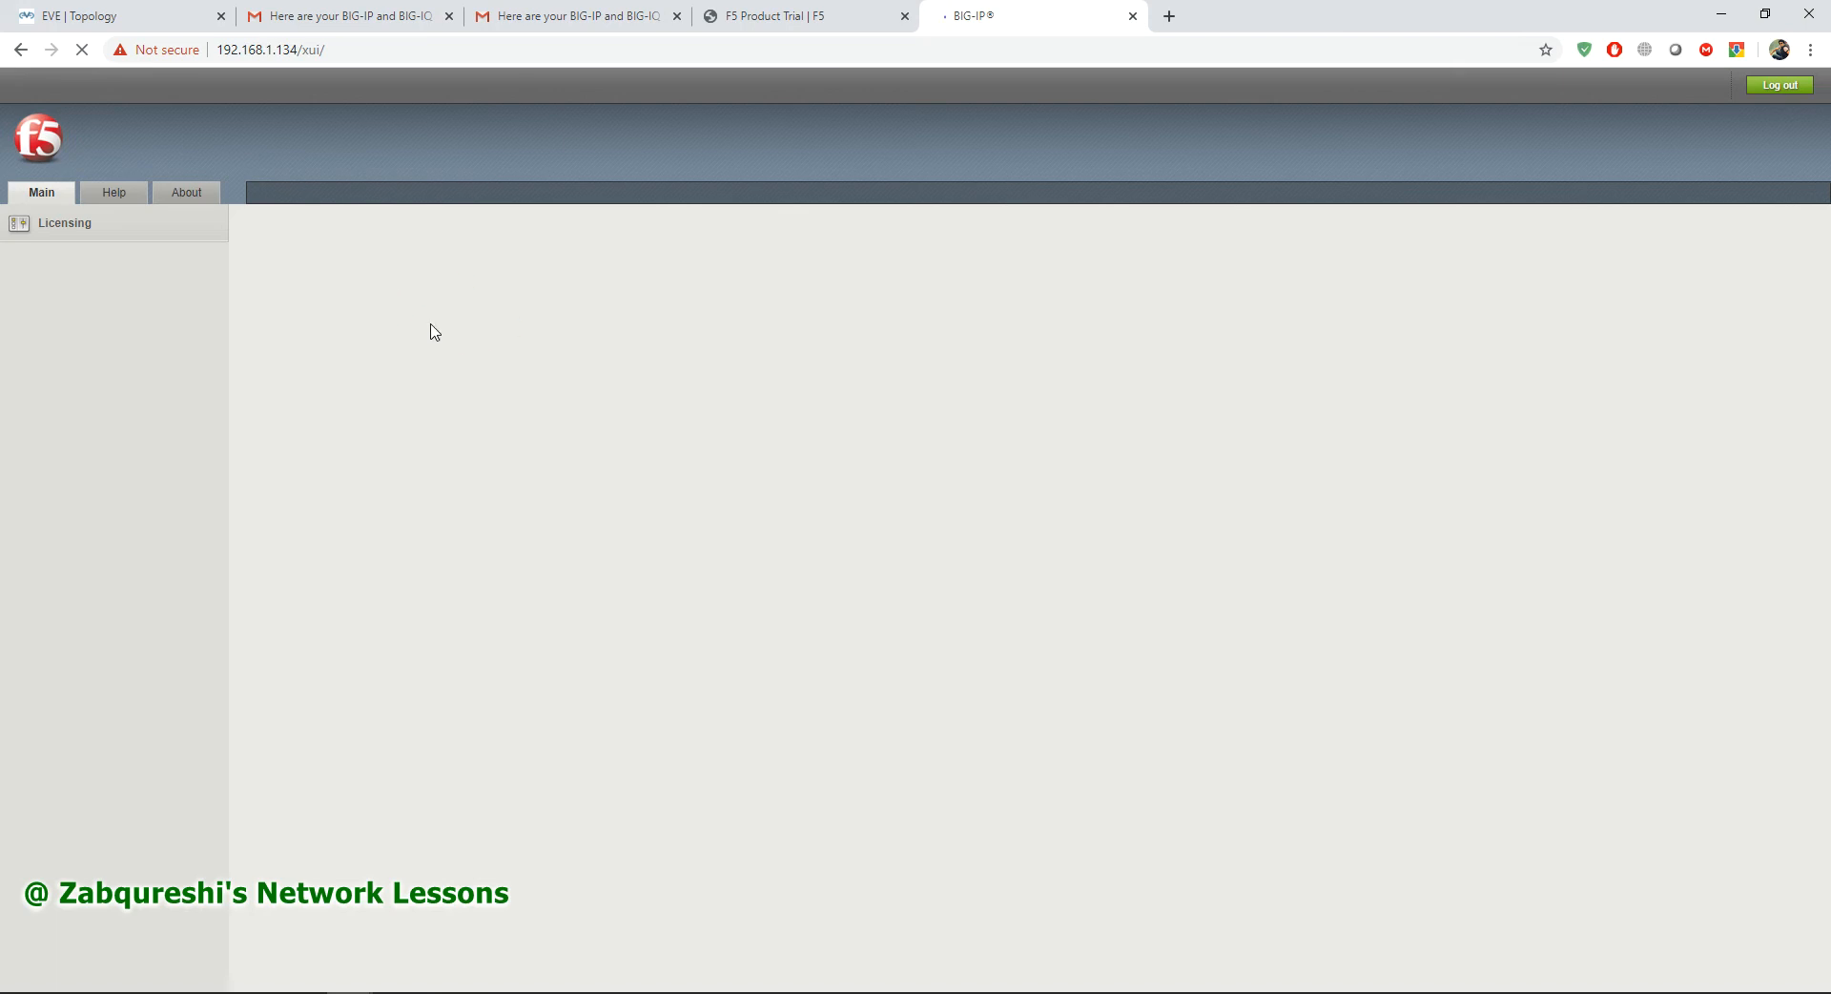
{"action": "left_click", "coordinate": [63, 223]}
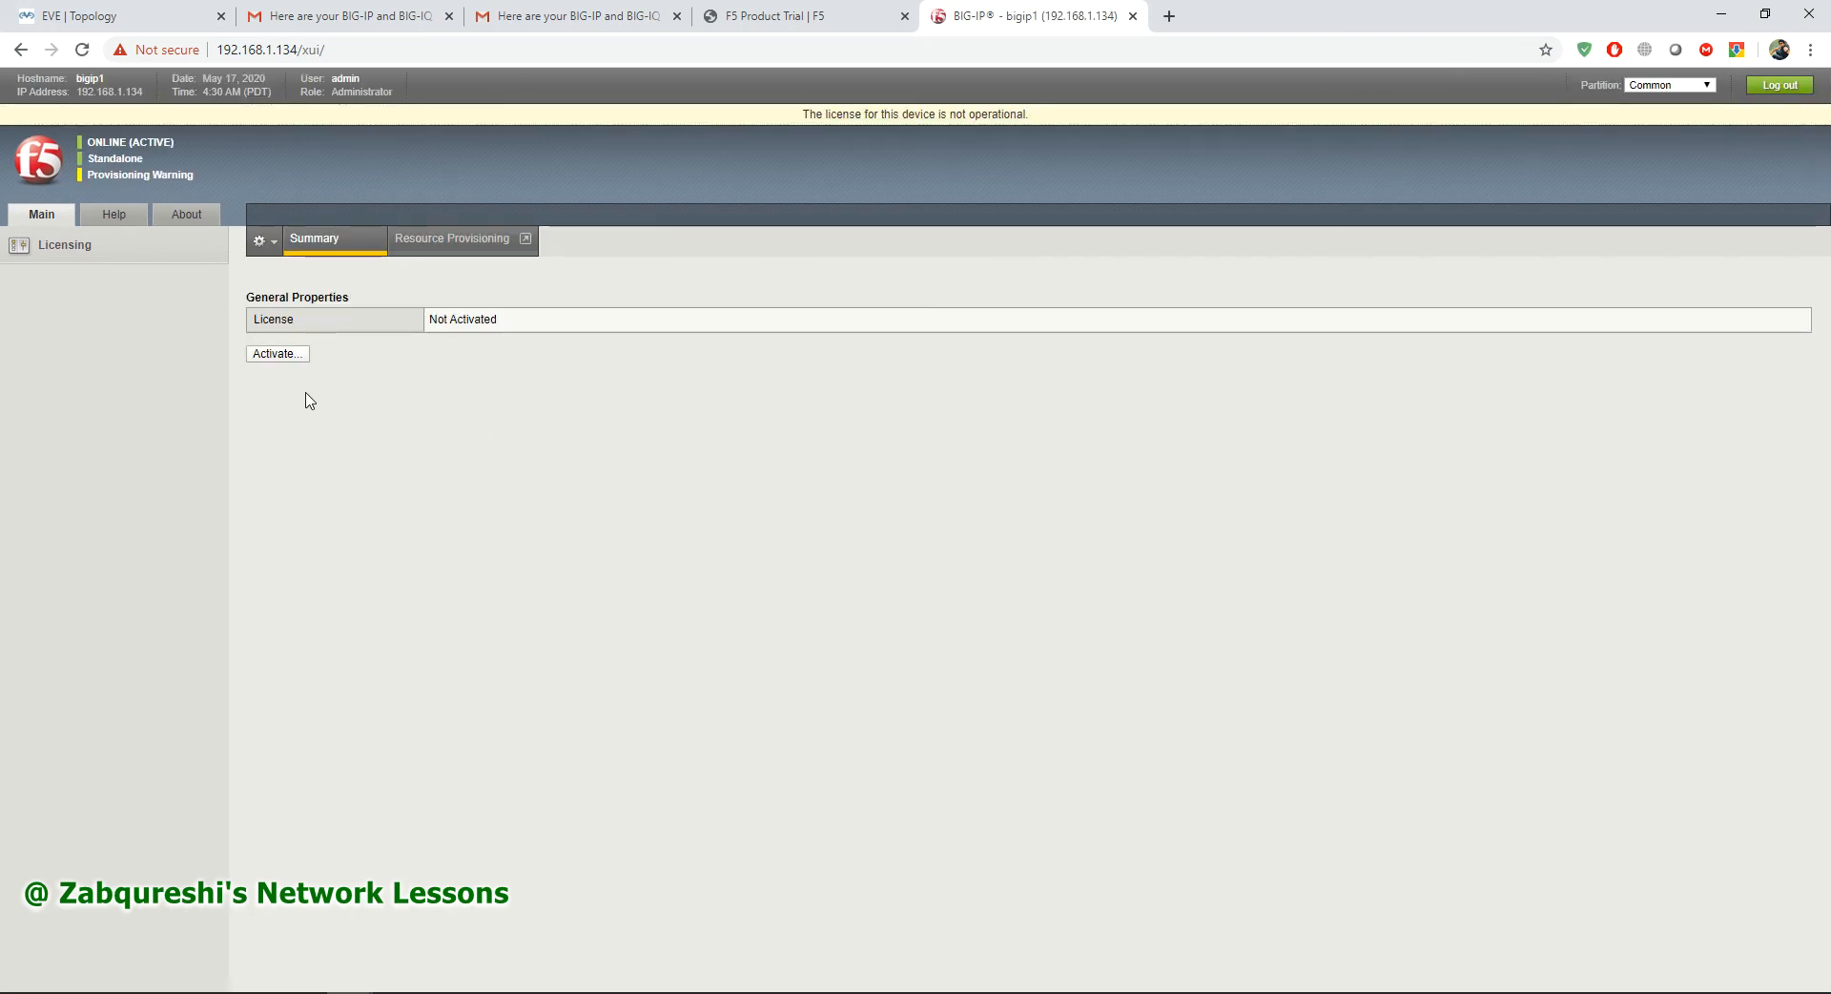
{"action": "left_click", "coordinate": [277, 353]}
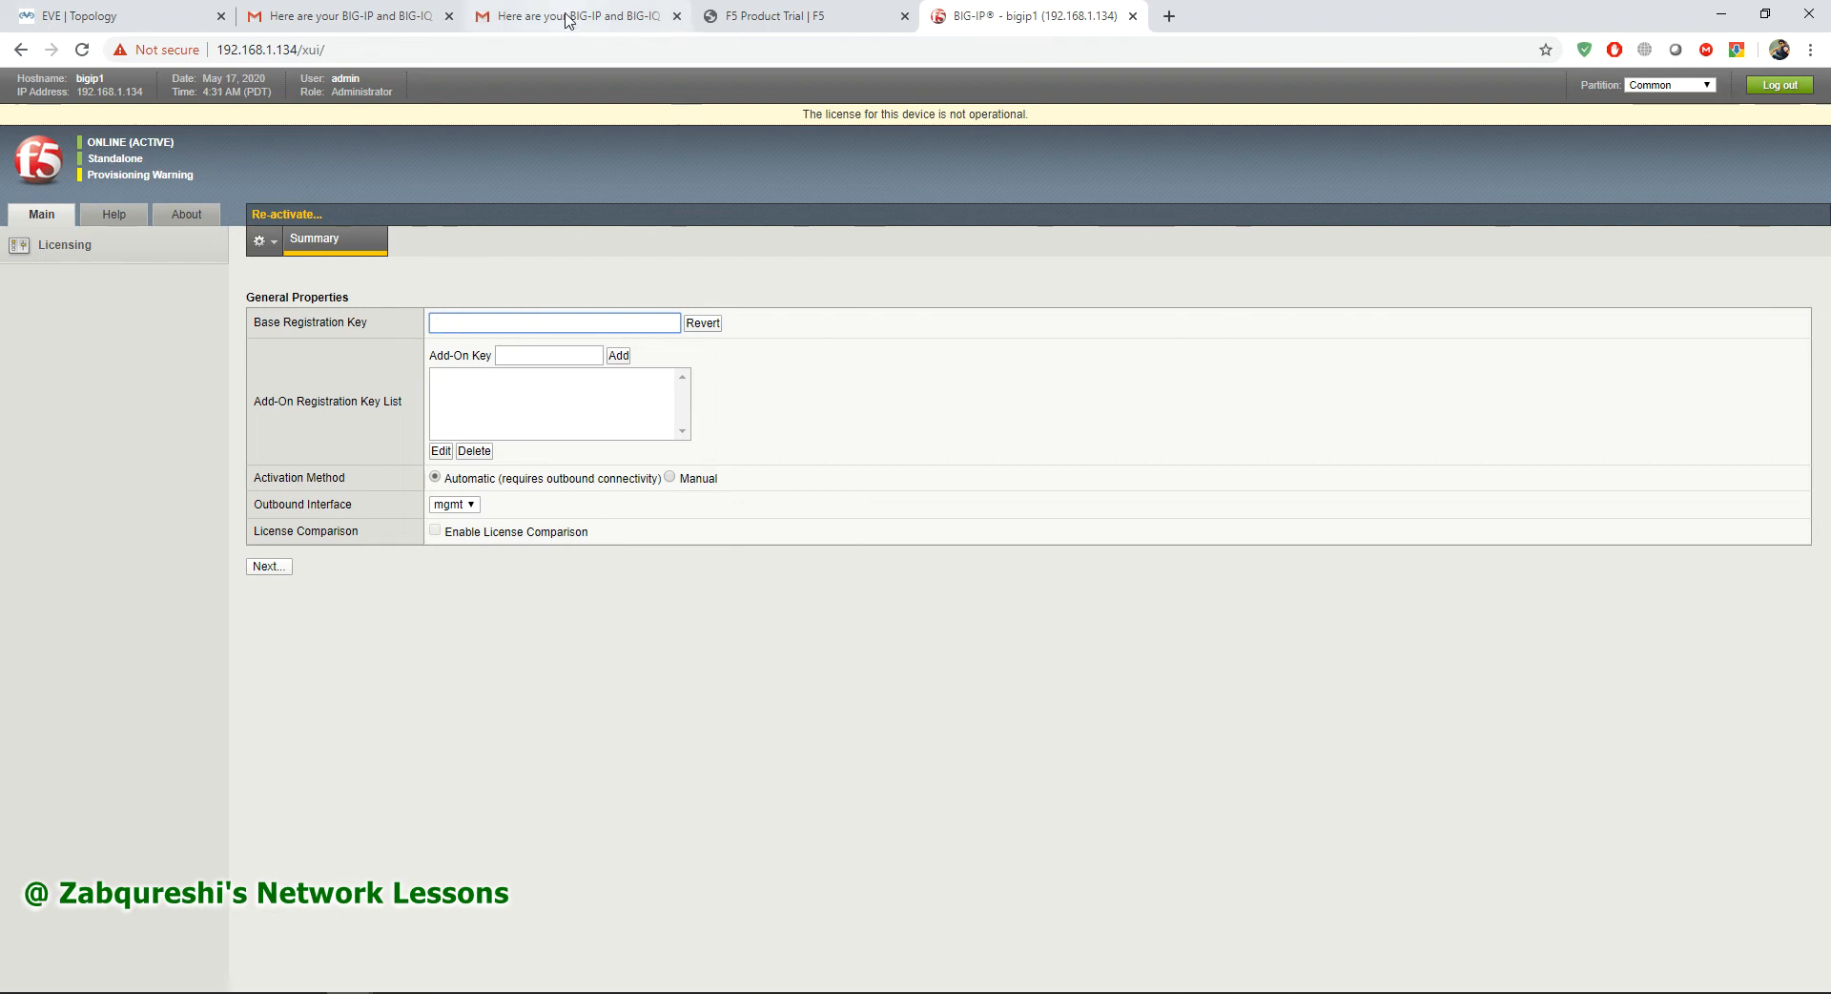
{"action": "right_click", "coordinate": [859, 476]}
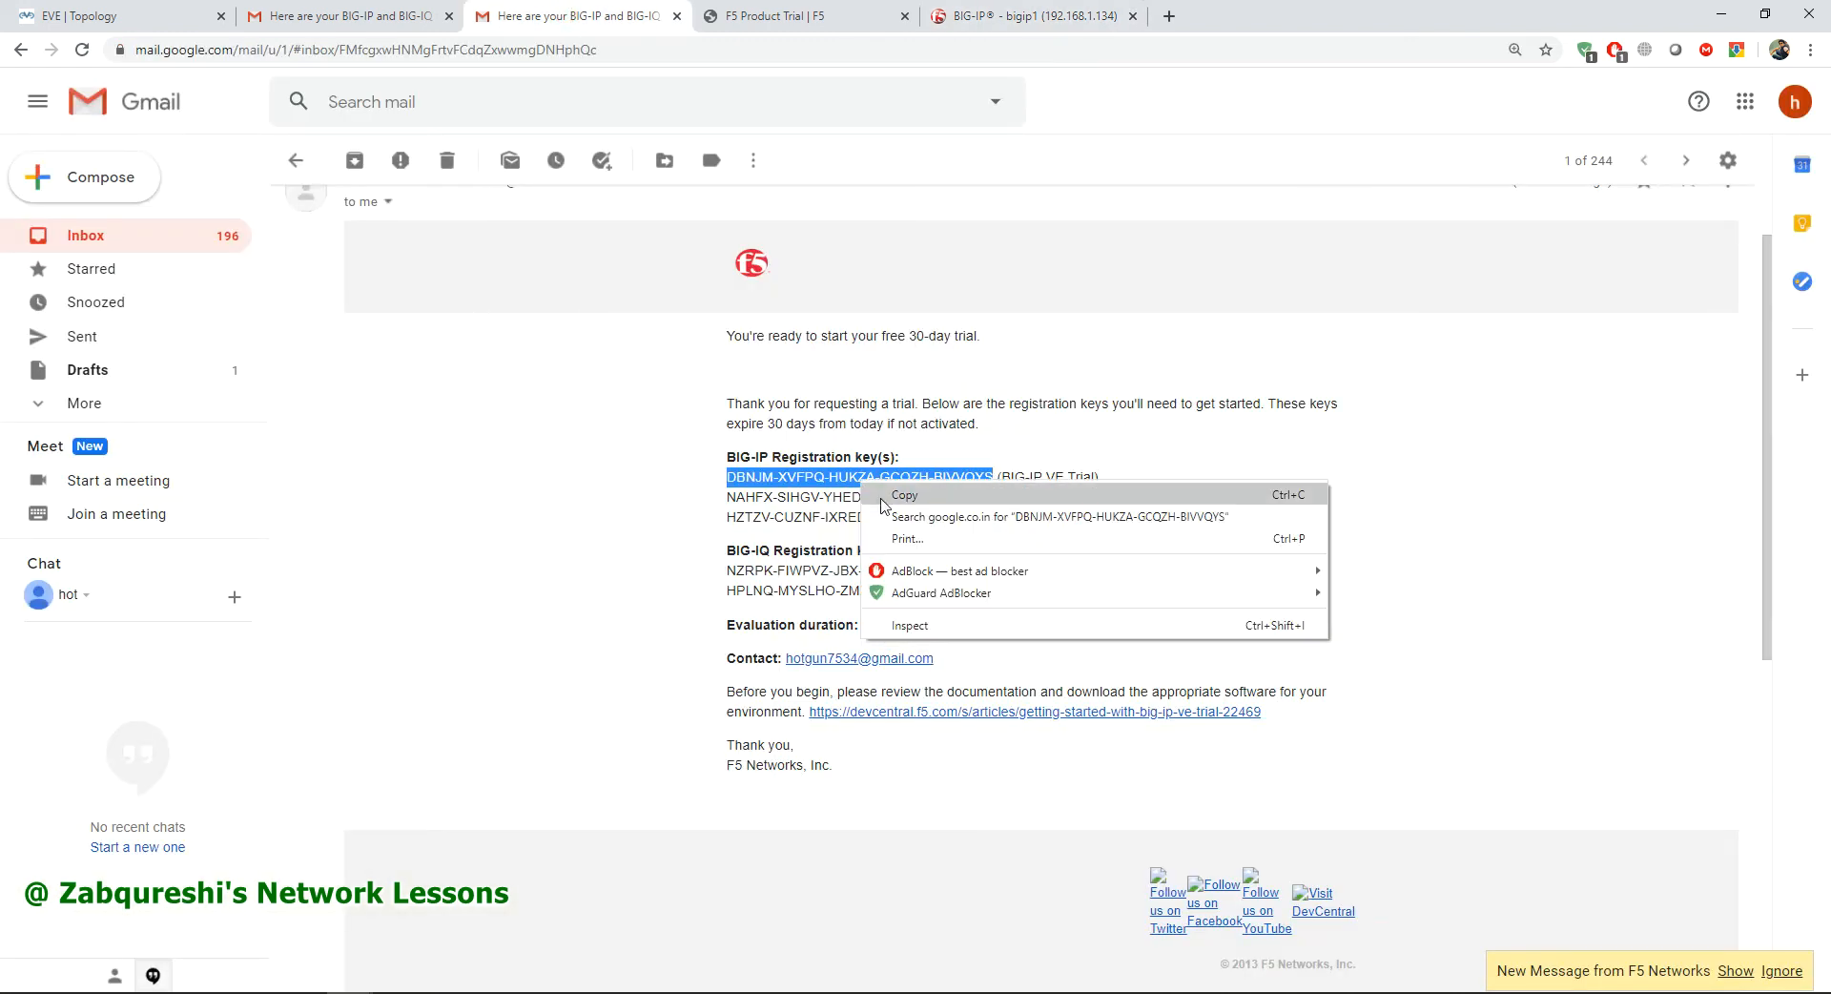
{"action": "left_click", "coordinate": [1031, 18]}
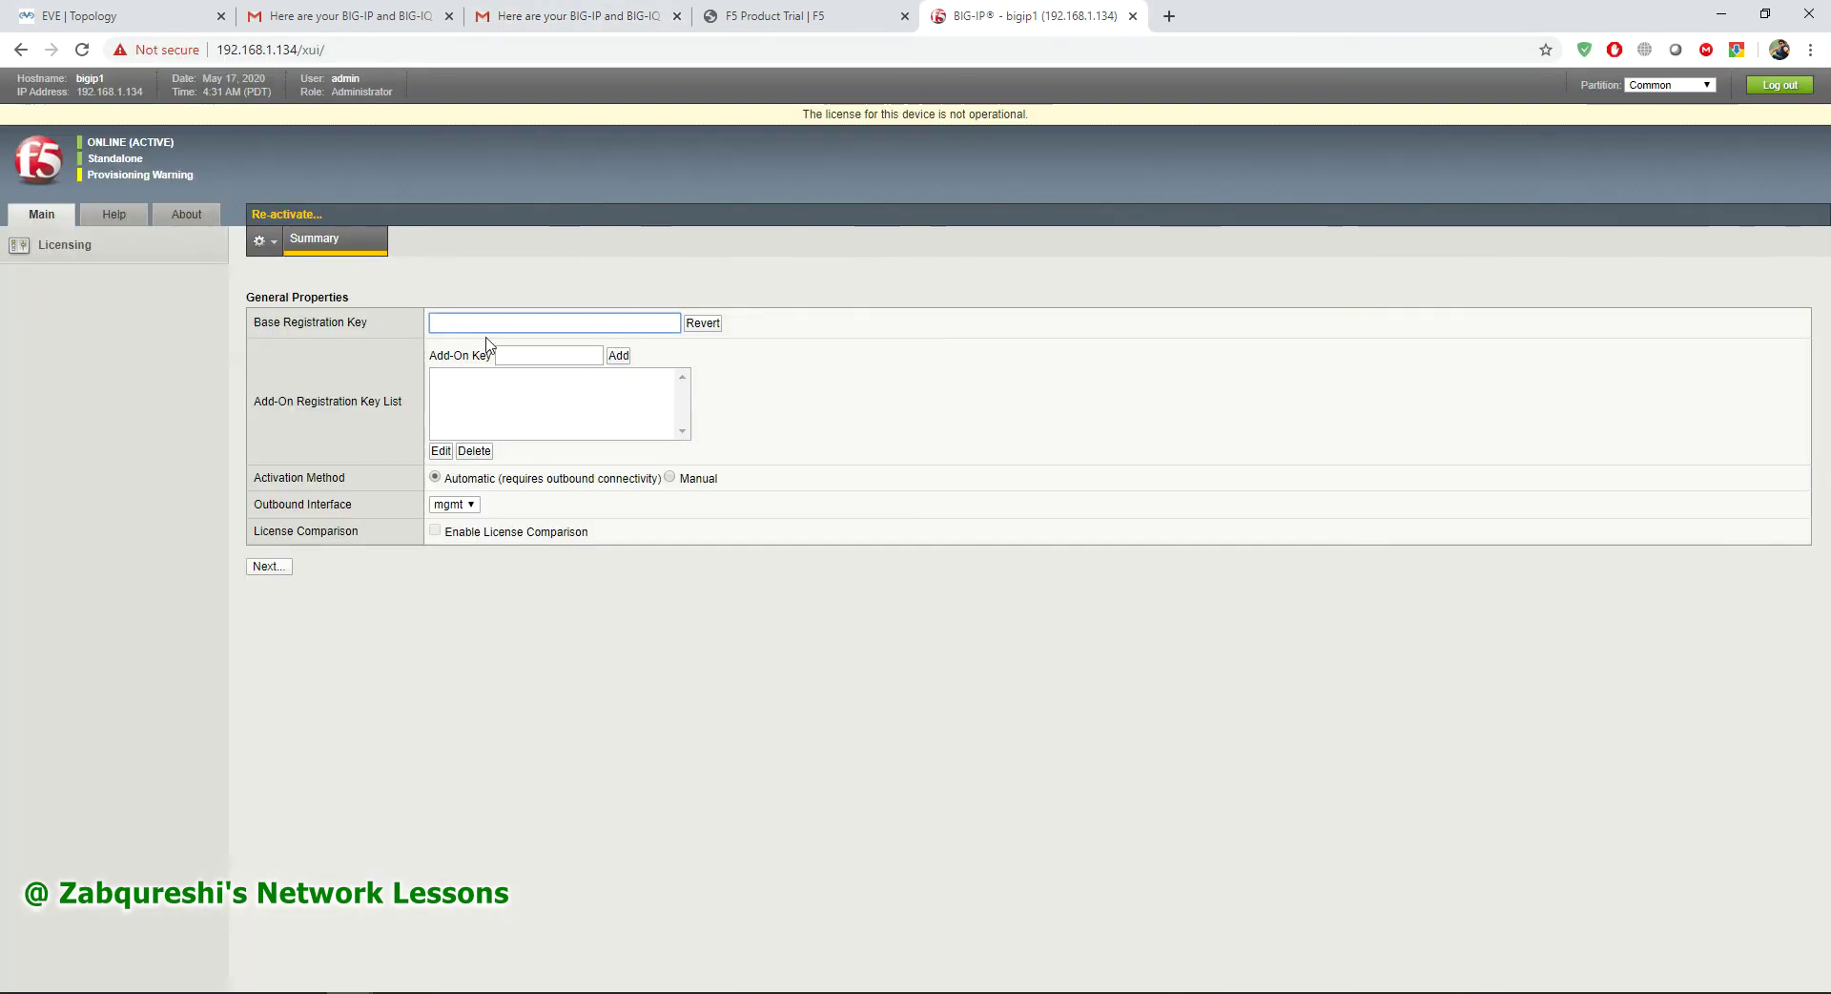
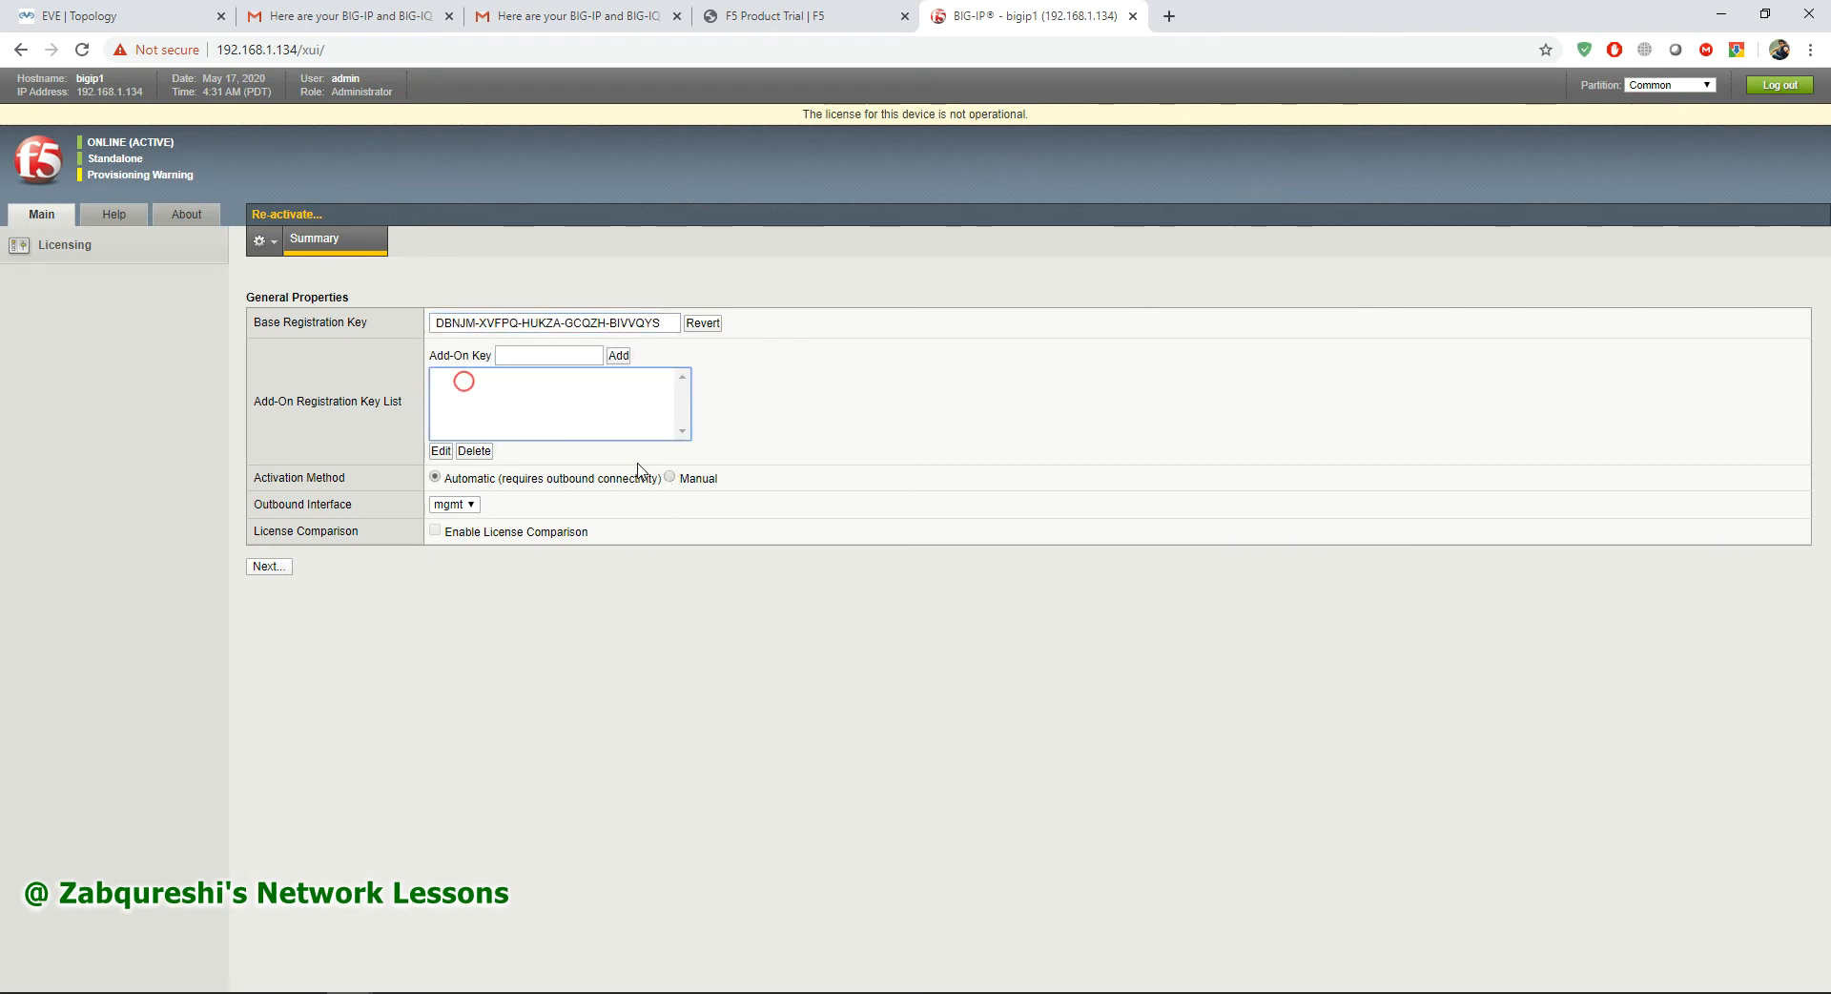
{"action": "left_click", "coordinate": [670, 477]}
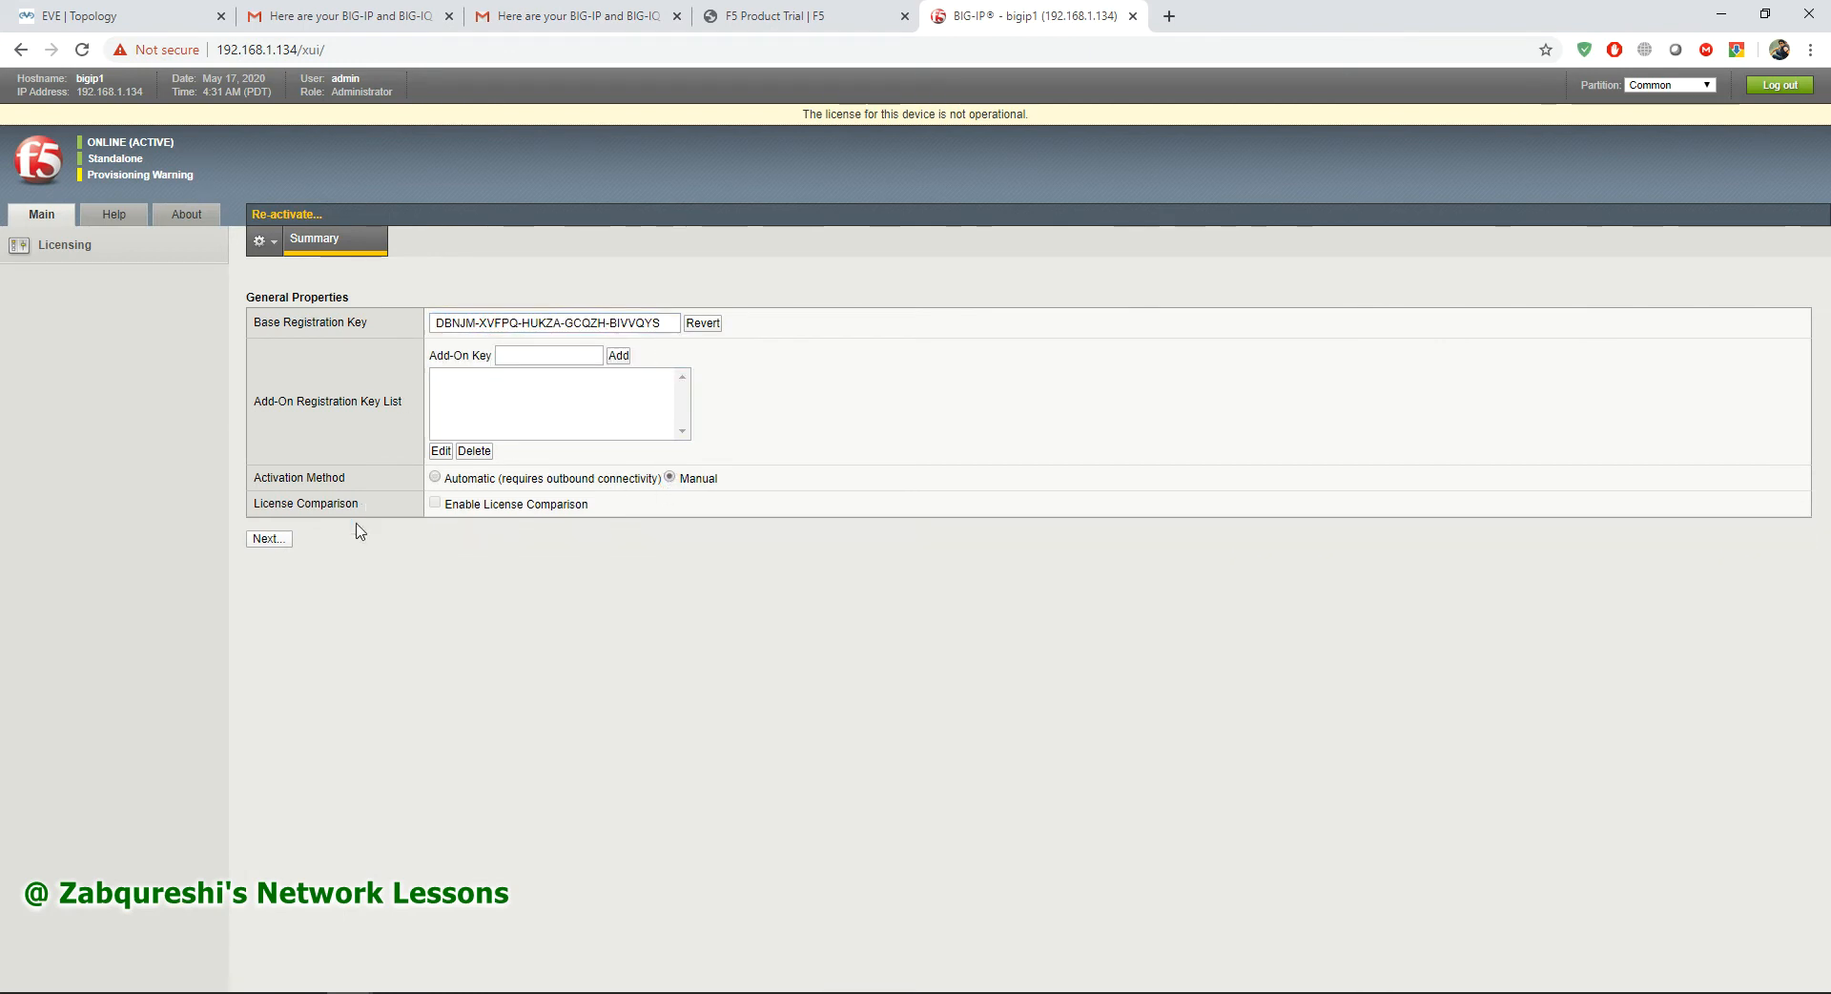
{"action": "left_click", "coordinate": [269, 537]}
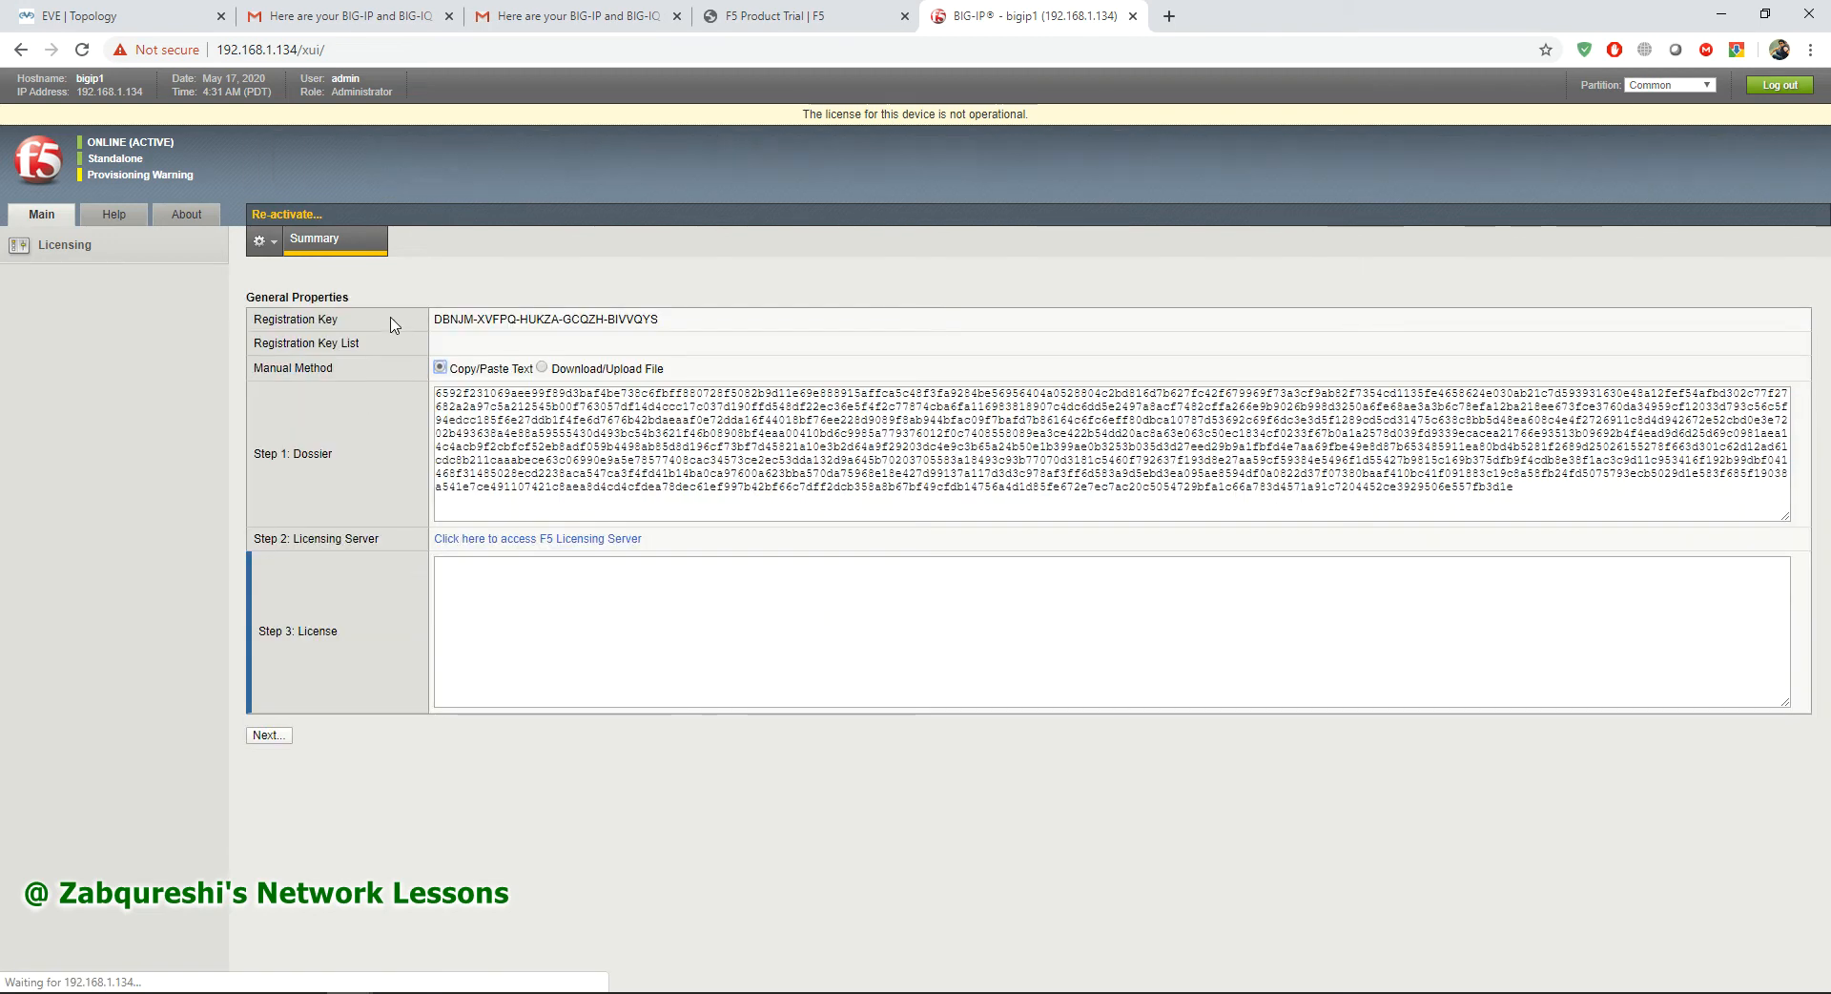
Select the generated dossier text and go to the F5 Licensing Server.
{"action": "left_click", "coordinate": [482, 429]}
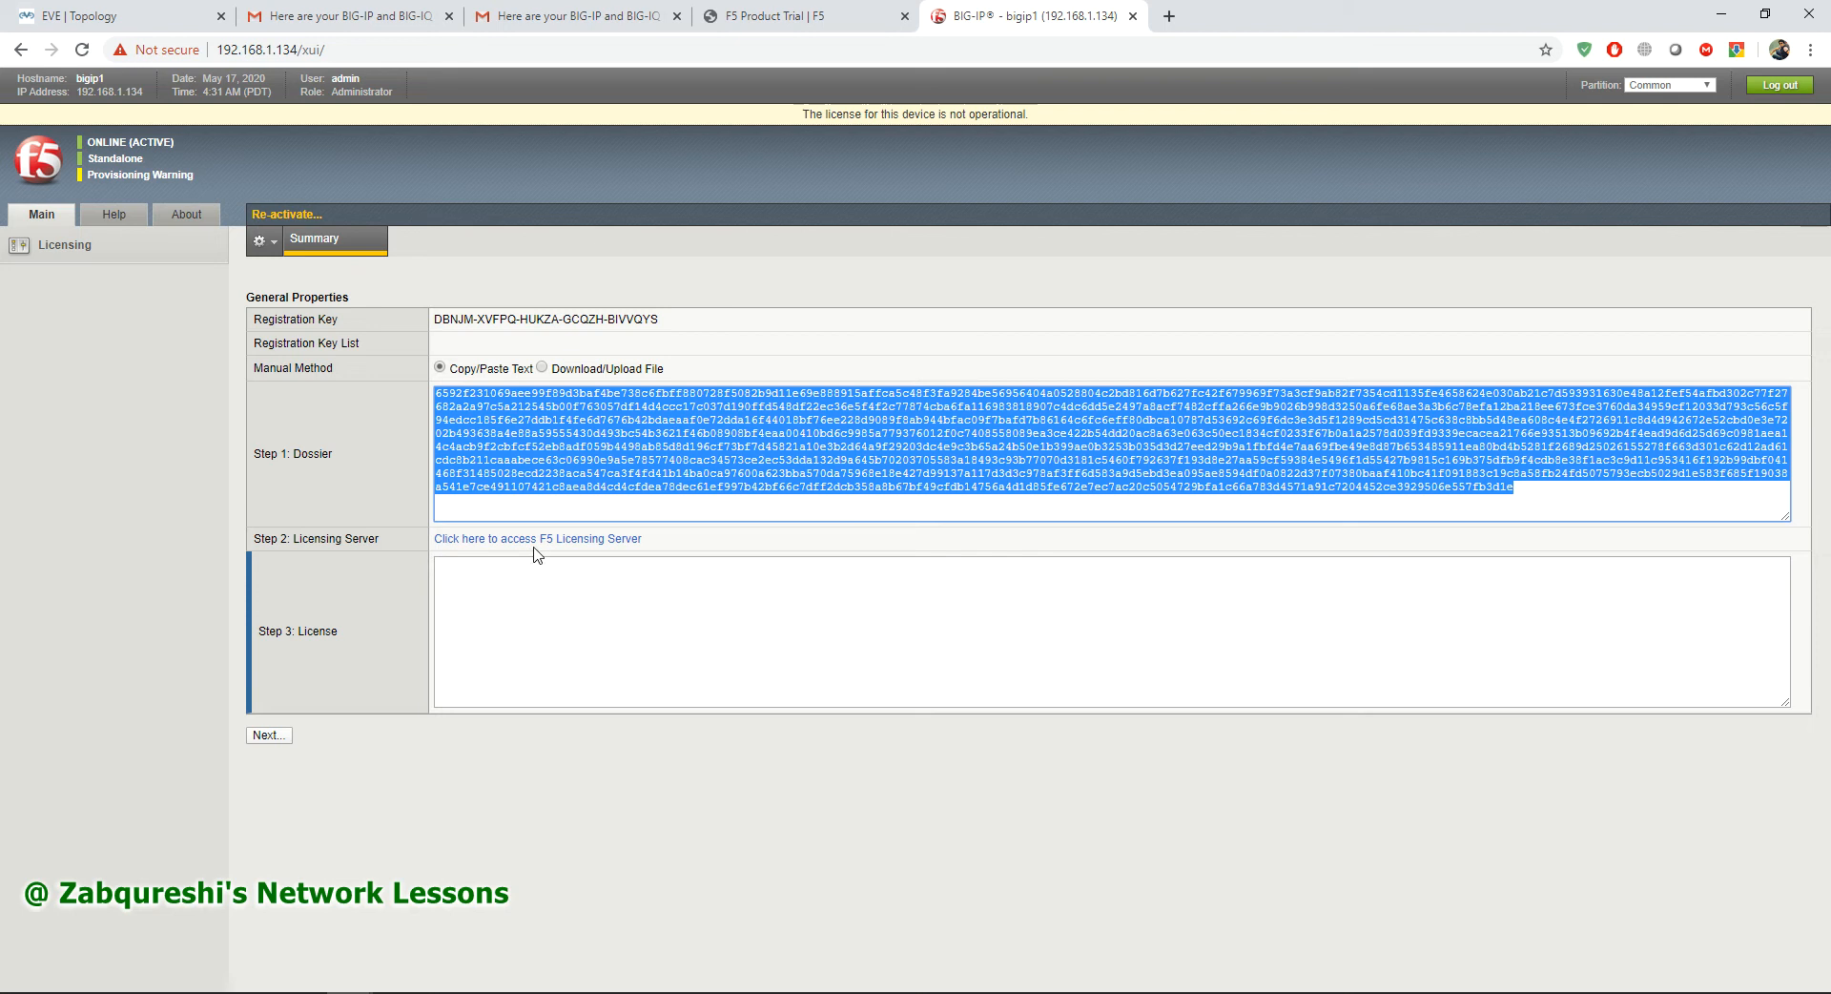
{"action": "left_click", "coordinate": [536, 539]}
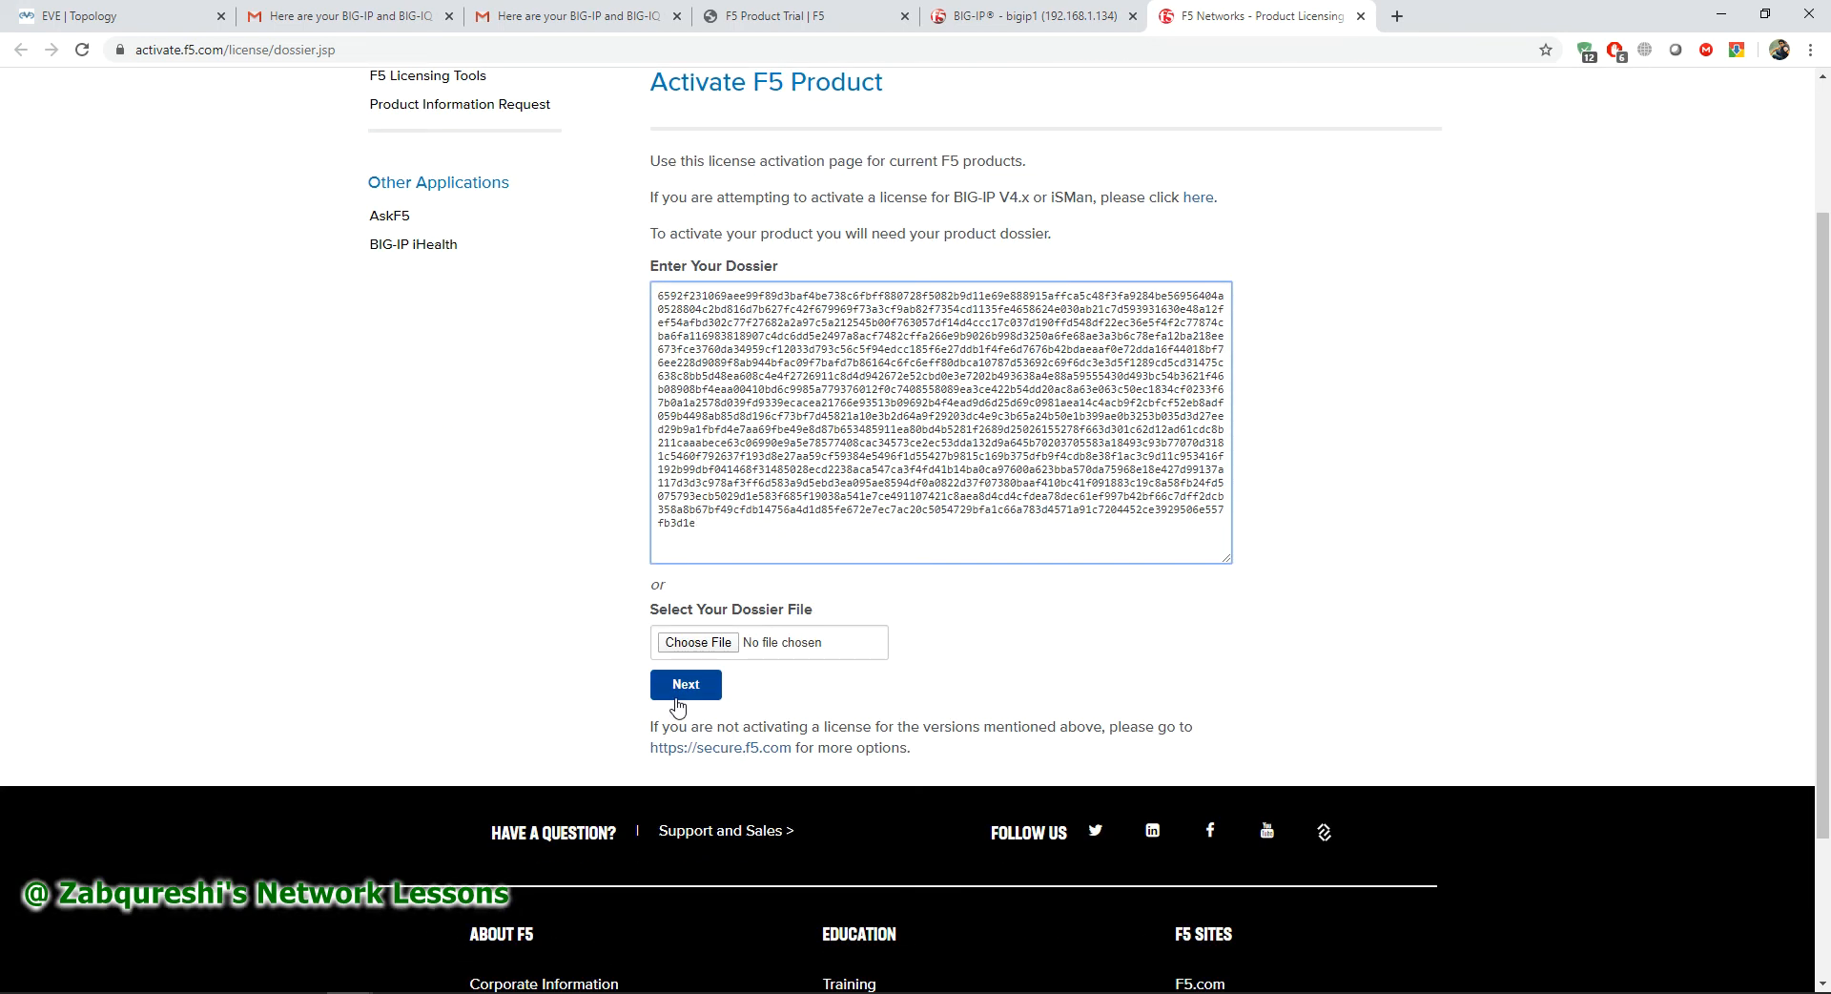
Submit the dossier, agree to the license agreement, and reach the generated license key text.
{"action": "left_click", "coordinate": [684, 684]}
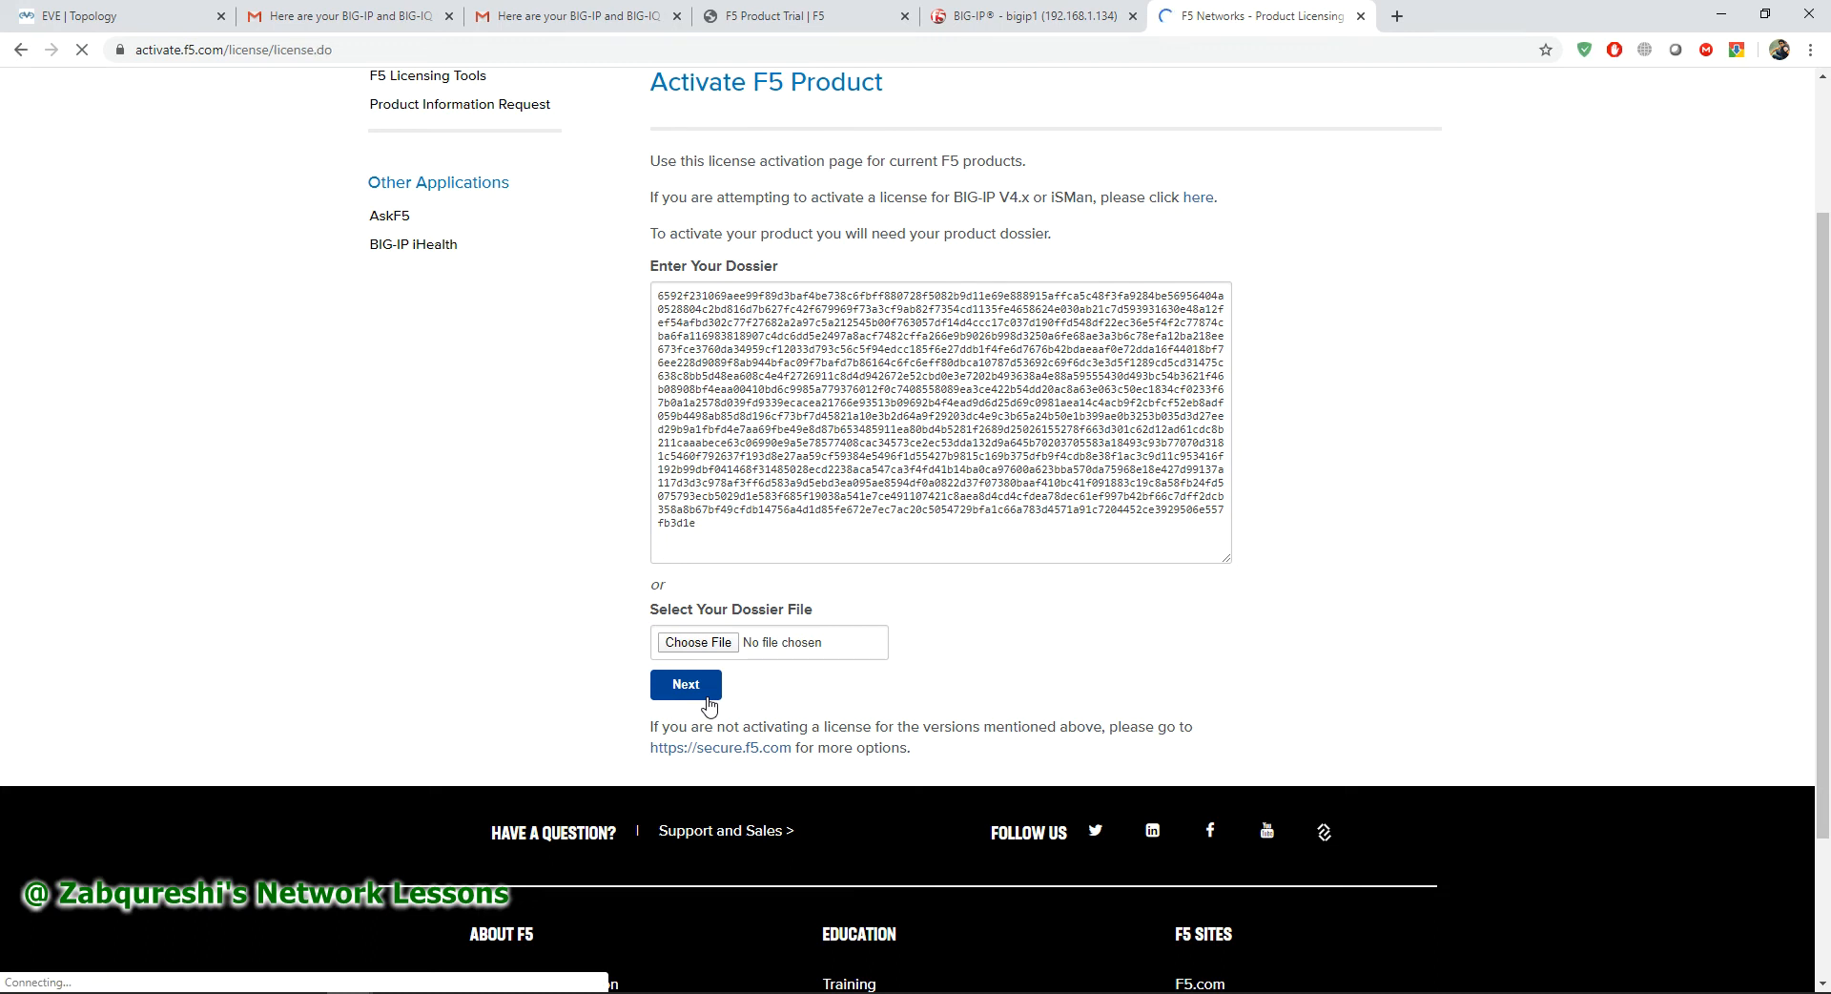
{"action": "left_click", "coordinate": [684, 684]}
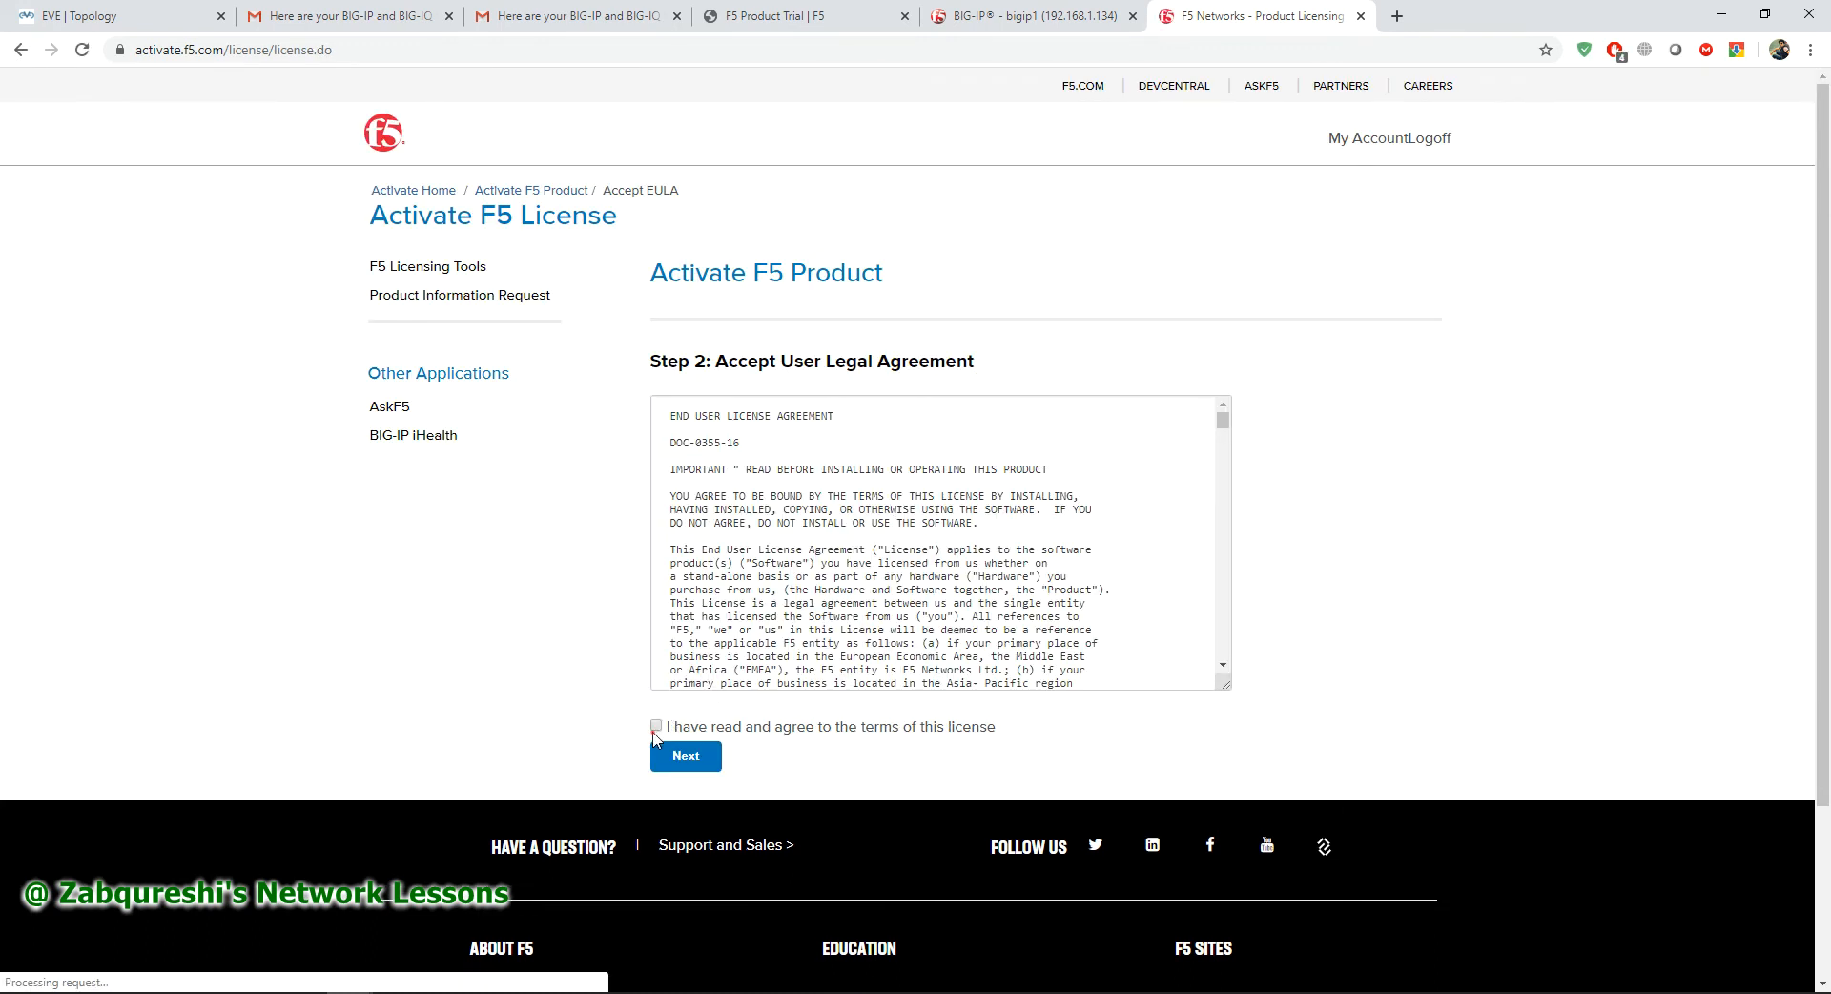
{"action": "left_click", "coordinate": [655, 726]}
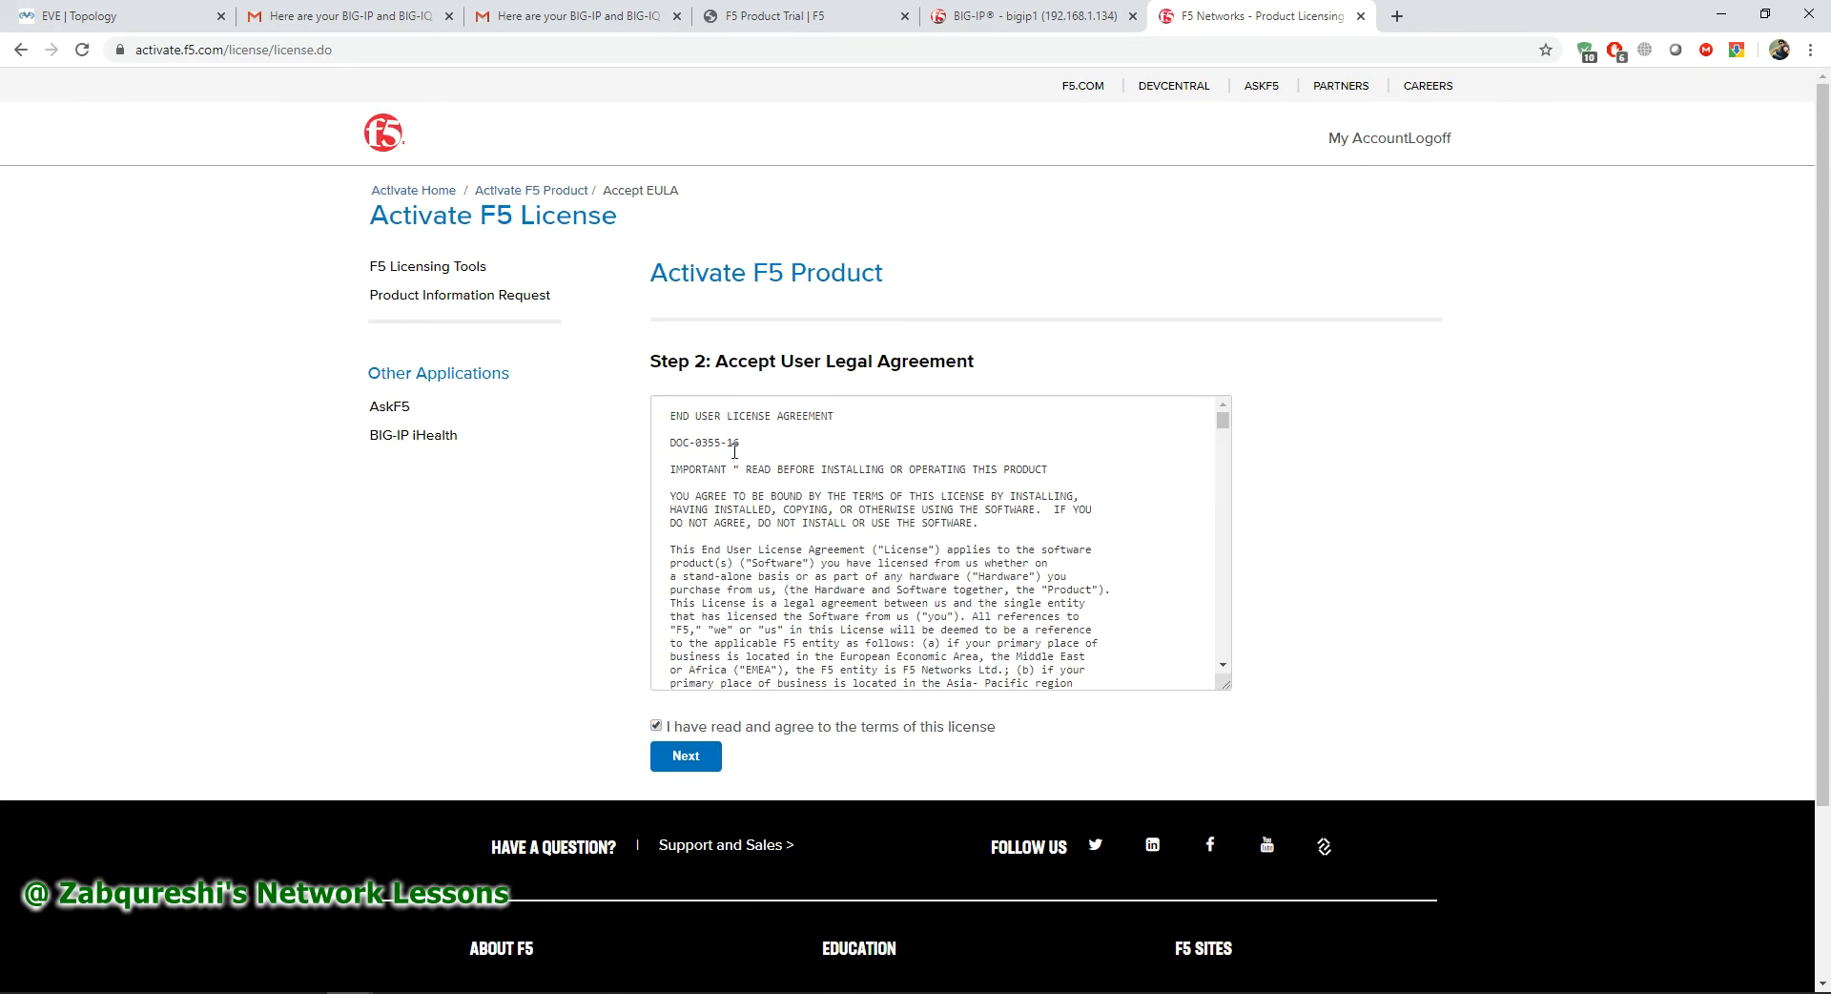
{"action": "left_click", "coordinate": [686, 755]}
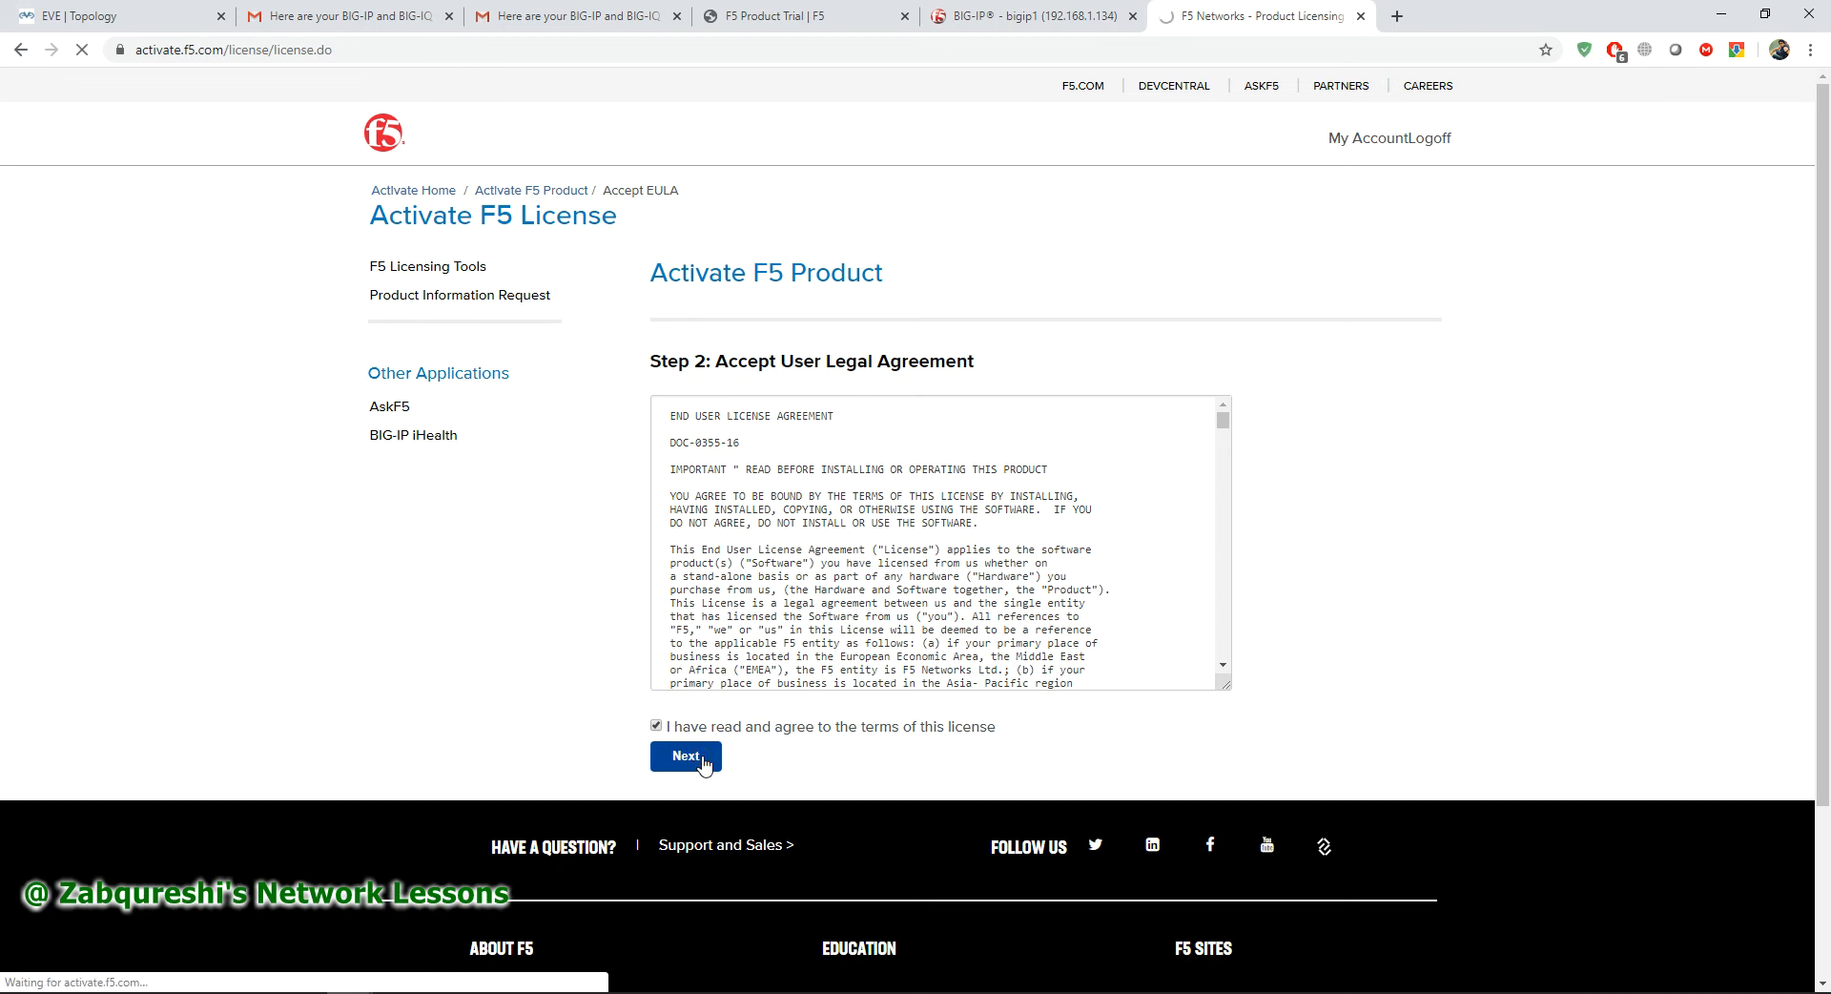
{"action": "left_click", "coordinate": [686, 755]}
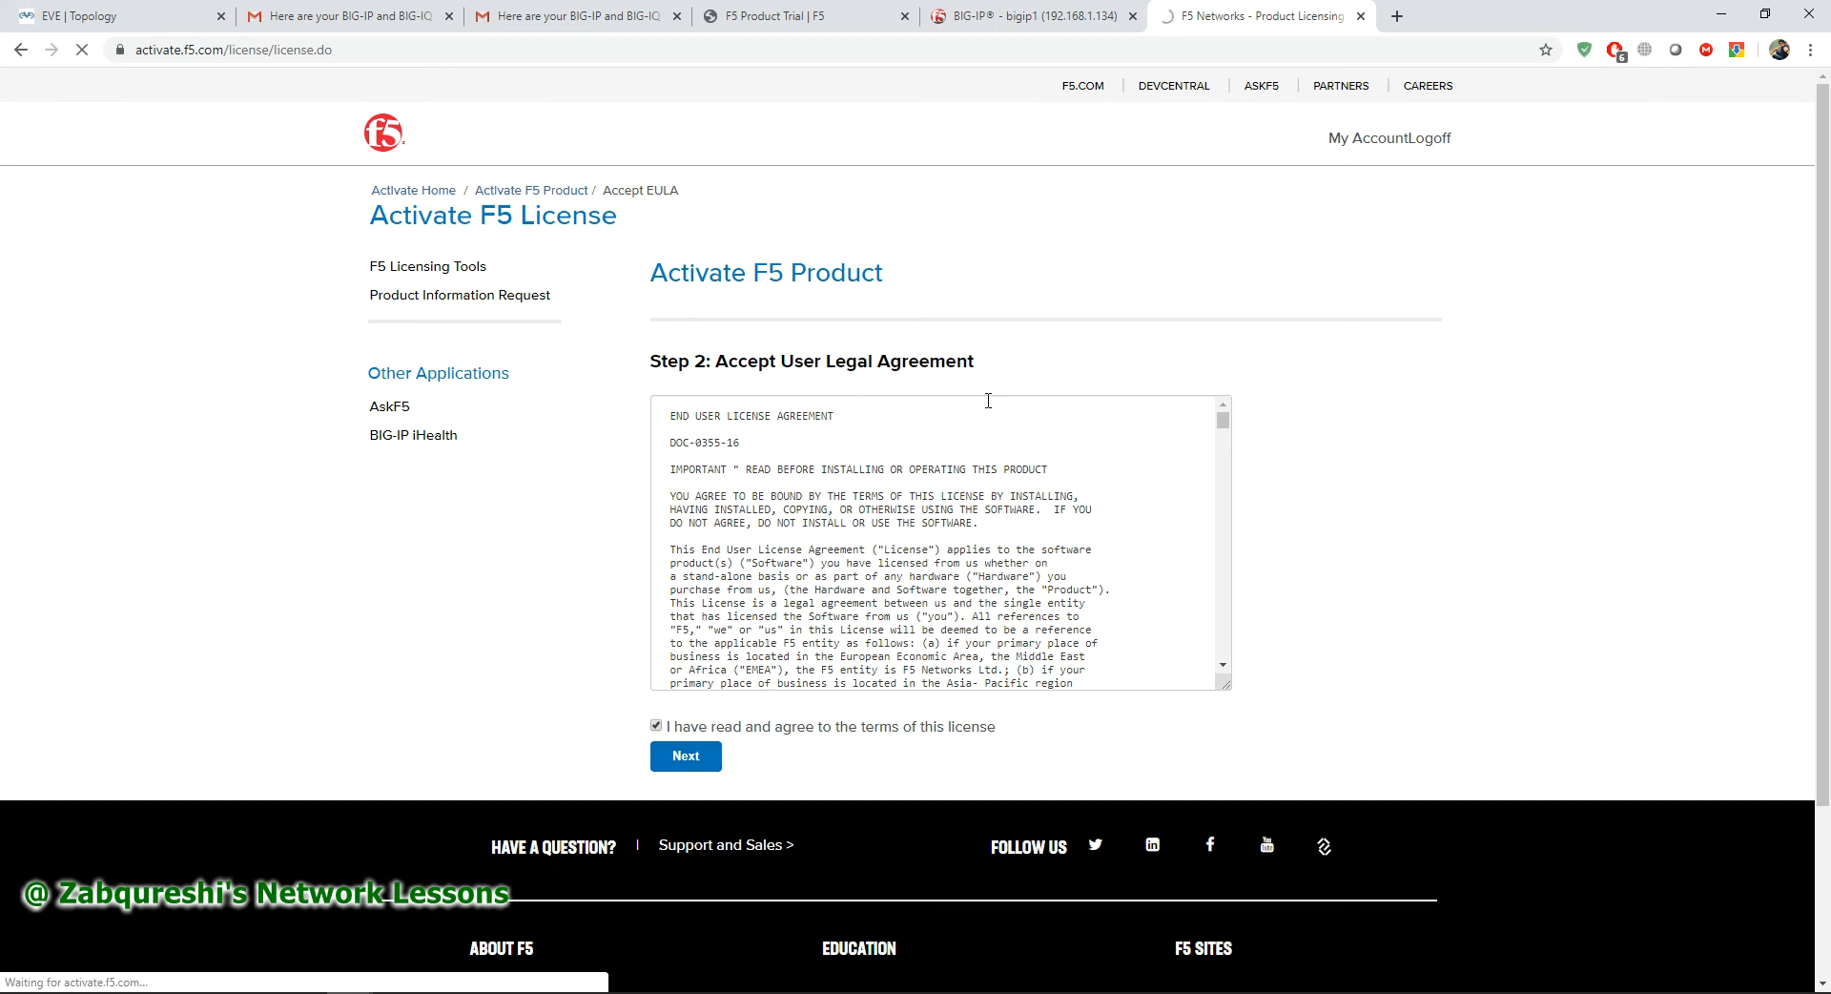
{"action": "left_click", "coordinate": [684, 756]}
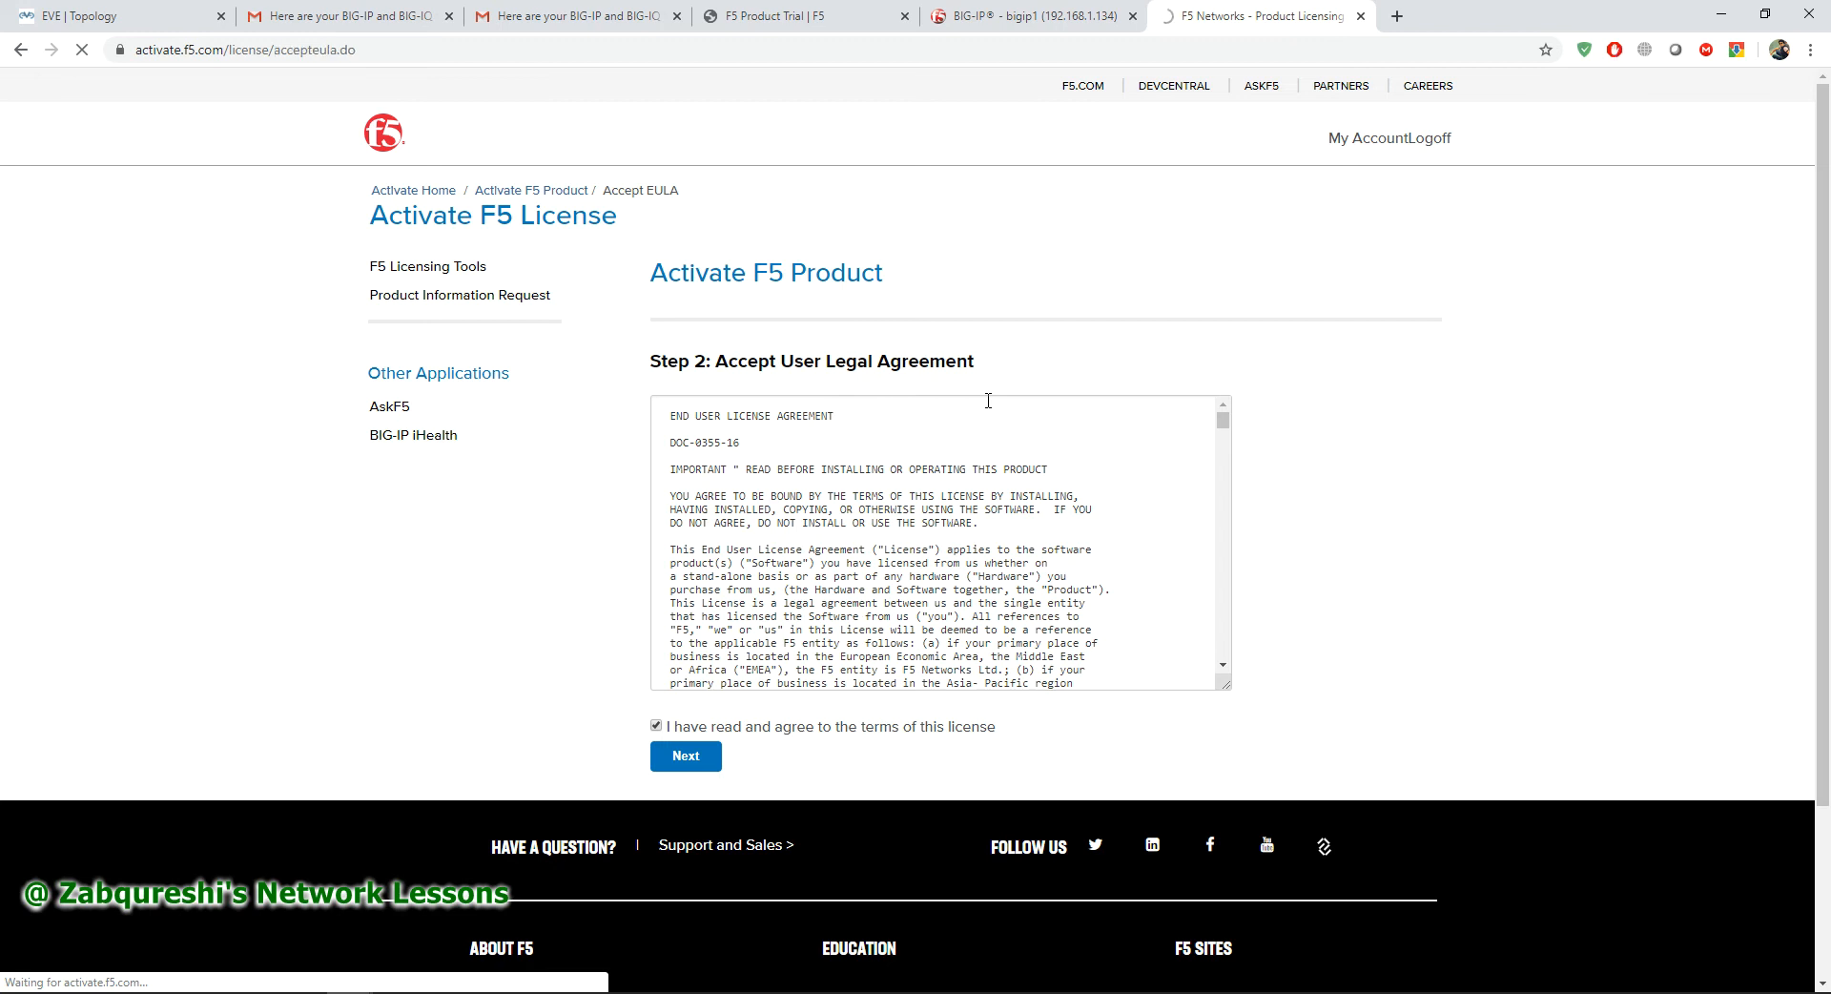
{"action": "left_click", "coordinate": [684, 755]}
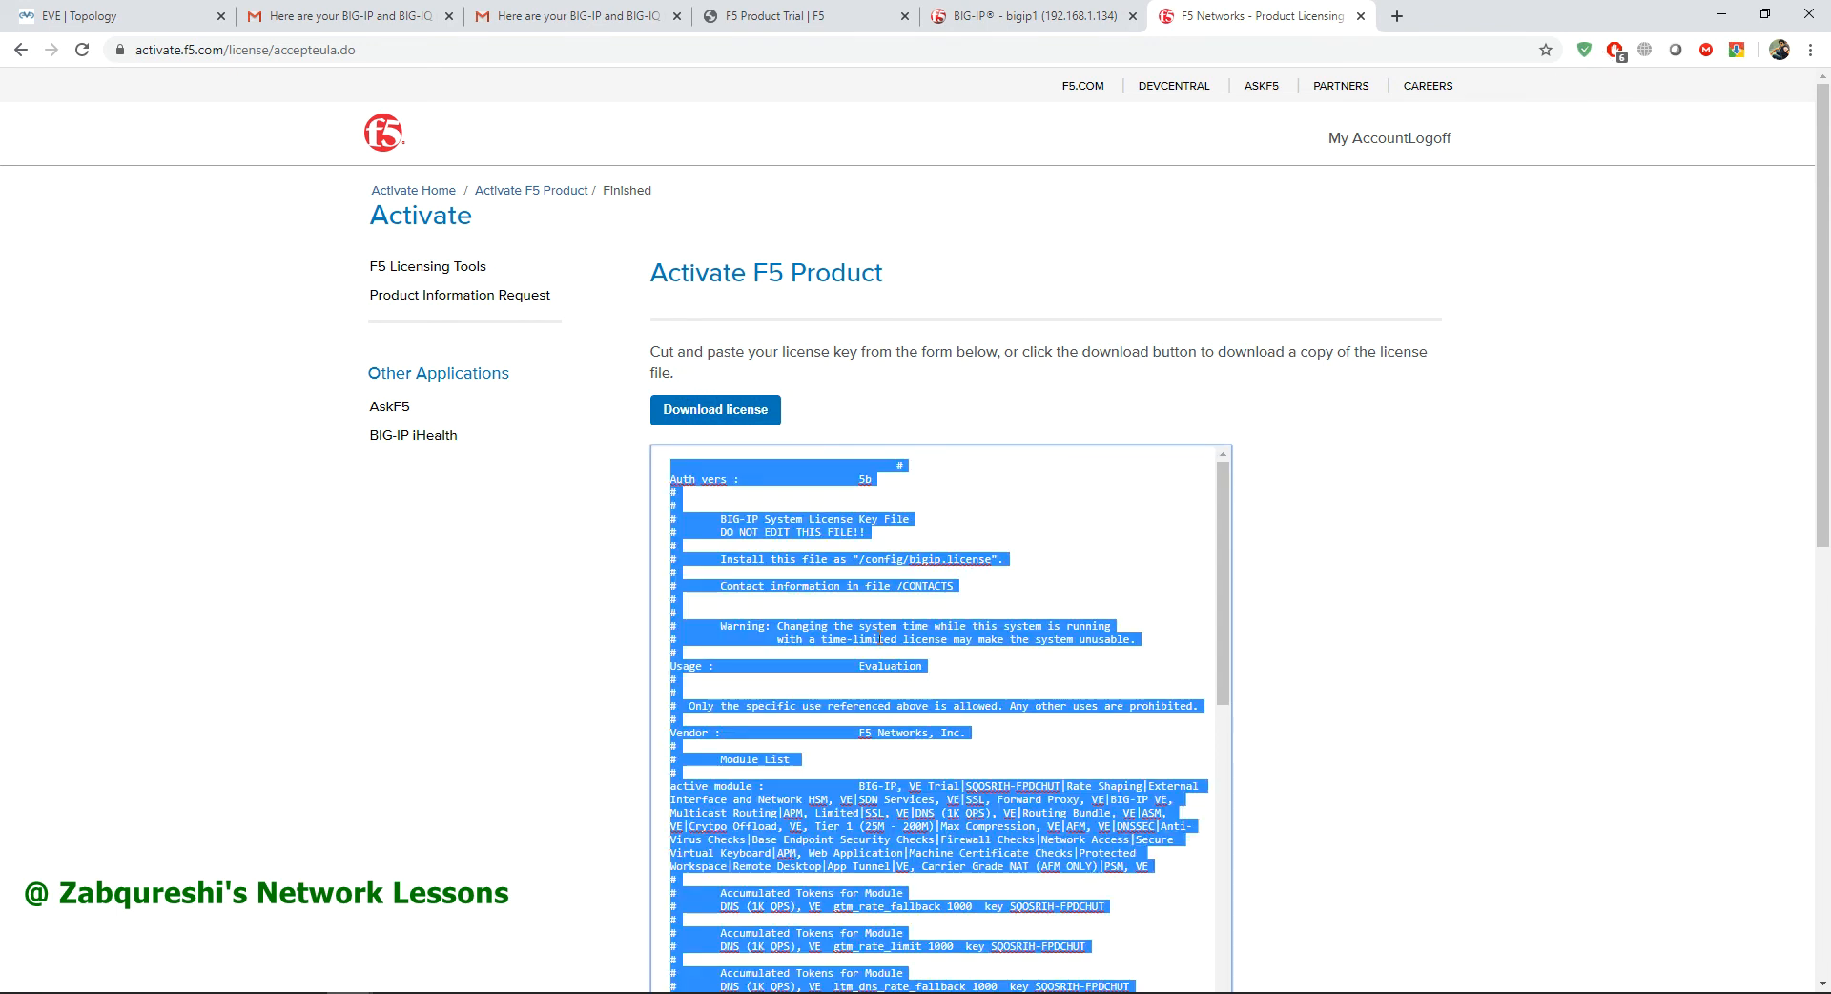
{"action": "left_click", "coordinate": [774, 16]}
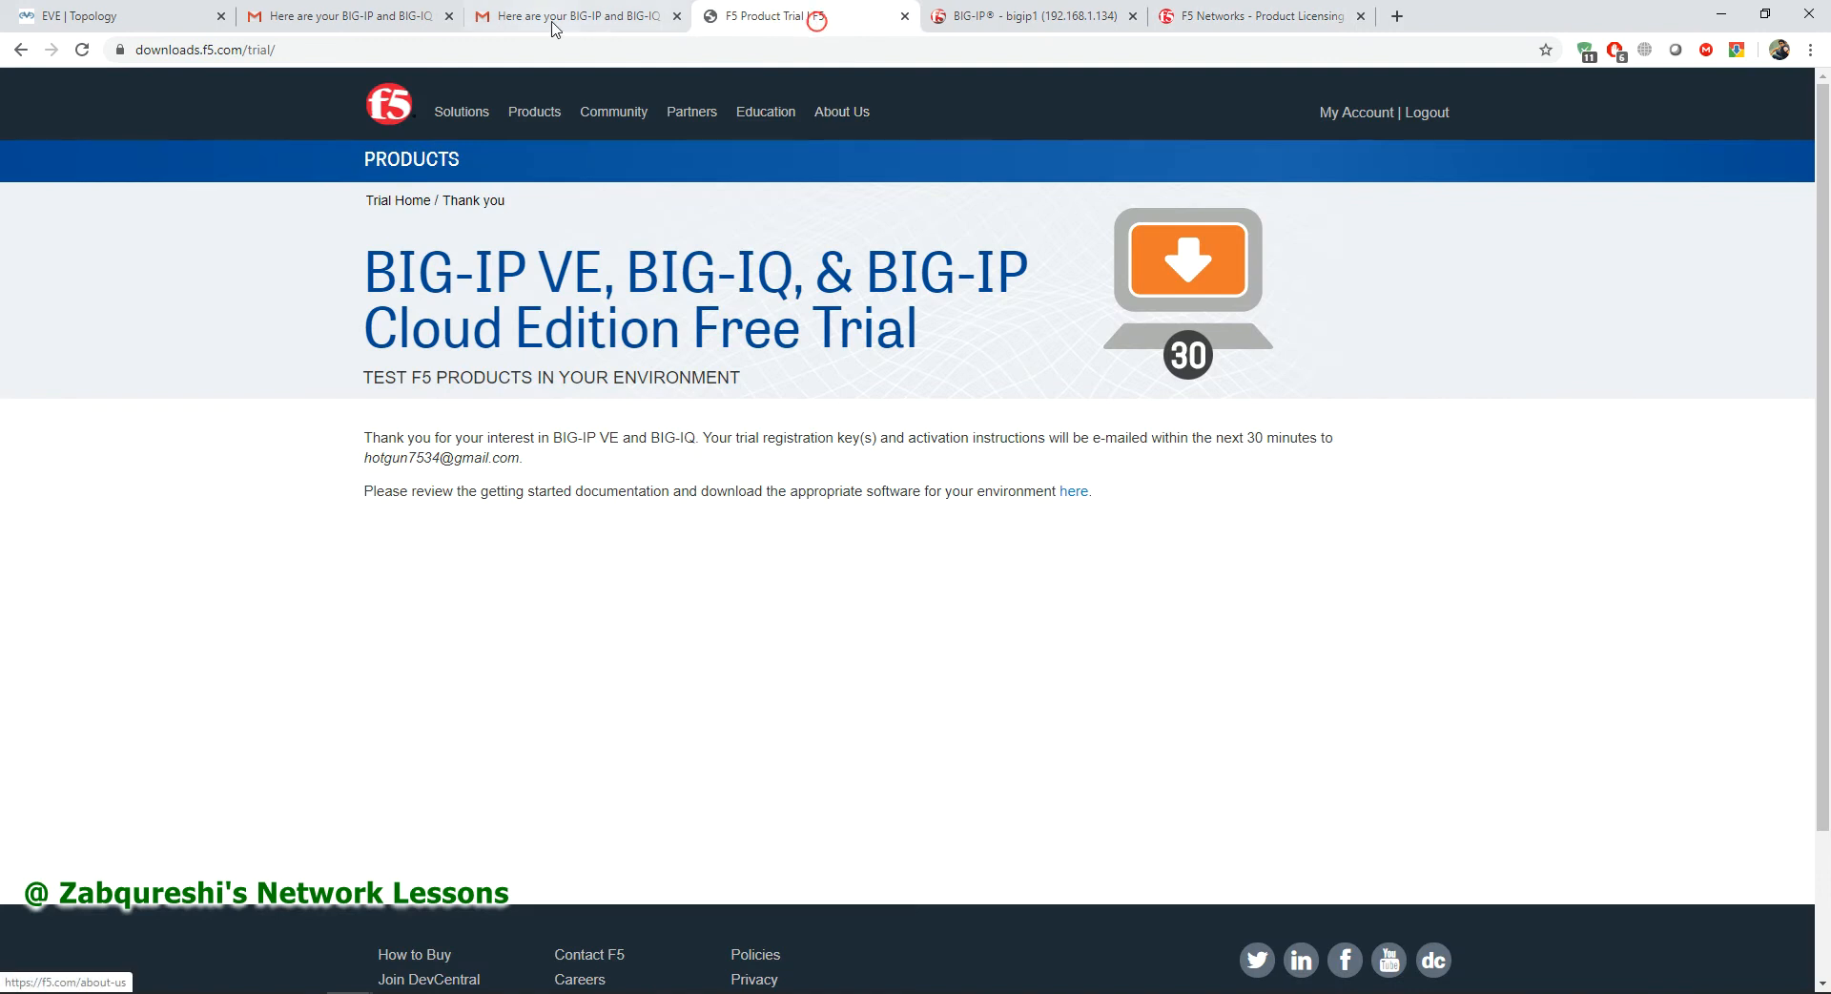
Paste the license text into Step 3: License on the BIG-IP and submit it.
{"action": "left_click", "coordinate": [1027, 16]}
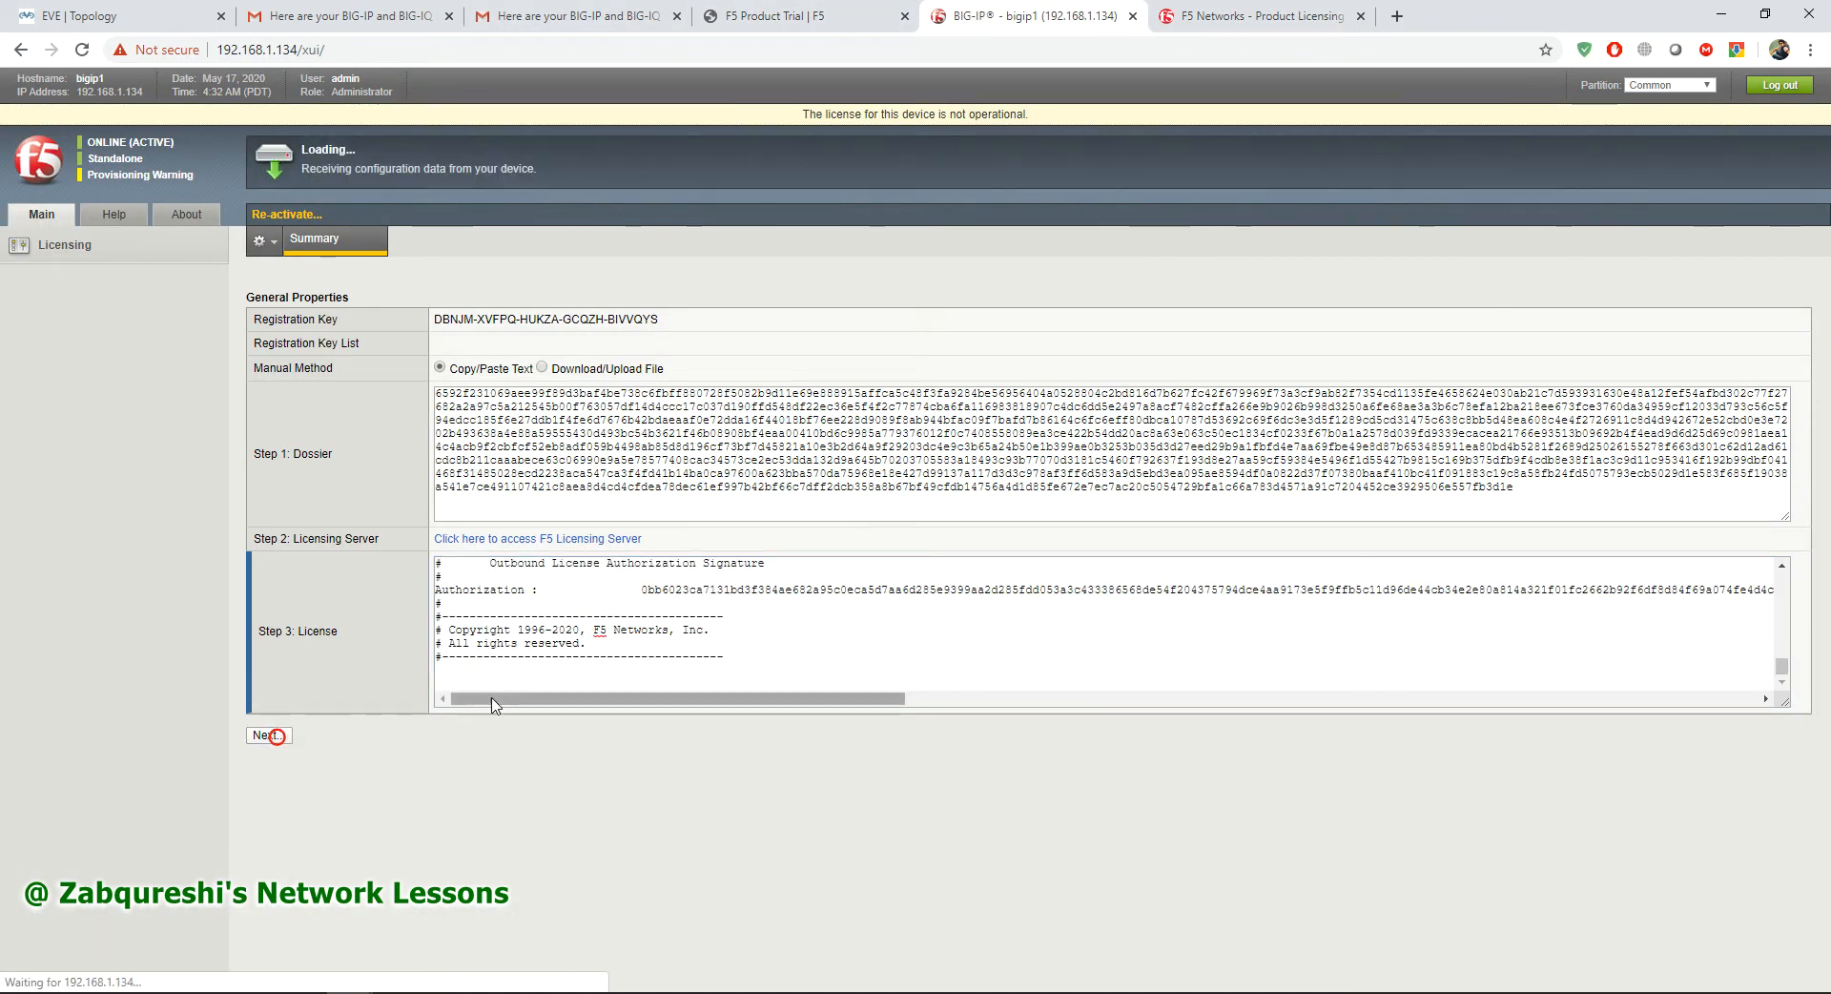
{"action": "left_click", "coordinate": [270, 735]}
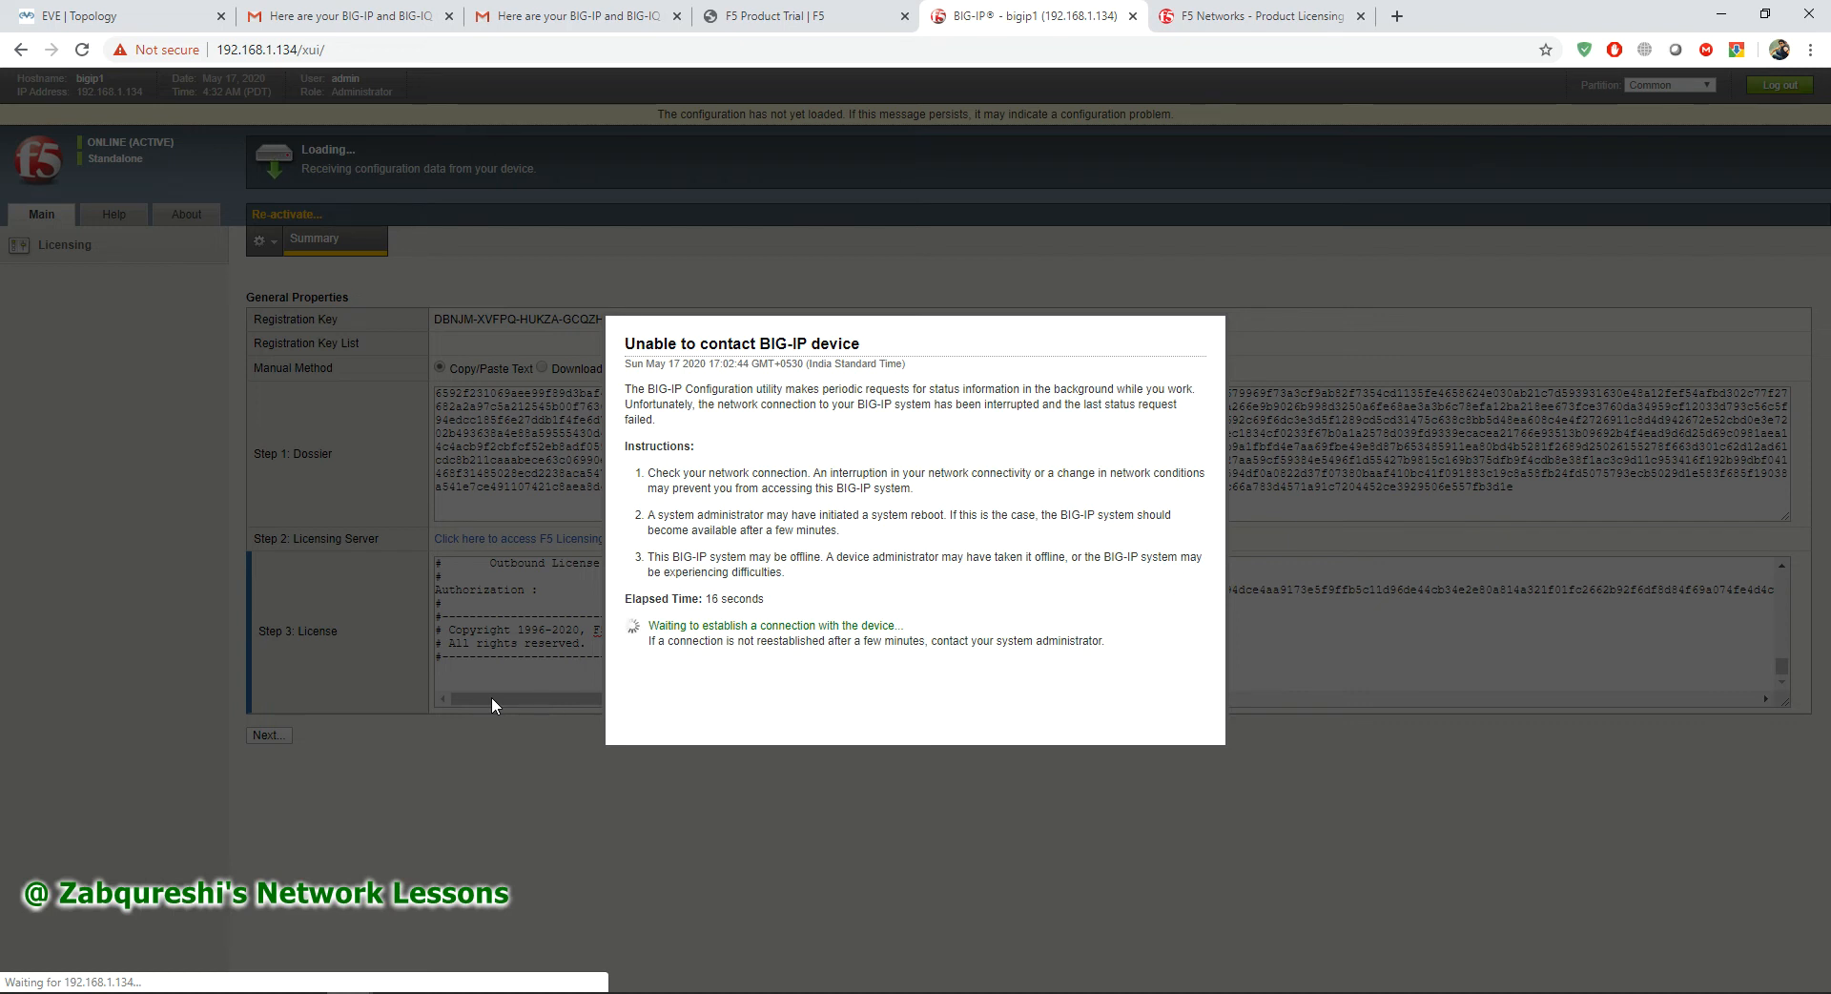
Review the F5 trial email, then view the Evaluation license valid until Jun 17, 2020.
{"action": "left_click", "coordinate": [790, 15]}
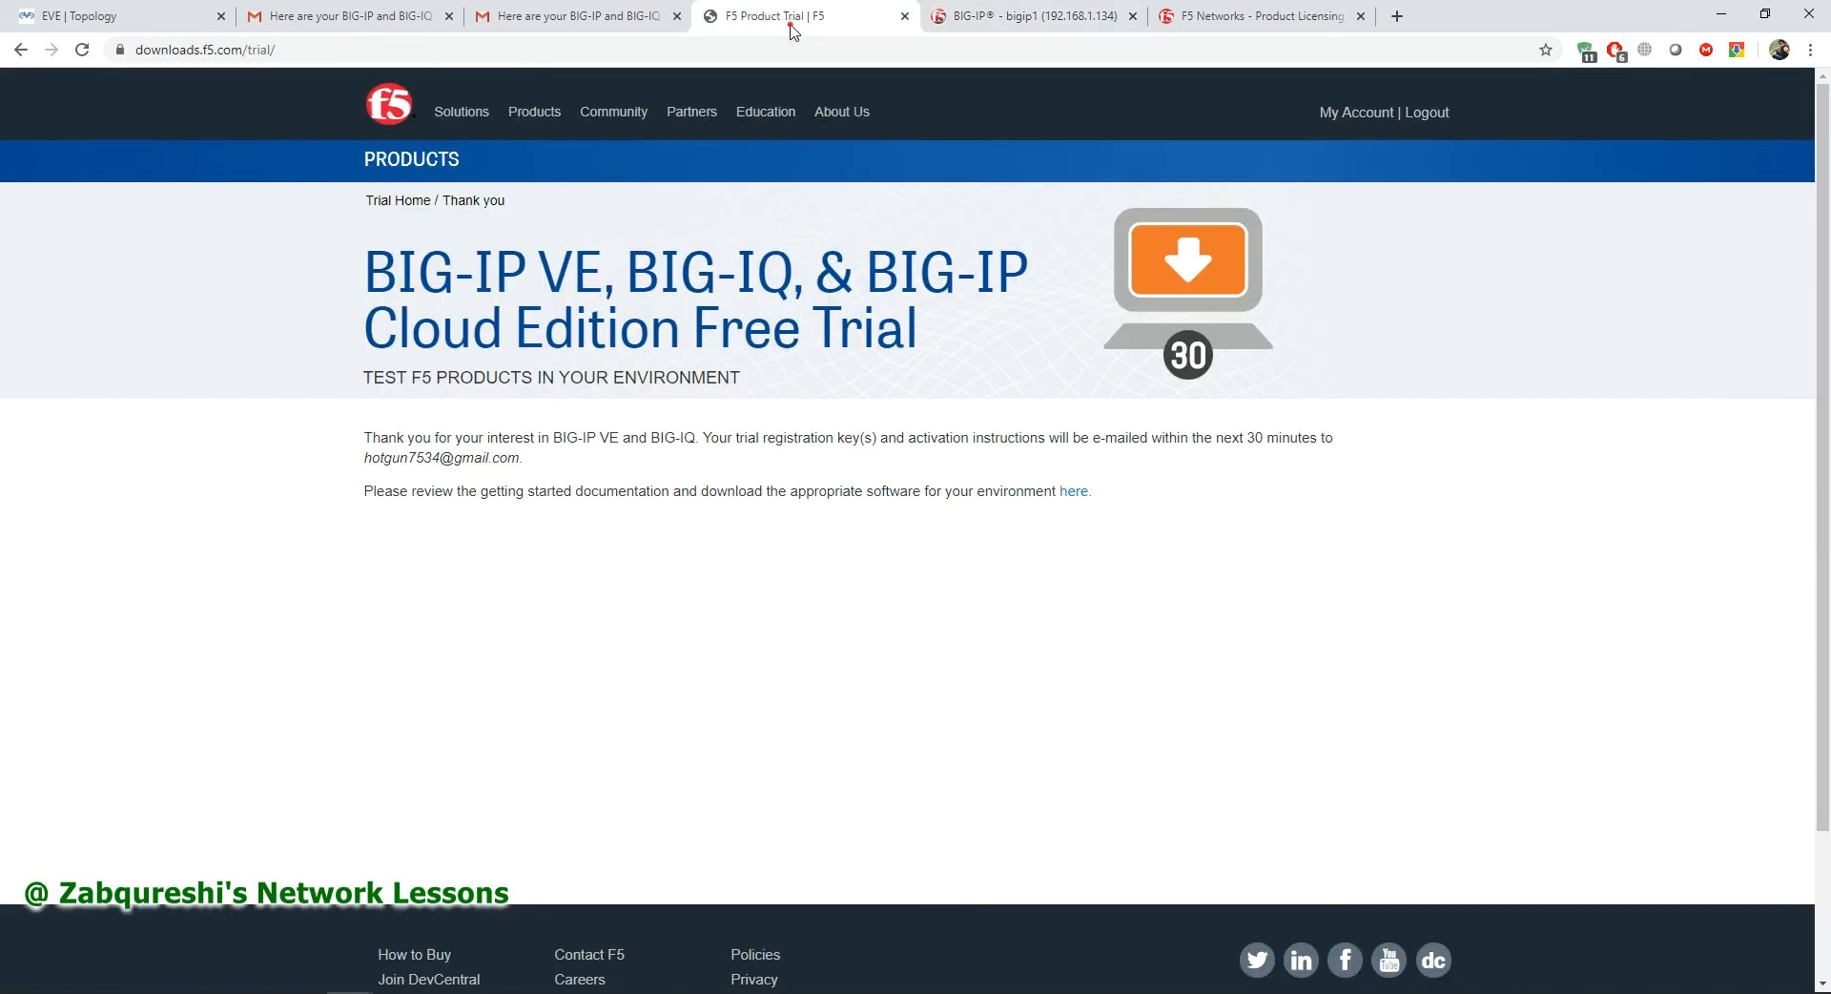
{"action": "left_click", "coordinate": [572, 17]}
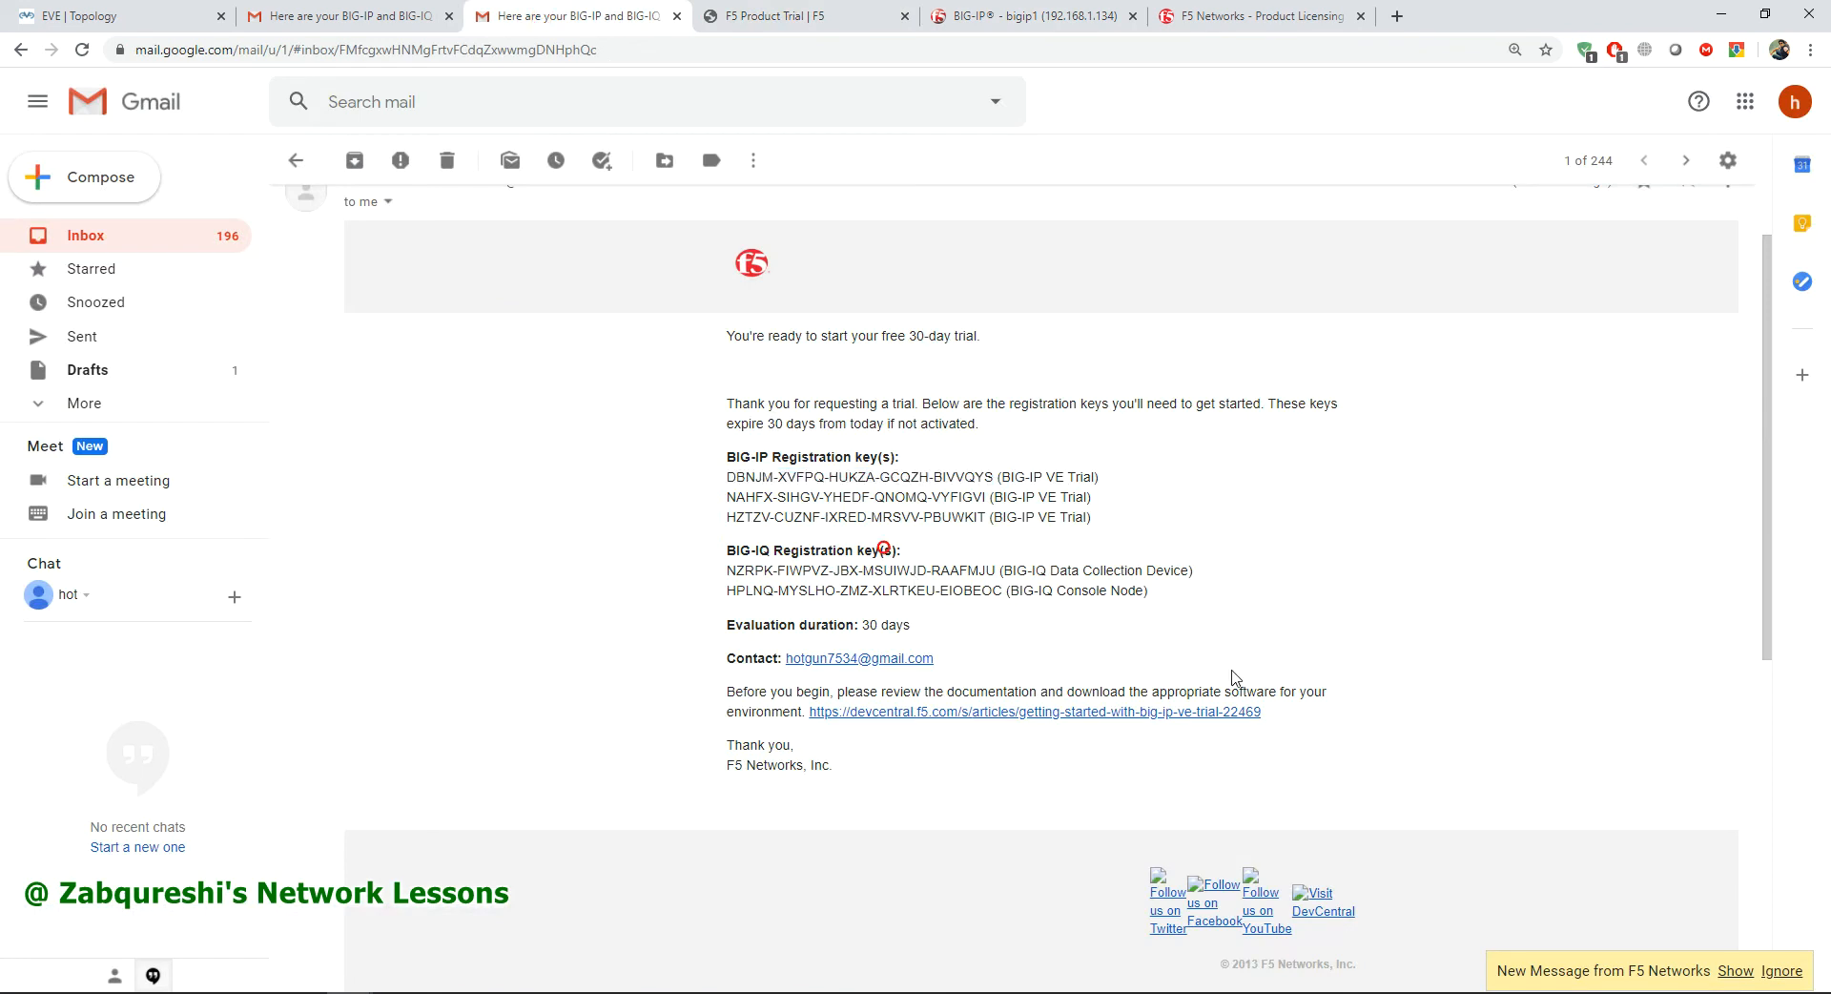
{"action": "left_click", "coordinate": [1032, 16]}
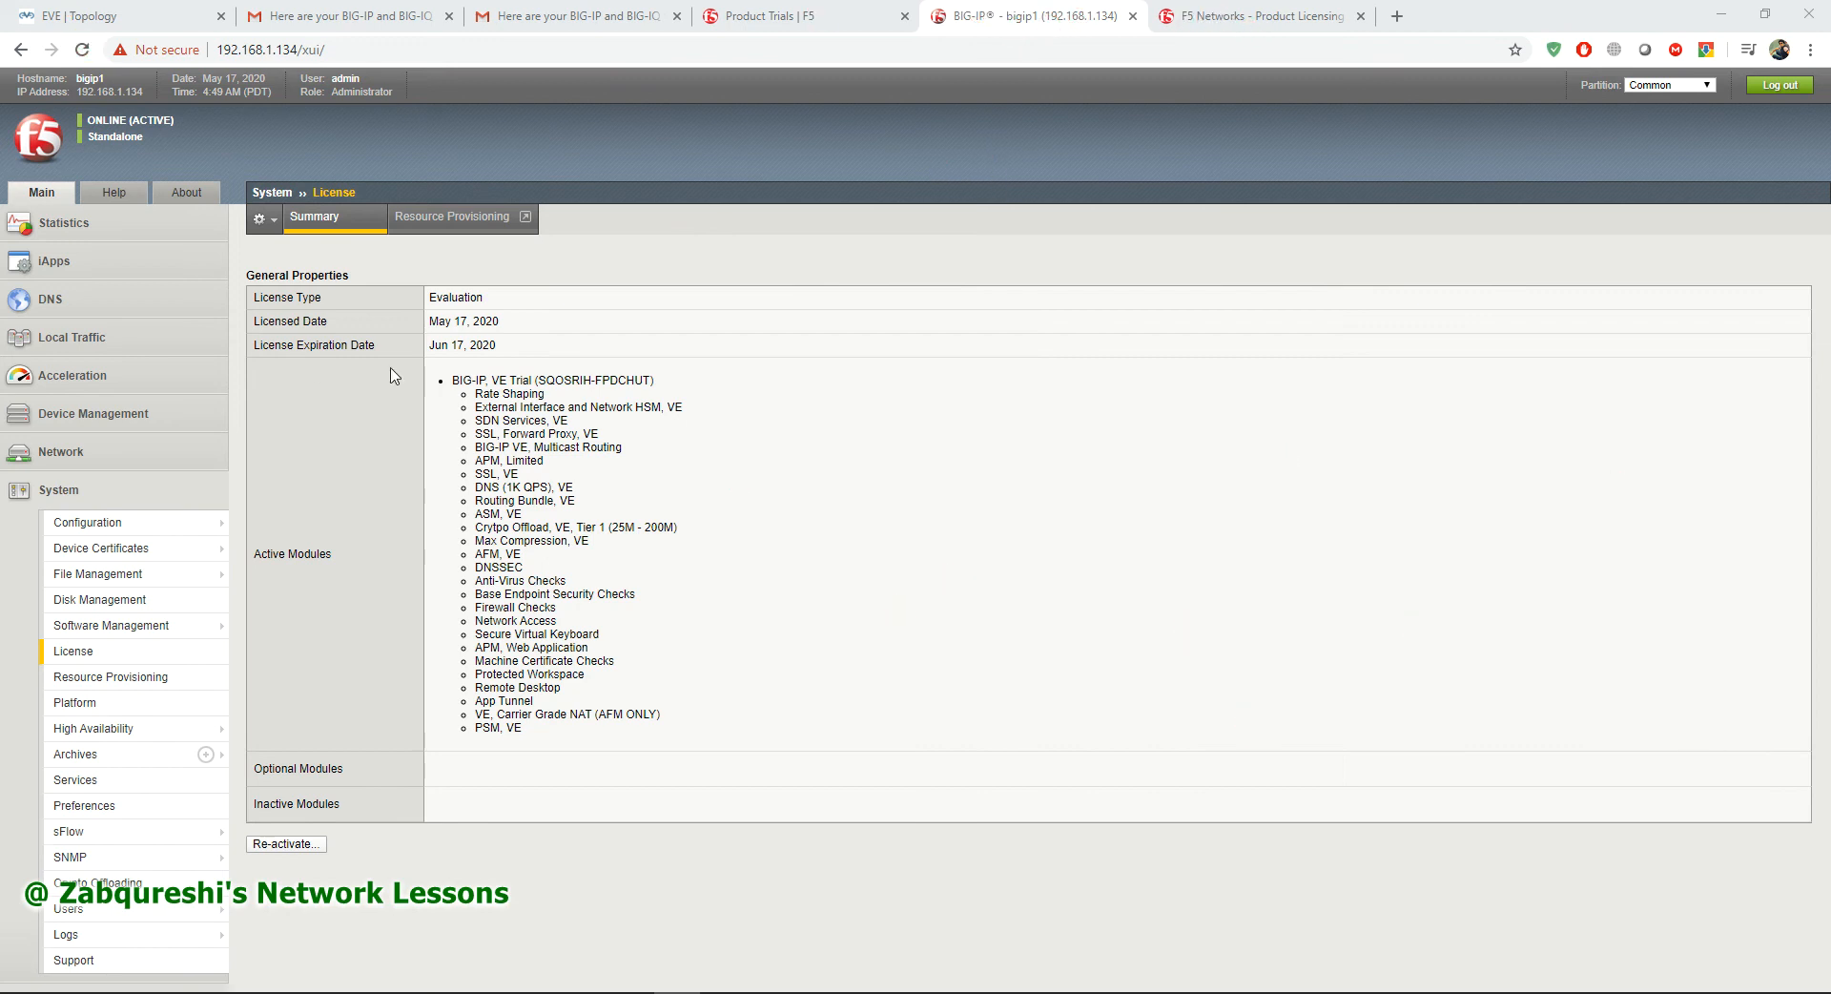
{"action": "mouse_move", "coordinate": [445, 386]}
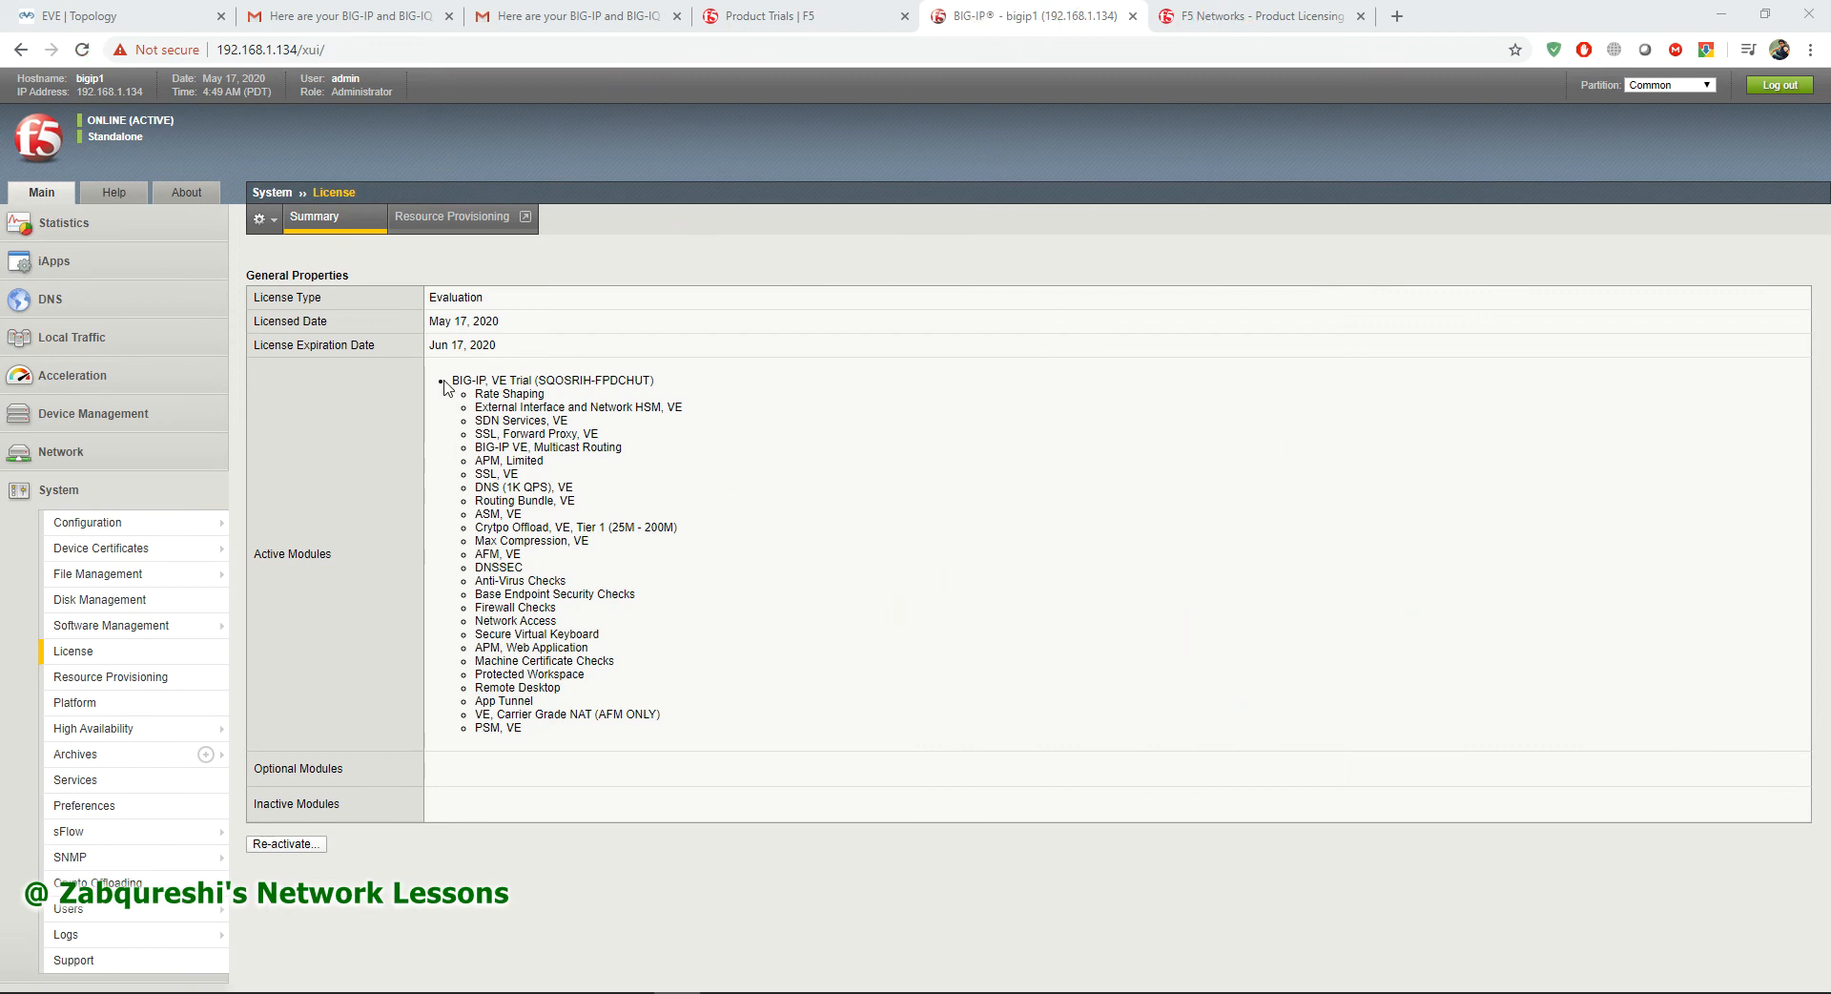
Select the Active Modules list, then go to Resource Provisioning.
{"action": "left_click_drag", "start_coordinate": [449, 380], "coordinate": [683, 730]}
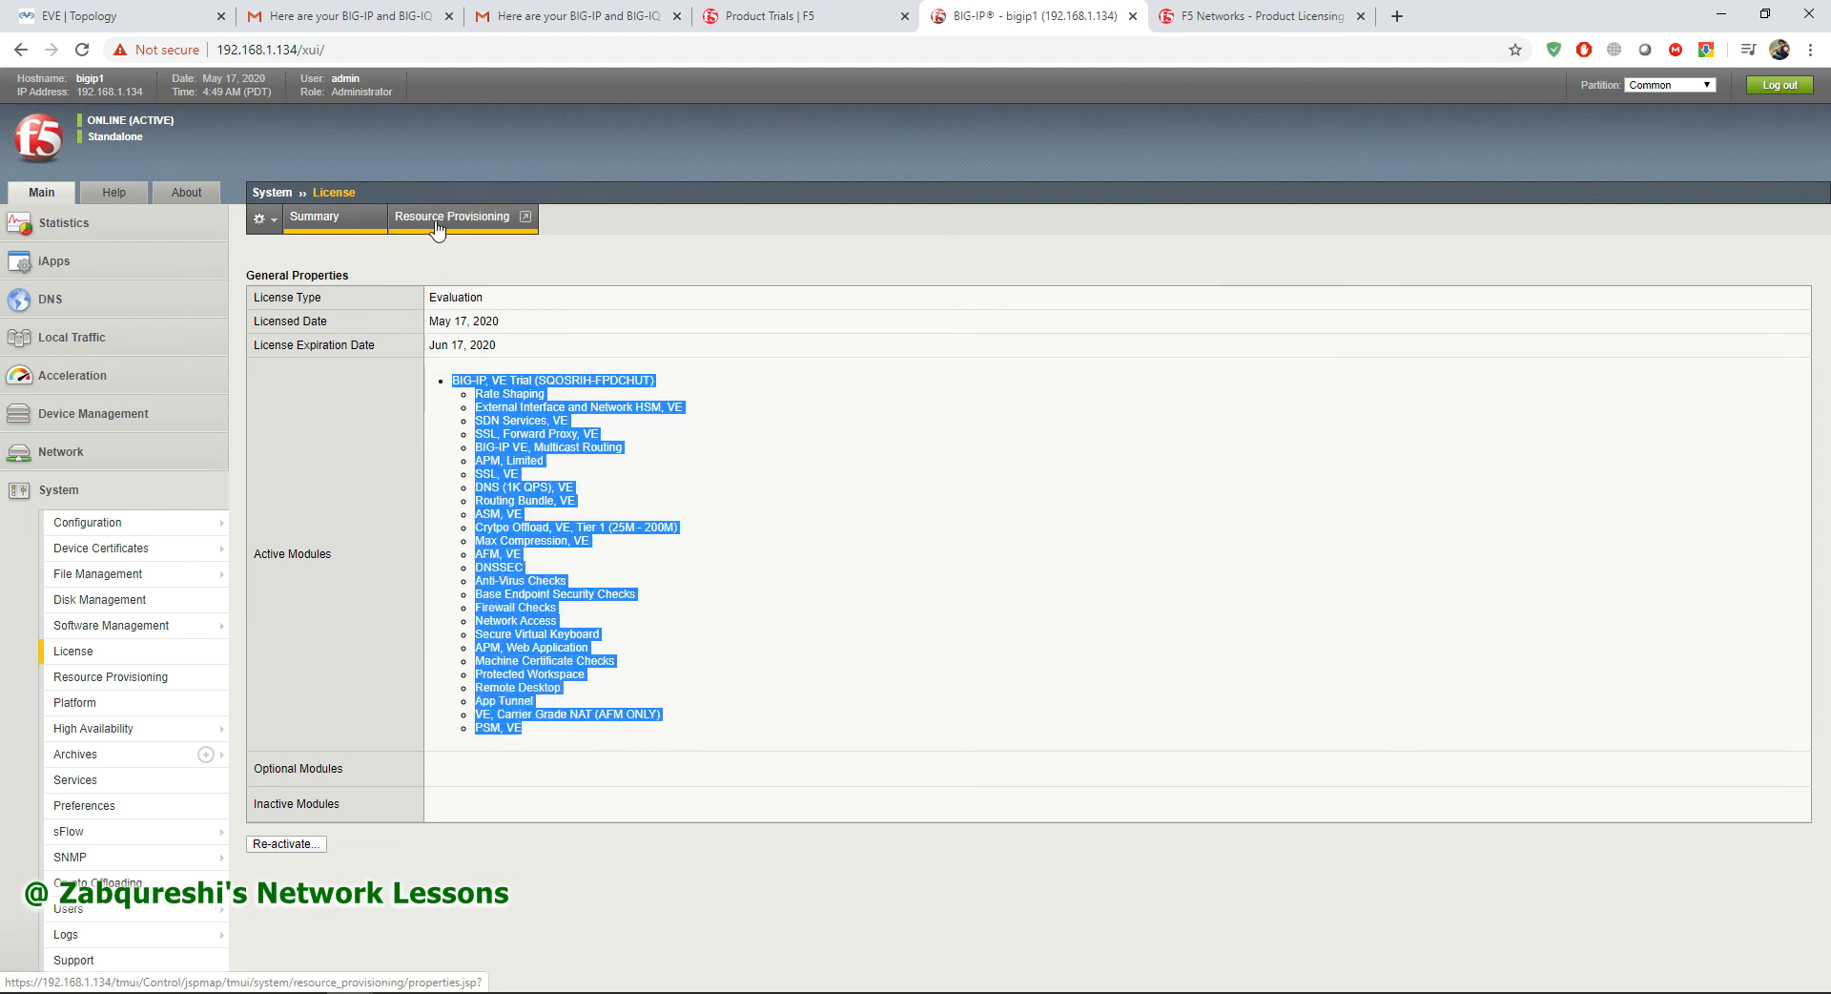
{"action": "left_click", "coordinate": [451, 223]}
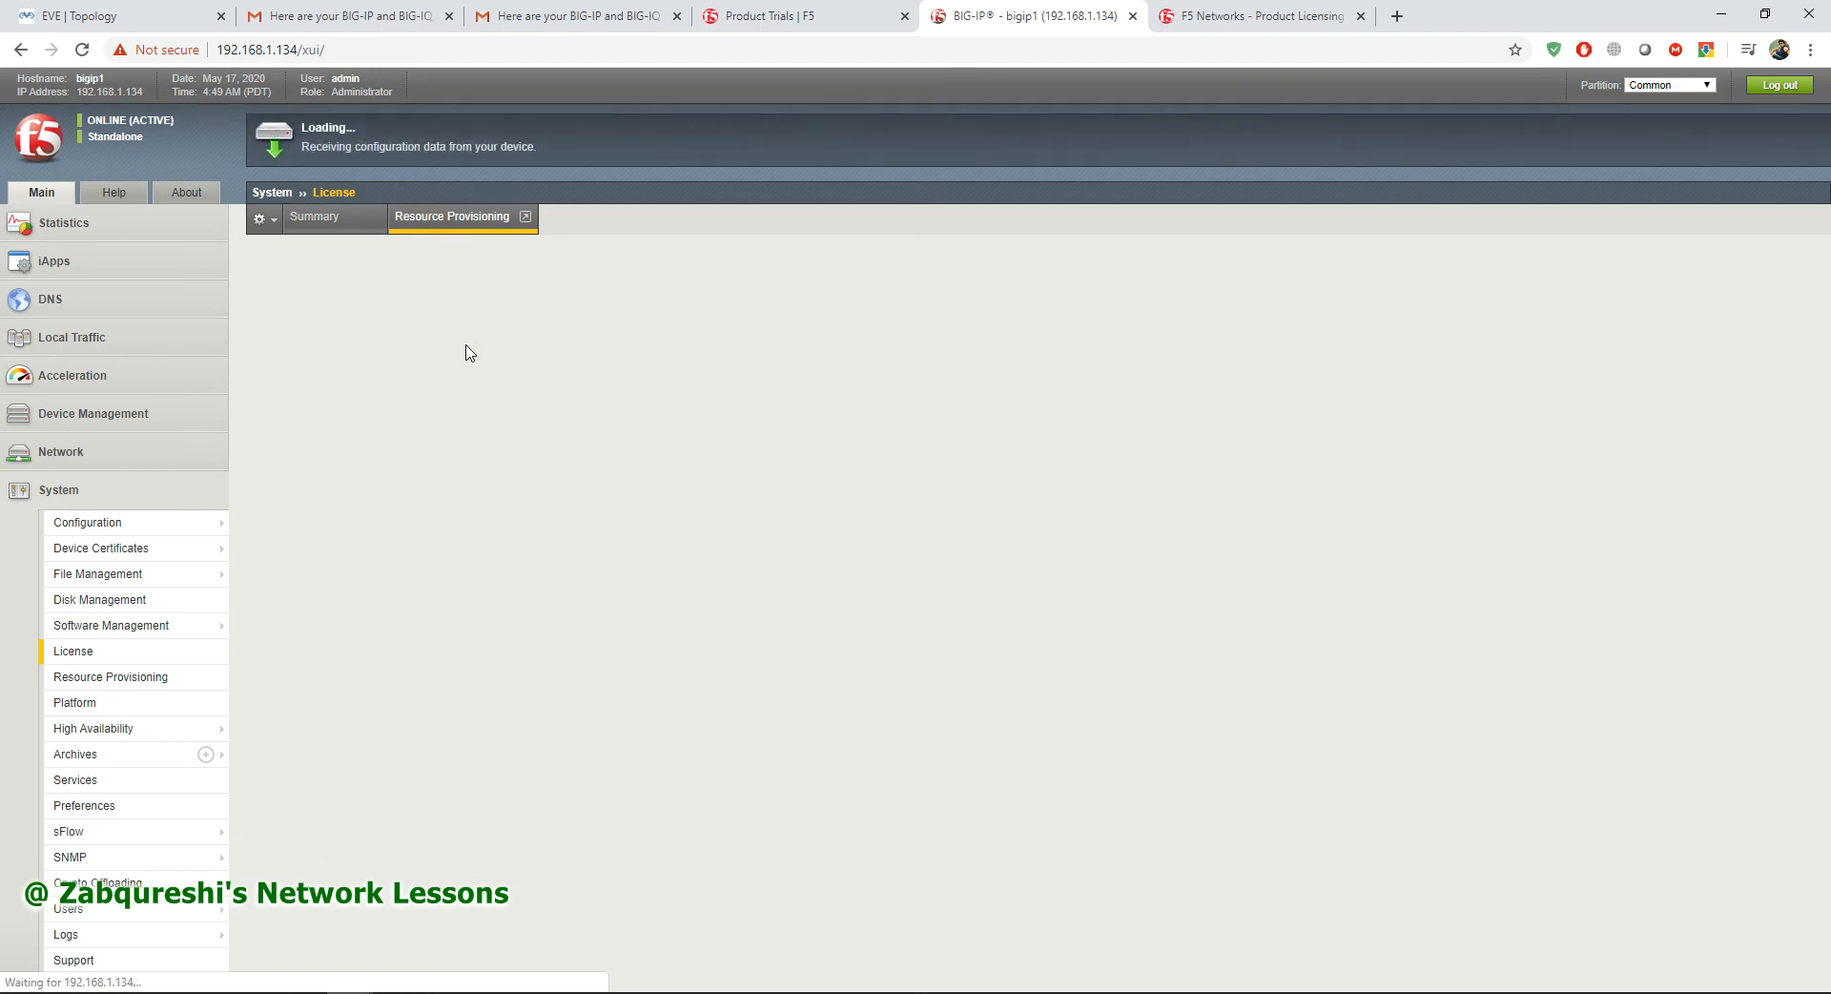
Set Local Traffic (LTM) provisioning from Dedicated to Nominal.
{"action": "left_click", "coordinate": [109, 677]}
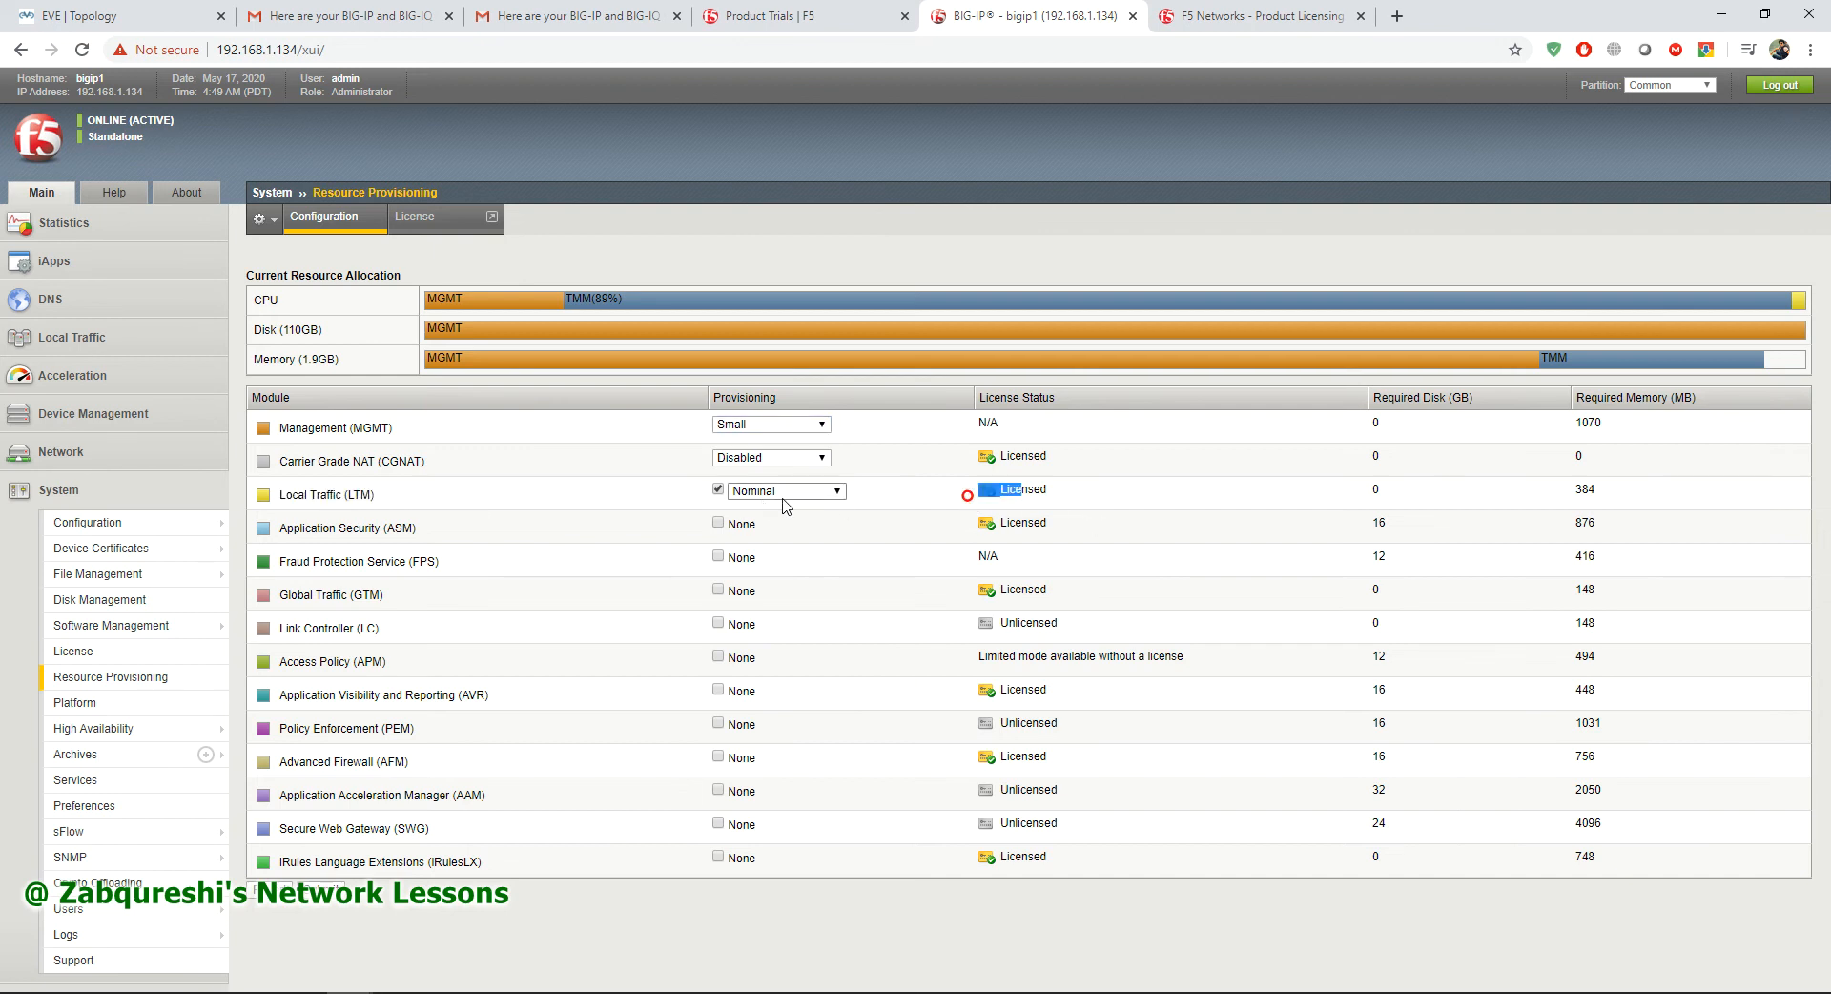
{"action": "left_click", "coordinate": [837, 490]}
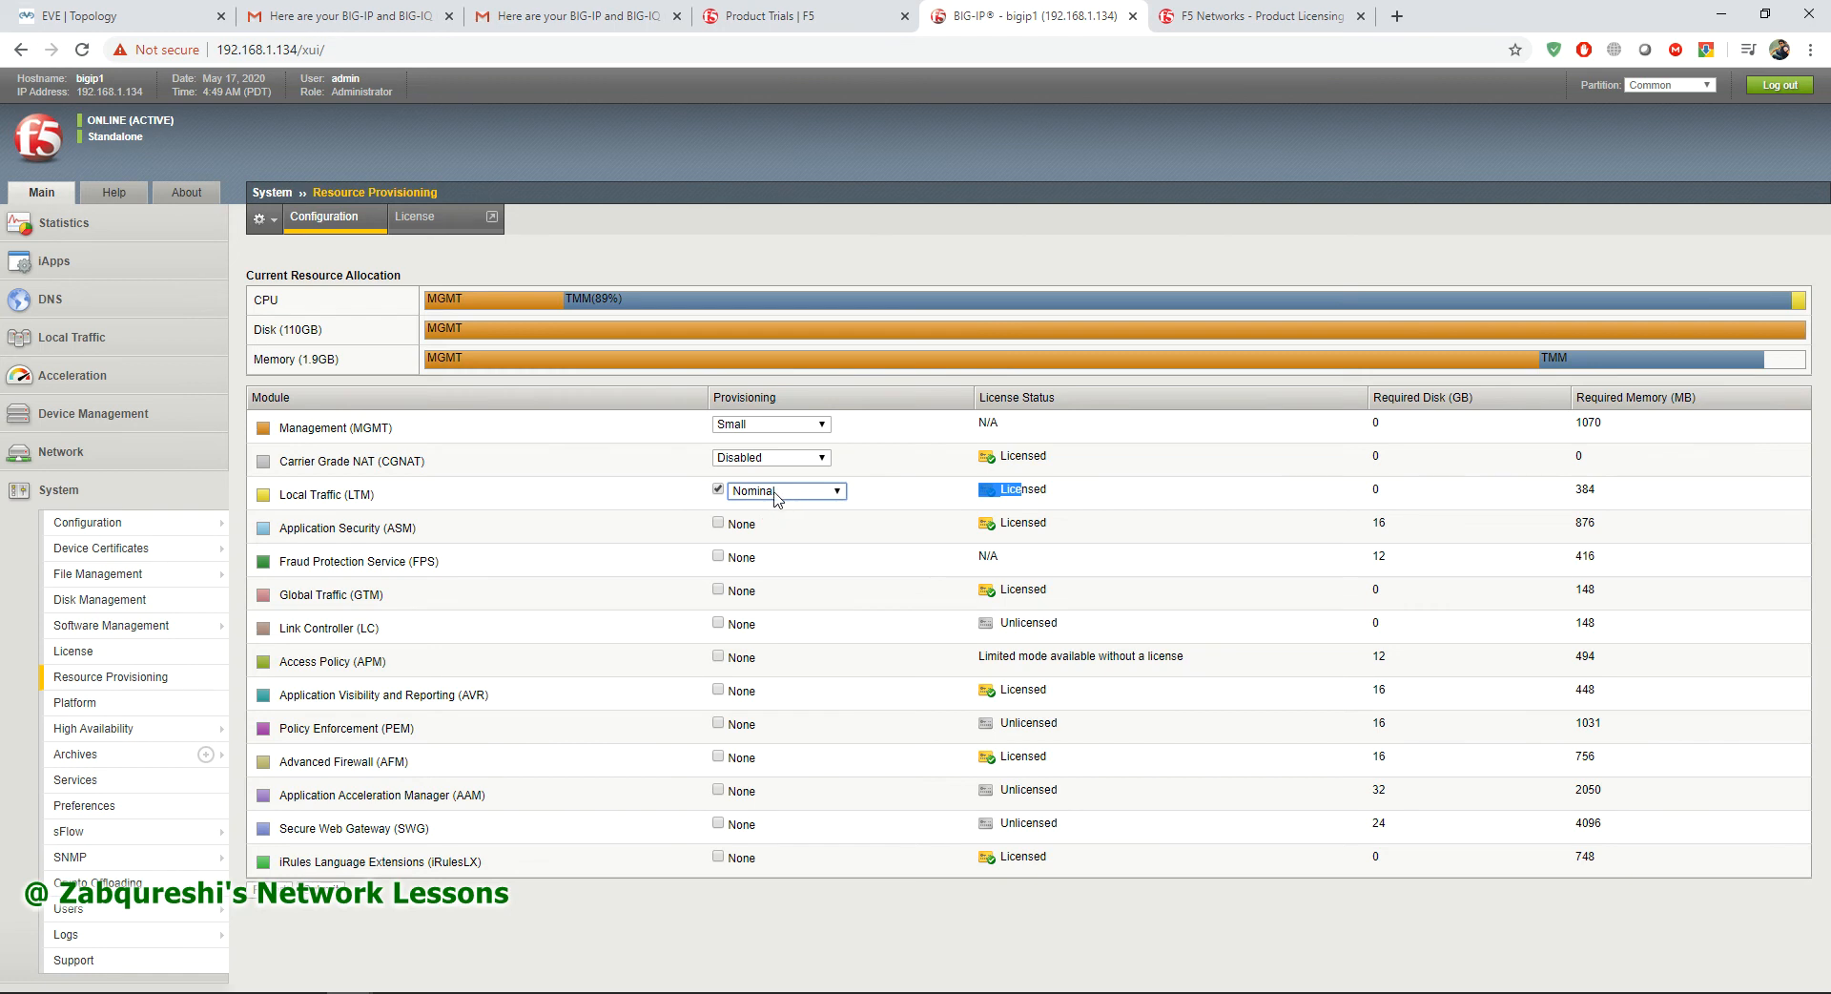
{"action": "mouse_move", "coordinate": [1626, 503]}
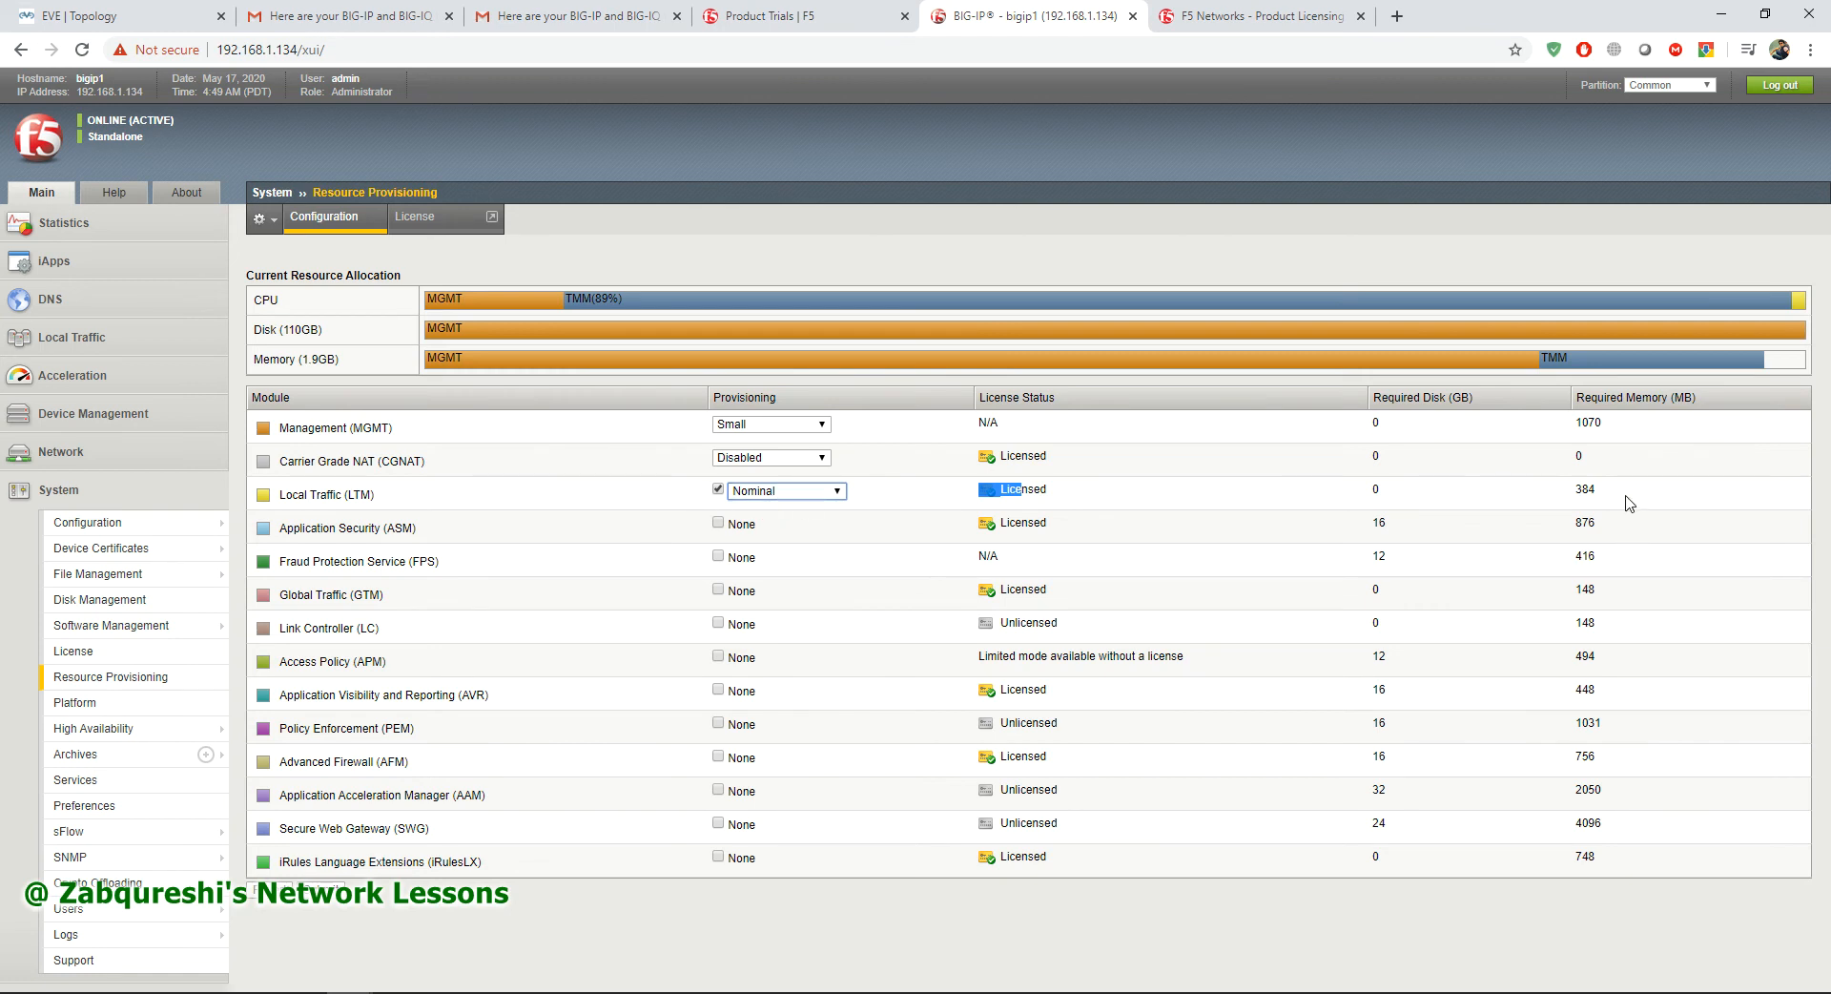
{"action": "mouse_move", "coordinate": [835, 511]}
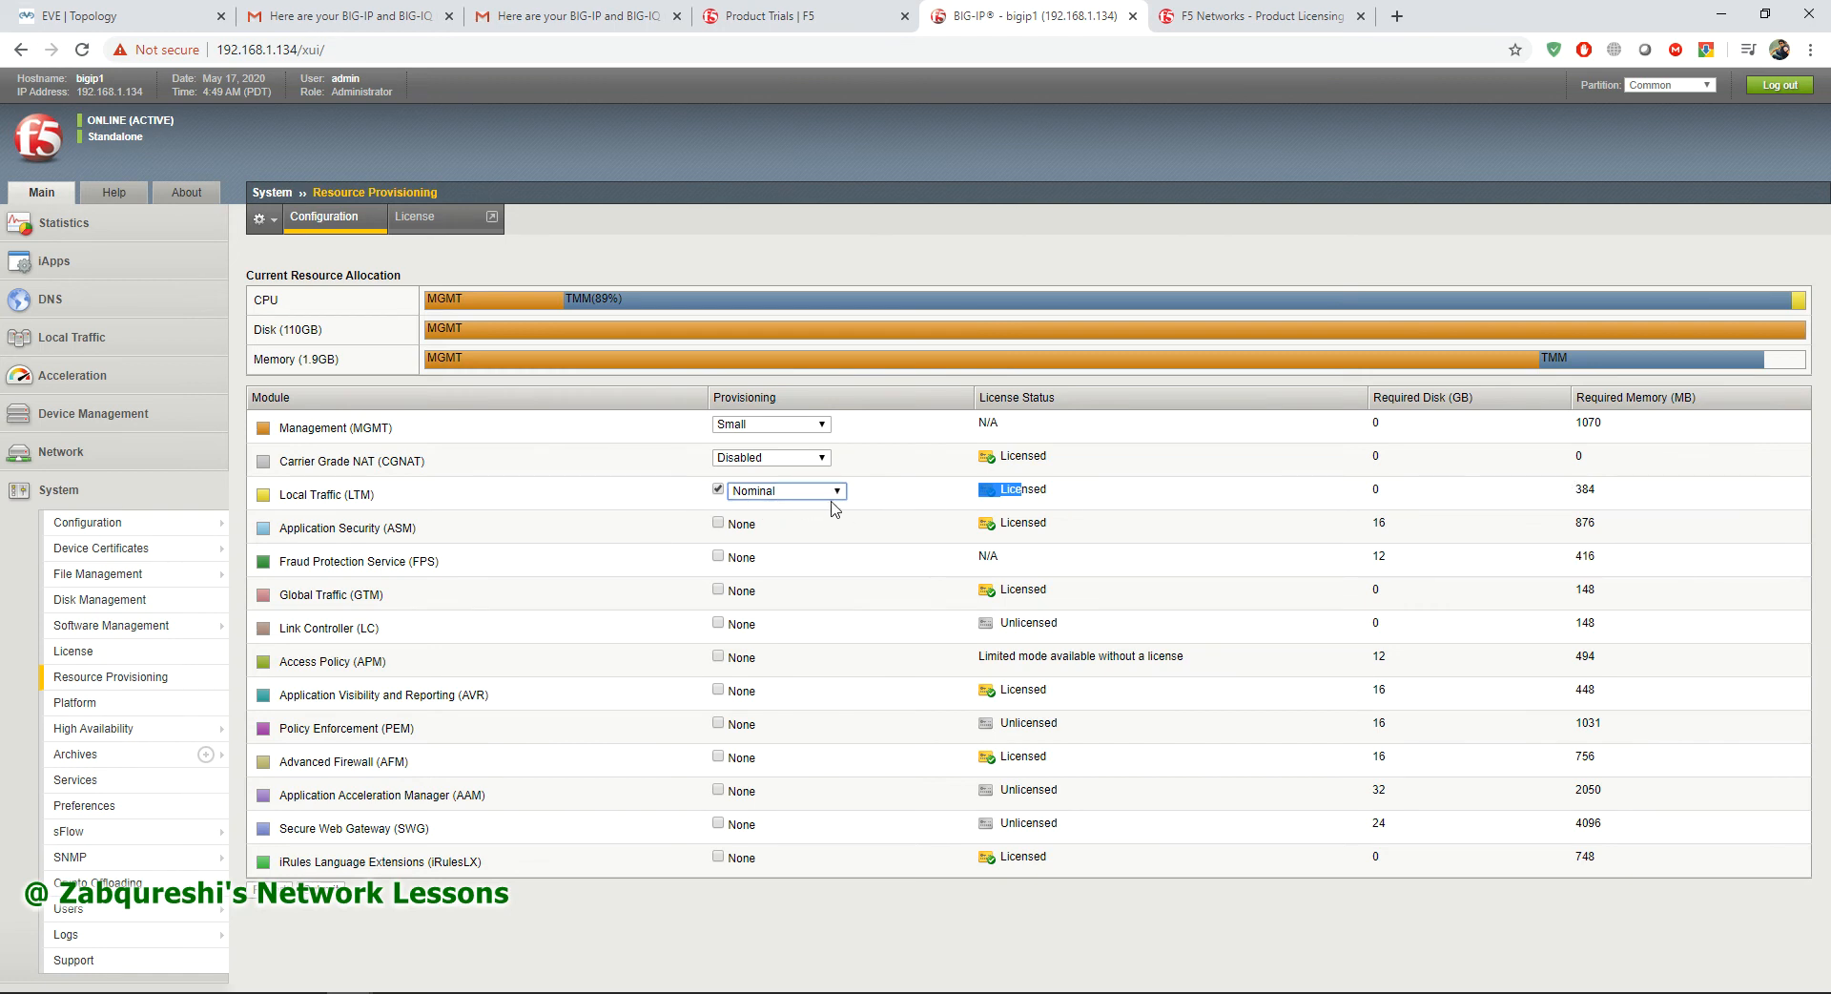
{"action": "left_click", "coordinate": [786, 491]}
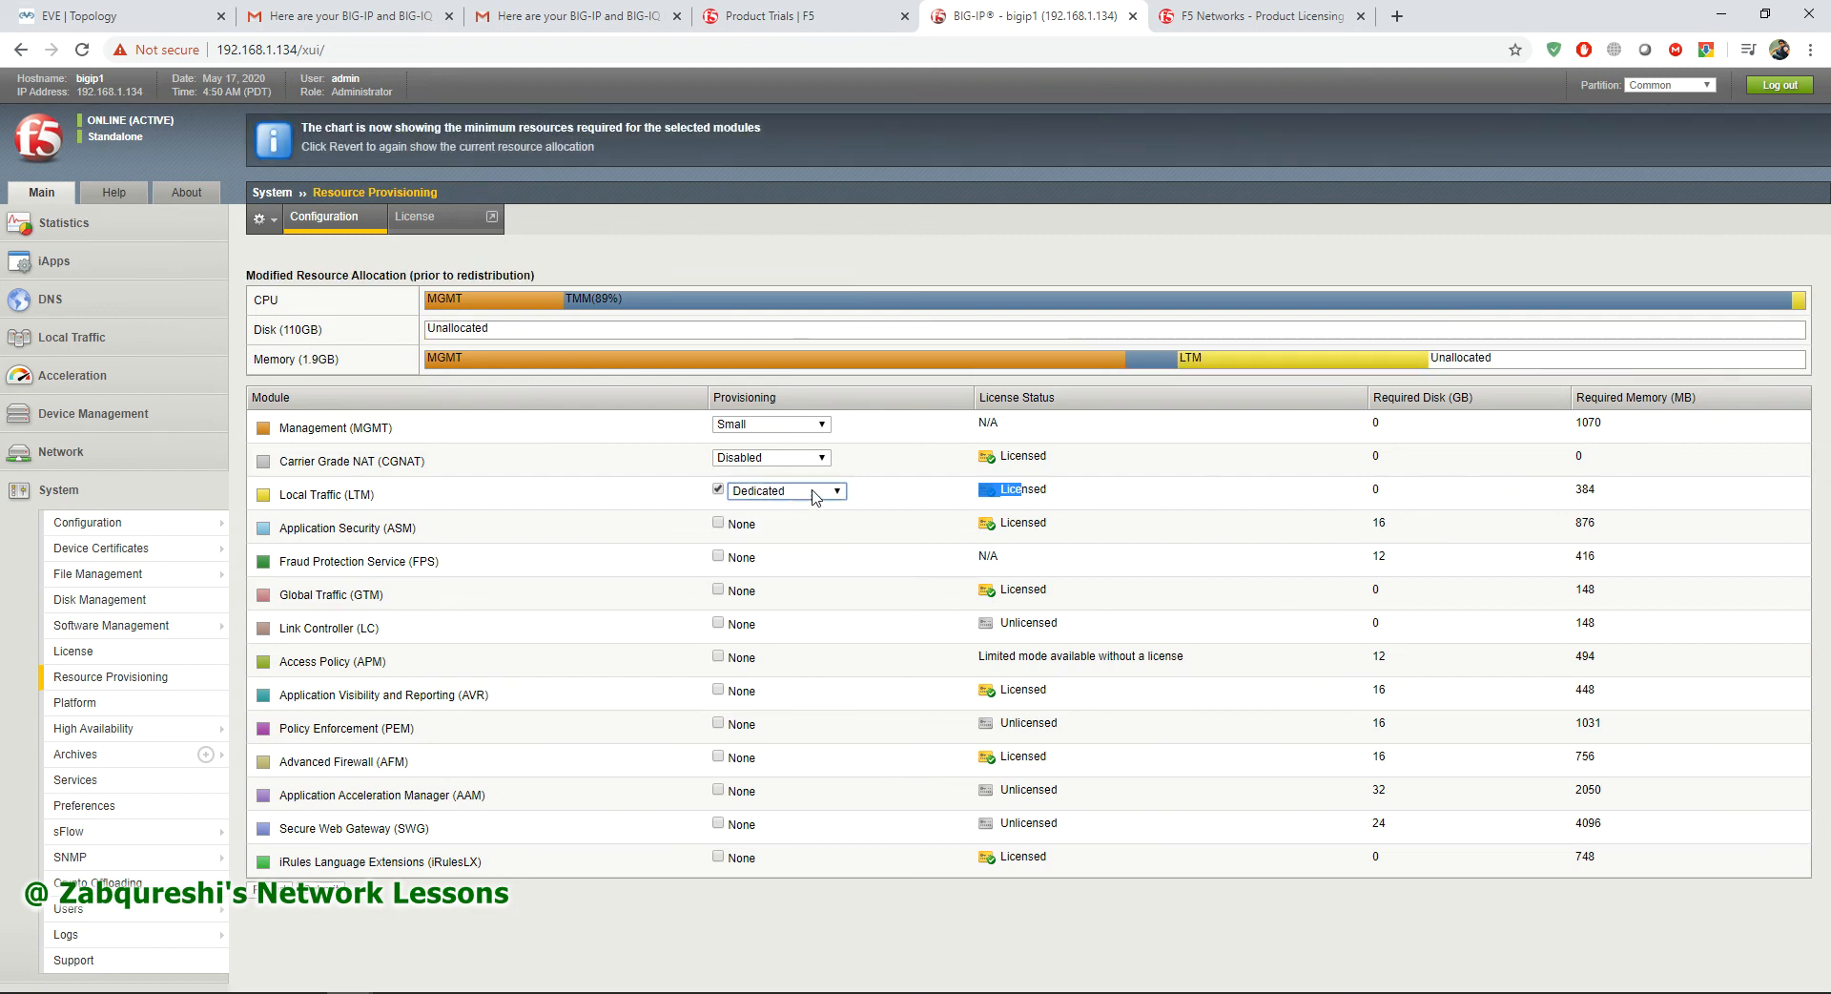
{"action": "left_click", "coordinate": [835, 490]}
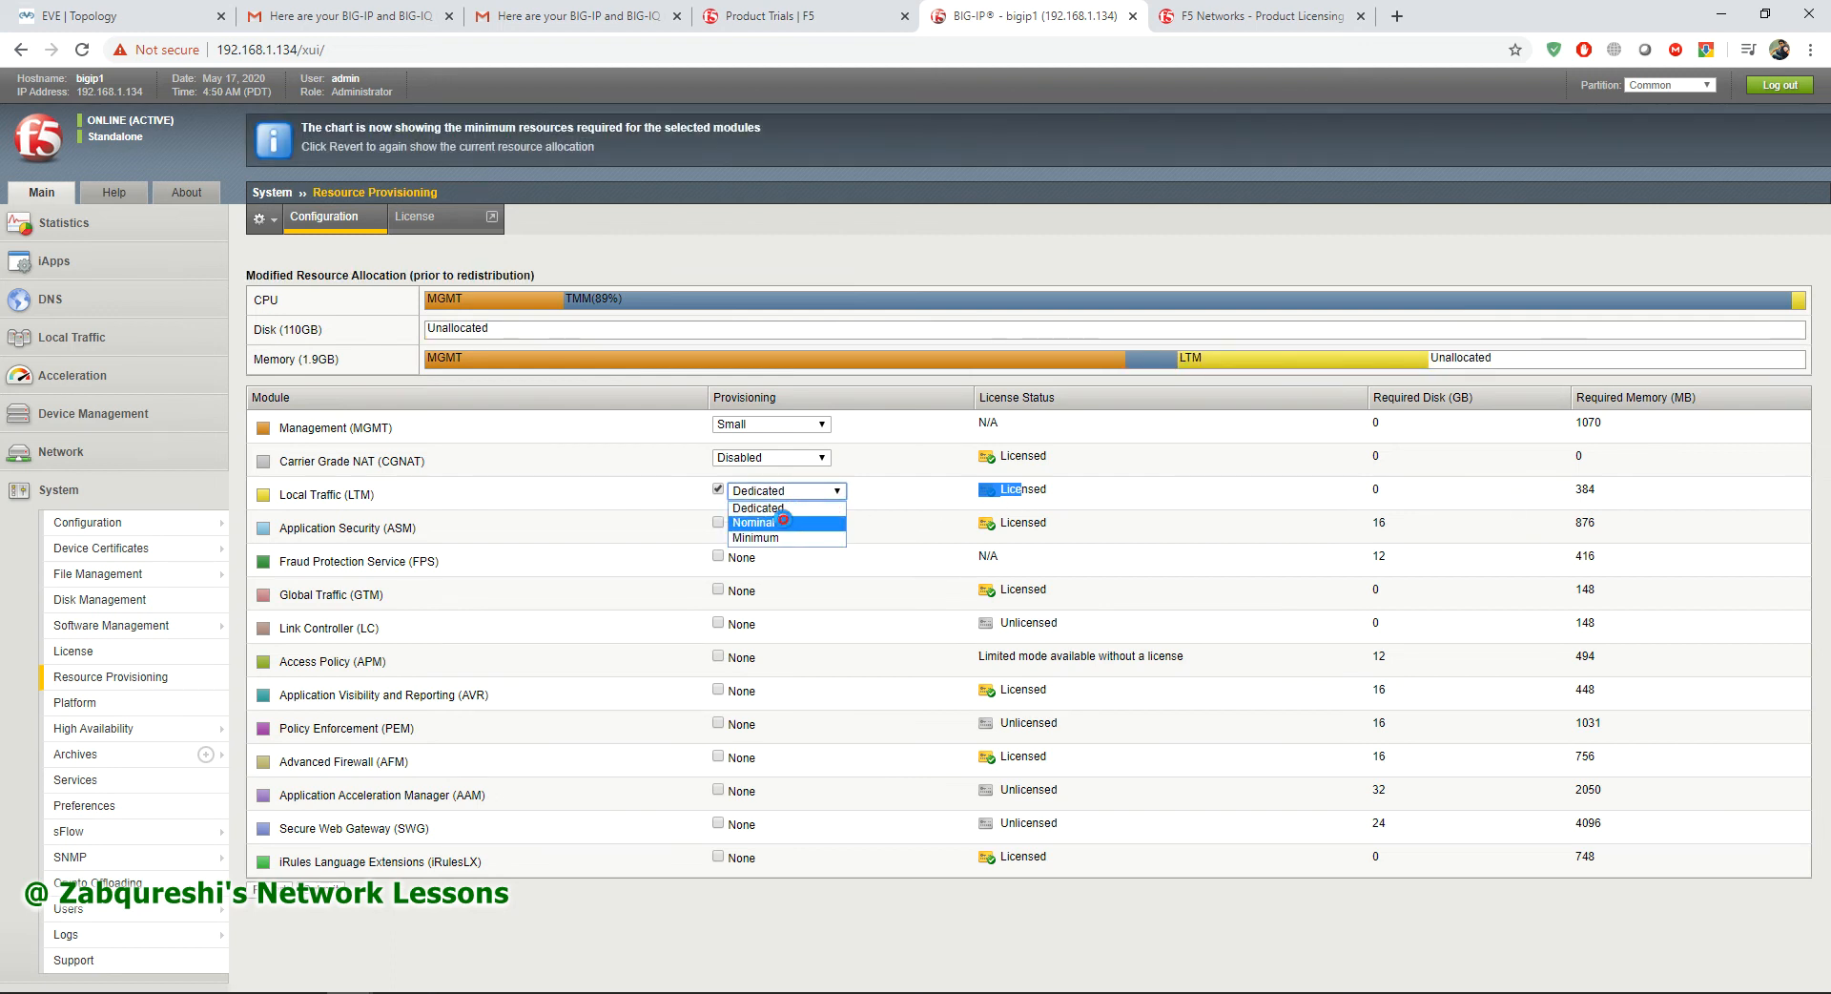
{"action": "left_click", "coordinate": [754, 523]}
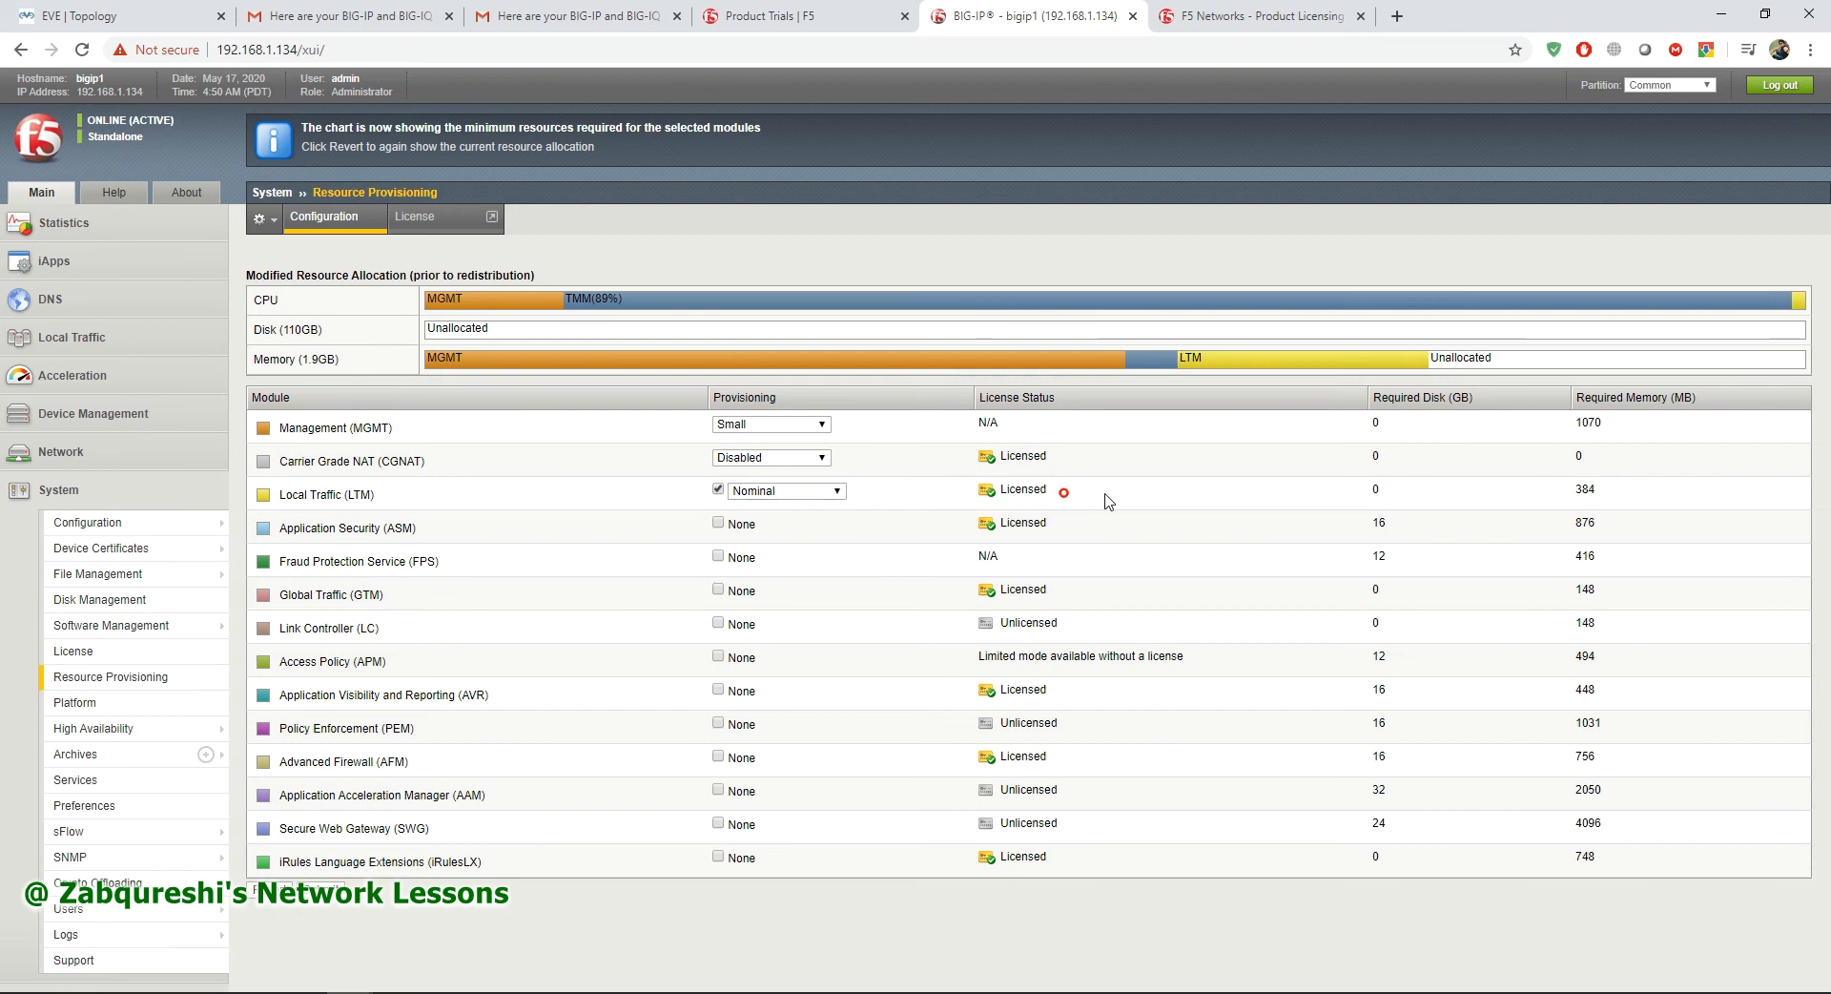
Tick Application Security (ASM) provisioning, then revert it back to None.
{"action": "double_click", "coordinate": [380, 527]}
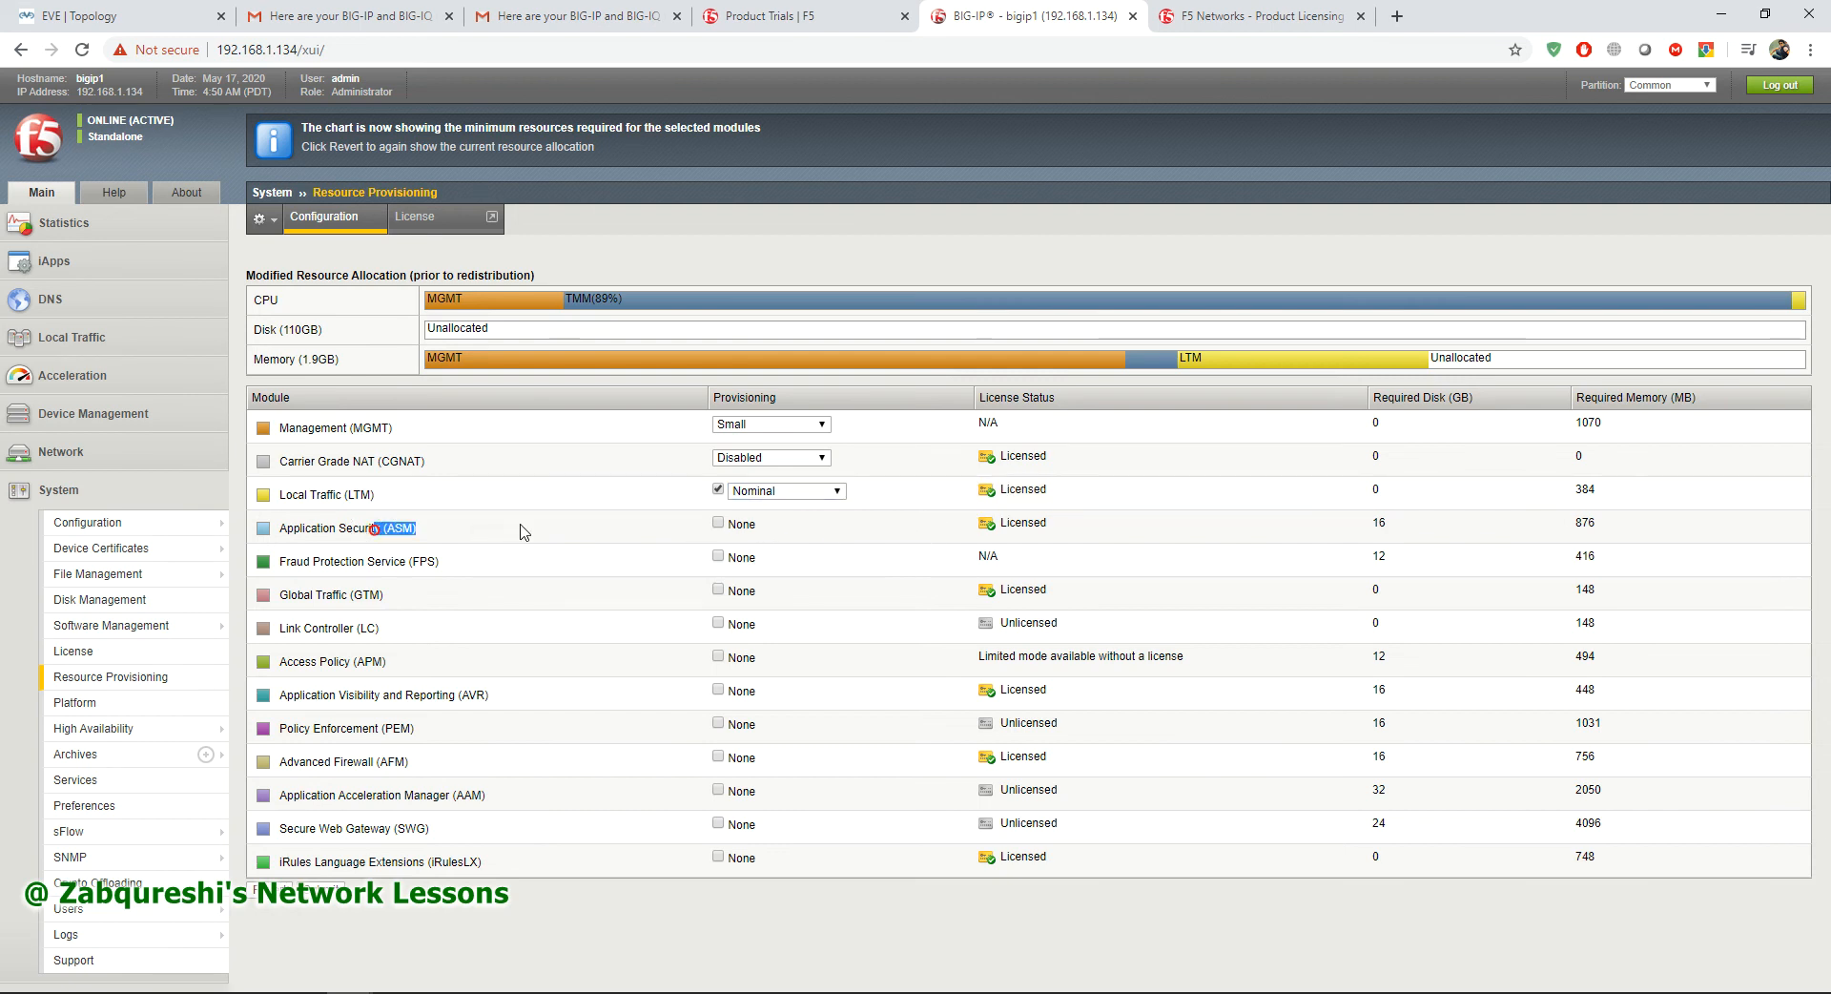
{"action": "left_click", "coordinate": [717, 522]}
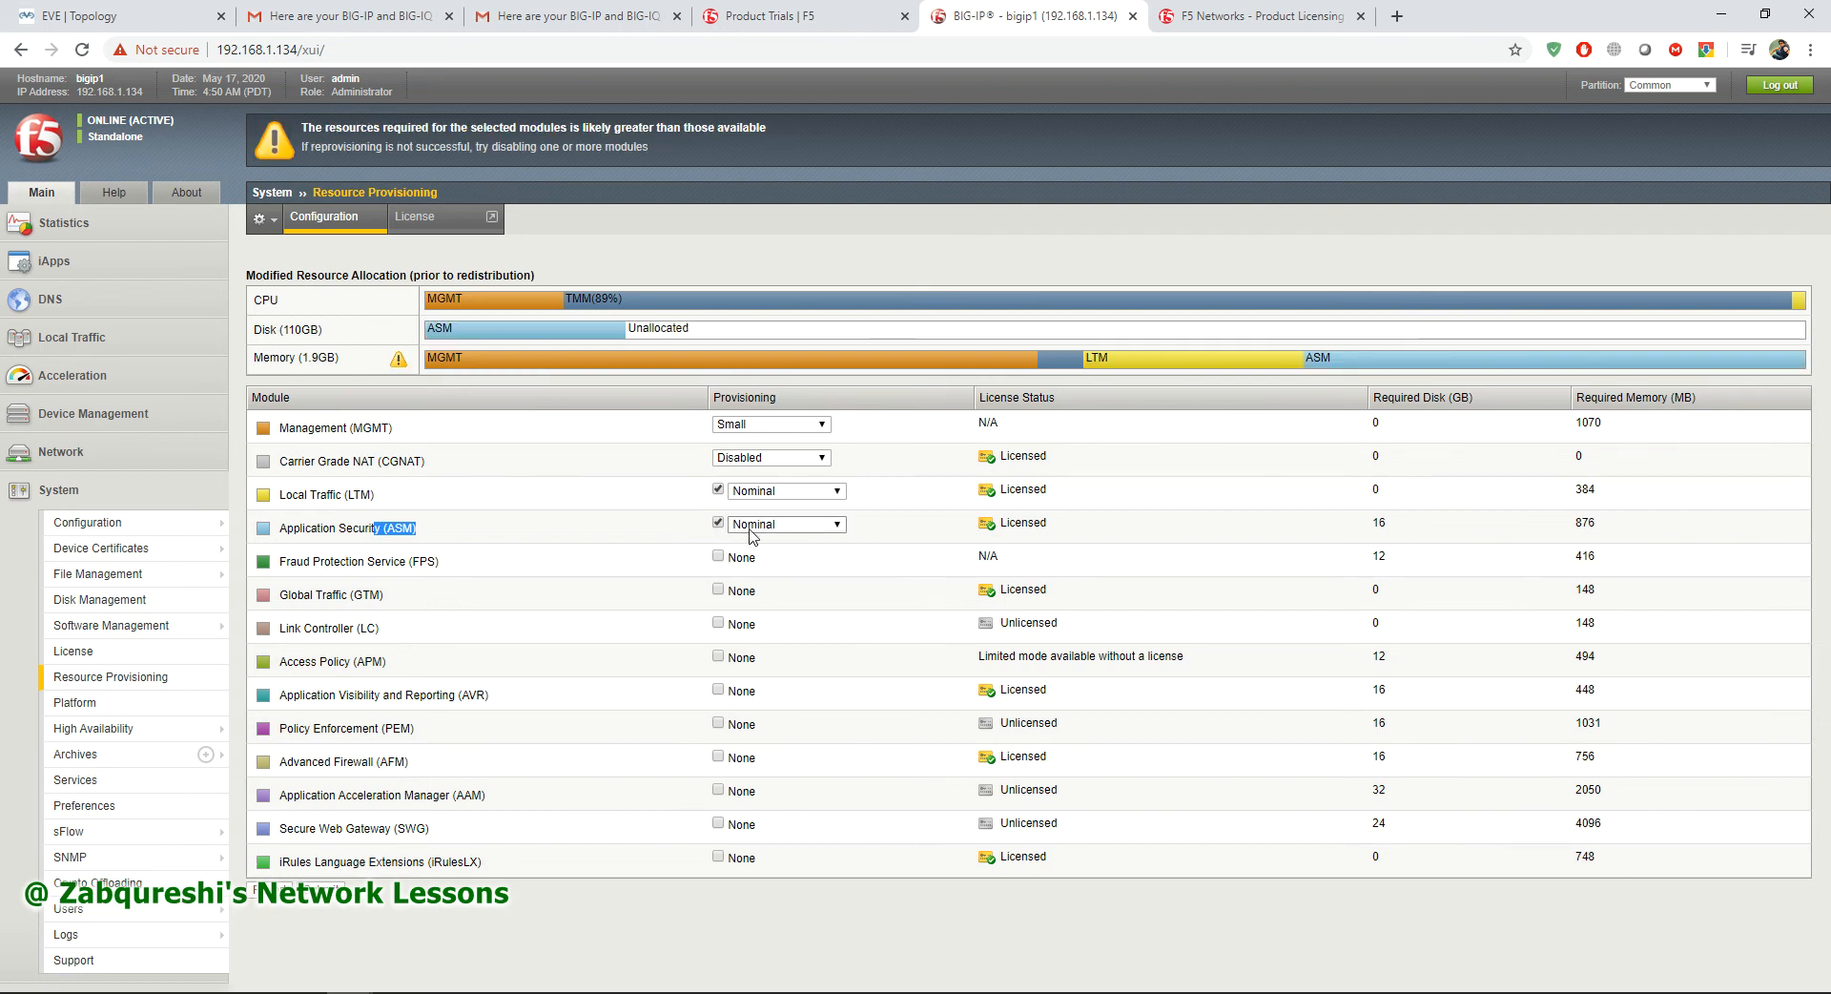
{"action": "left_click", "coordinate": [820, 523]}
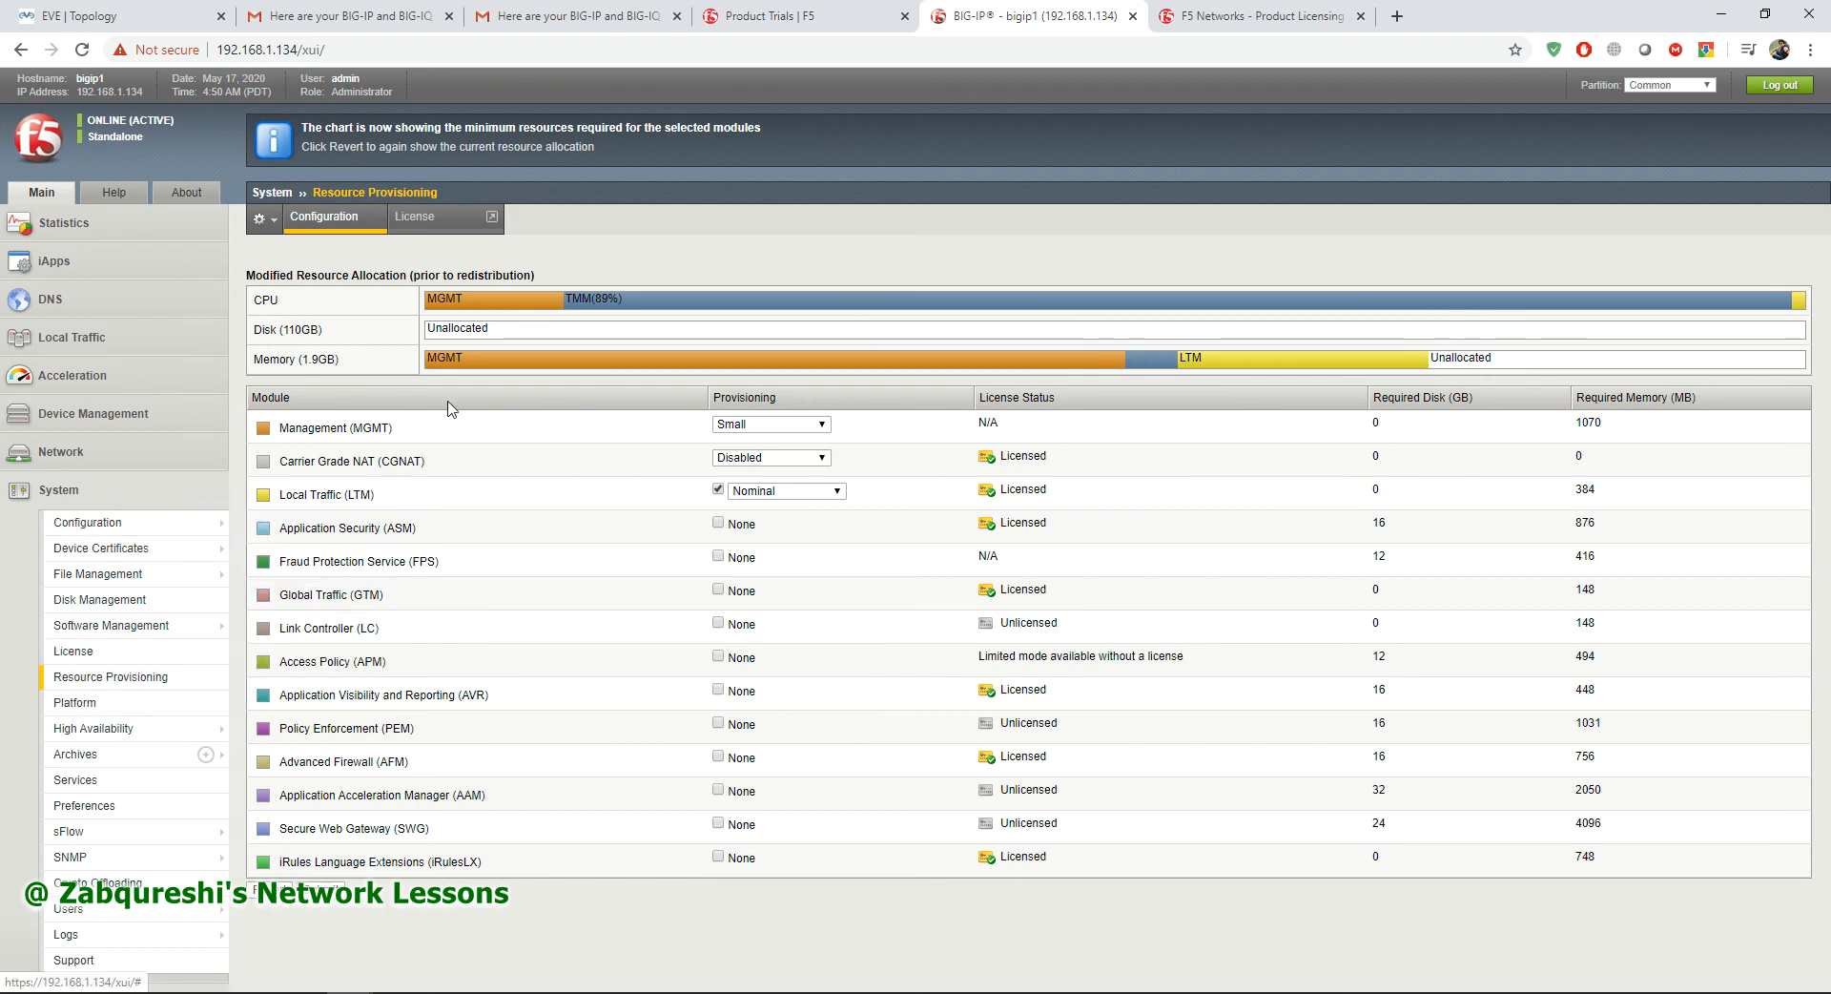
{"action": "mouse_move", "coordinate": [652, 287]}
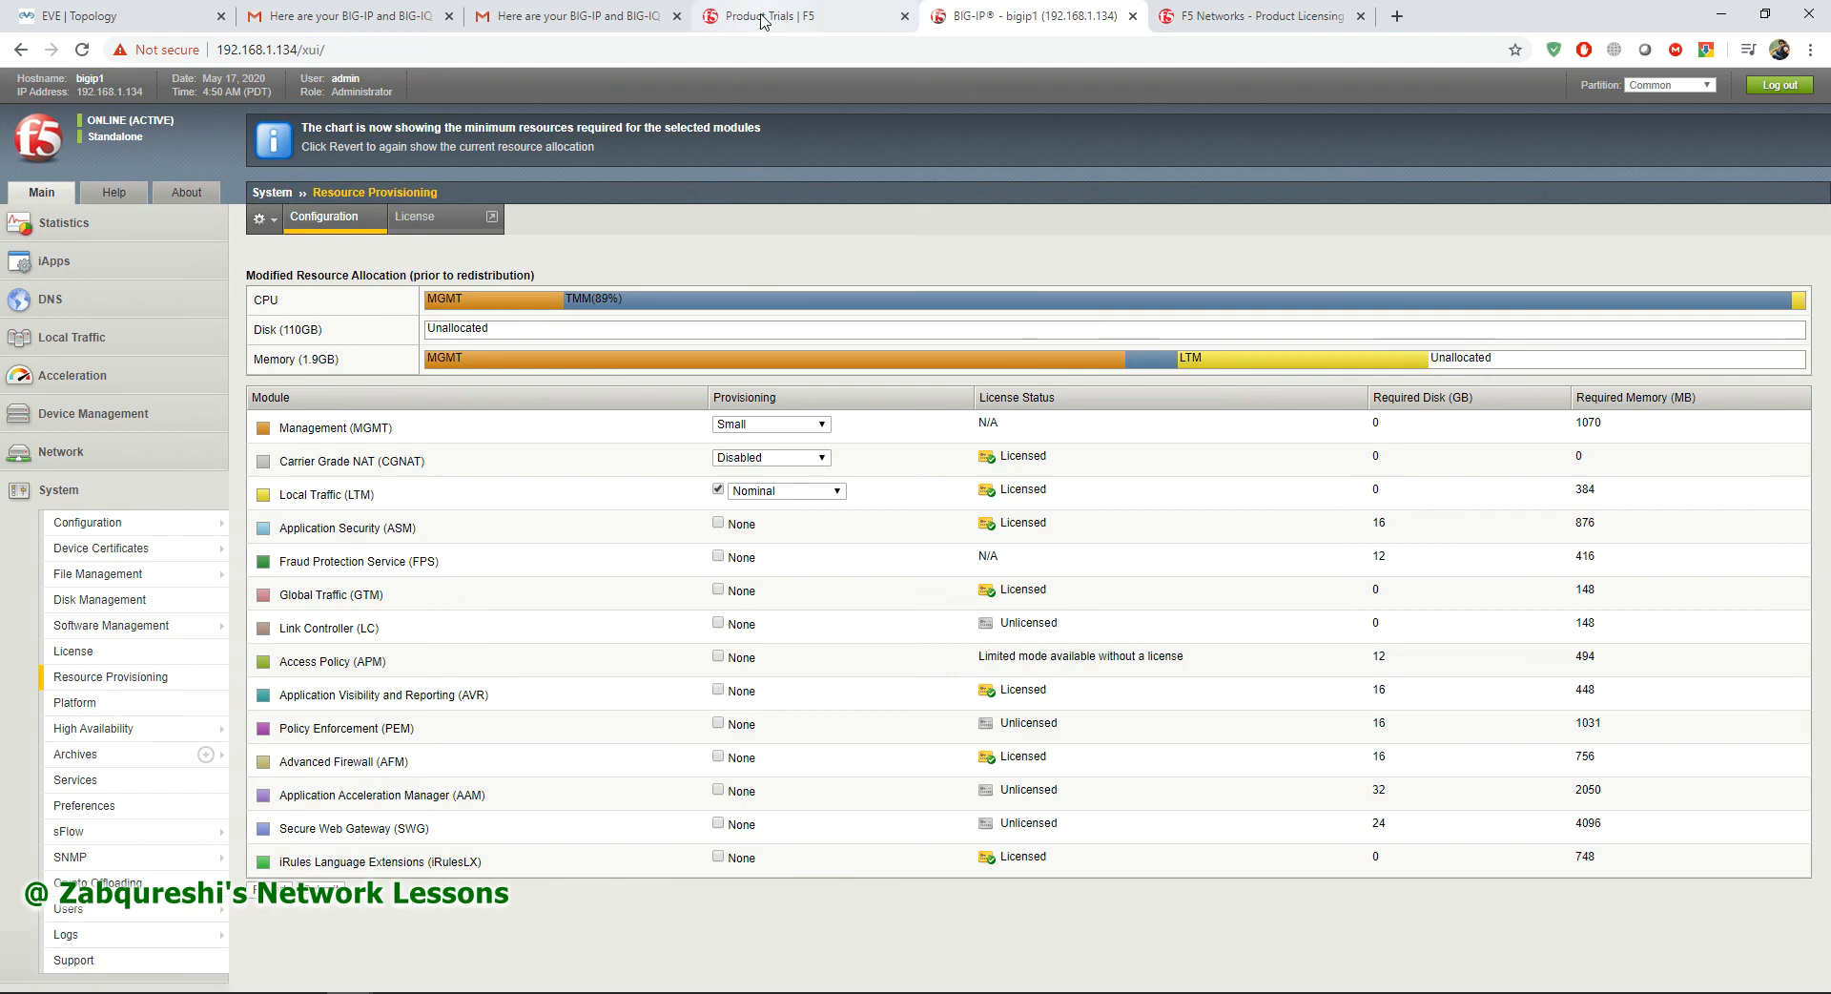
From Trial Home, open the BIG-IP and BIG-IQ VE free trial and scroll toward the VE download.
{"action": "left_click", "coordinate": [784, 17]}
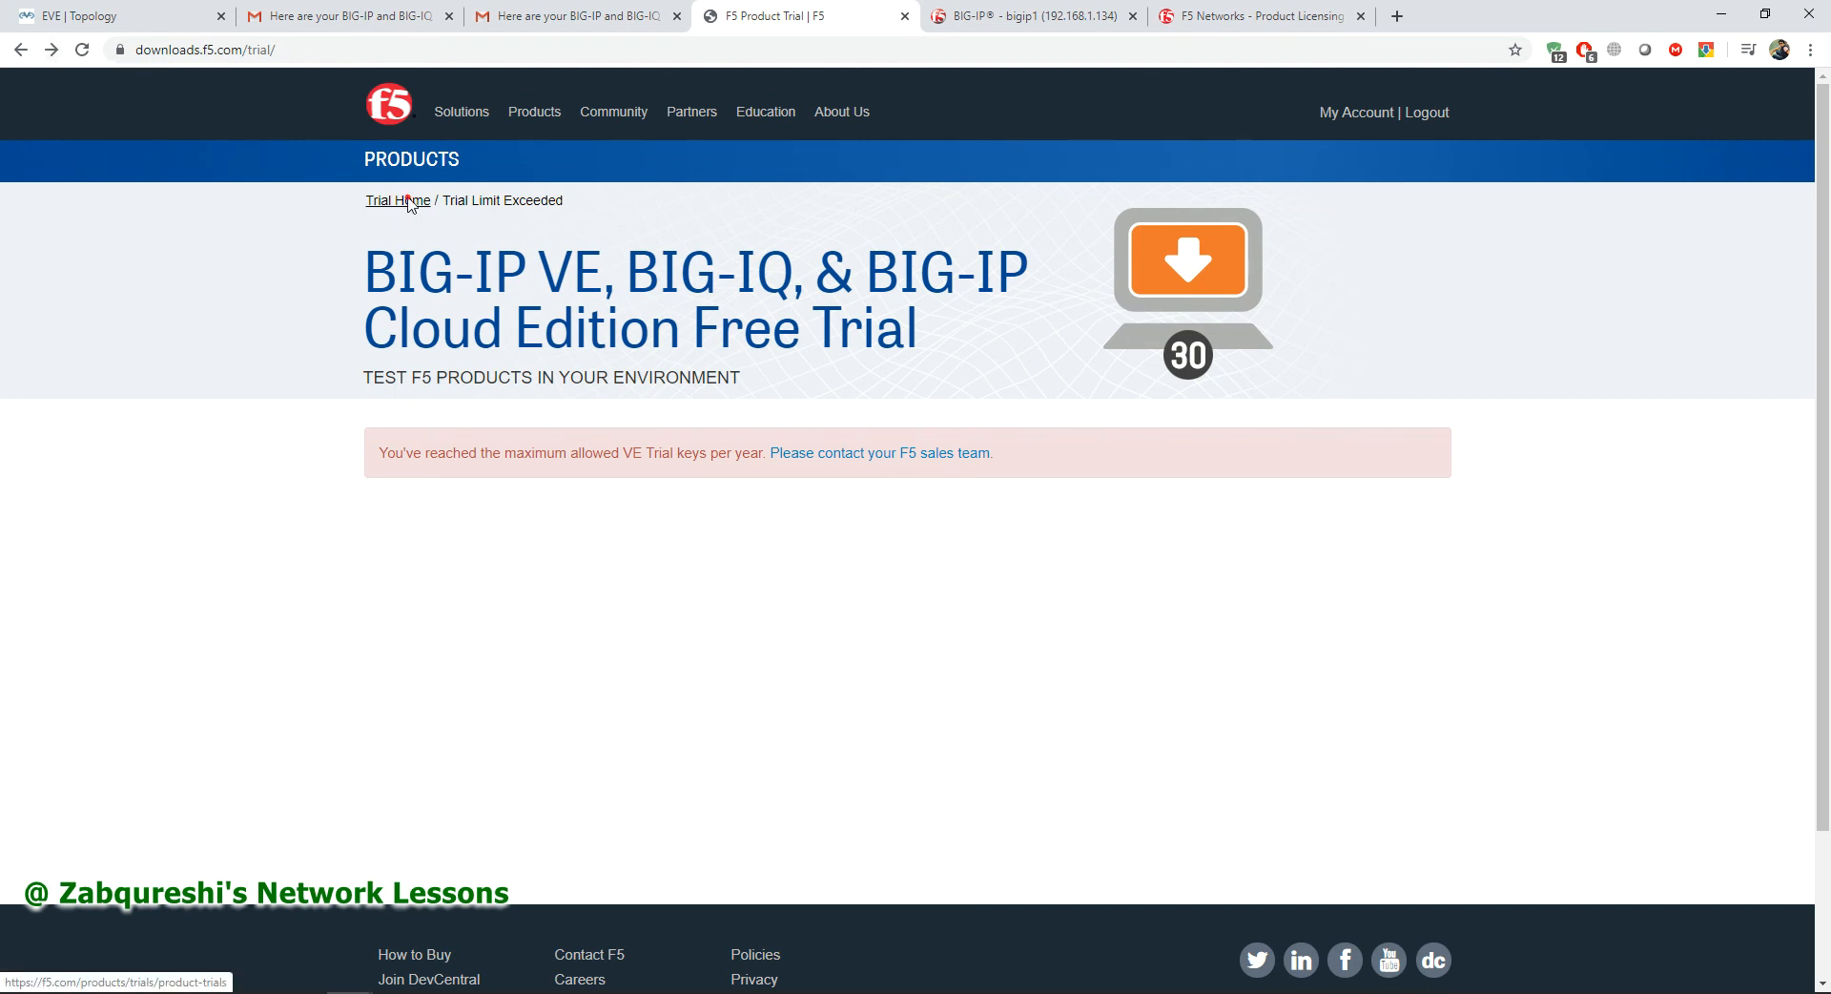
{"action": "left_click", "coordinate": [396, 200]}
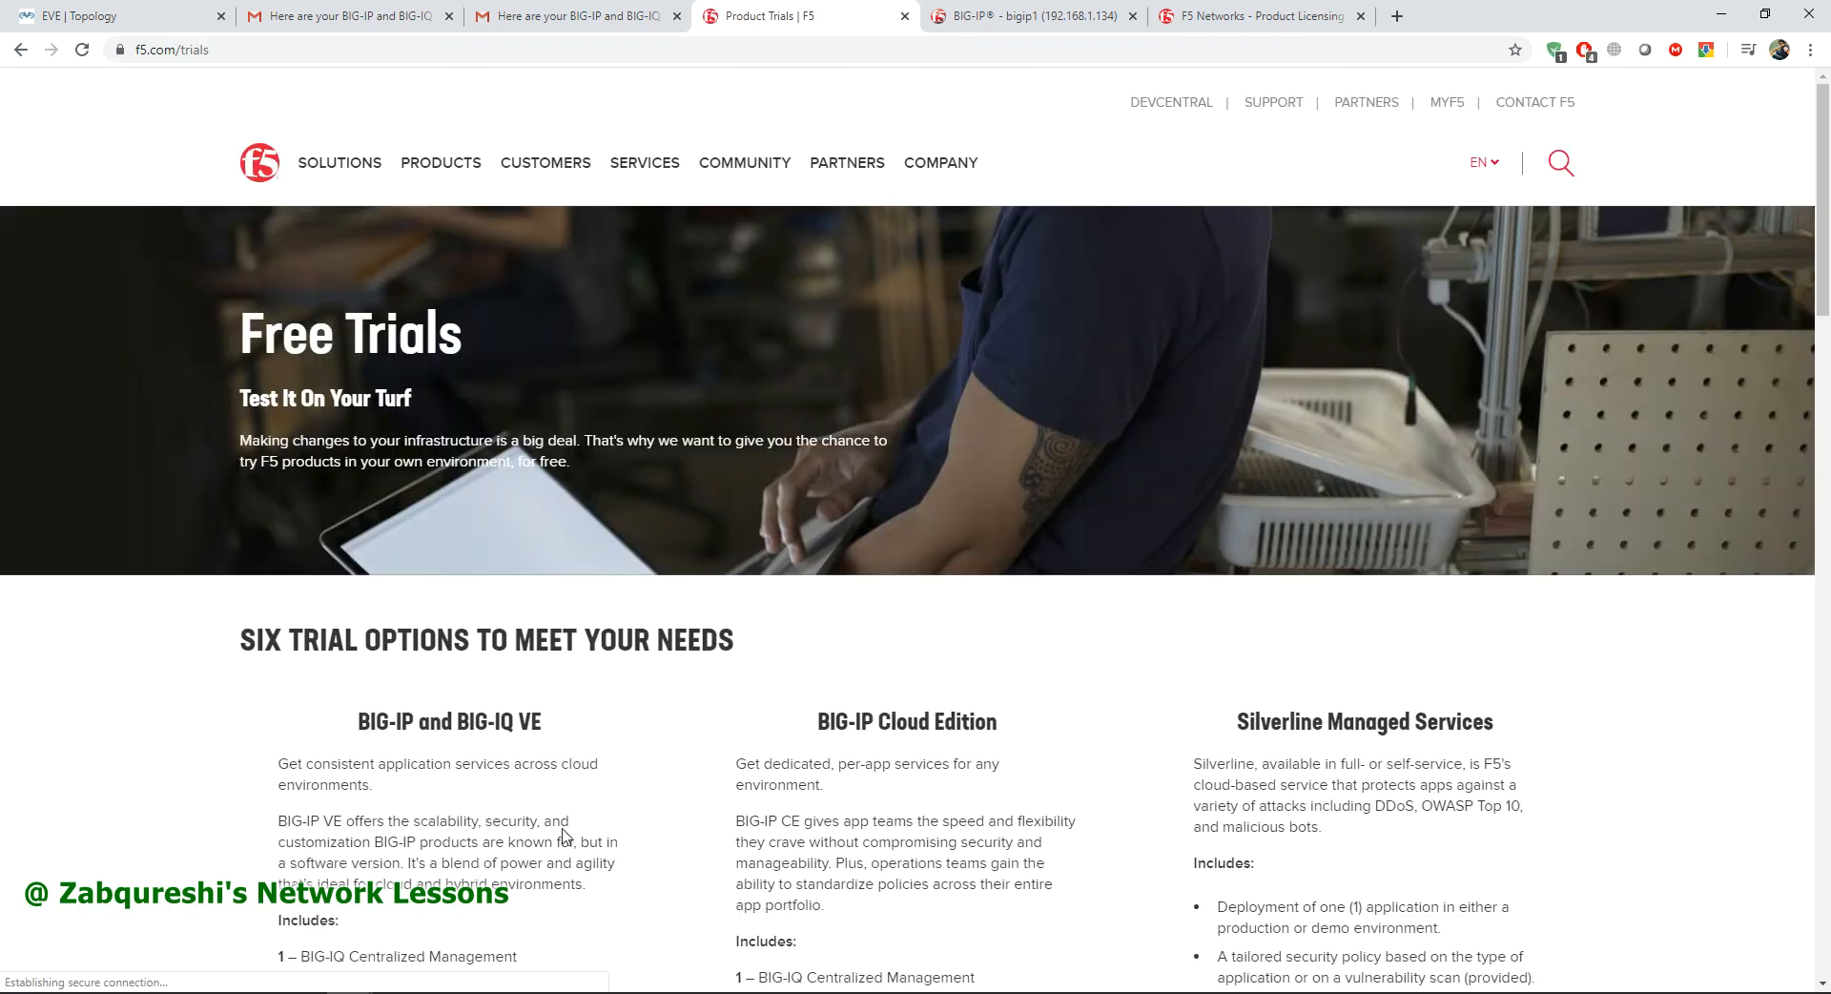
{"action": "scroll", "scroll_direction": "down", "scroll_amount": 3}
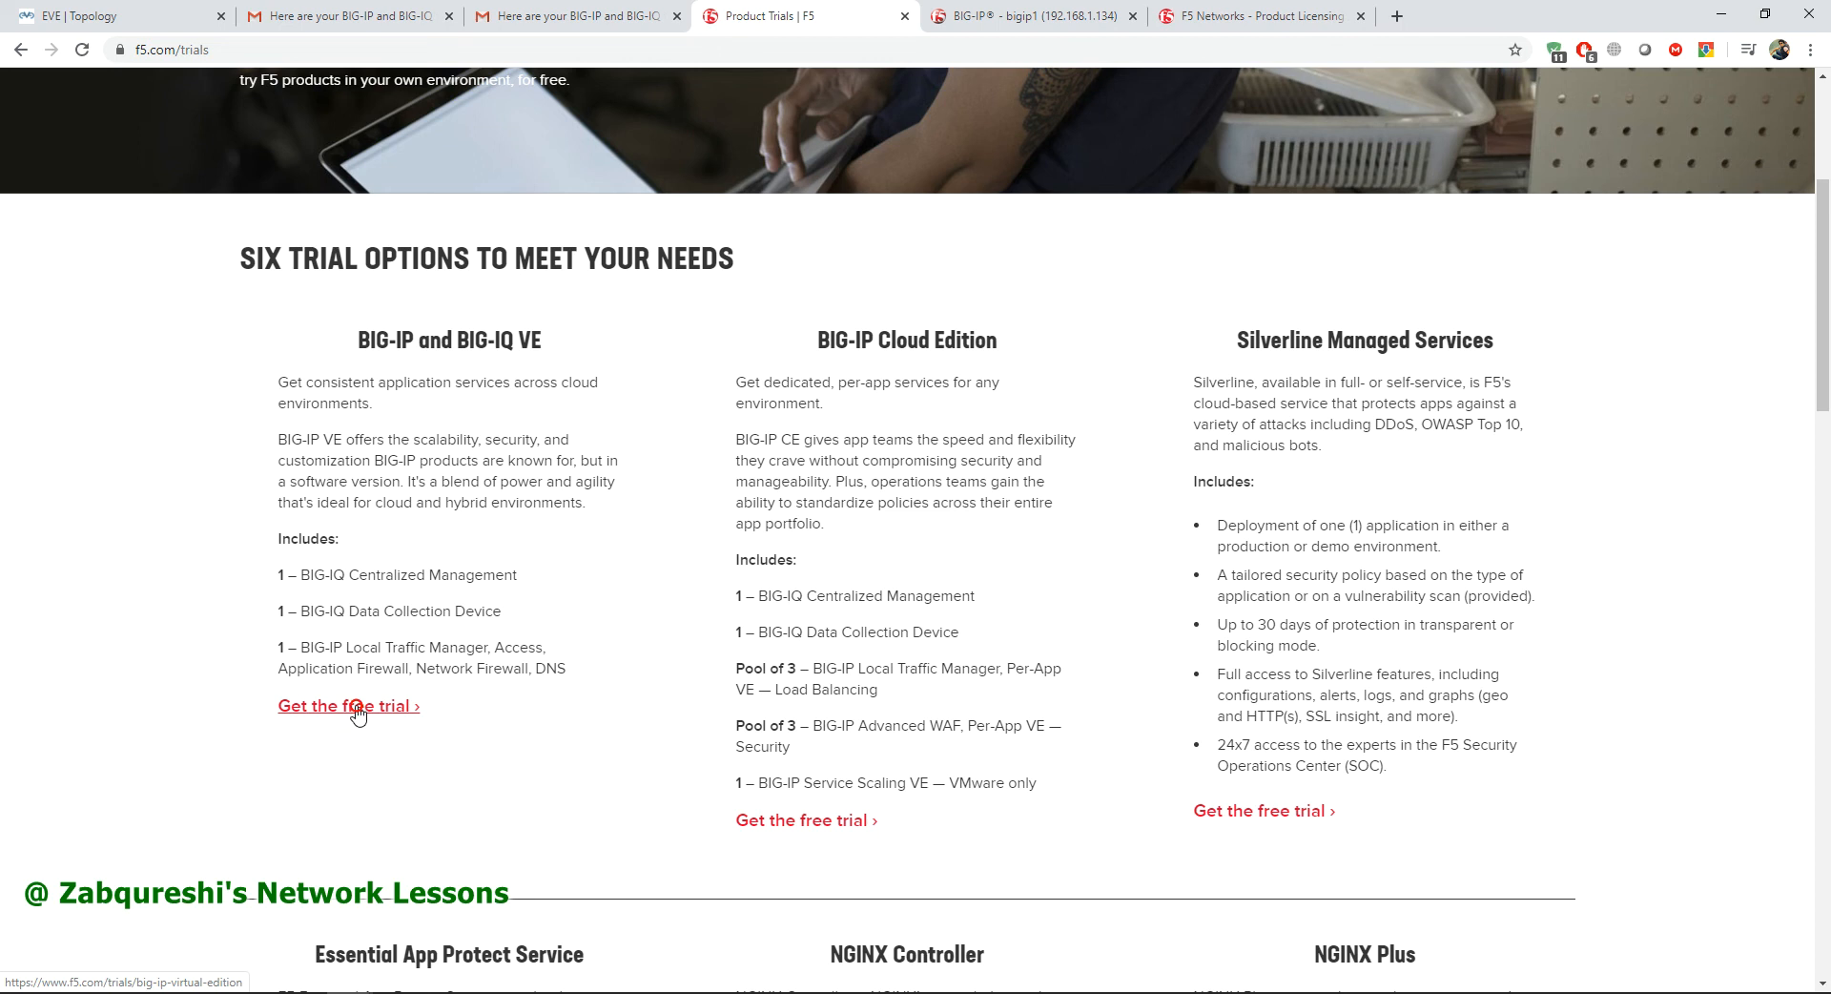
{"action": "left_click", "coordinate": [347, 706]}
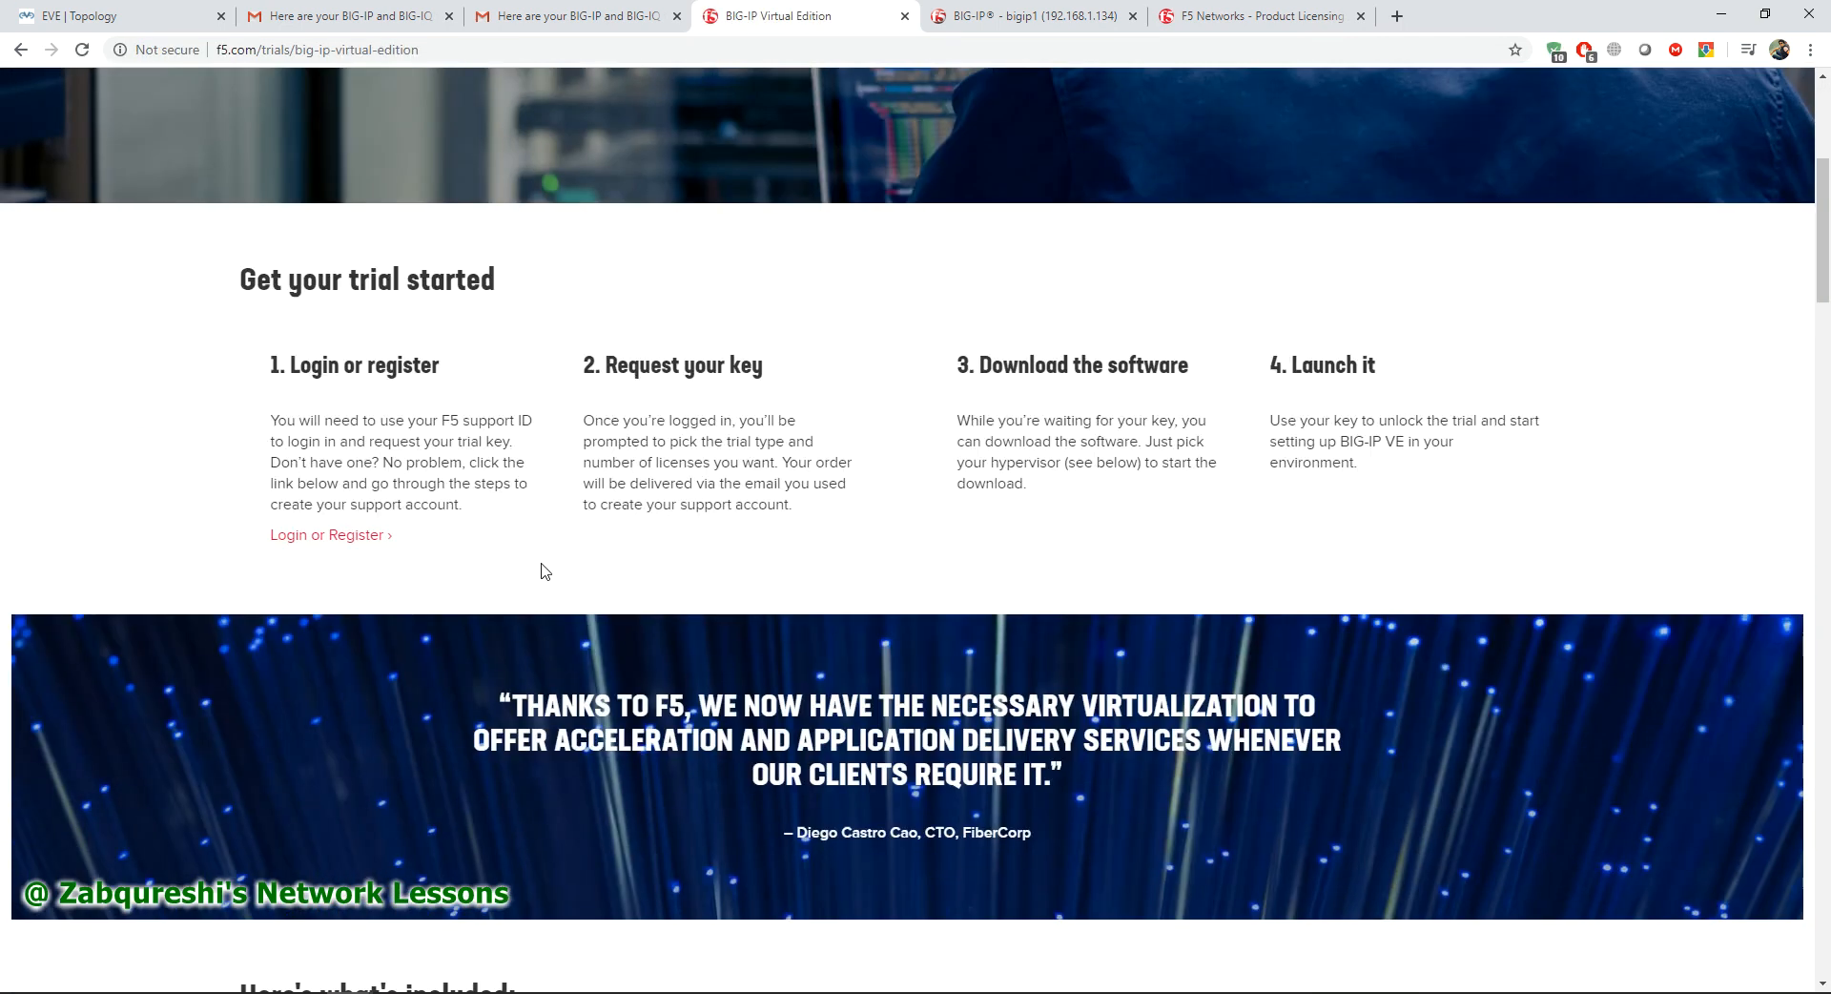
{"action": "scroll", "scroll_direction": "down", "scroll_amount": 3}
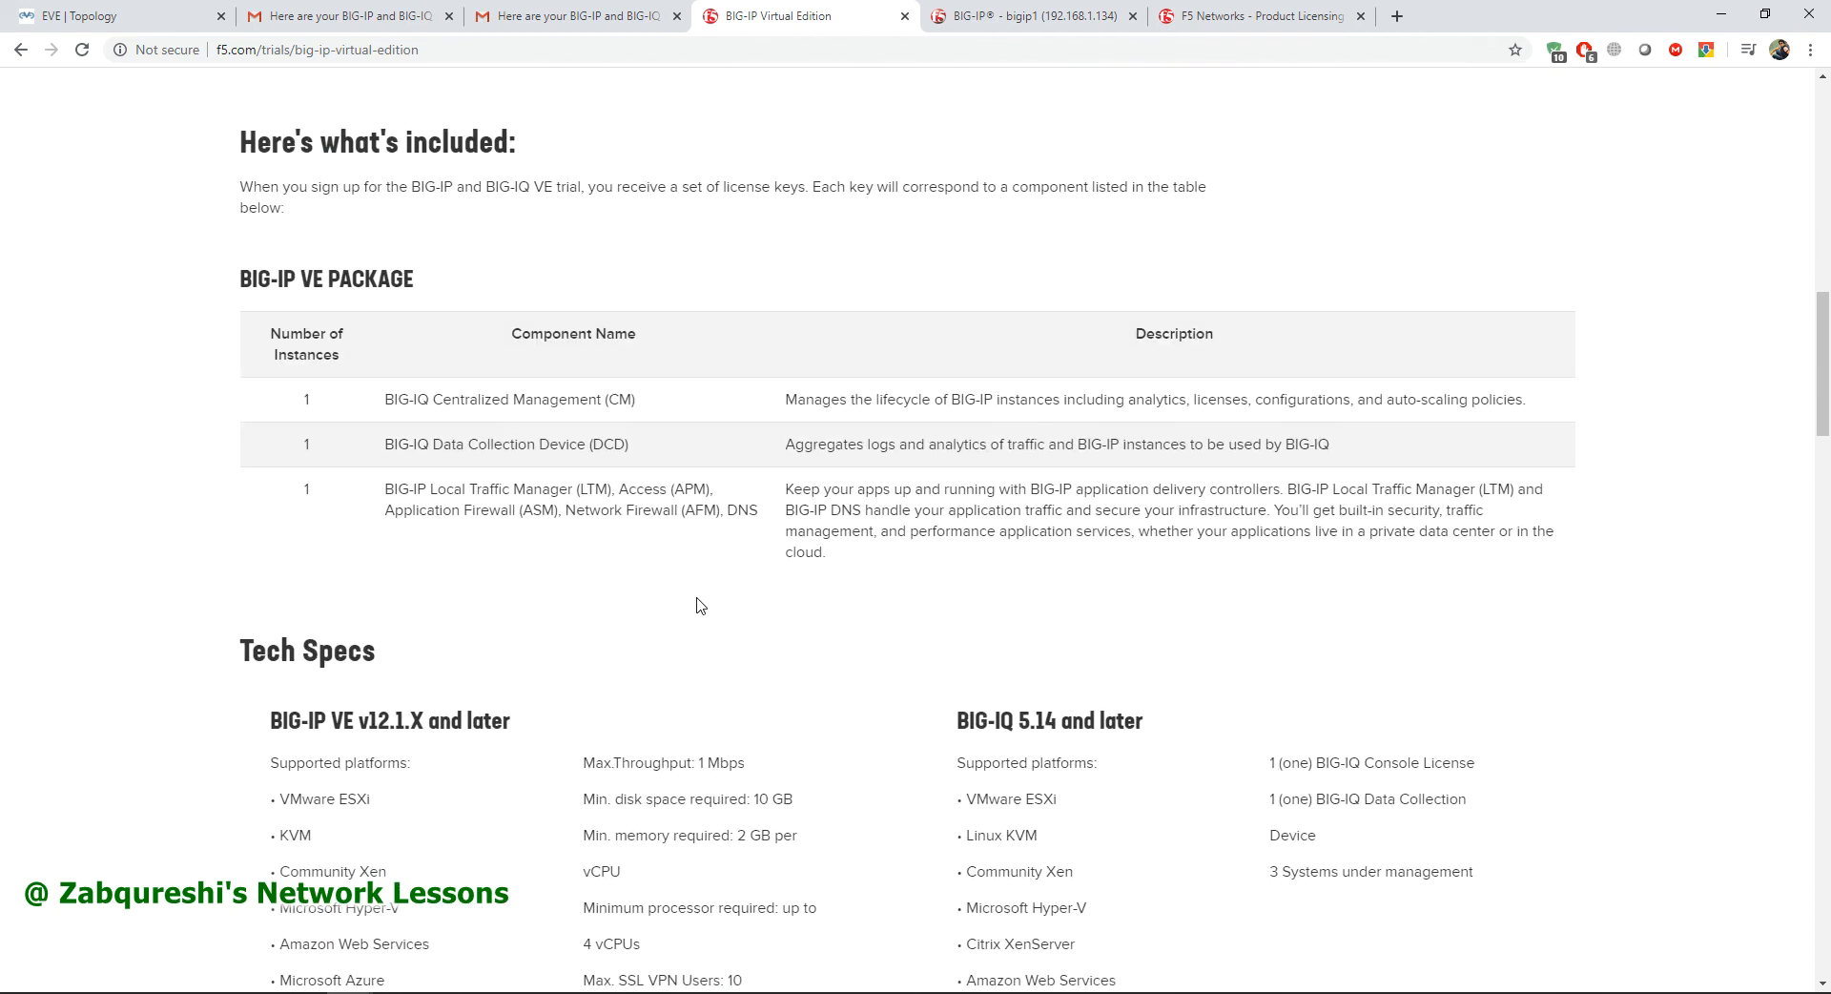
{"action": "scroll", "scroll_direction": "down", "scroll_amount": 3}
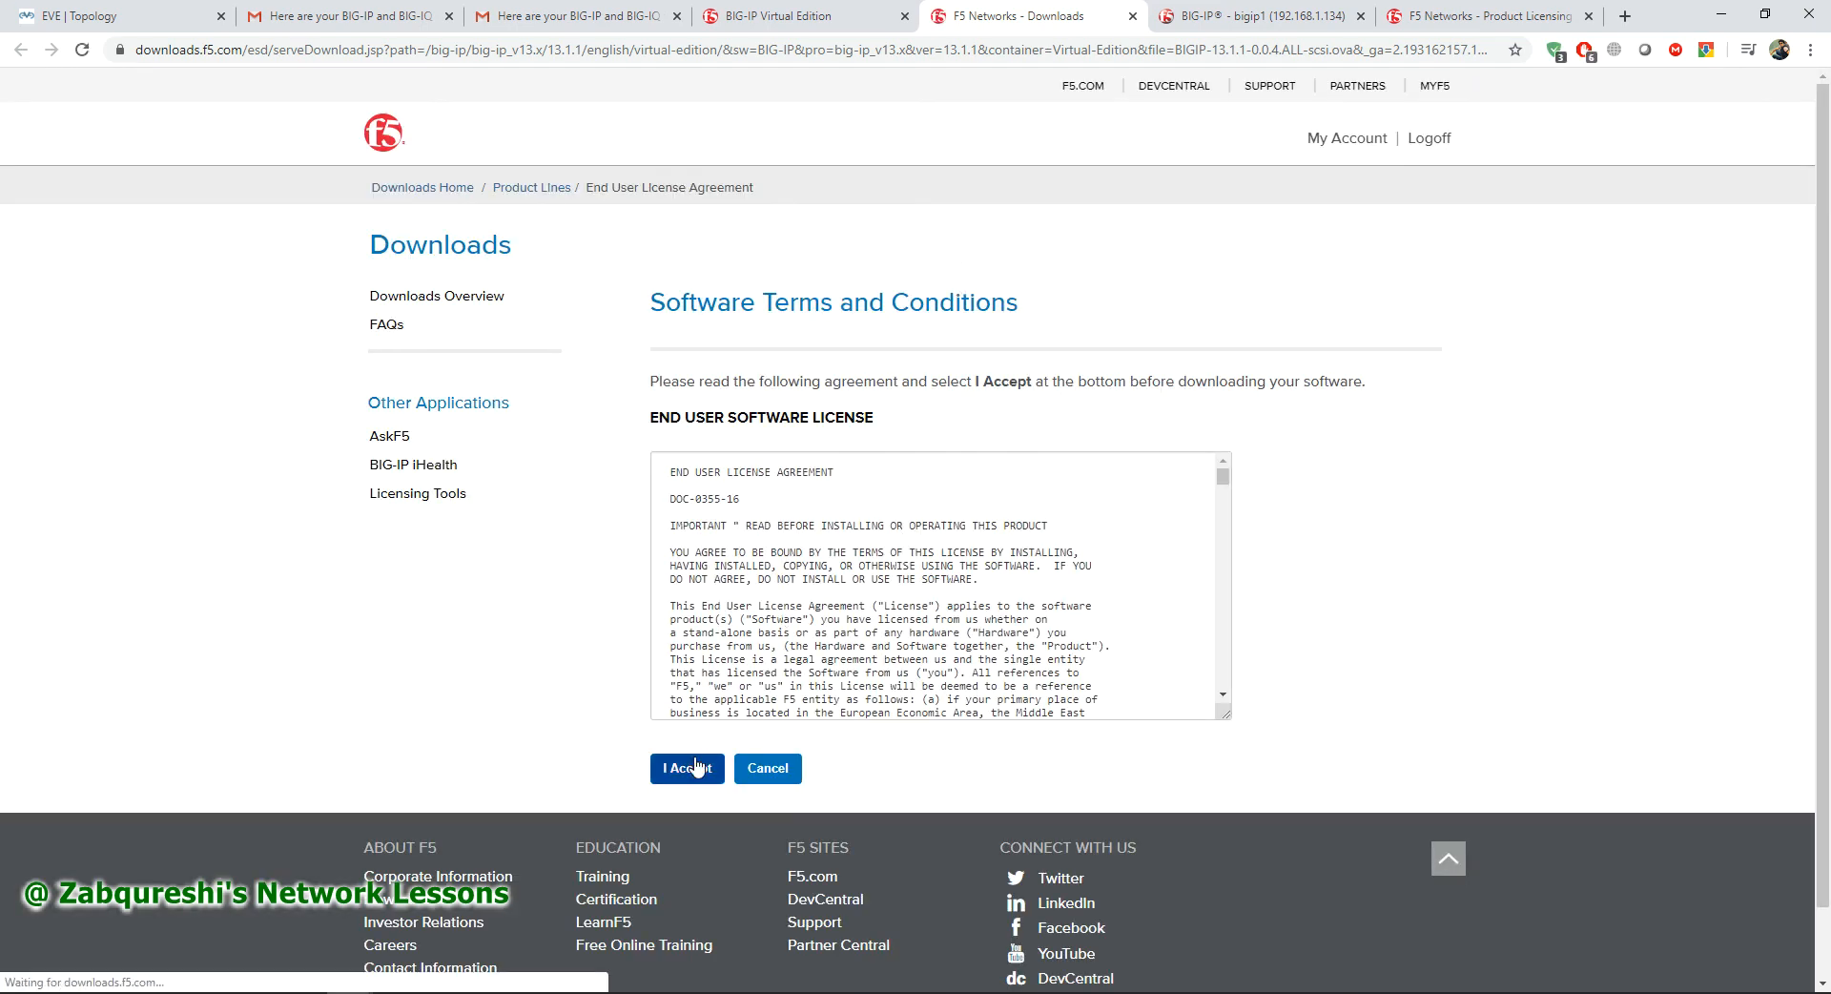
Accept the license and review download locations for BIGIP-13.1.1-0.0.4.ALL-scsi.ova, then return to EVE-NG.
{"action": "left_click", "coordinate": [687, 767]}
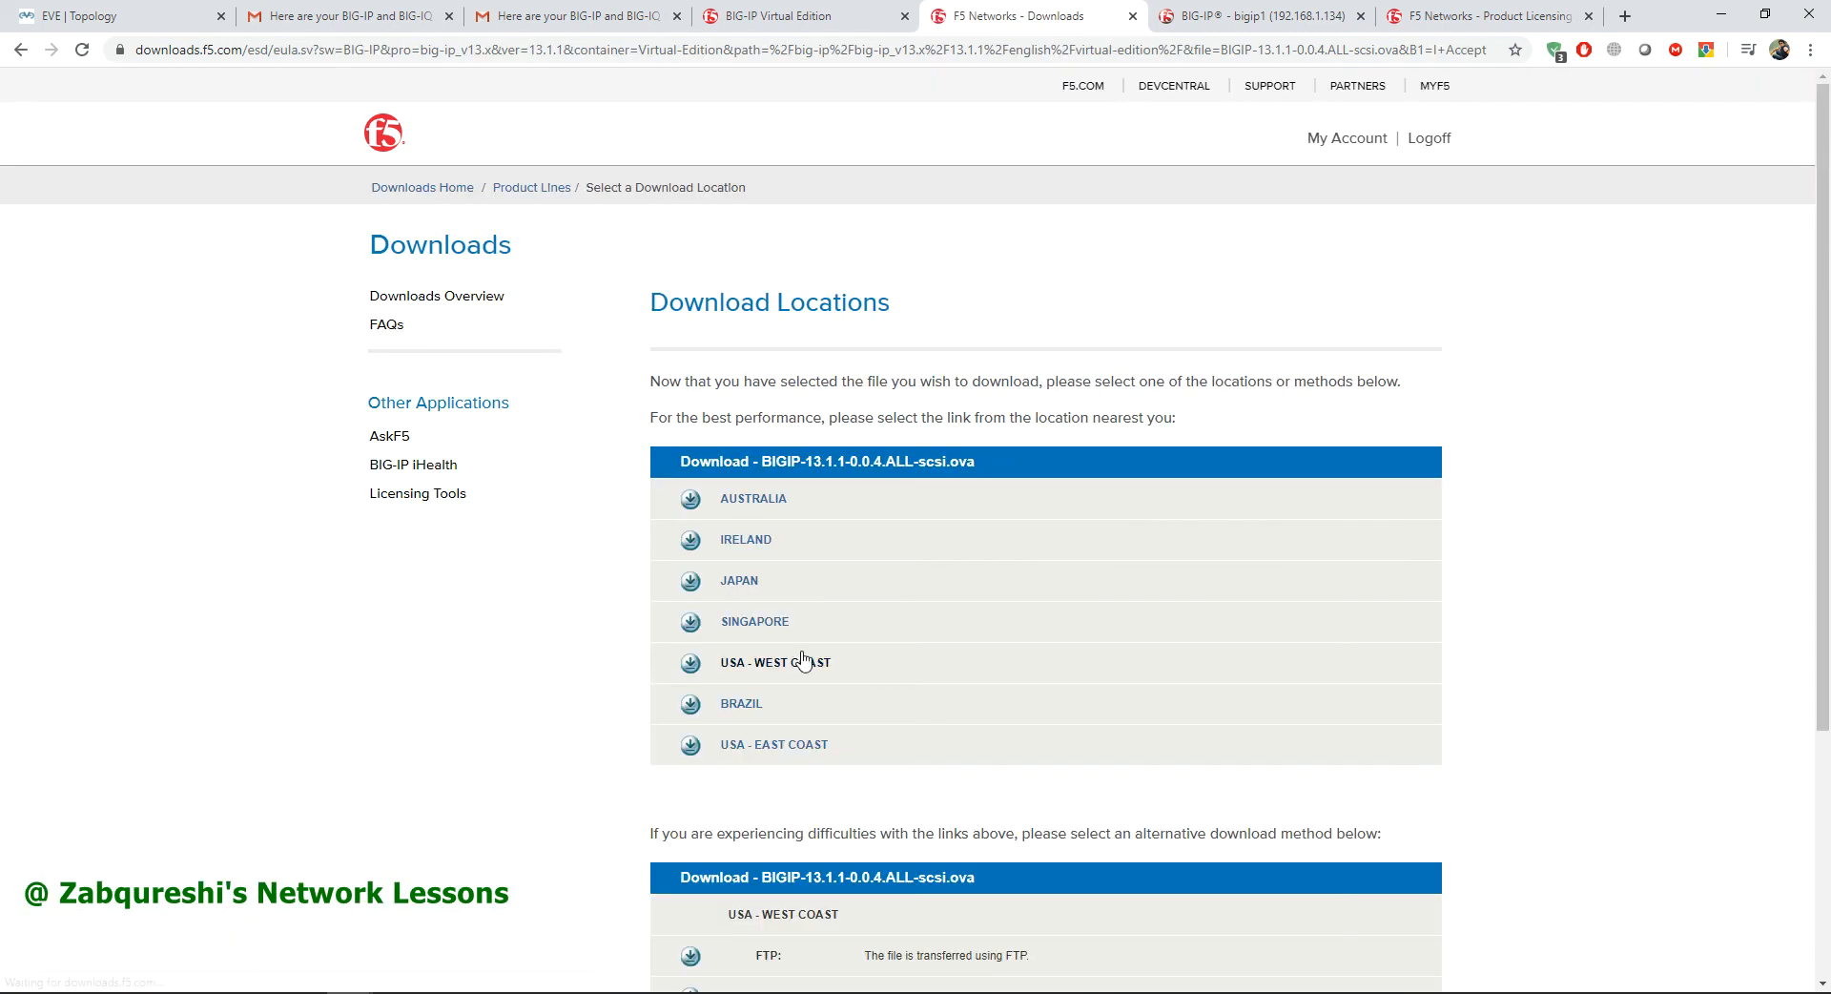
{"action": "scroll", "scroll_direction": "down", "scroll_amount": 3}
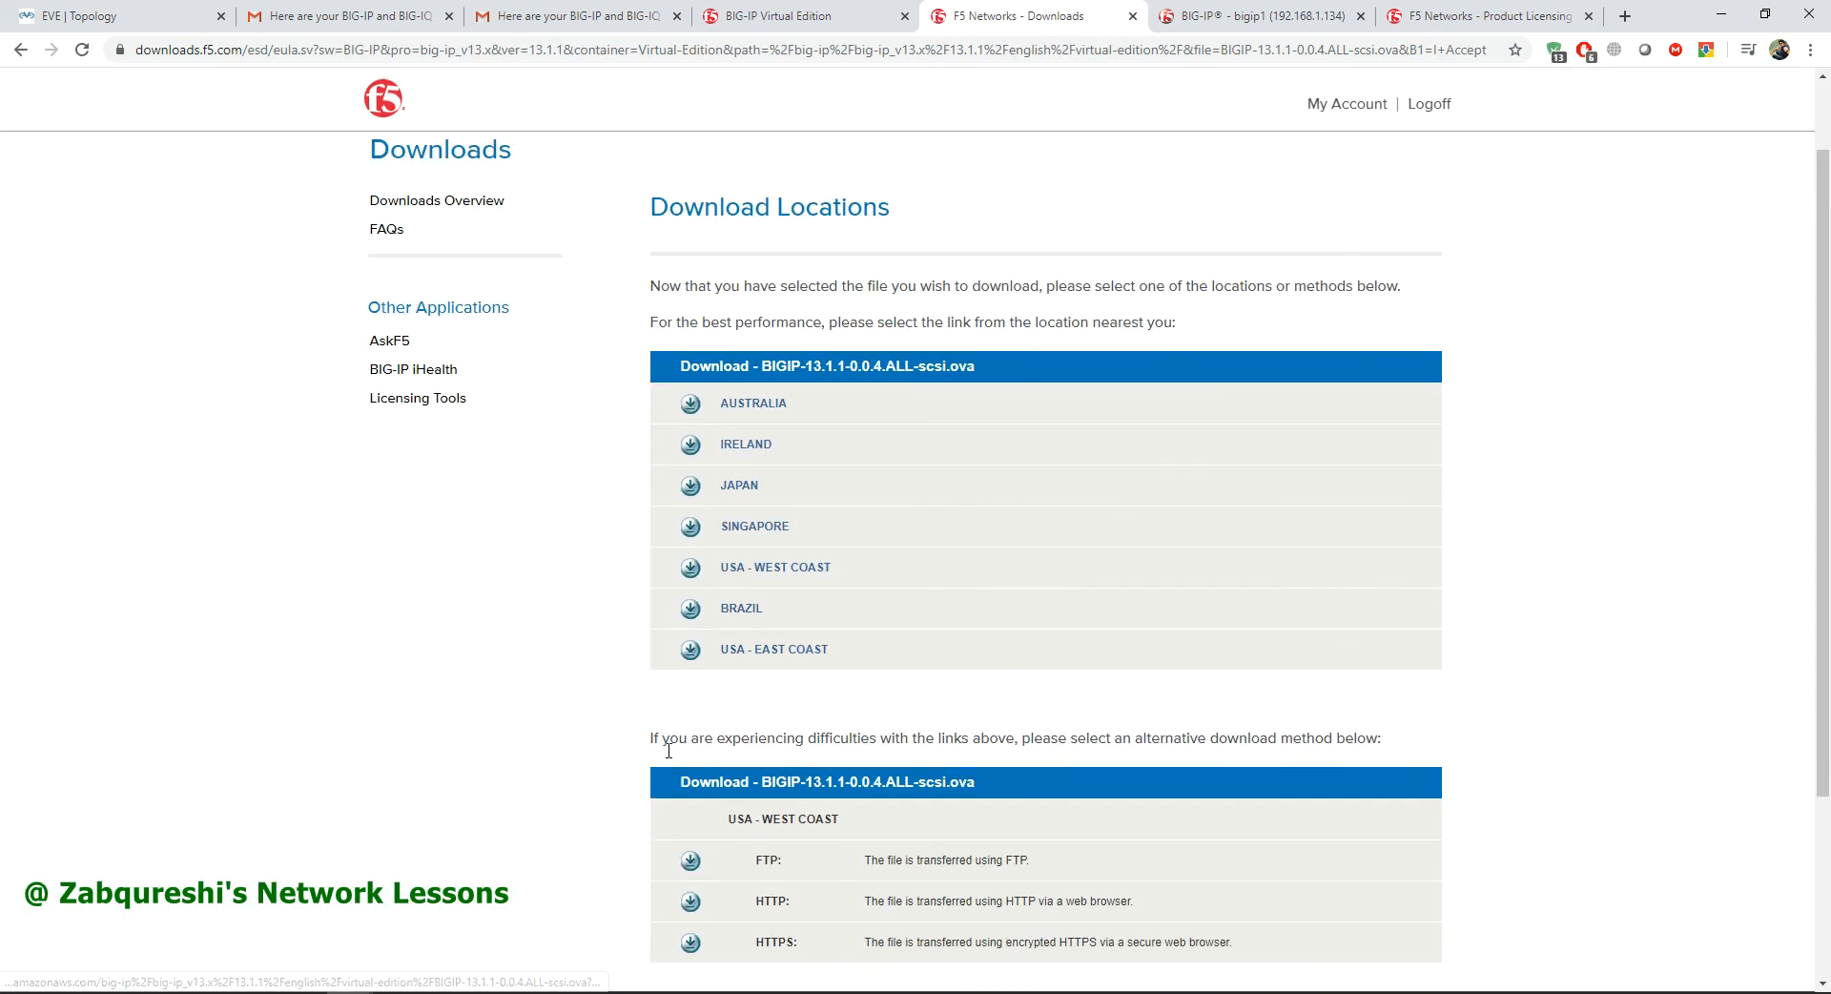
{"action": "scroll", "scroll_direction": "down", "scroll_amount": 3}
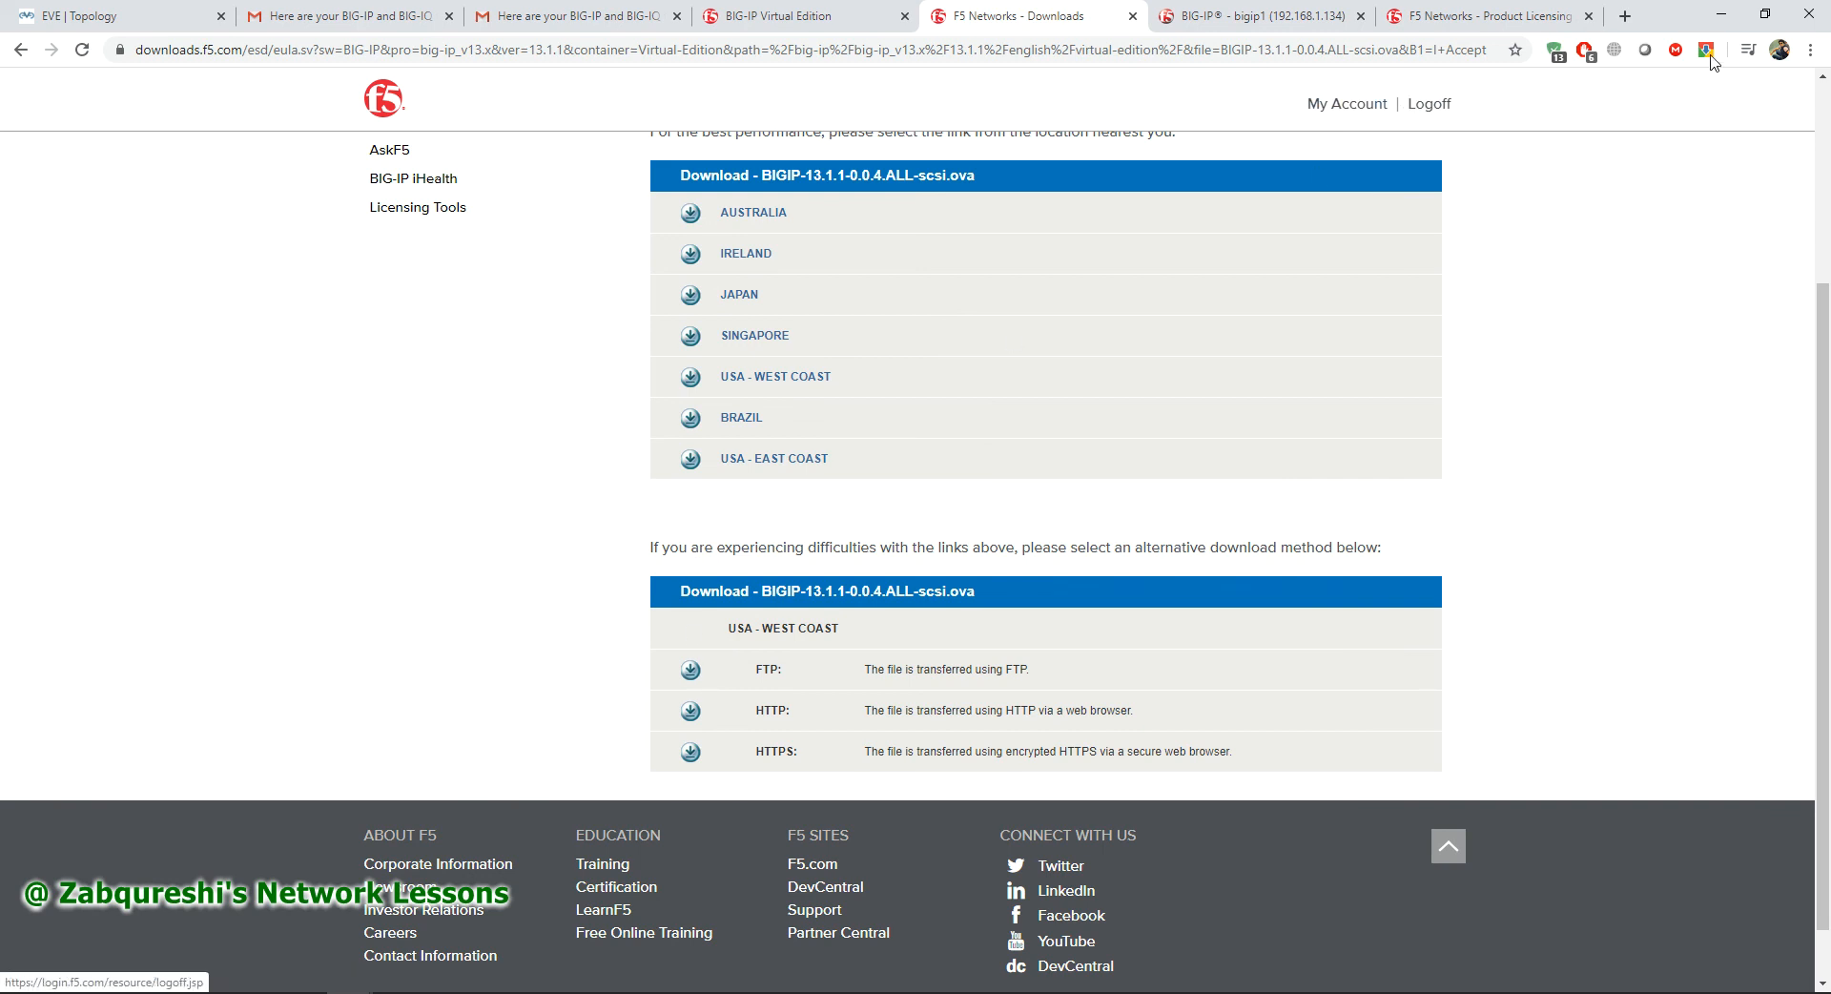
{"action": "mouse_move", "coordinate": [443, 854]}
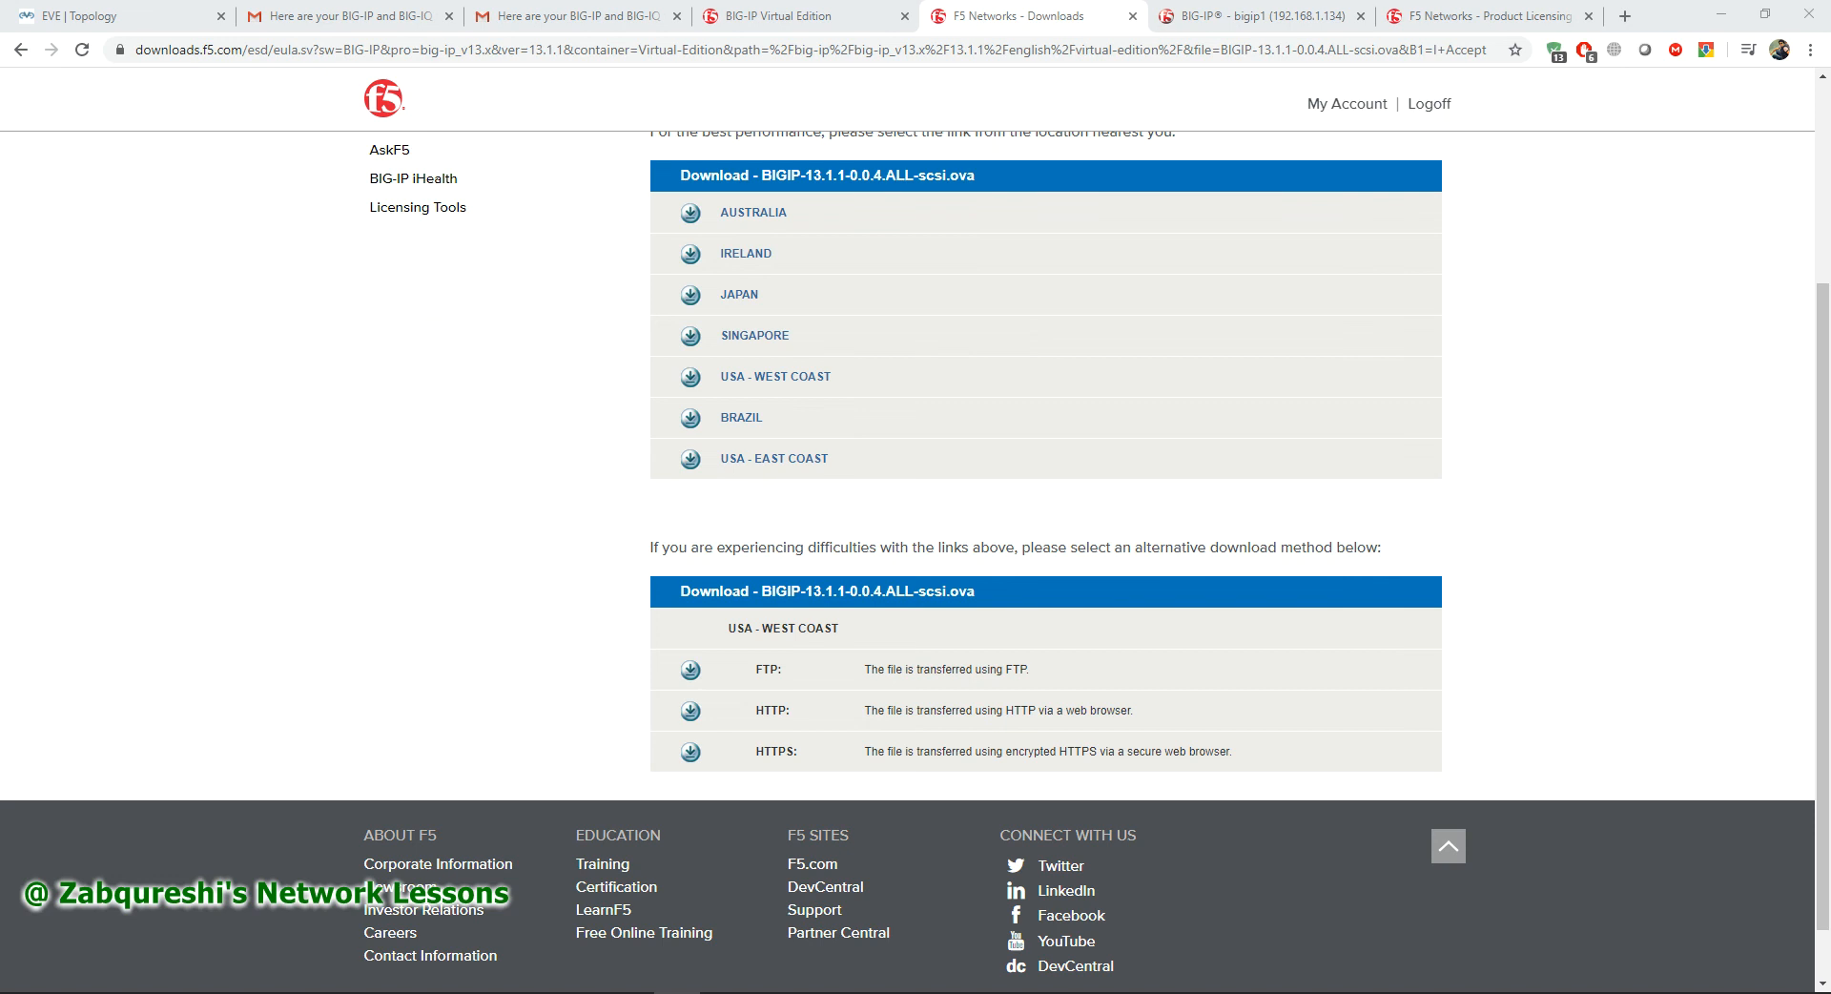
{"action": "left_click", "coordinate": [95, 16]}
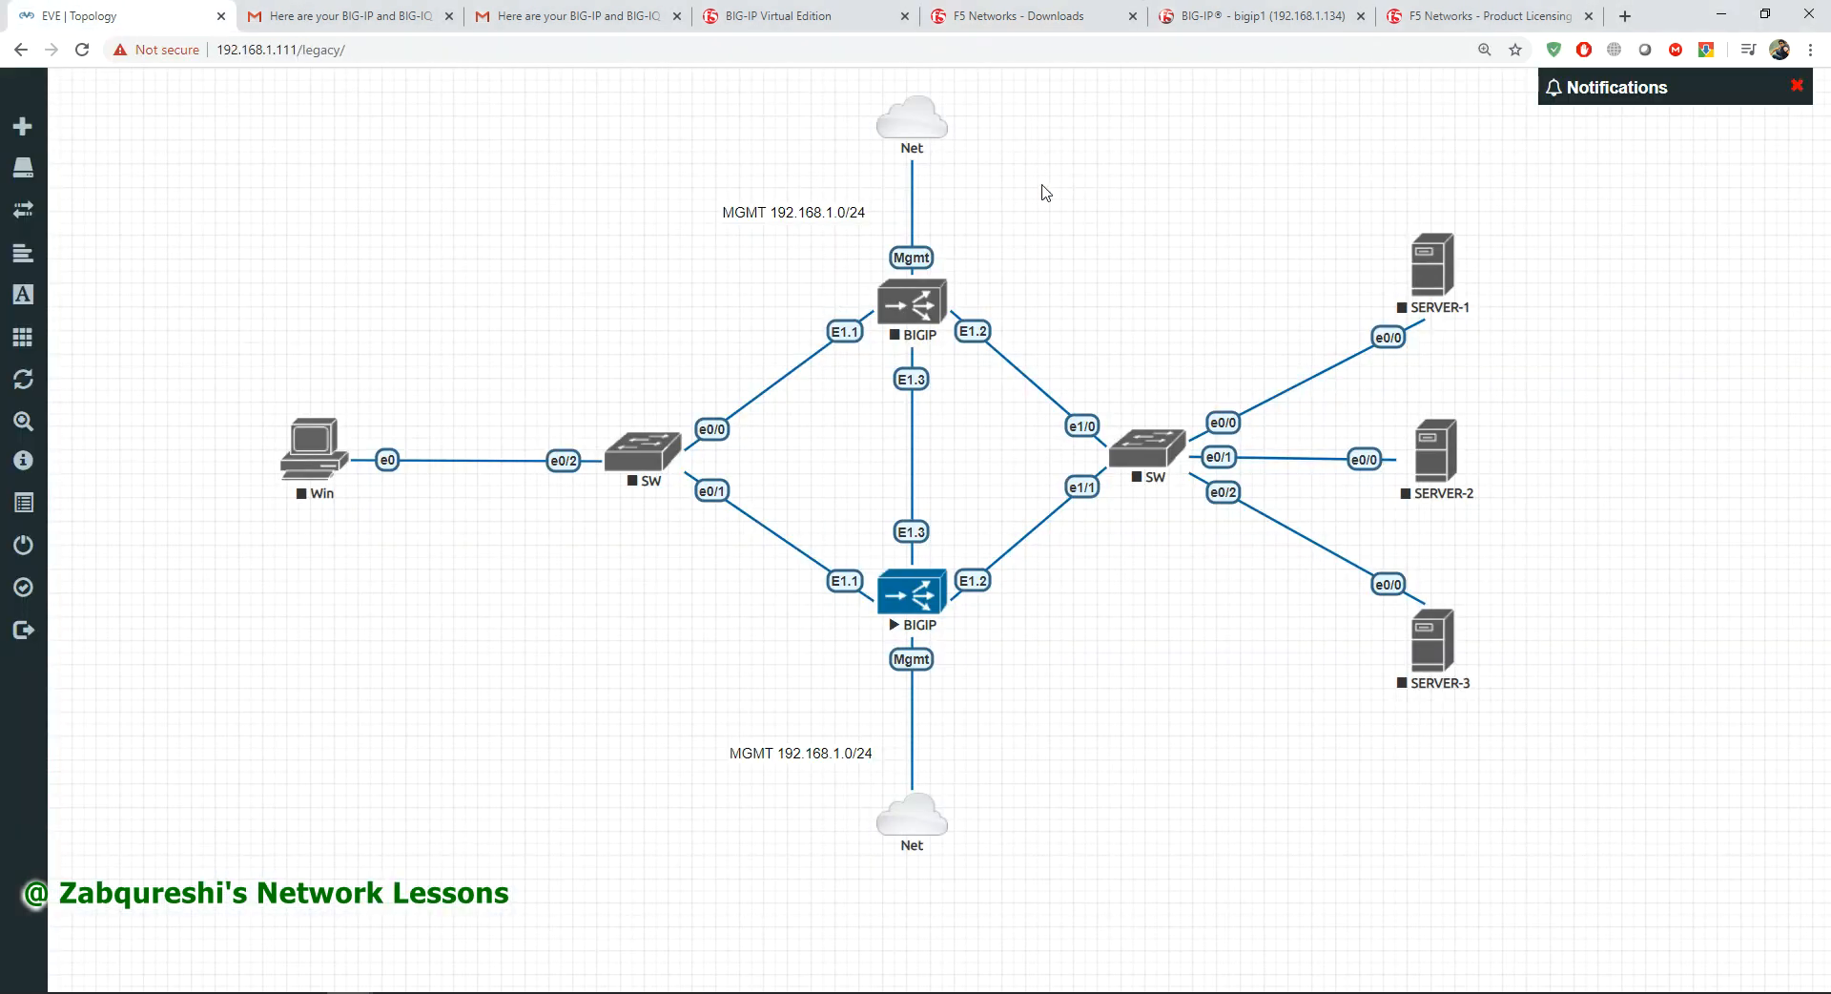
{"action": "mouse_move", "coordinate": [547, 838]}
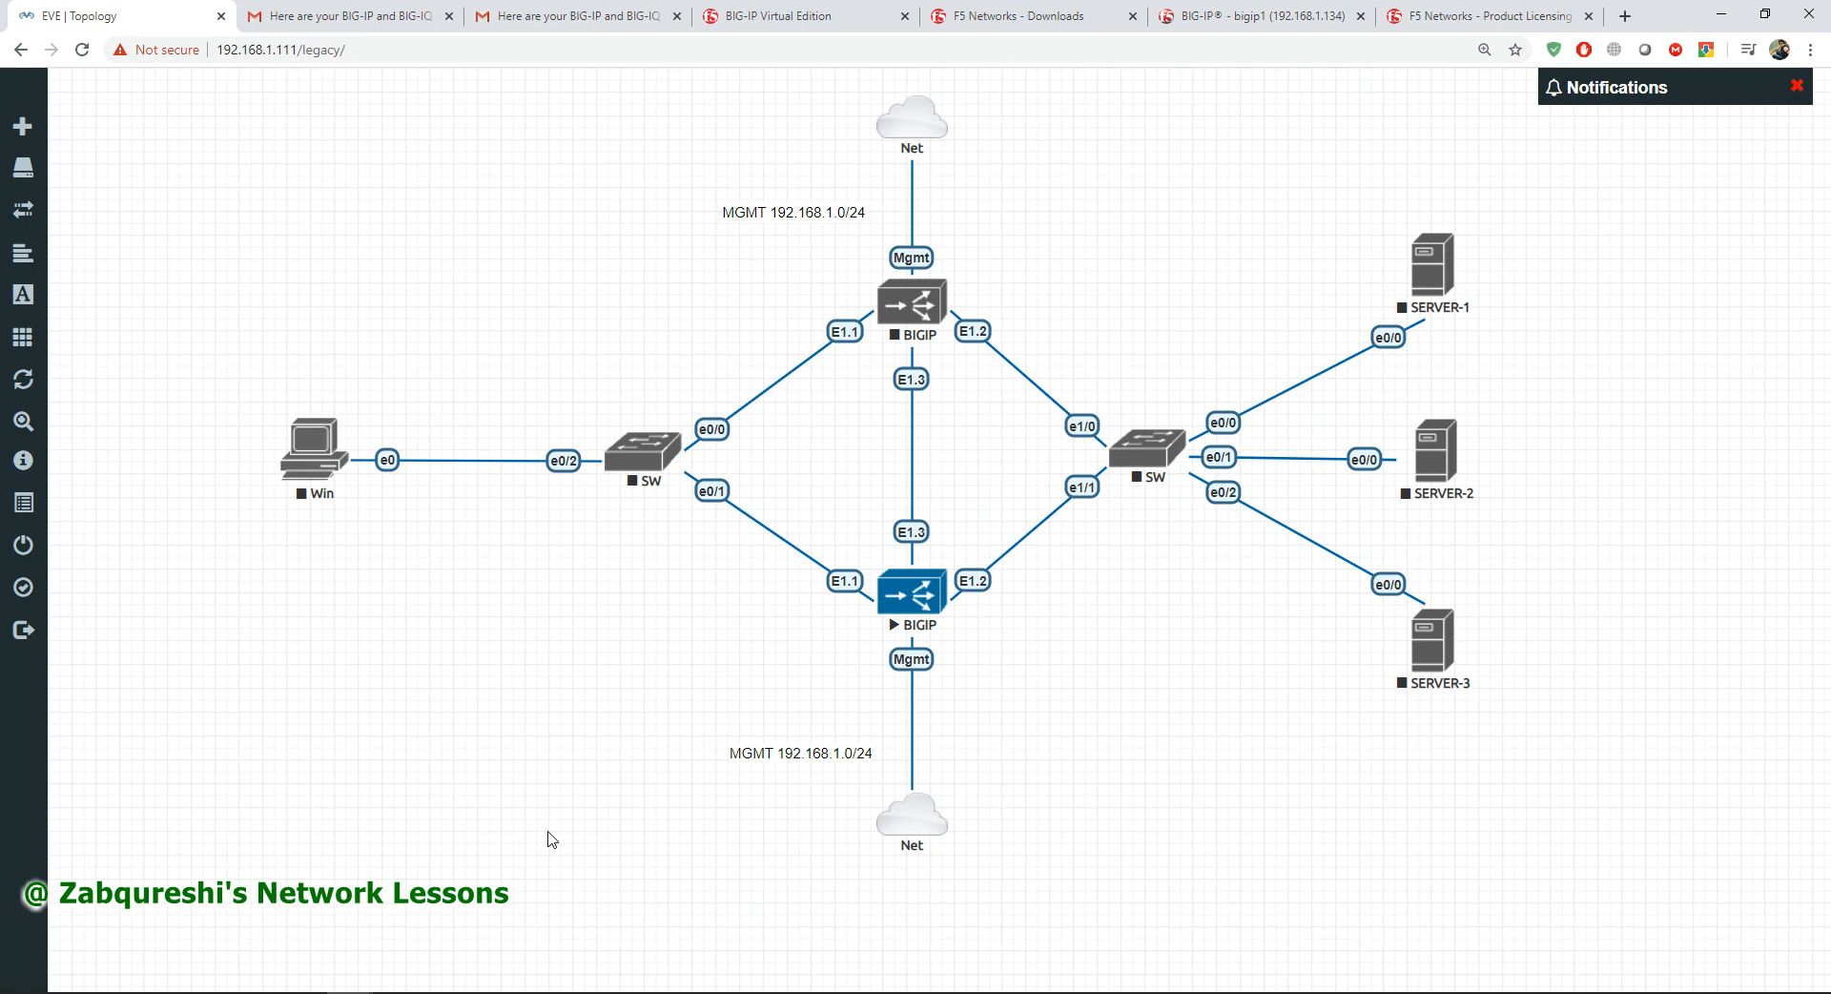
{"action": "mouse_move", "coordinate": [662, 902]}
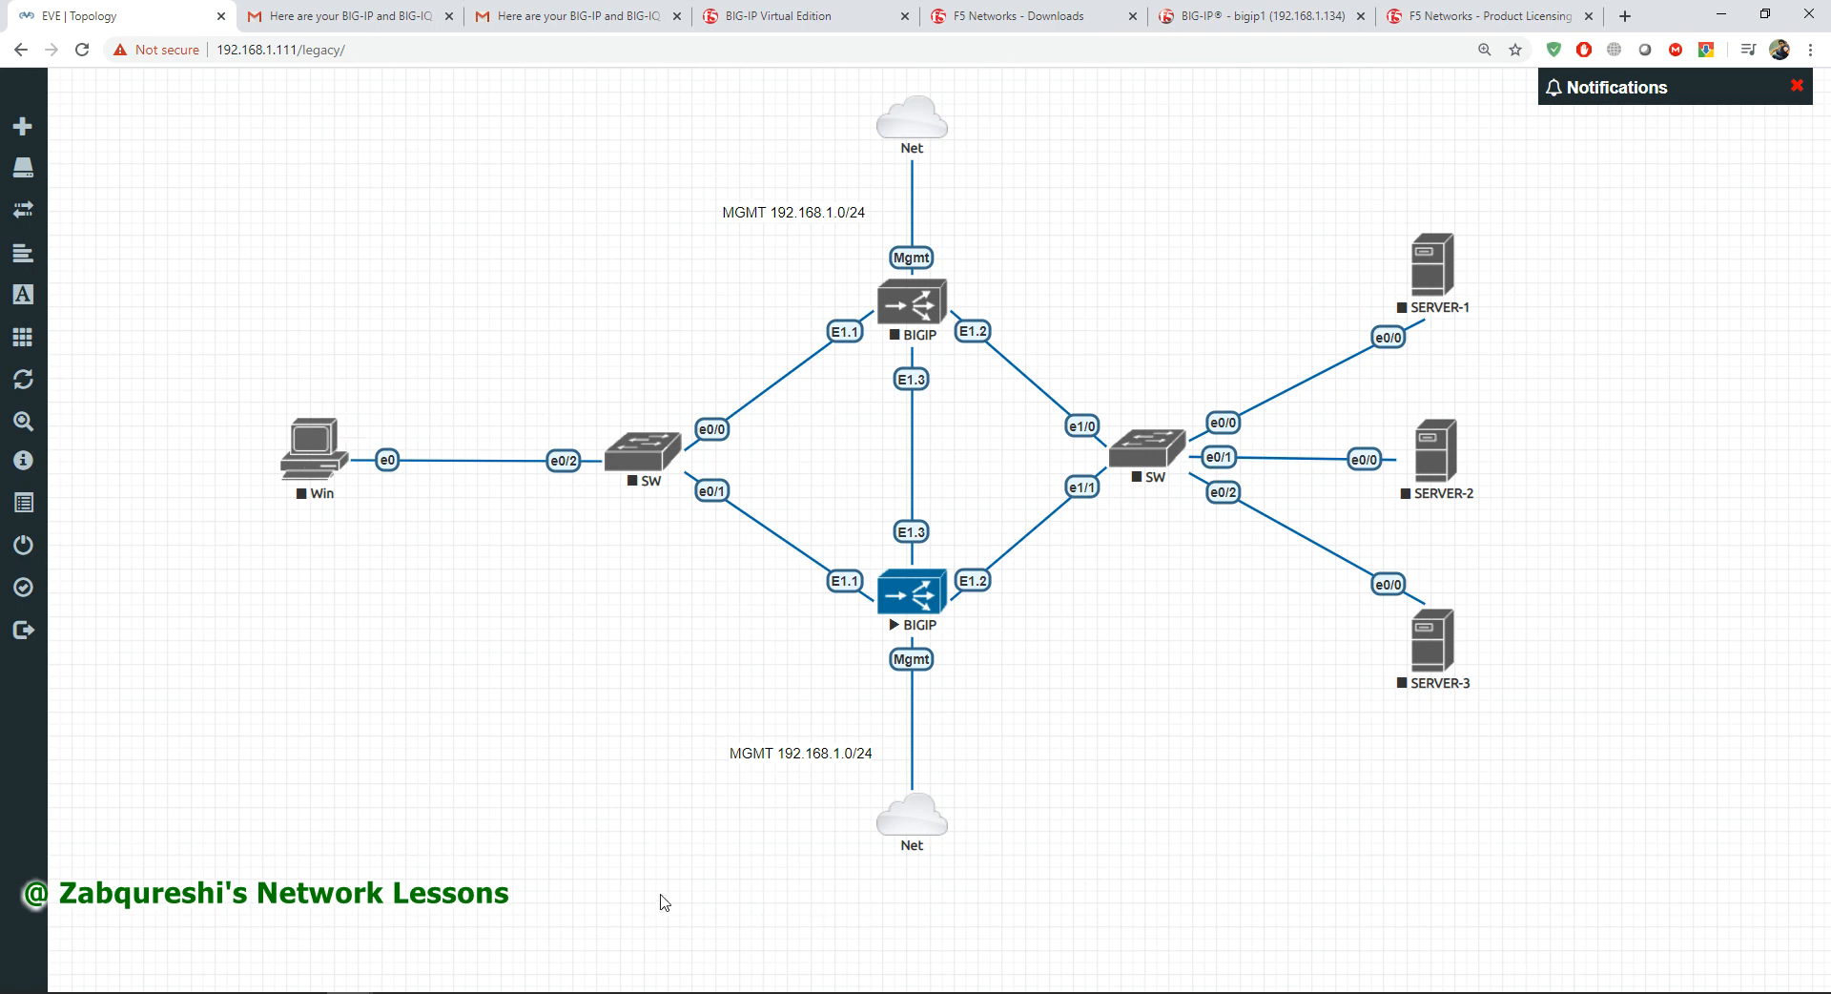
{"action": "mouse_move", "coordinate": [1432, 286]}
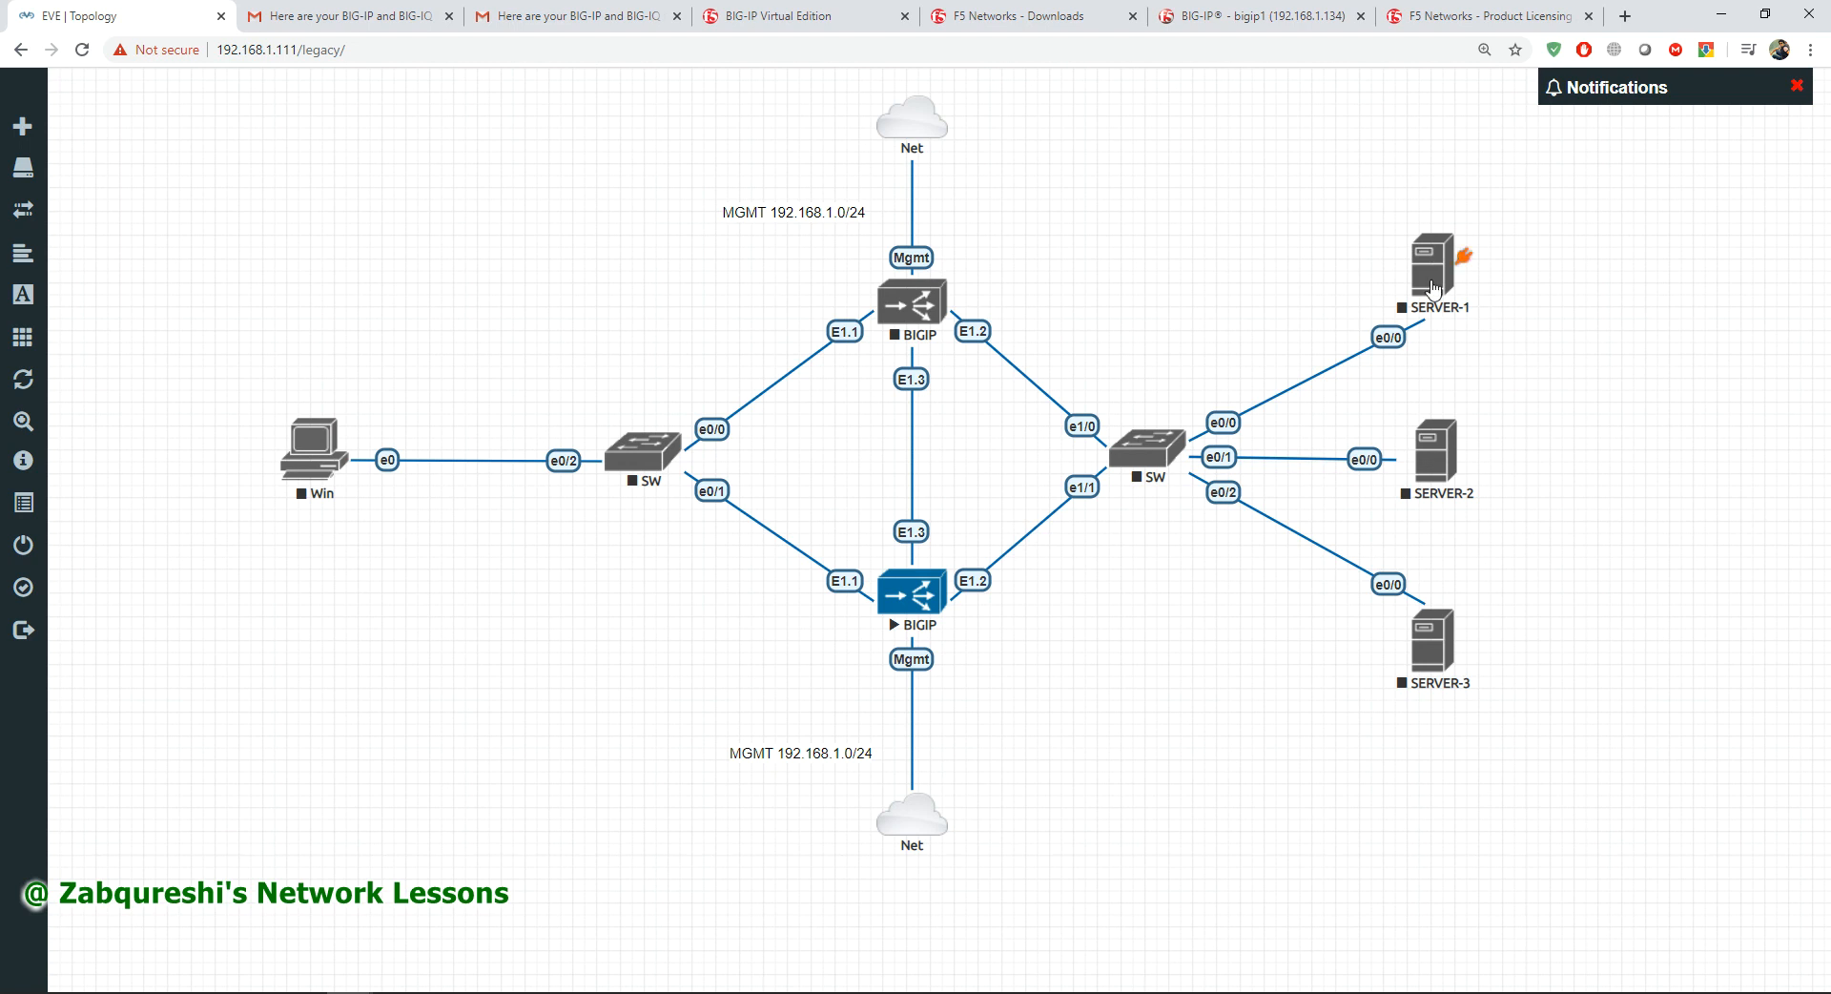
{"action": "right_click", "coordinate": [1433, 267]}
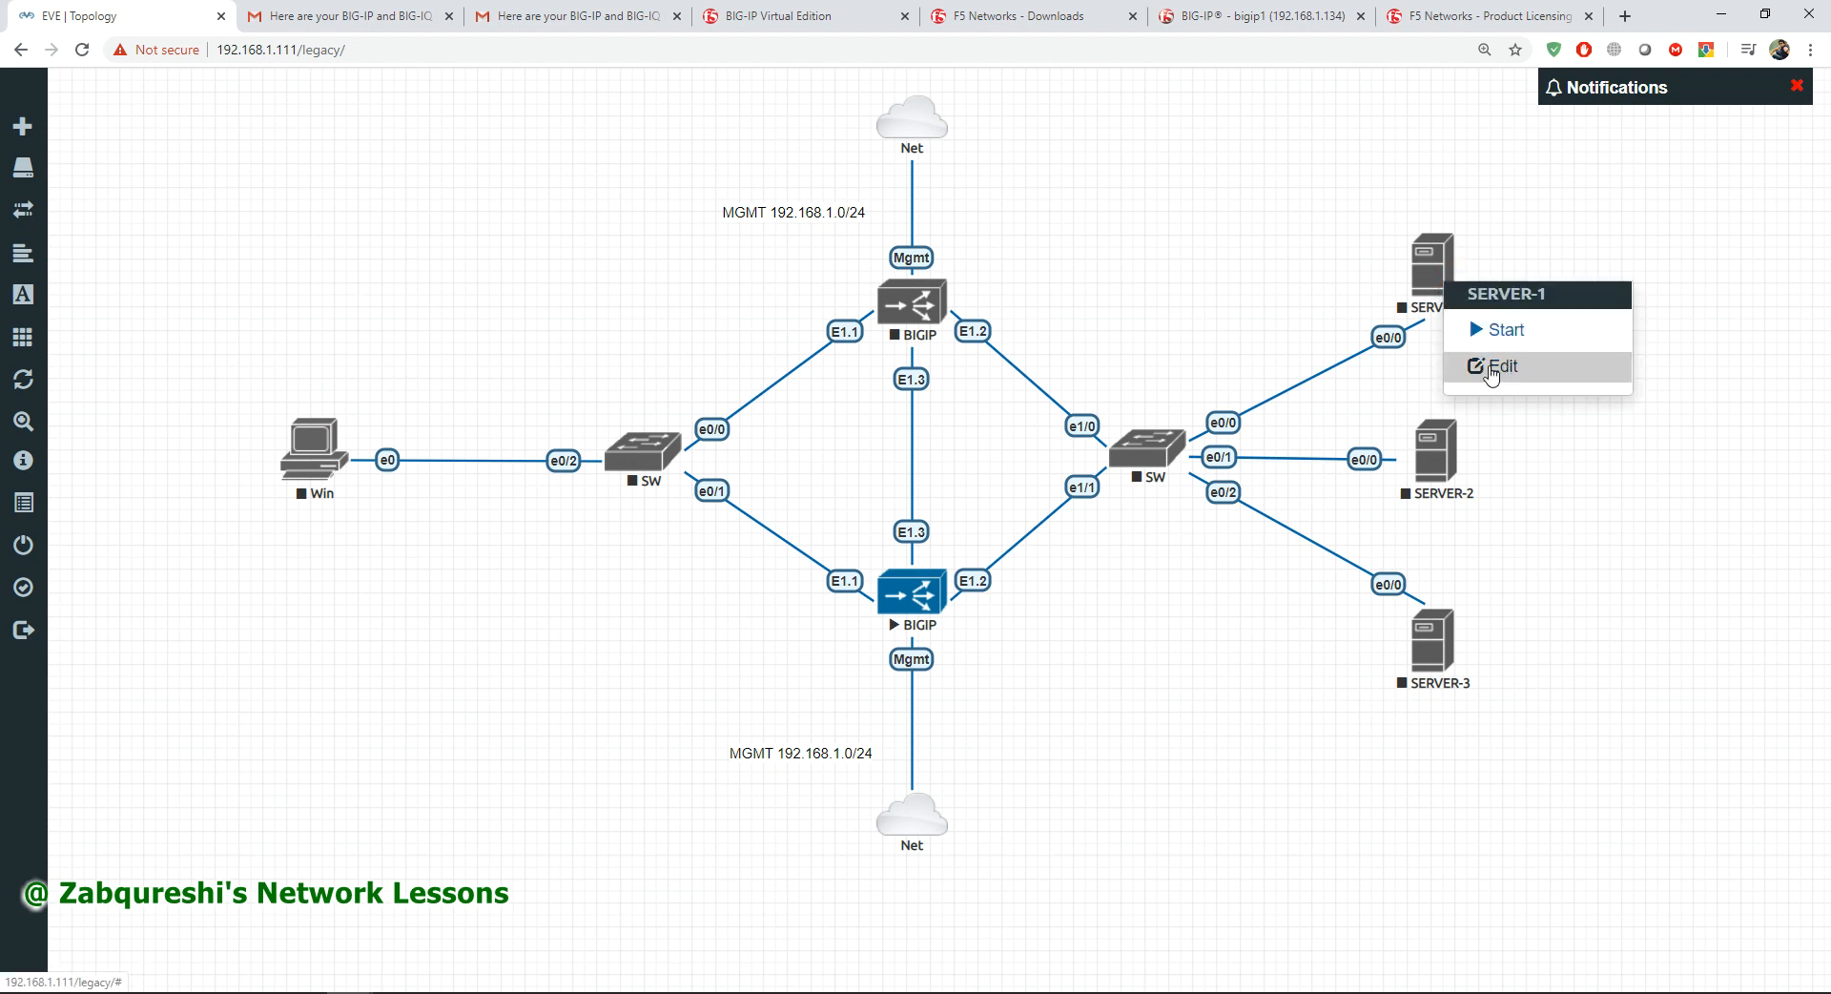
{"action": "left_click", "coordinate": [1501, 366]}
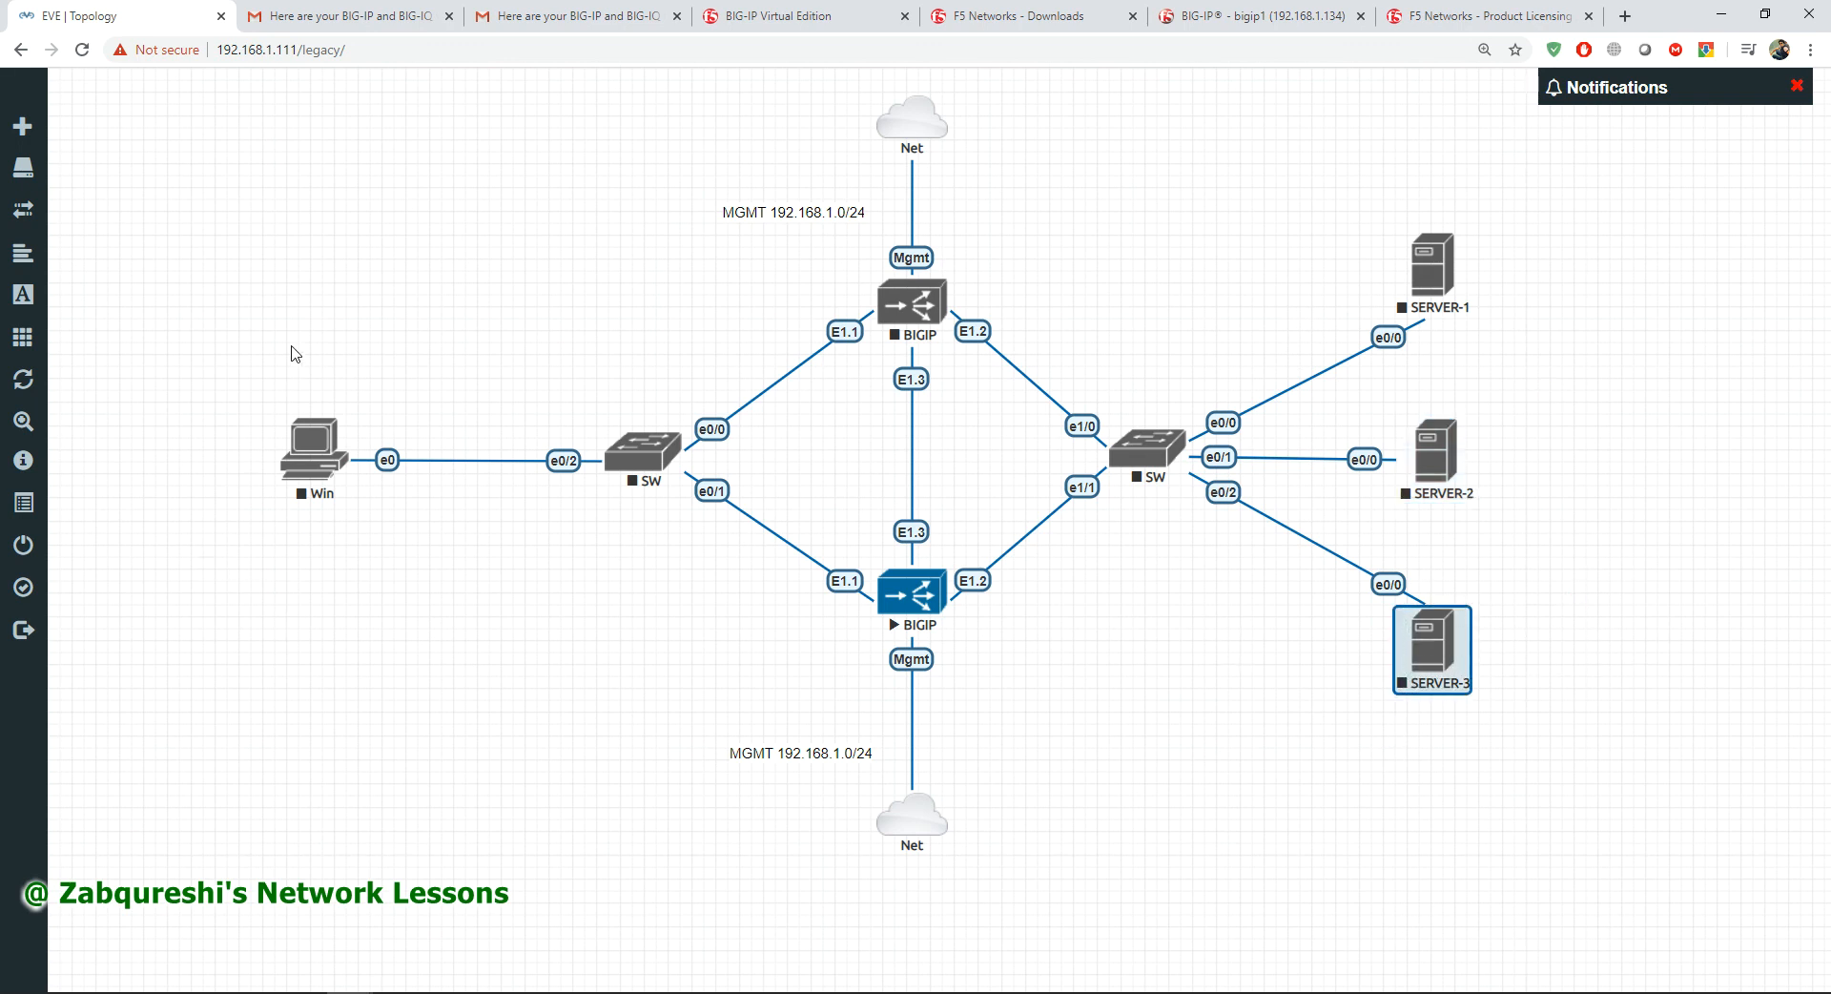
{"action": "left_click", "coordinate": [314, 448]}
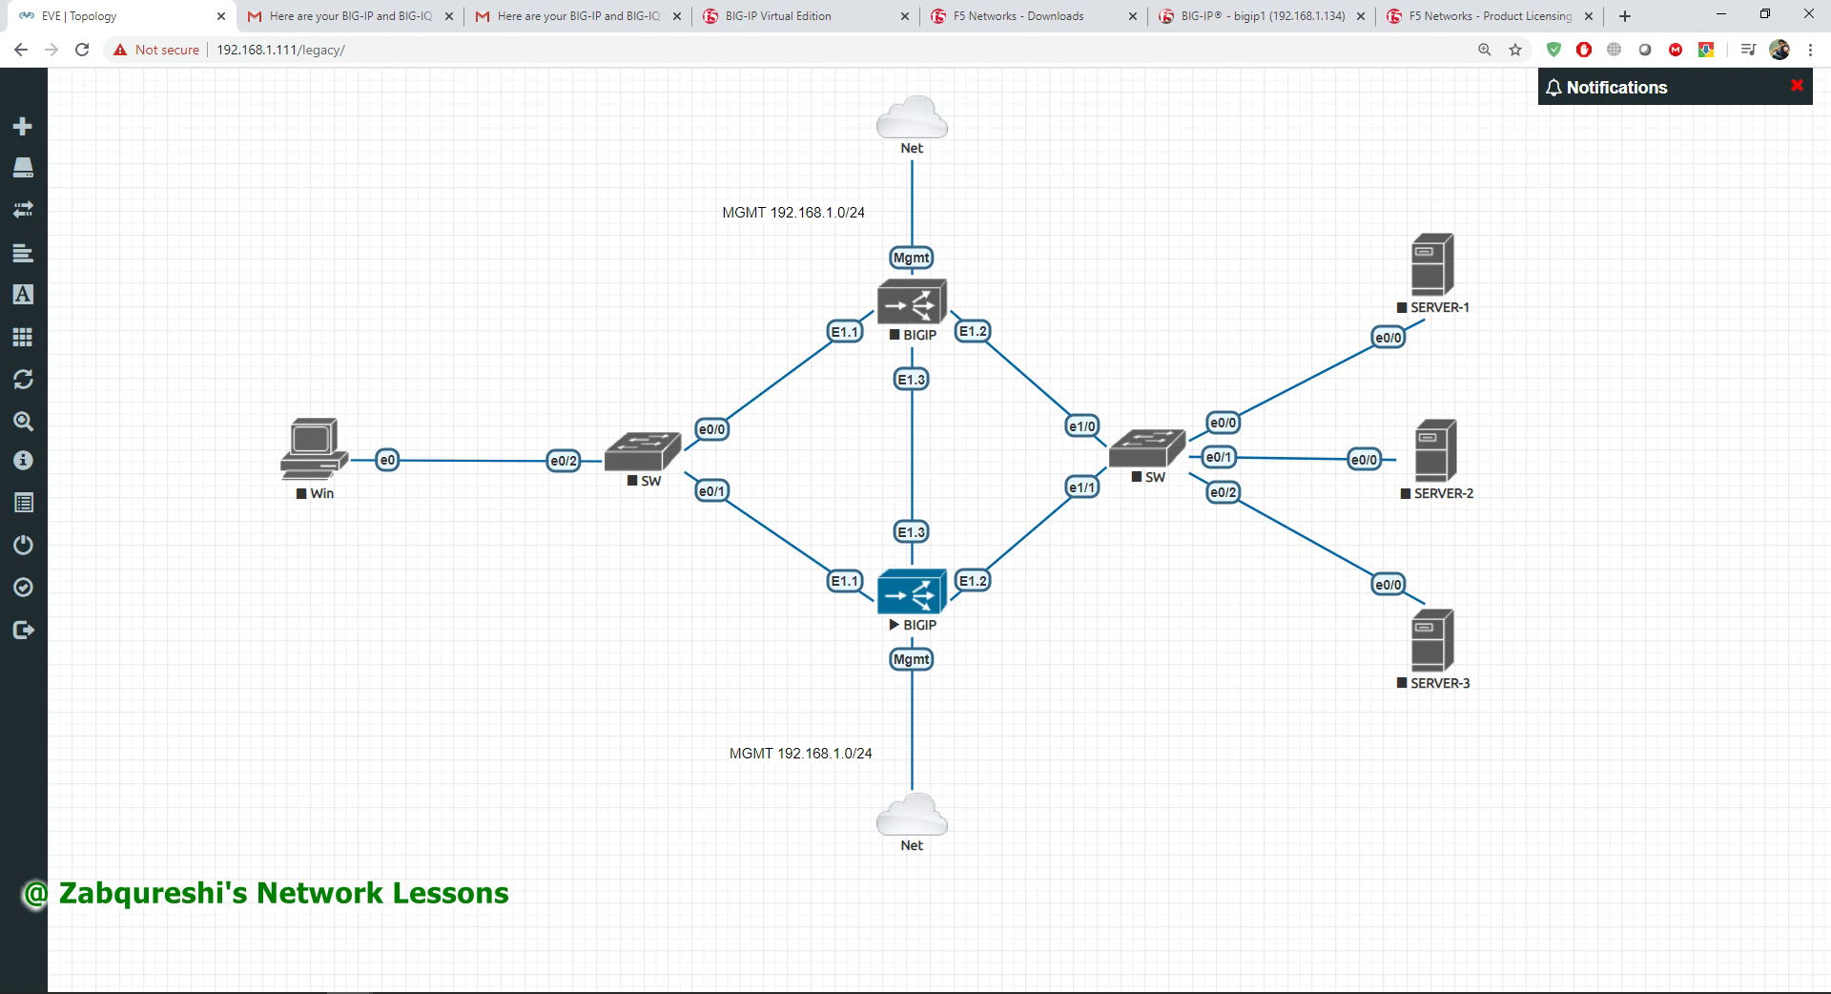
{"action": "mouse_move", "coordinate": [700, 90]}
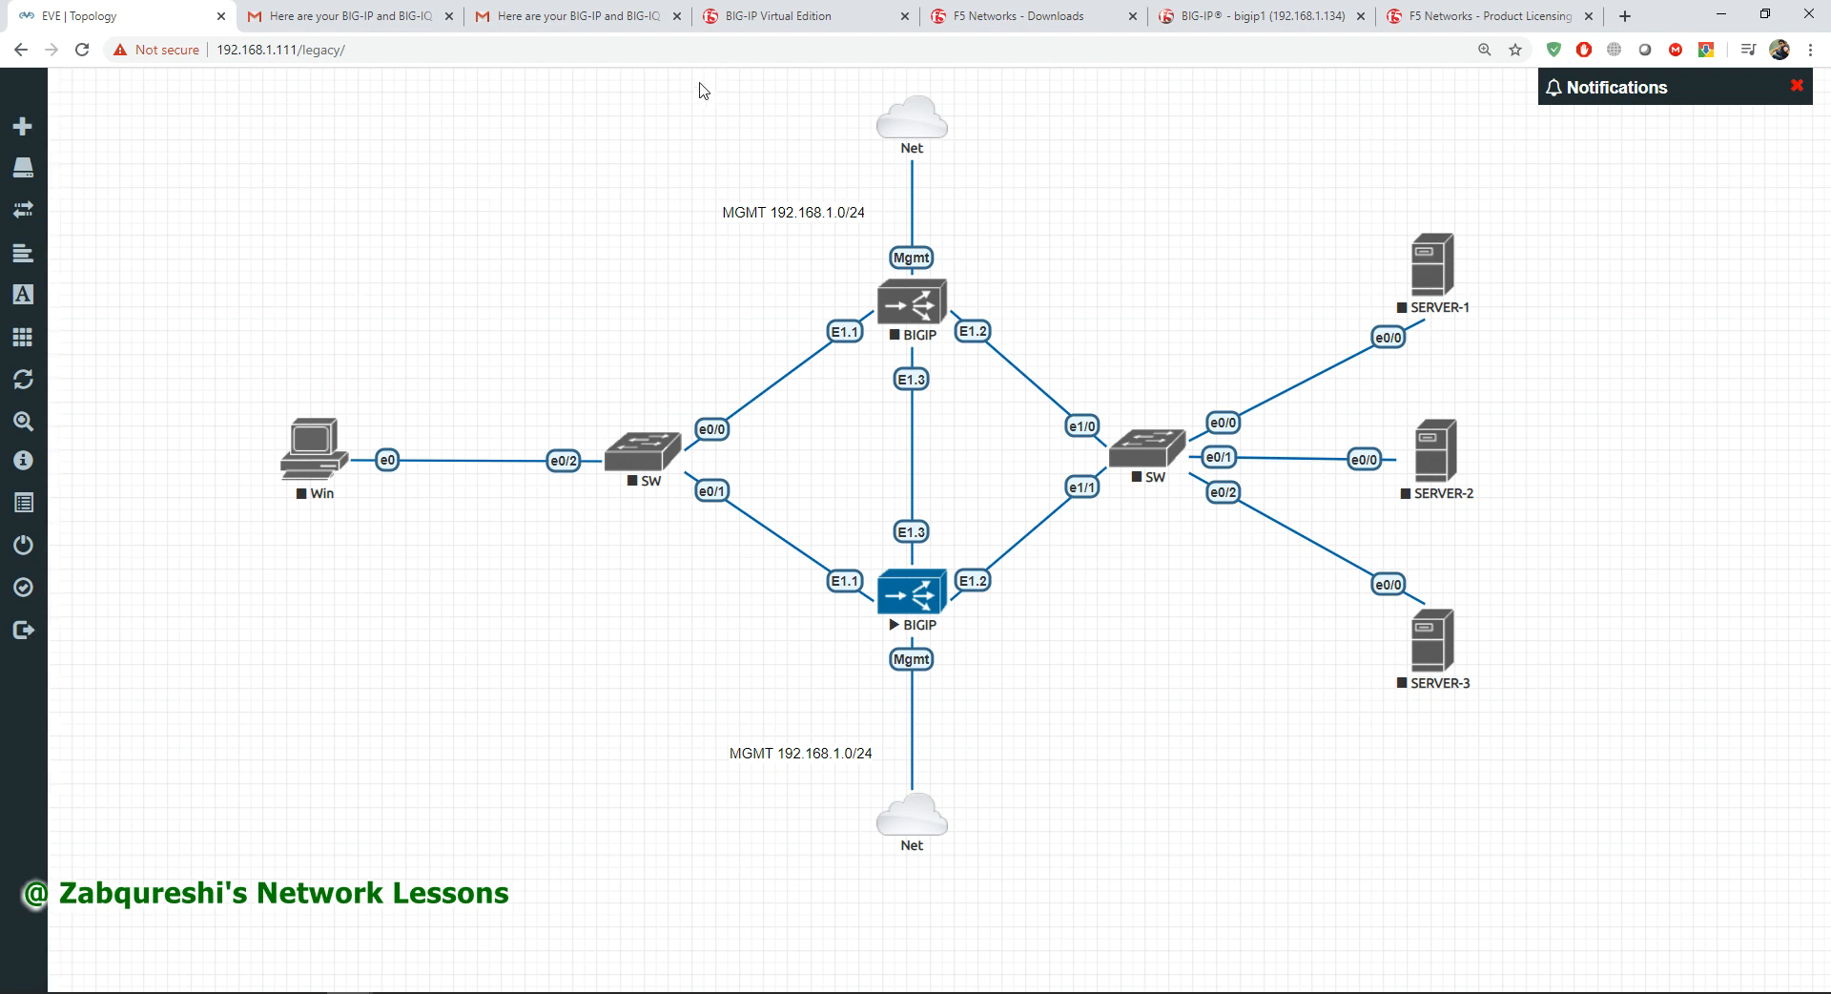
{"action": "left_click", "coordinate": [780, 17]}
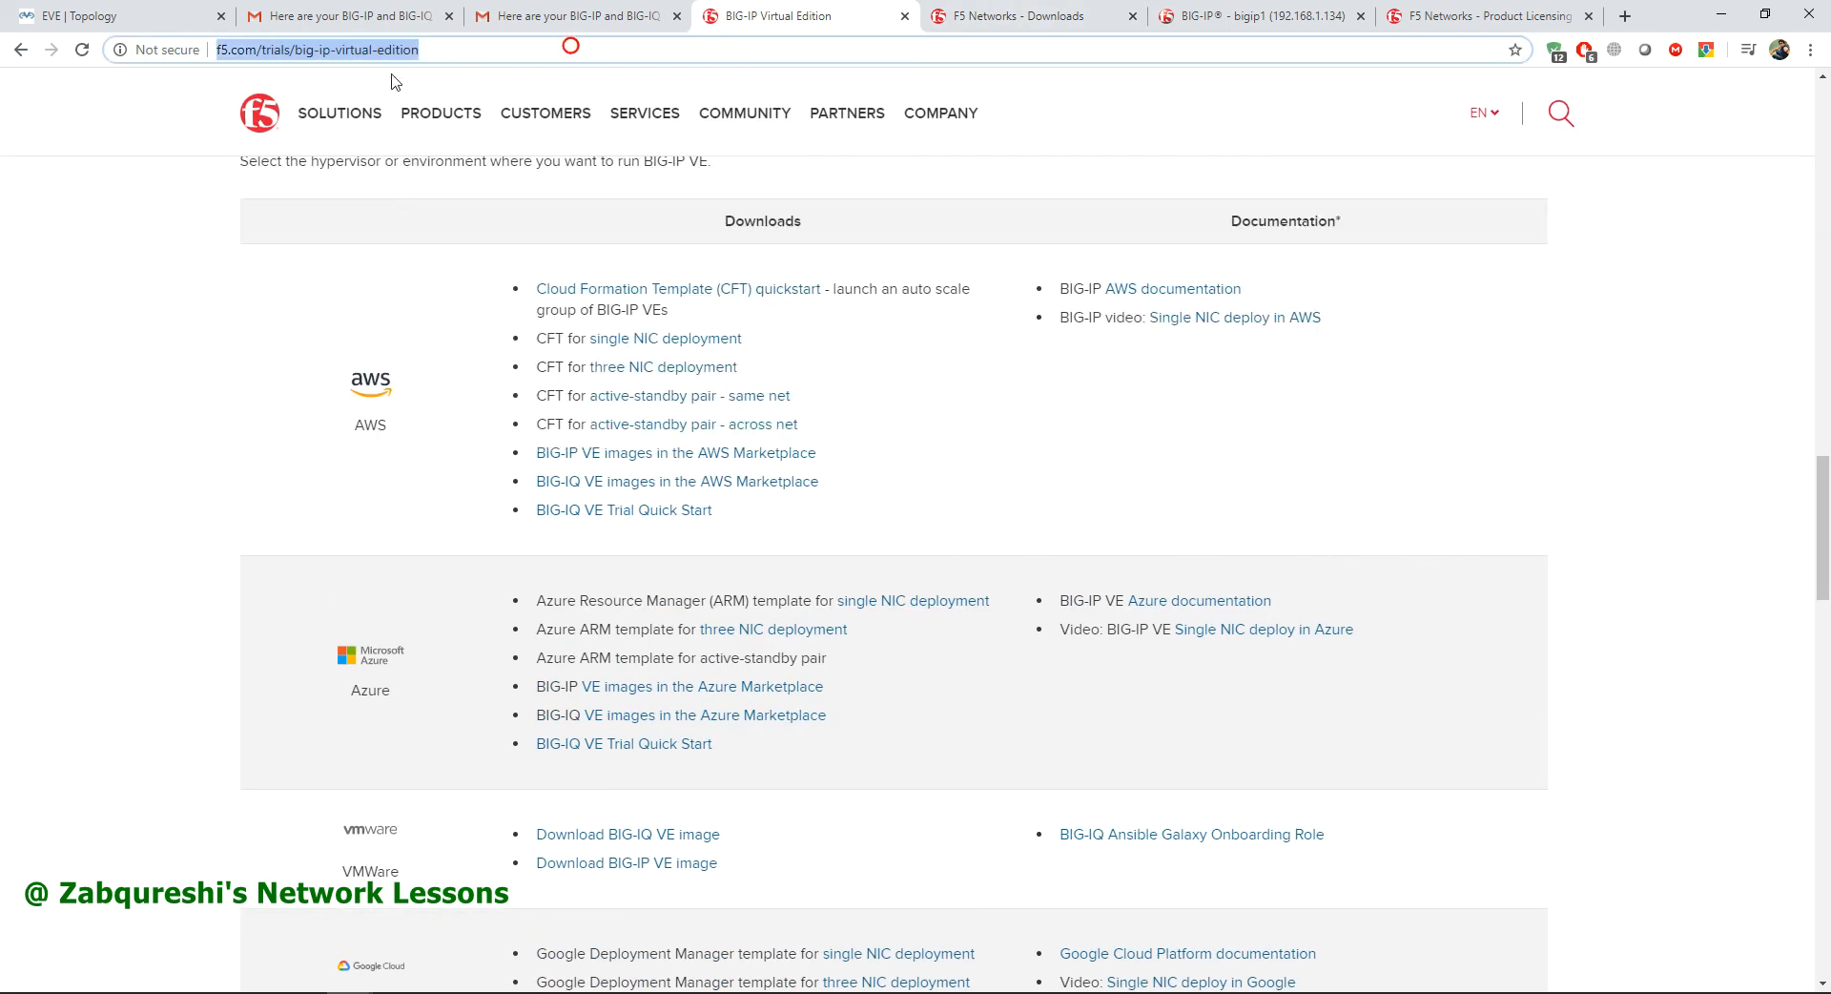
Return to the F5 Downloads tab listing locations for the BIG-IP 13.1.1 OVA.
{"action": "type", "text": "re"}
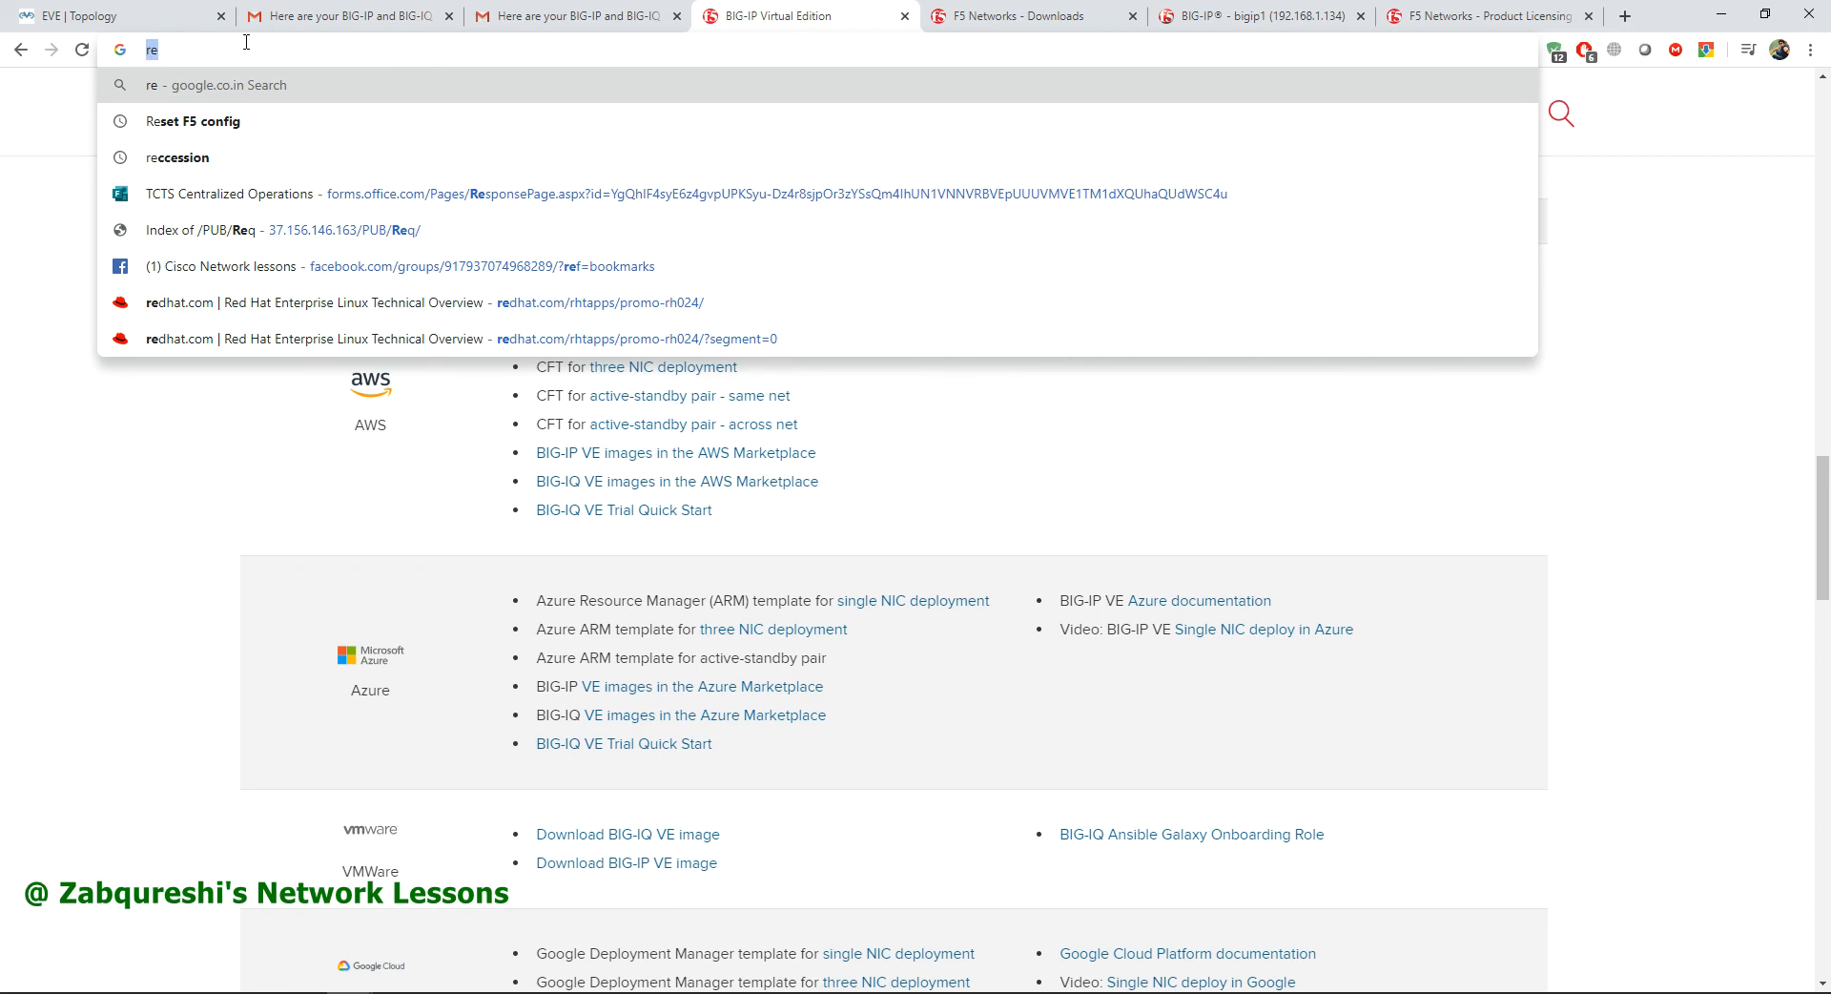
{"action": "type", "text": "trai"}
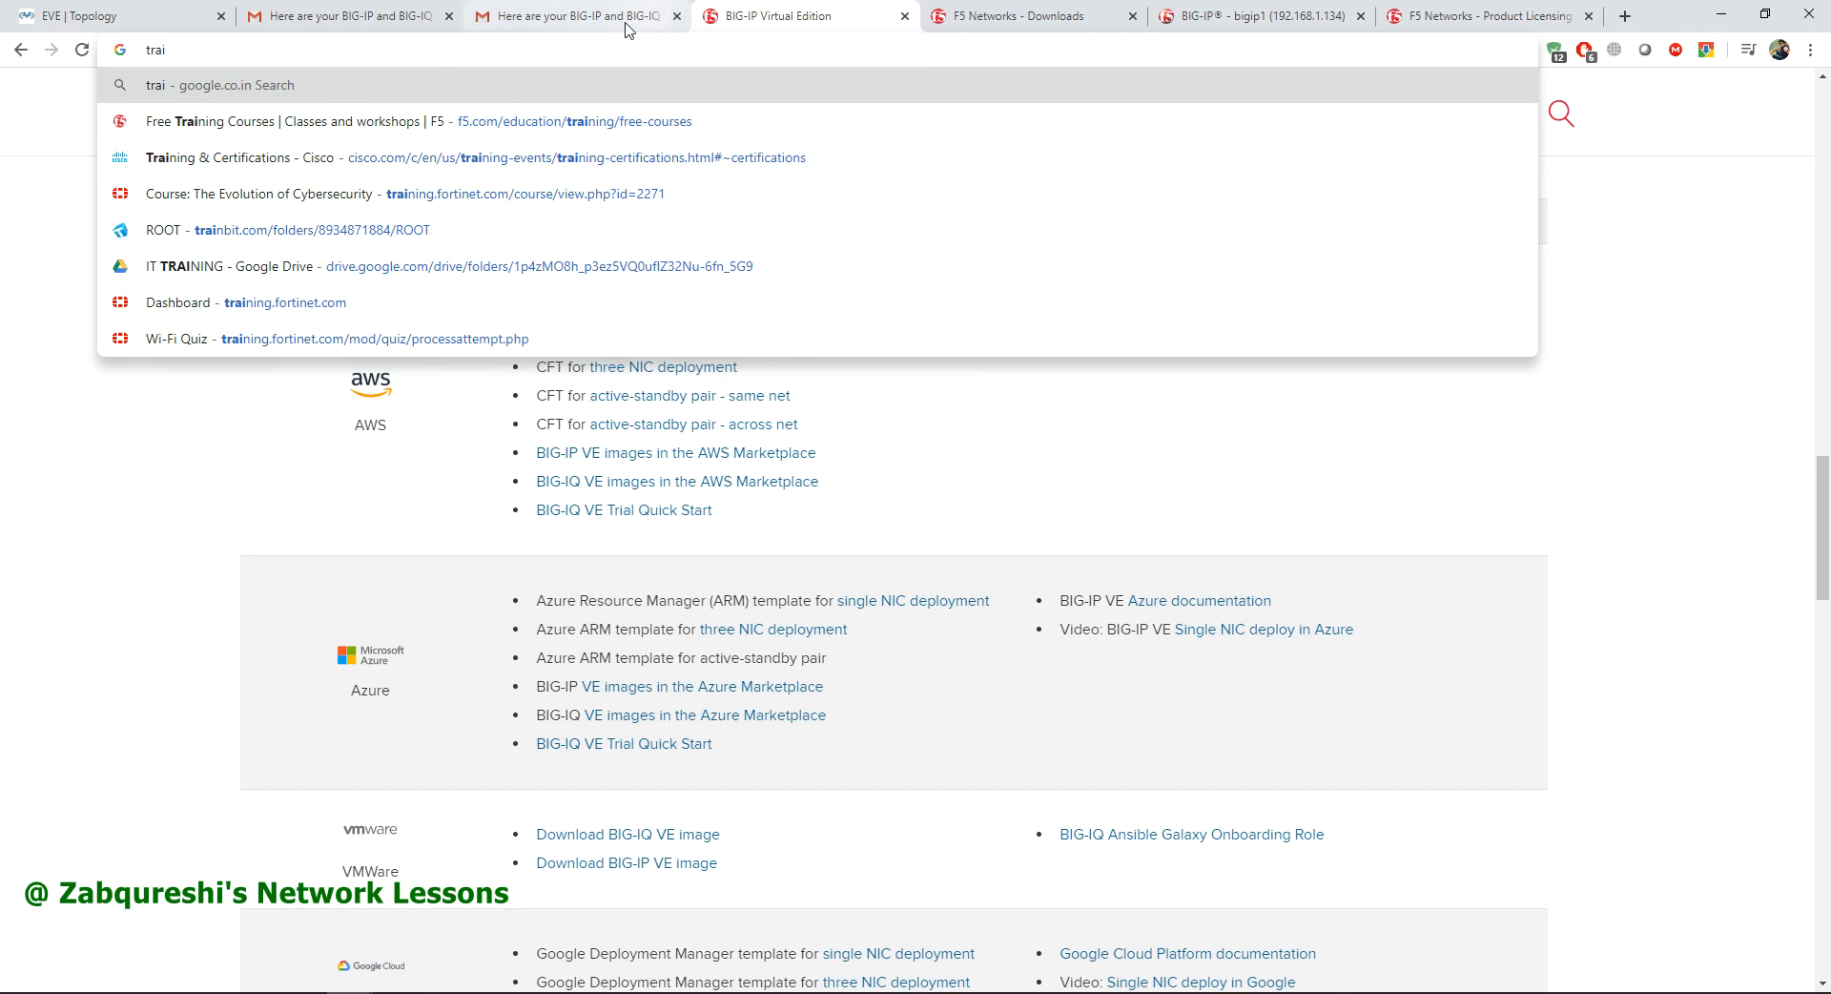
{"action": "left_click", "coordinate": [1027, 16]}
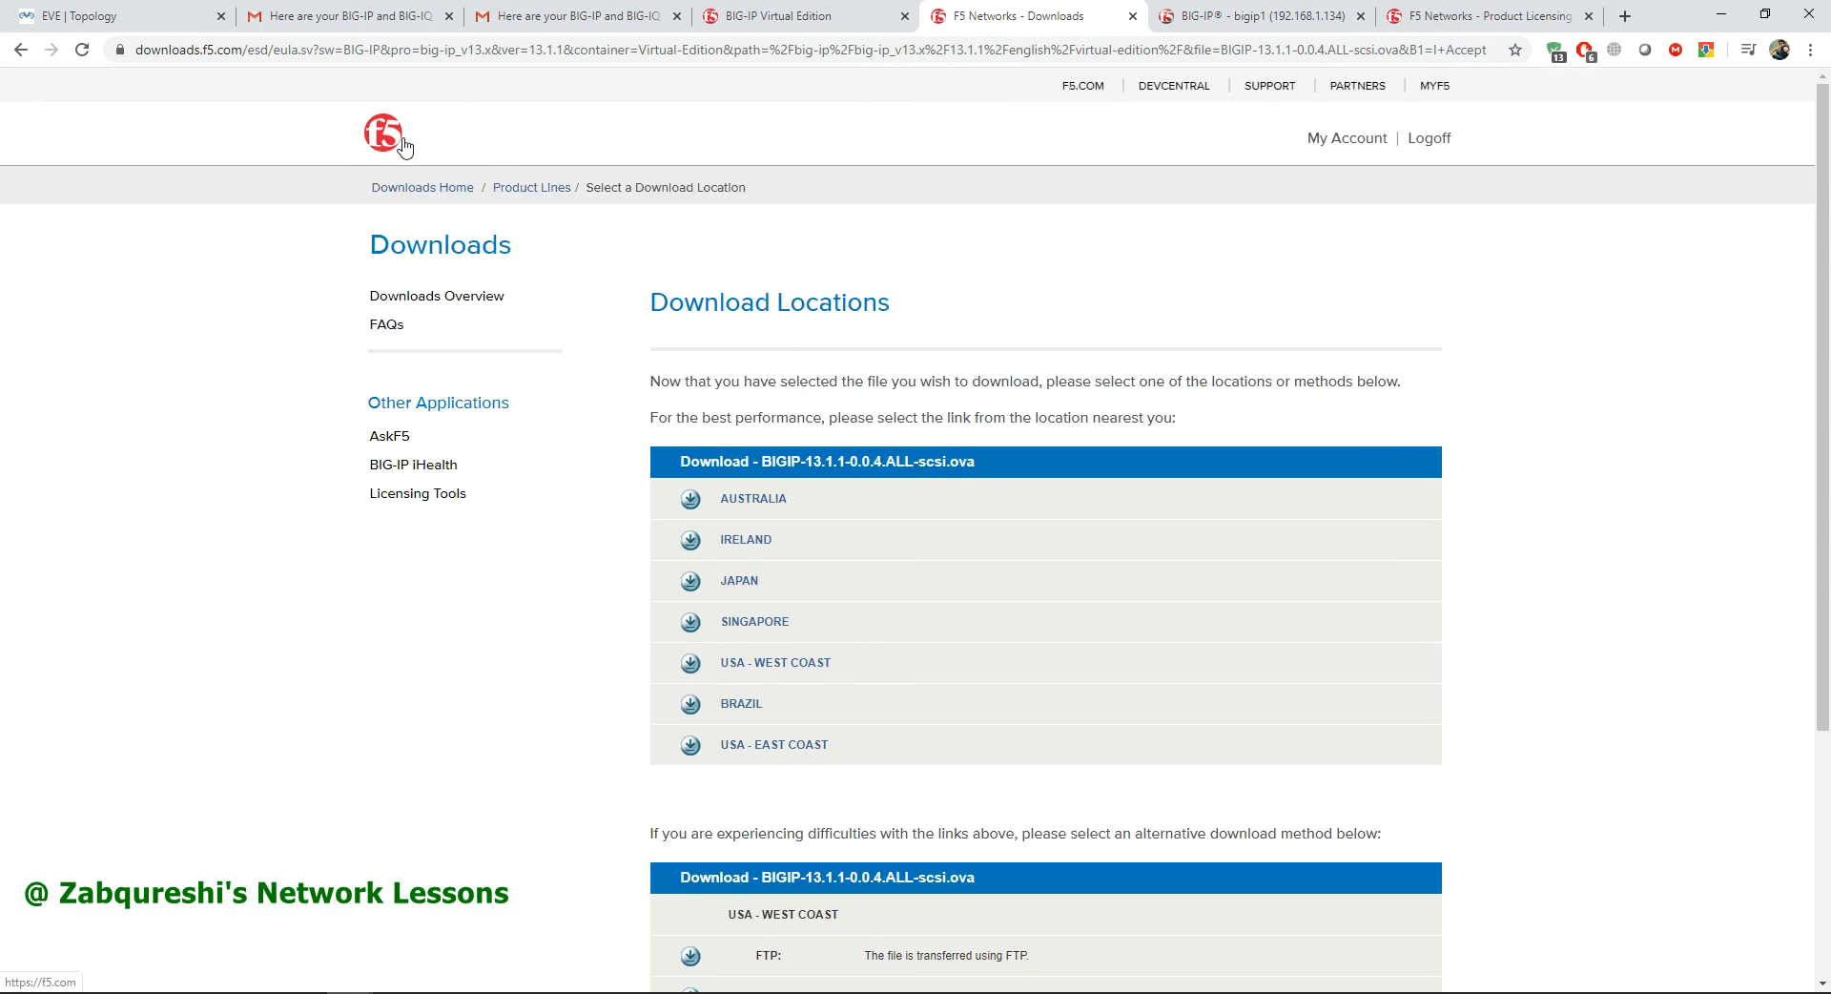
{"action": "mouse_move", "coordinate": [329, 8]}
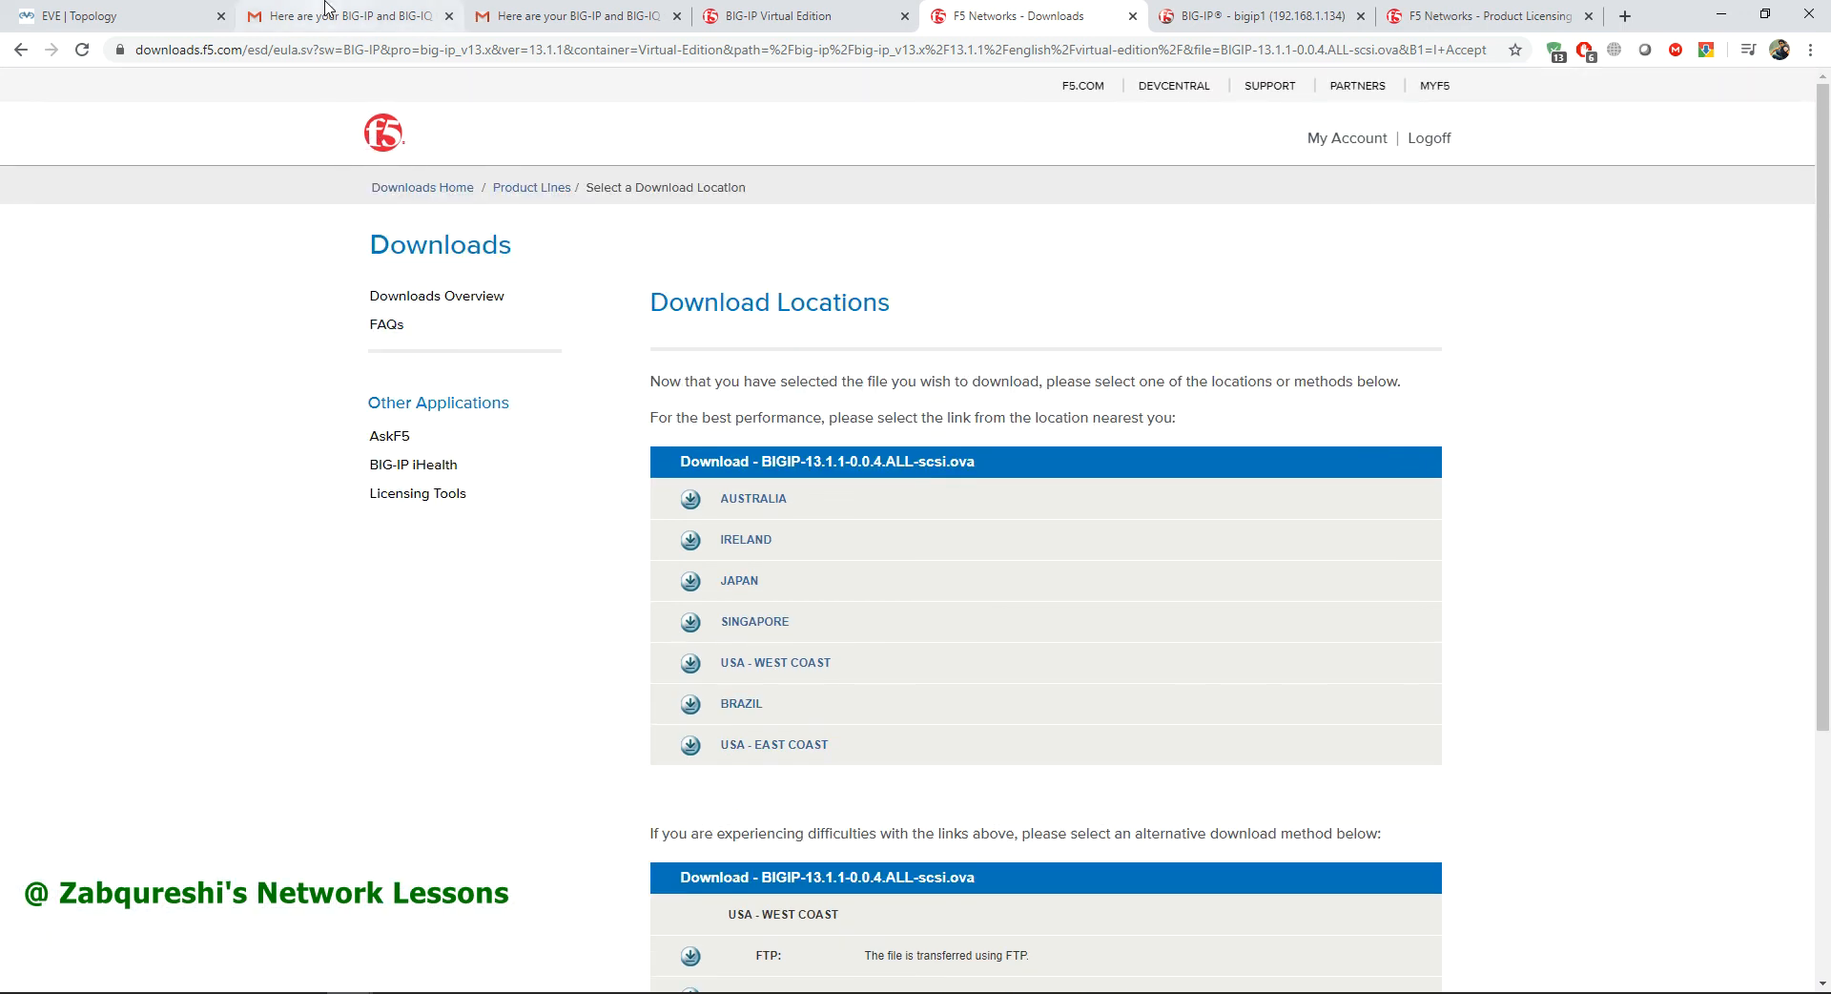